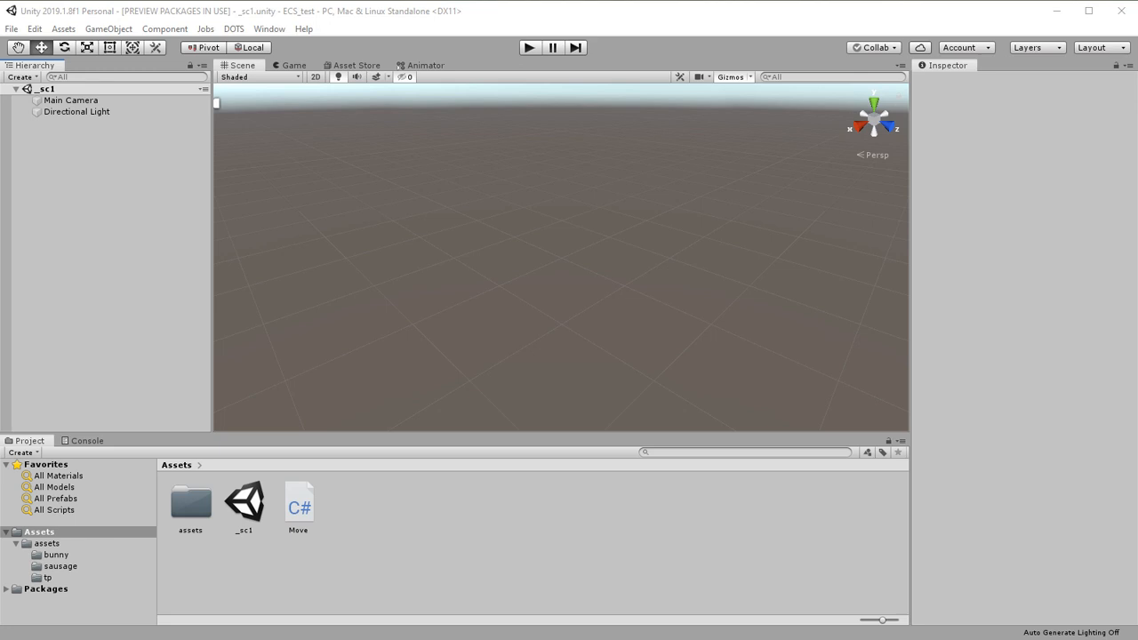
mouse_move(292, 562)
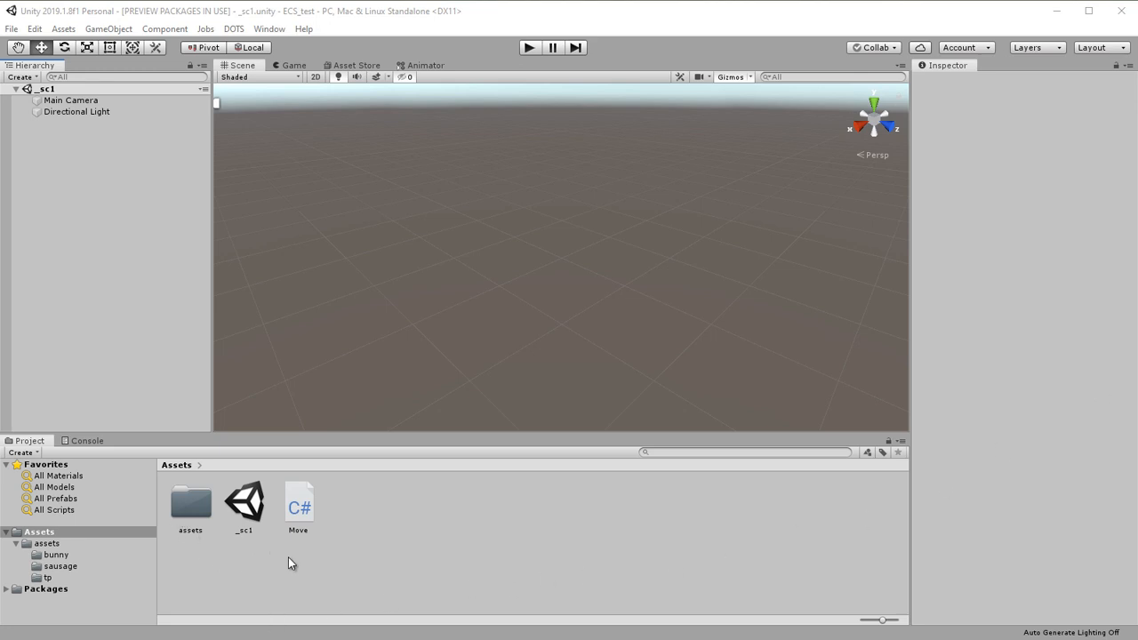
Review the Move script, the _sc1 scene asset and the Main Camera before adding objects.
click(299, 501)
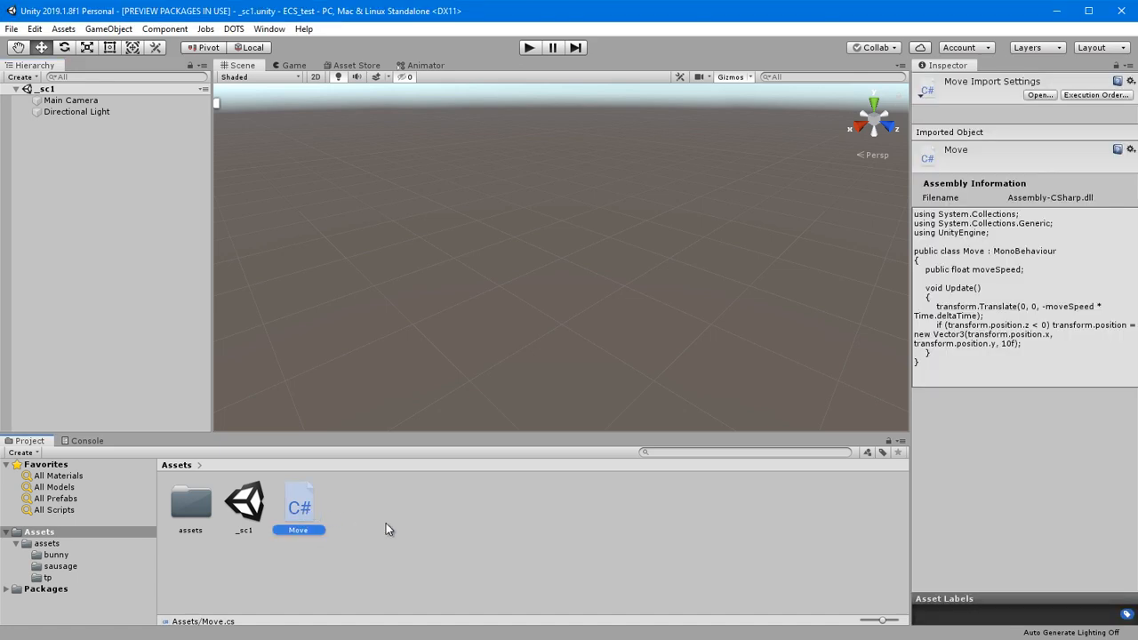
mouse_move(391, 532)
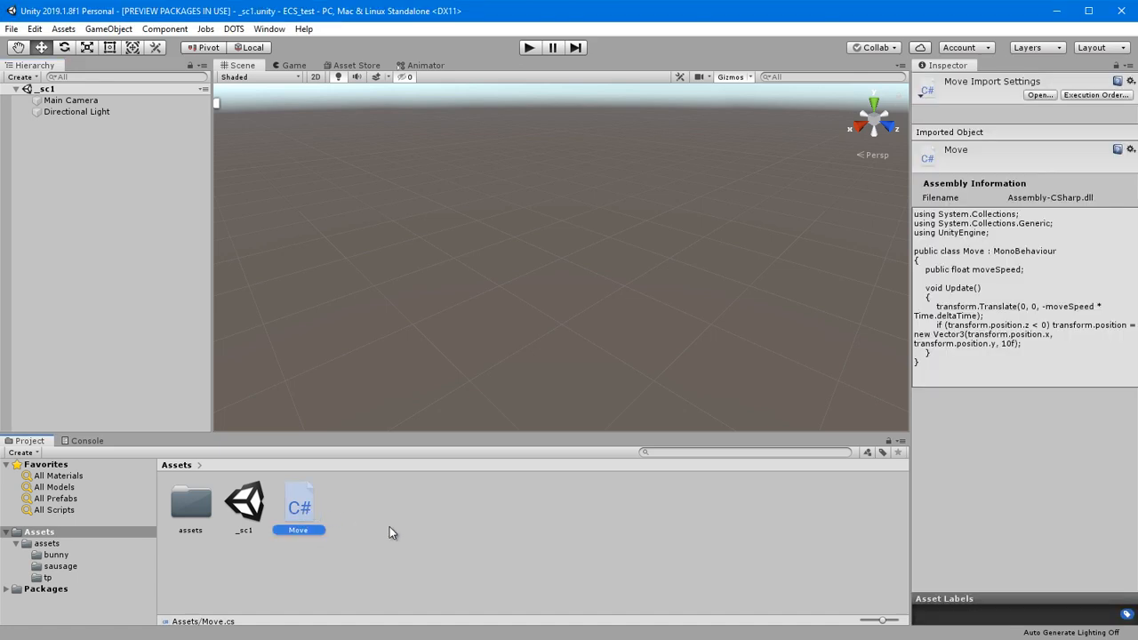
click(243, 501)
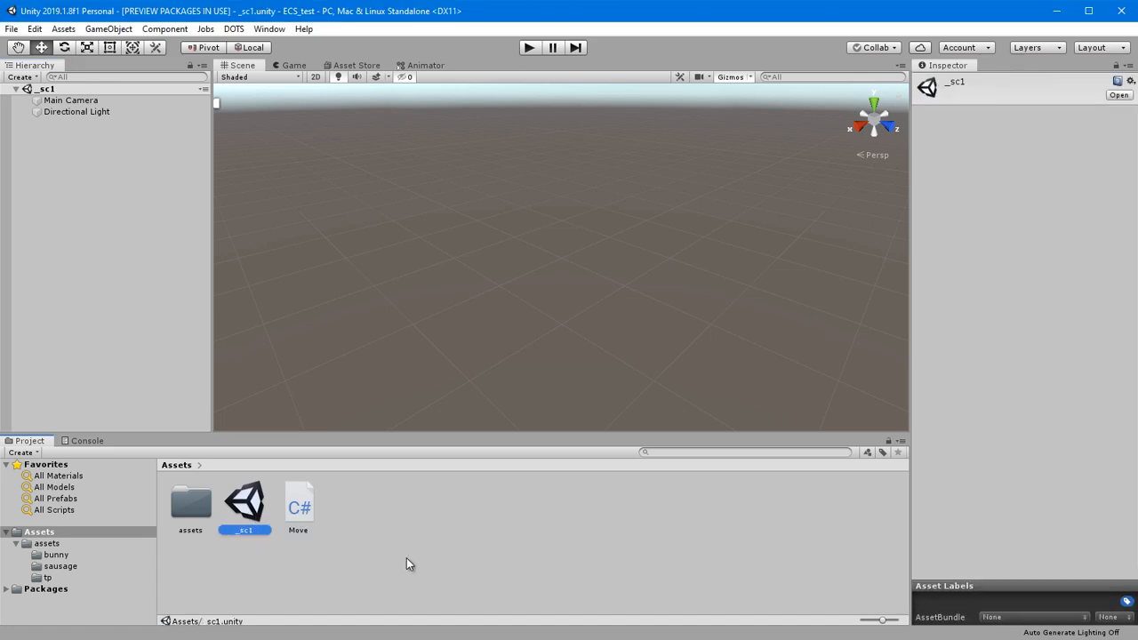
mouse_move(356, 554)
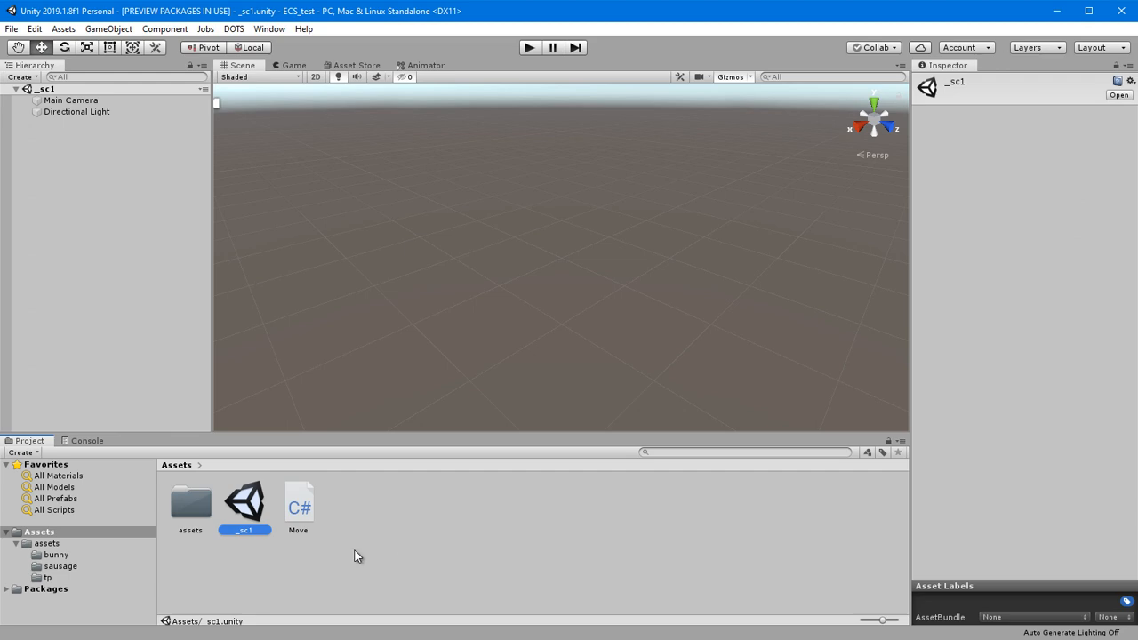
click(71, 100)
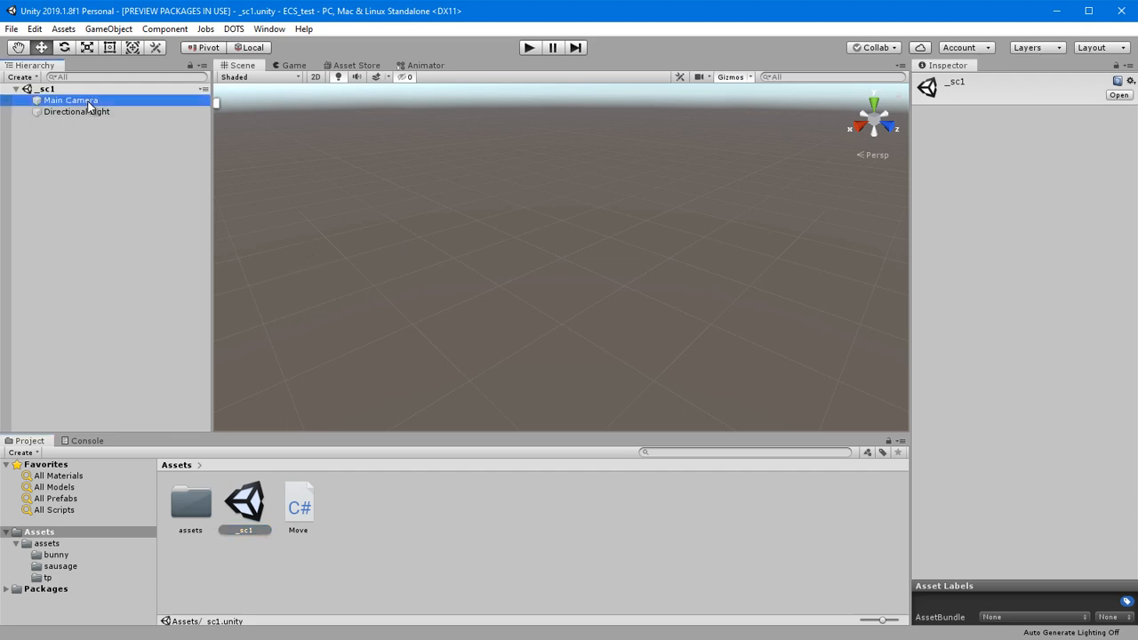
click(98, 176)
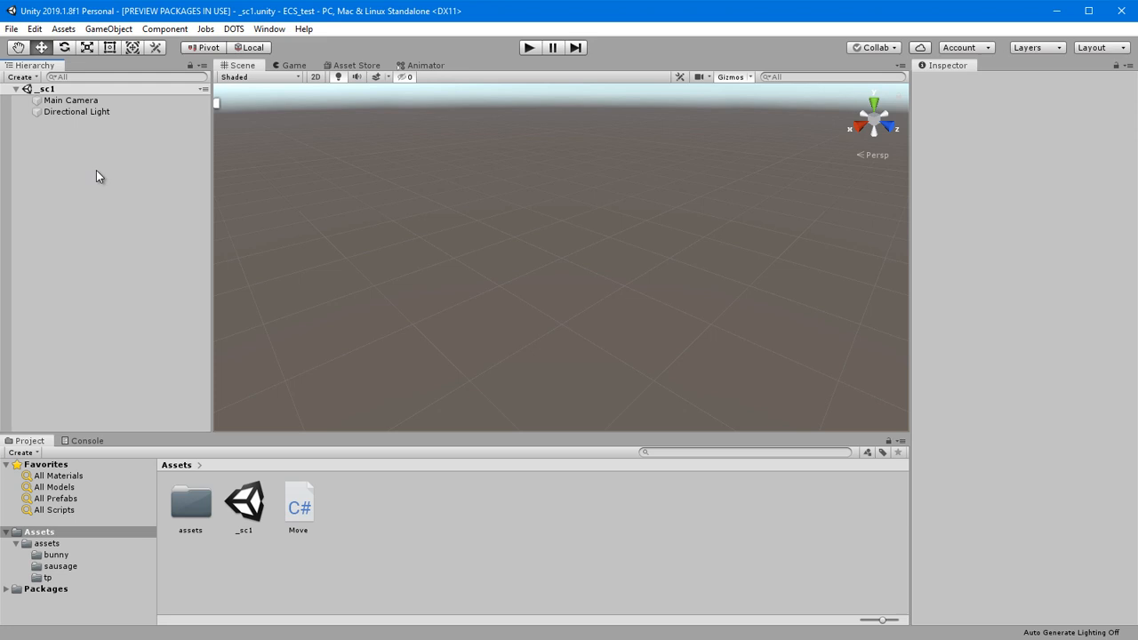
mouse_move(78, 201)
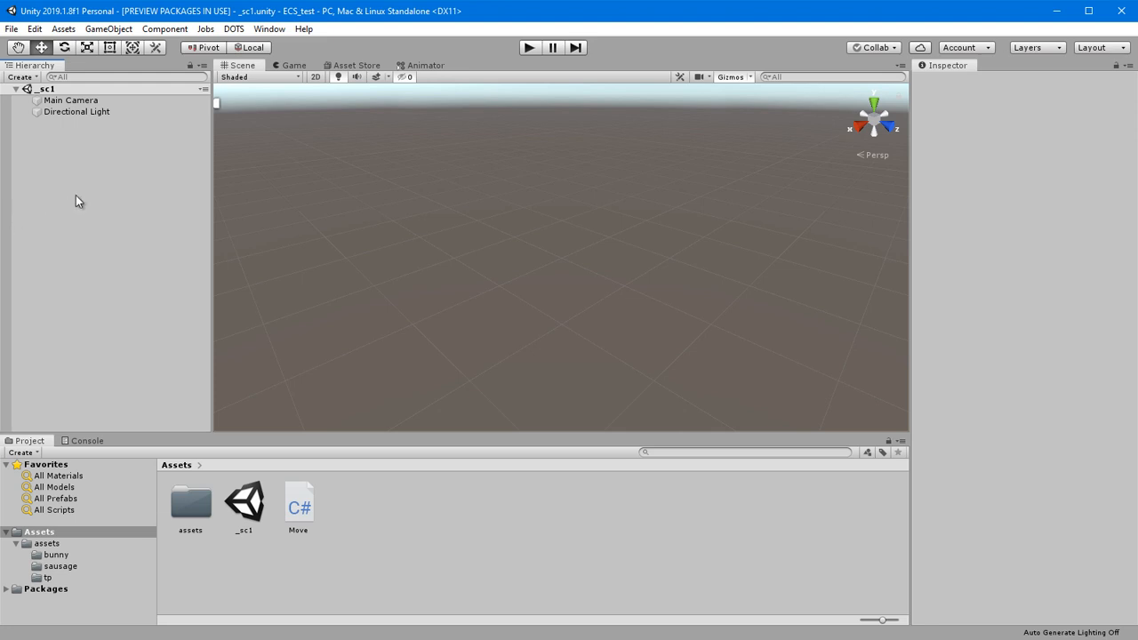
Add a Cube 3D object to the scene and select the Move script asset.
right_click(78, 201)
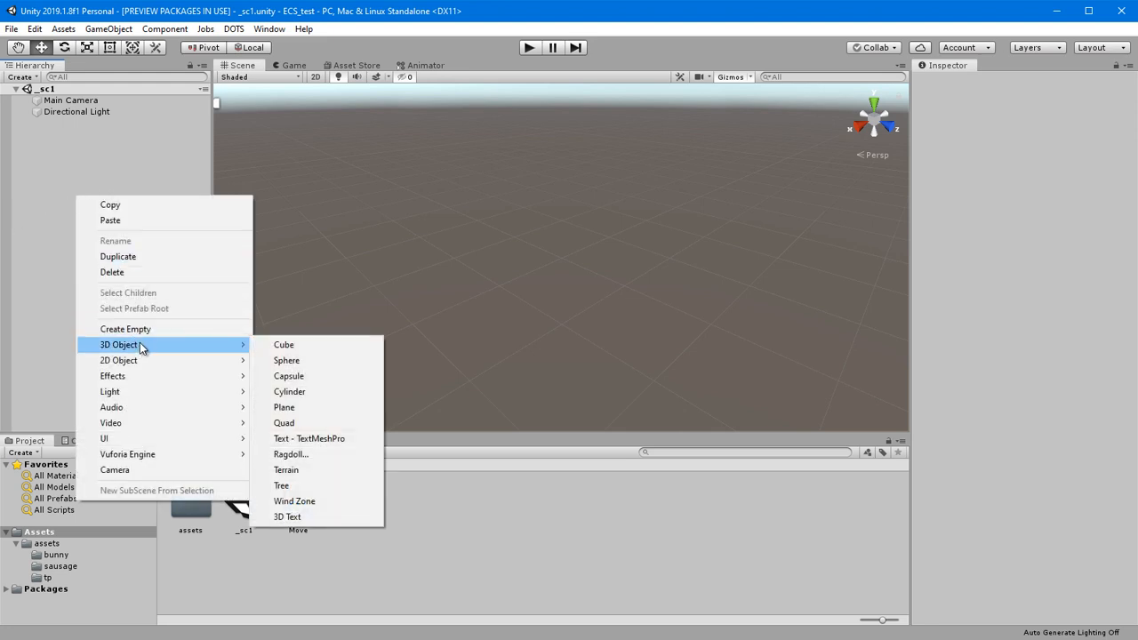
click(285, 345)
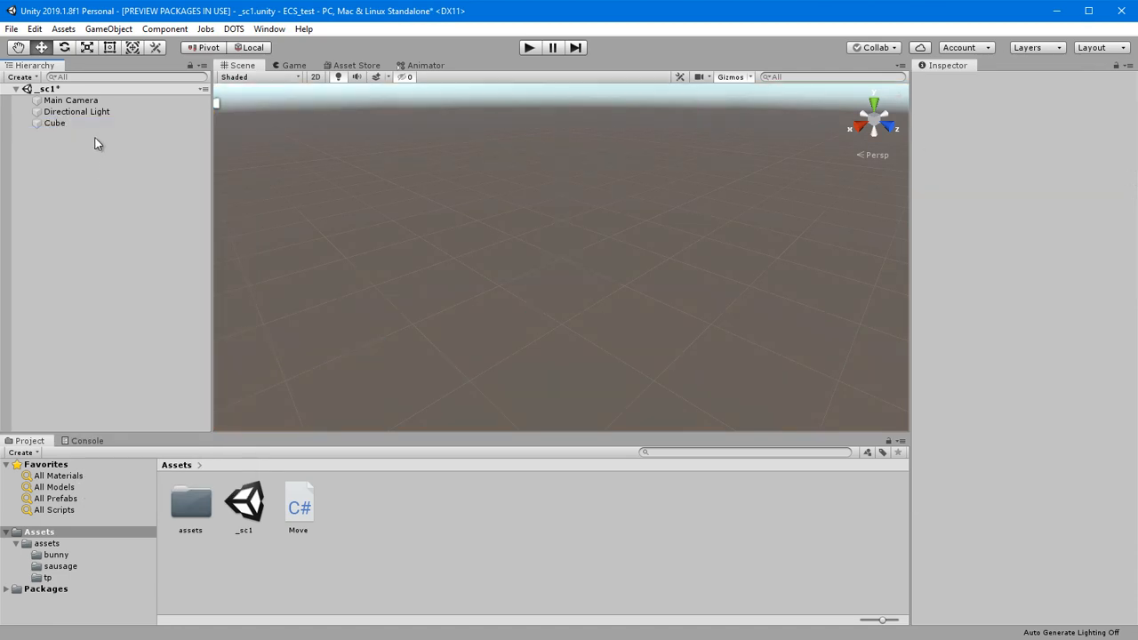
click(53, 122)
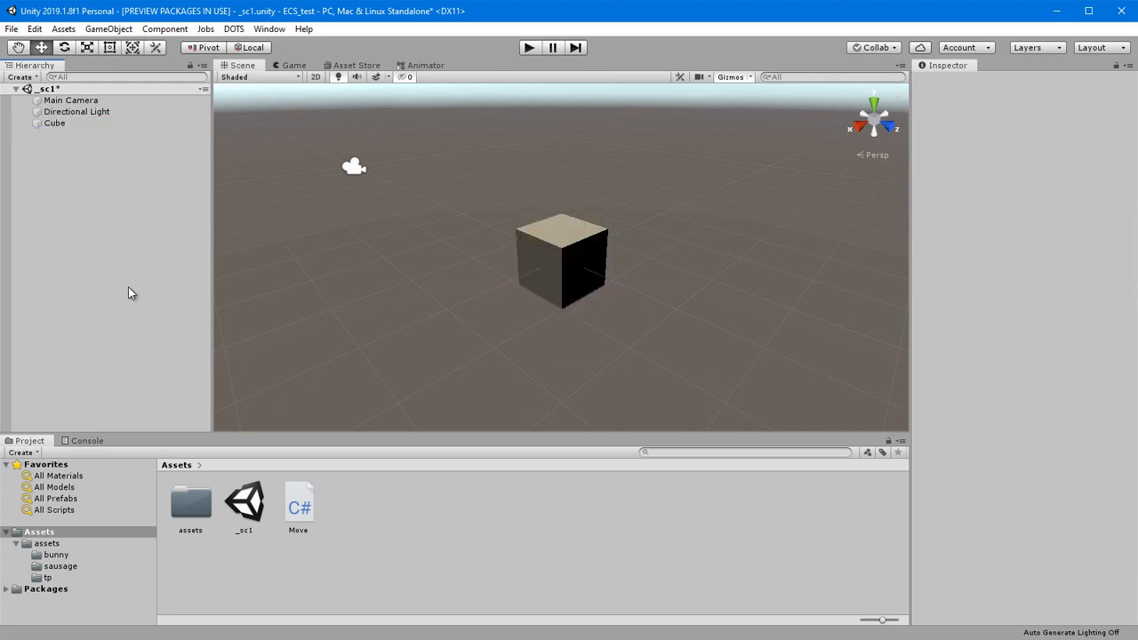
mouse_move(263, 535)
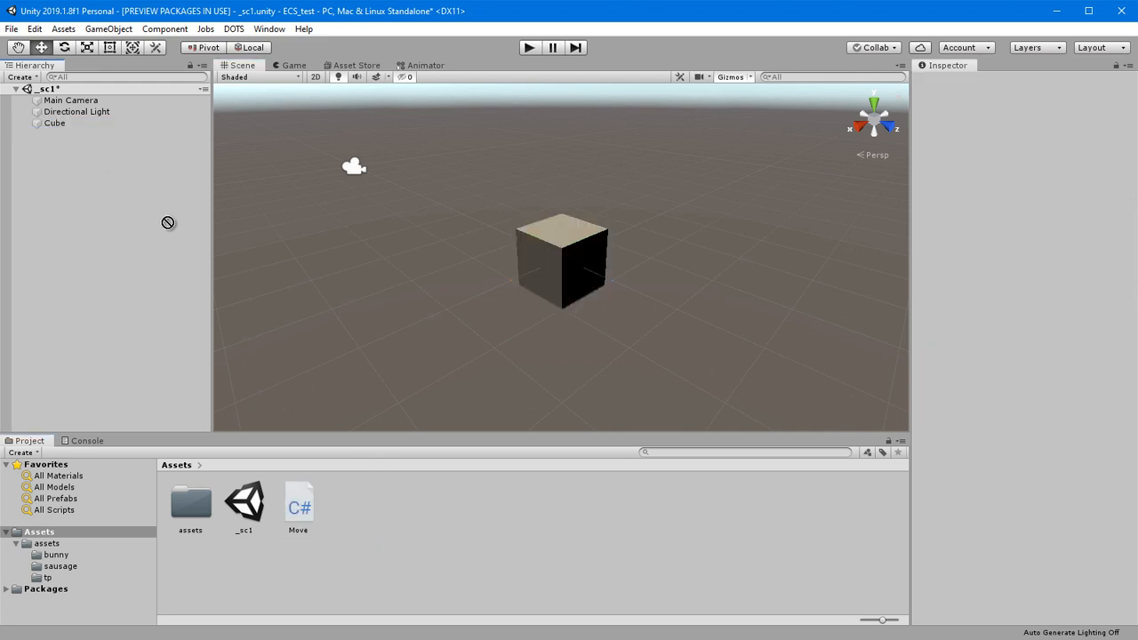
mouse_move(199, 168)
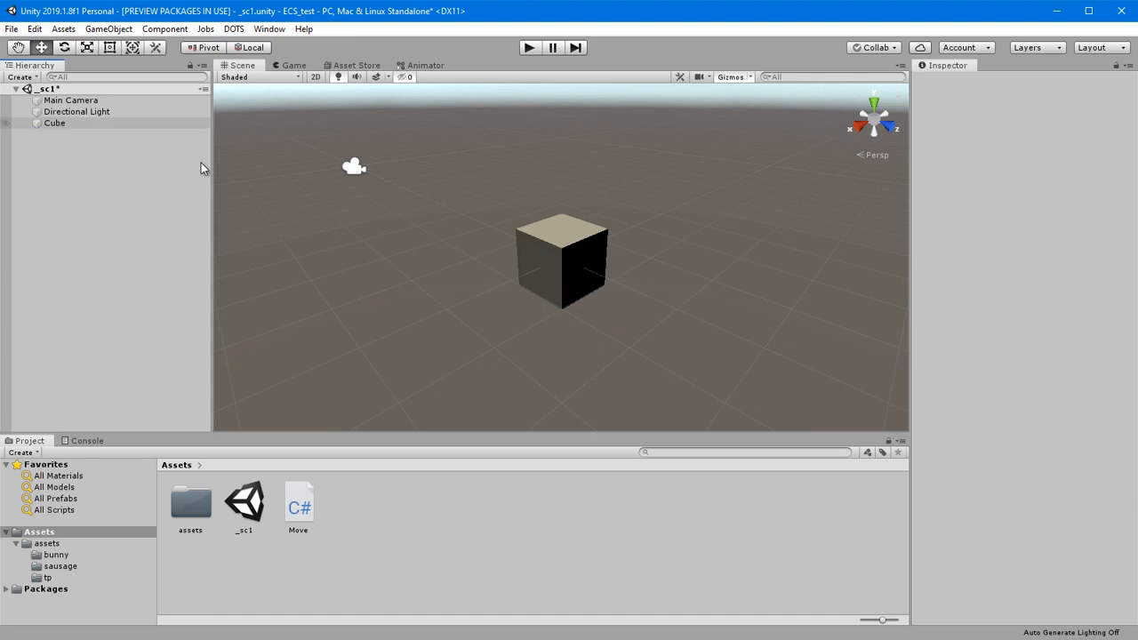
click(298, 501)
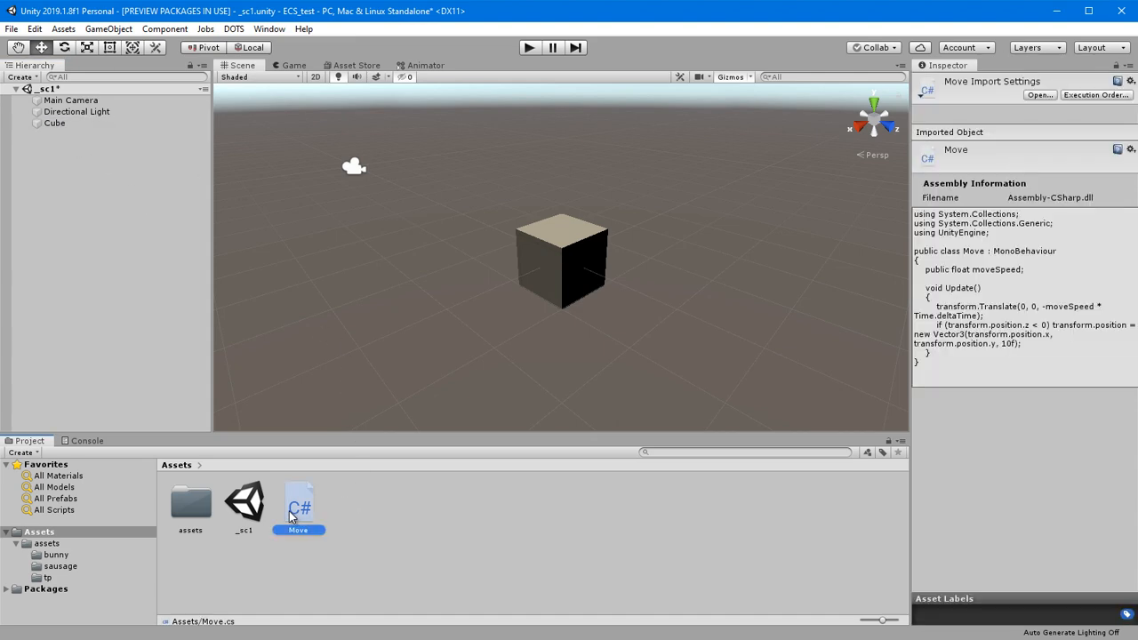
Open Move.cs in Visual Studio and read the Update line translating by -moveSpeed along Z.
double_click(297, 501)
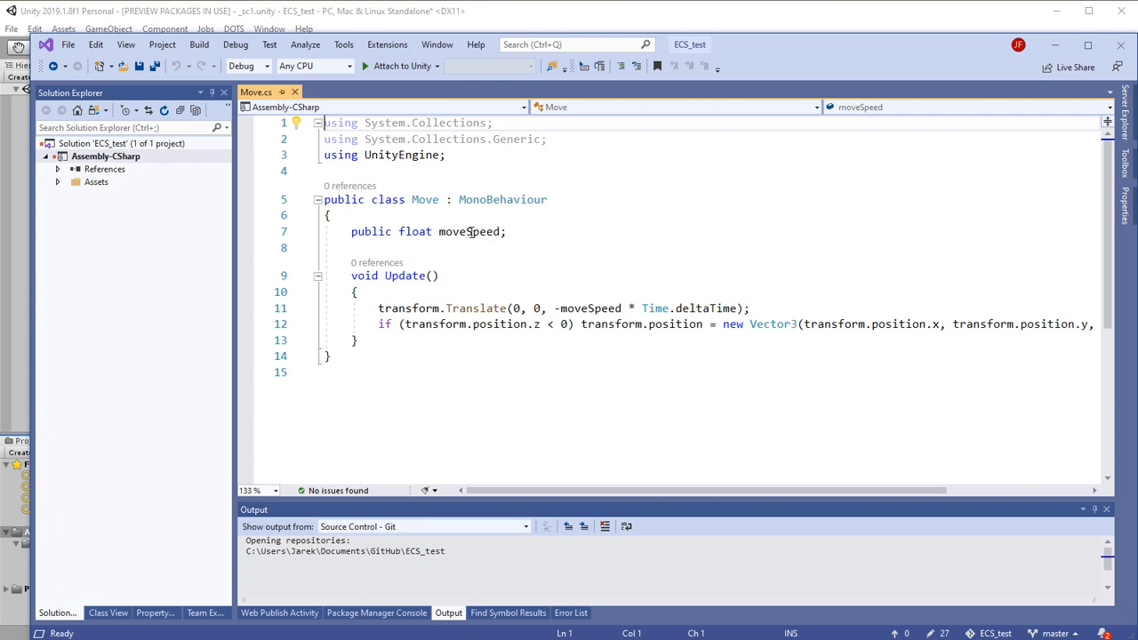
double_click(470, 231)
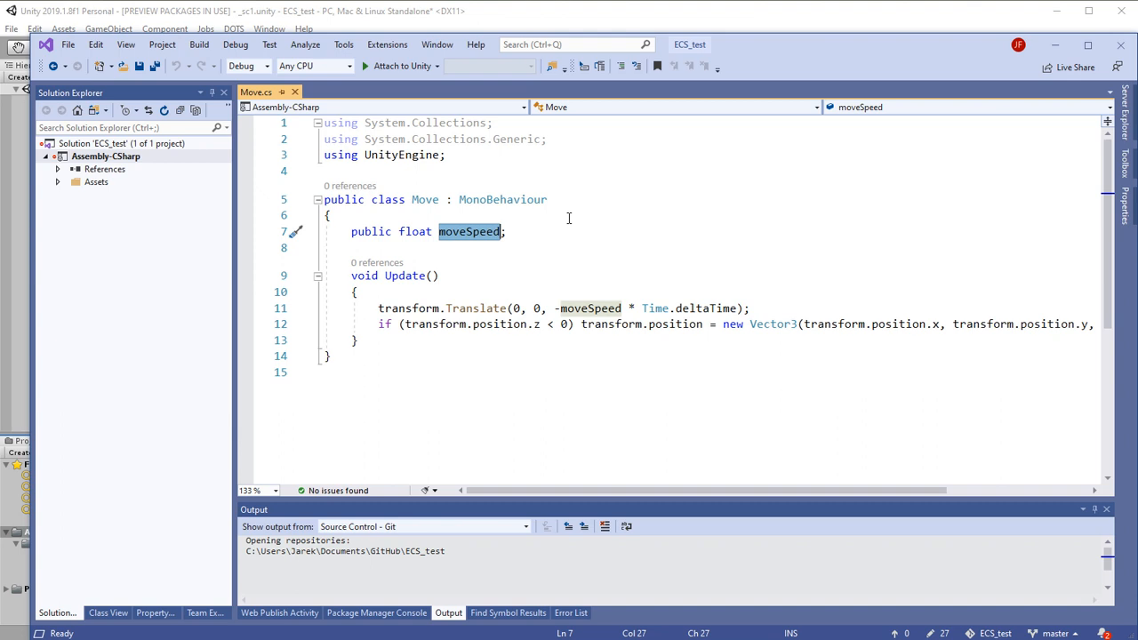
mouse_move(573, 225)
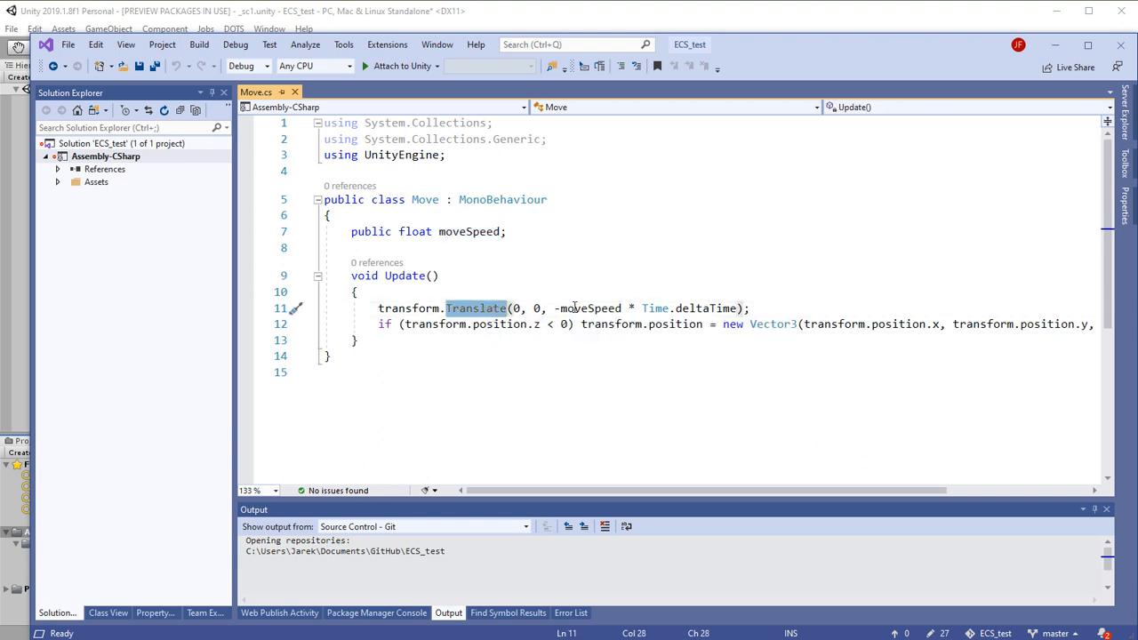
mouse_move(707, 308)
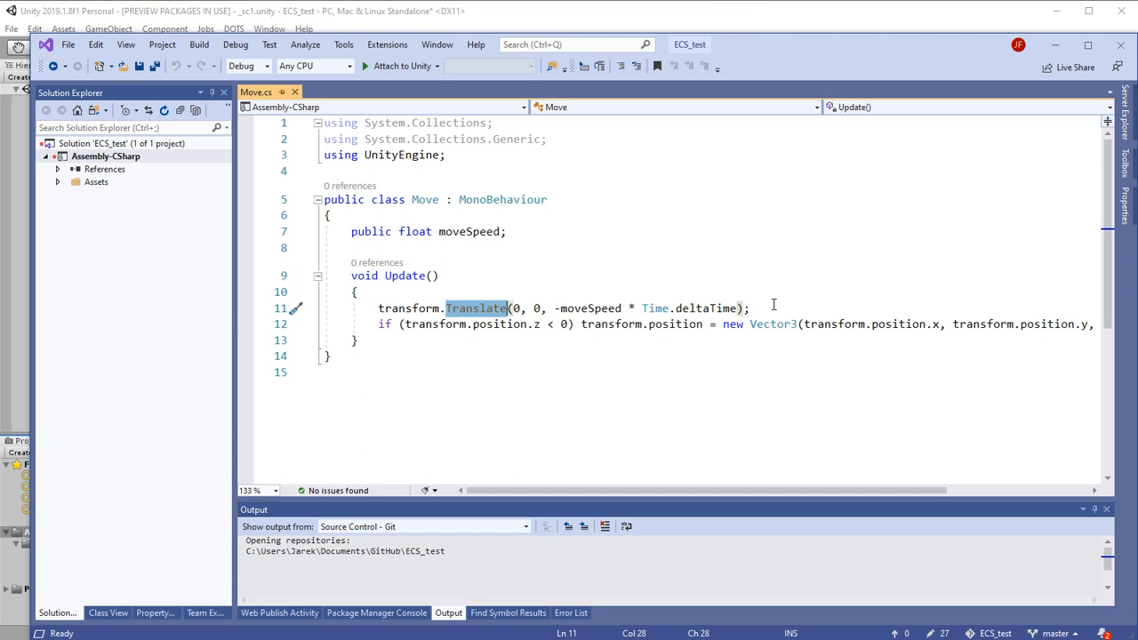
mouse_move(498, 329)
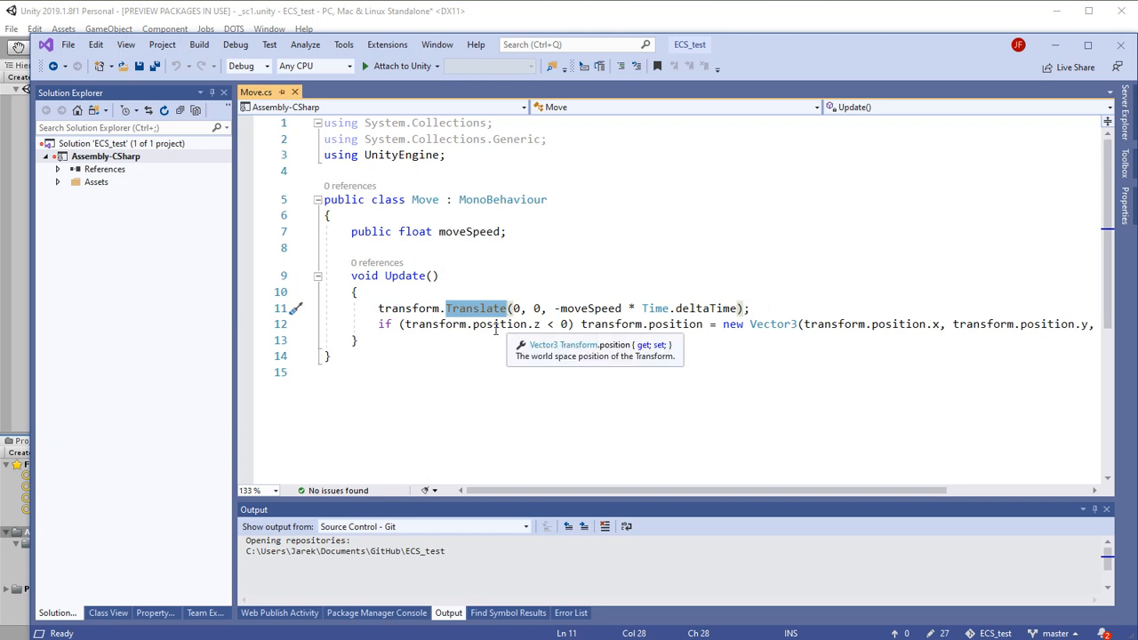
mouse_move(432, 340)
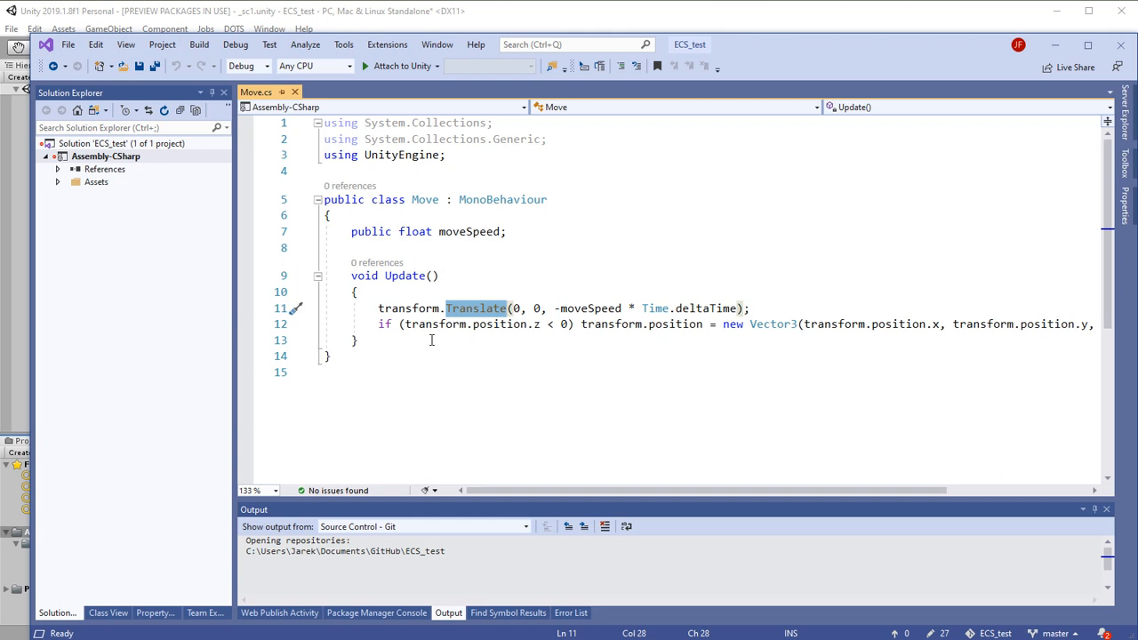
mouse_move(676, 406)
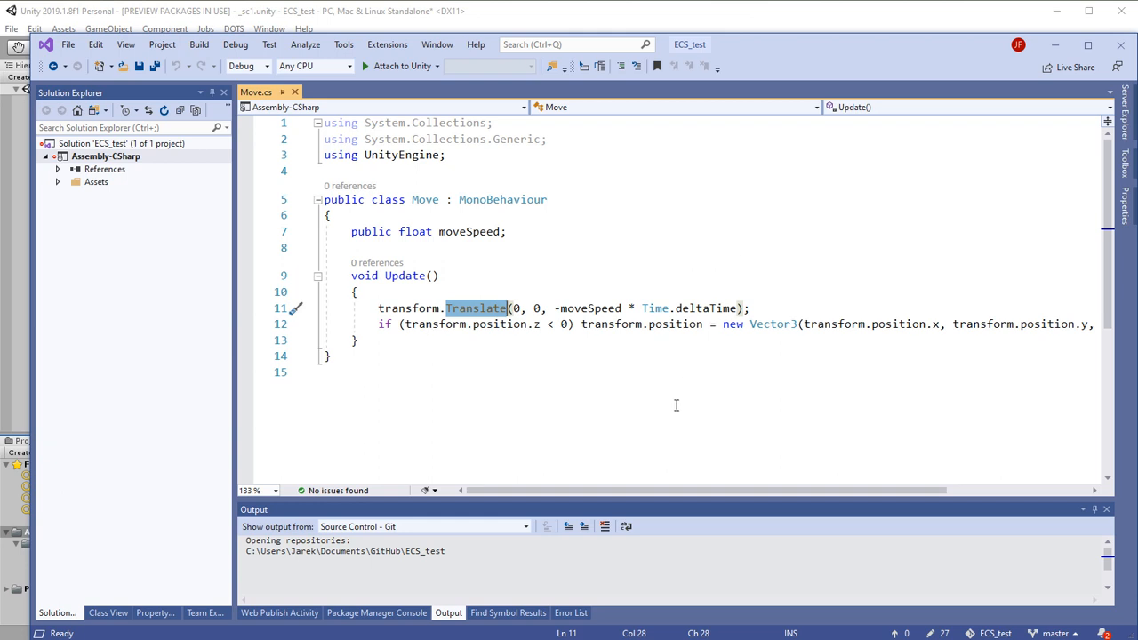
scroll(right, 3)
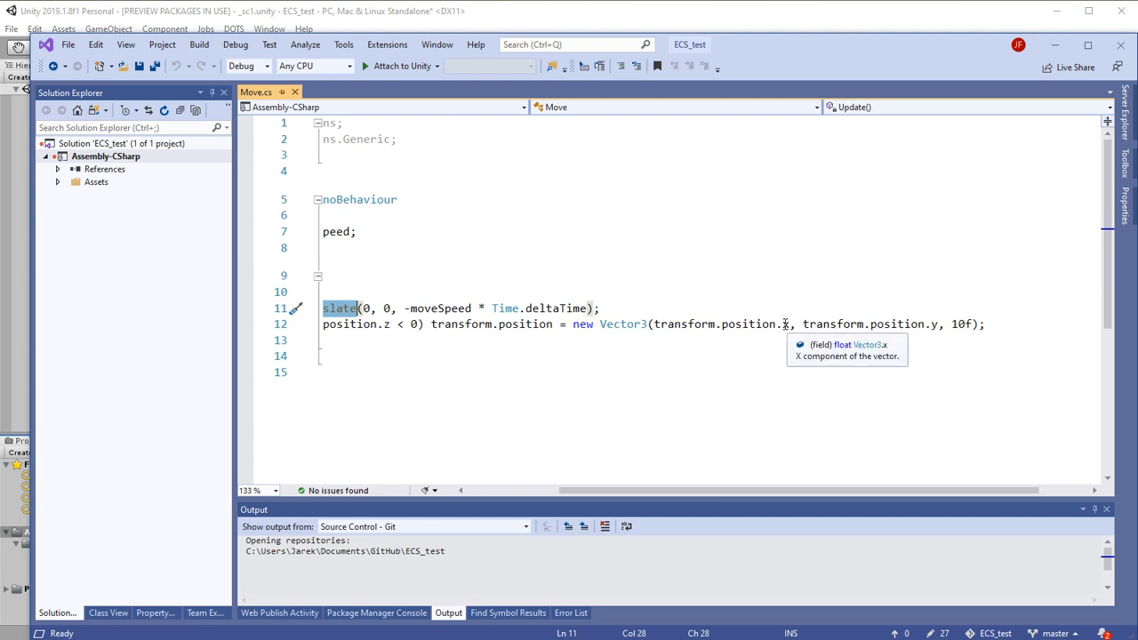
mouse_move(925, 323)
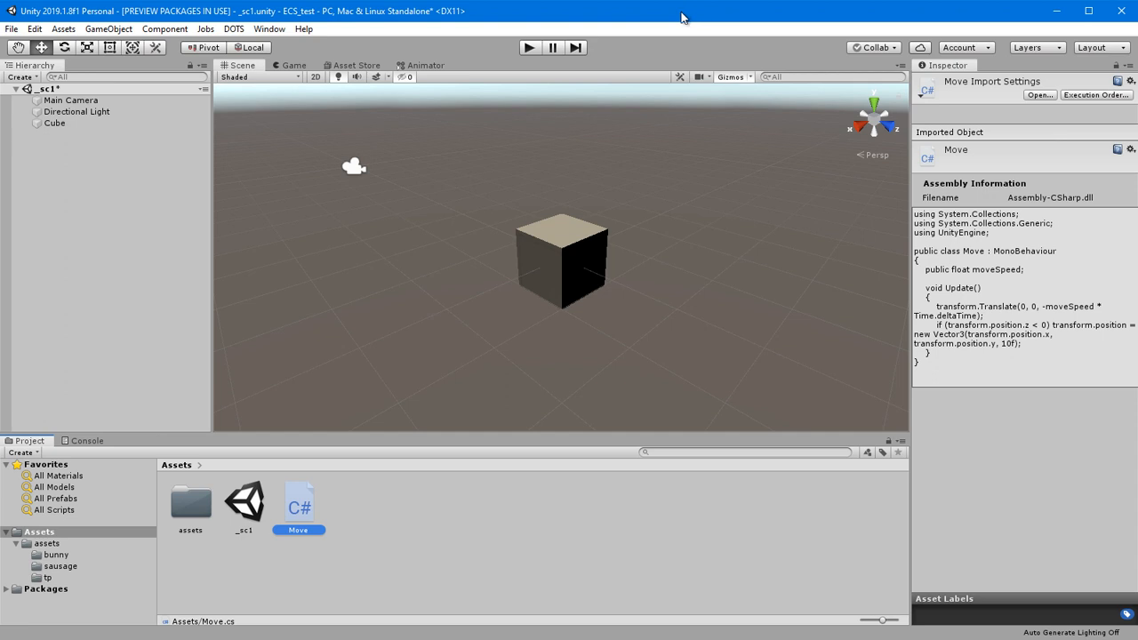
Back in Unity, set the Cube's Move Speed to 4 in its Move component.
click(54, 123)
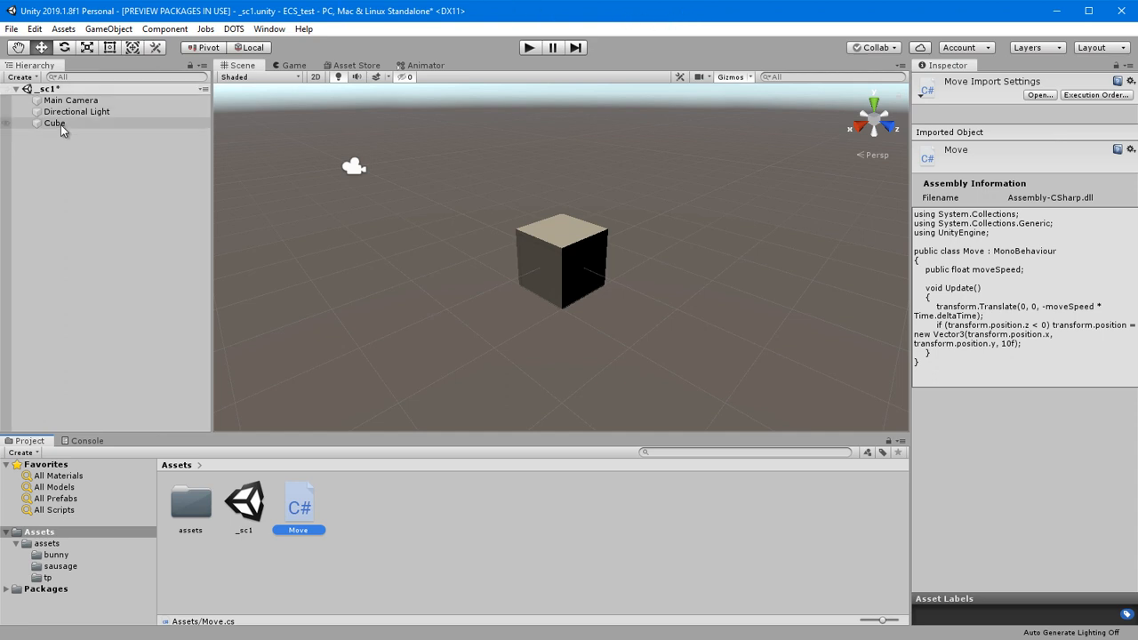
click(55, 123)
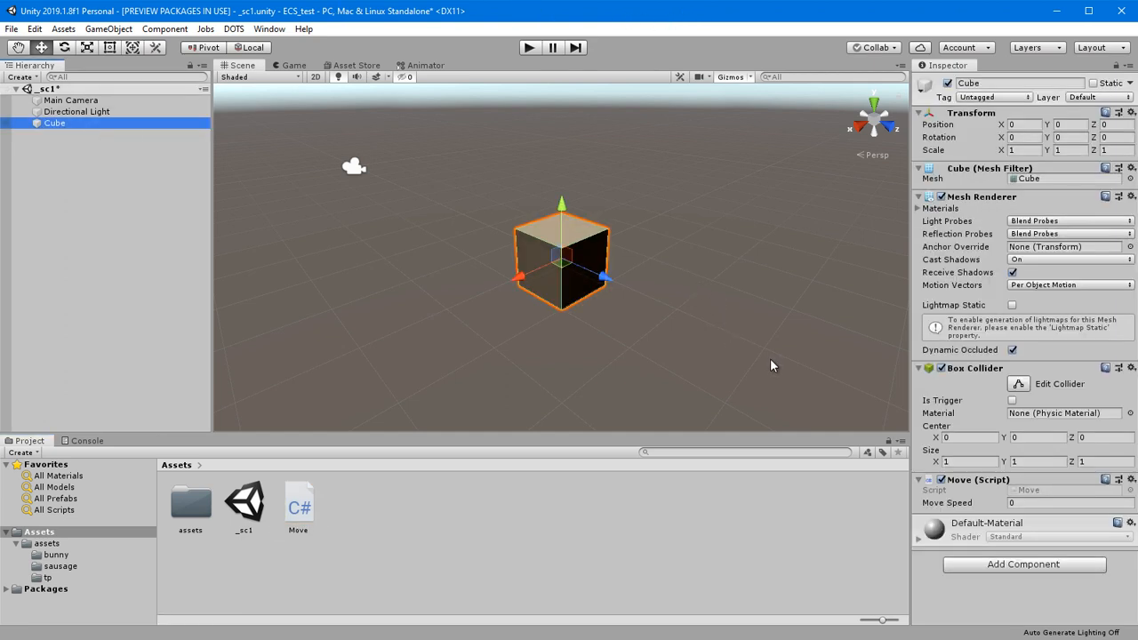
click(1067, 502)
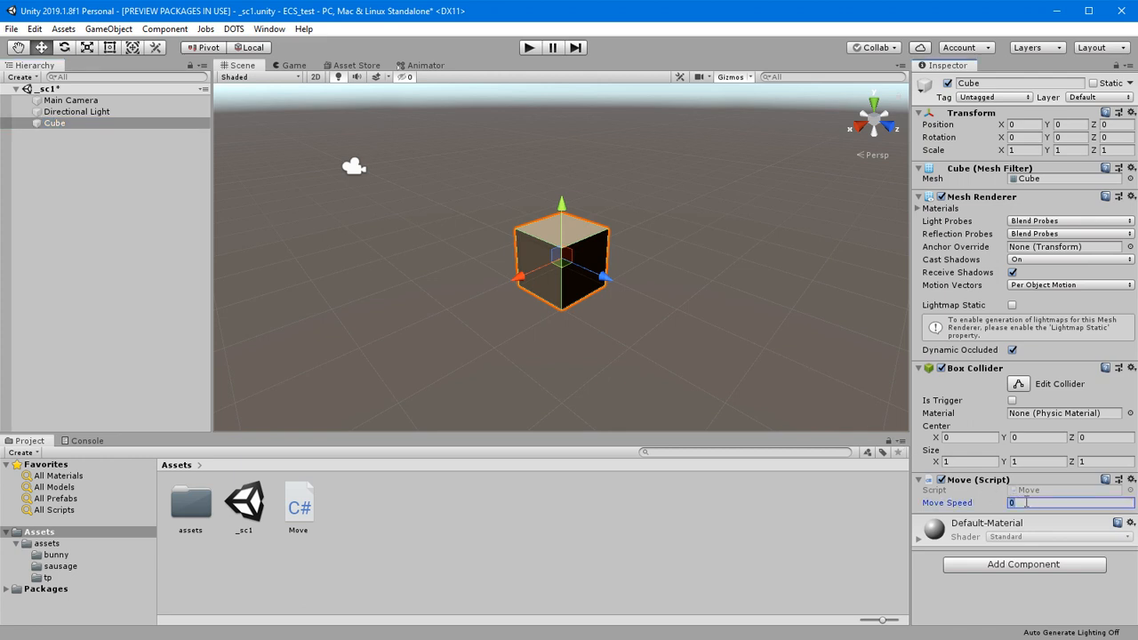
text(4)
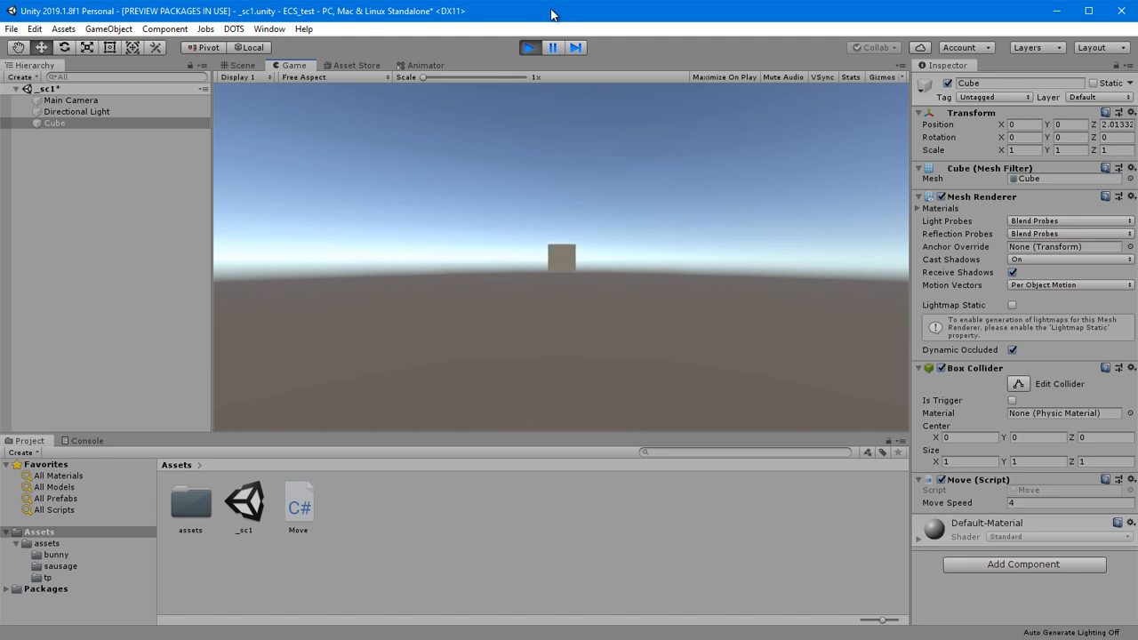
Stop the run and set the Cube's Transform position X to -1 and Y to 1.
click(530, 47)
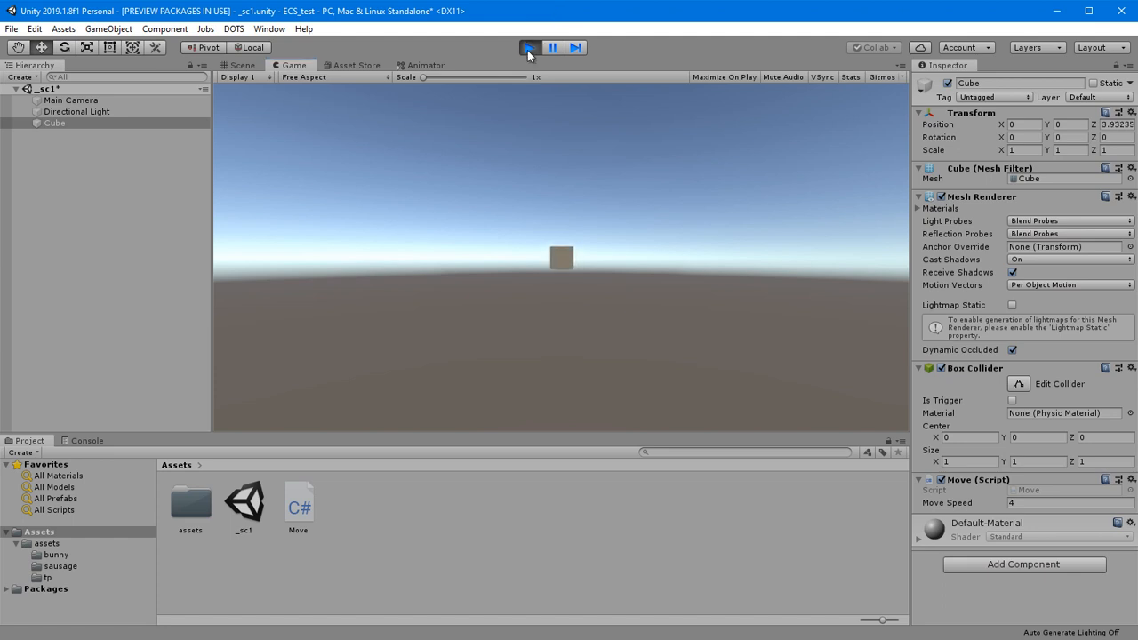
click(530, 47)
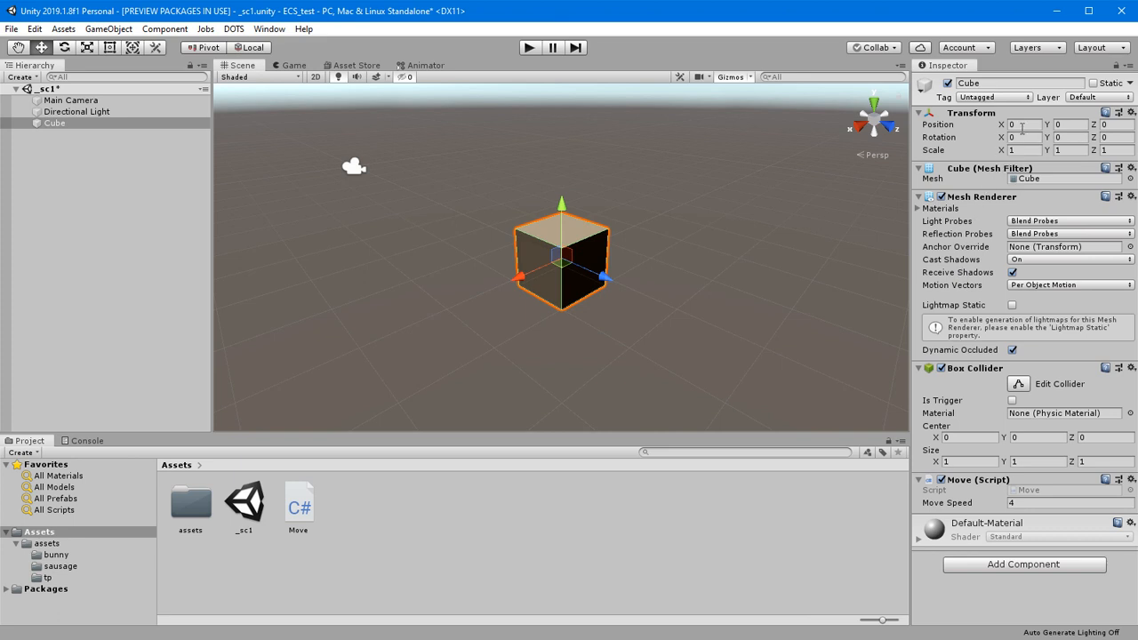
click(1023, 124)
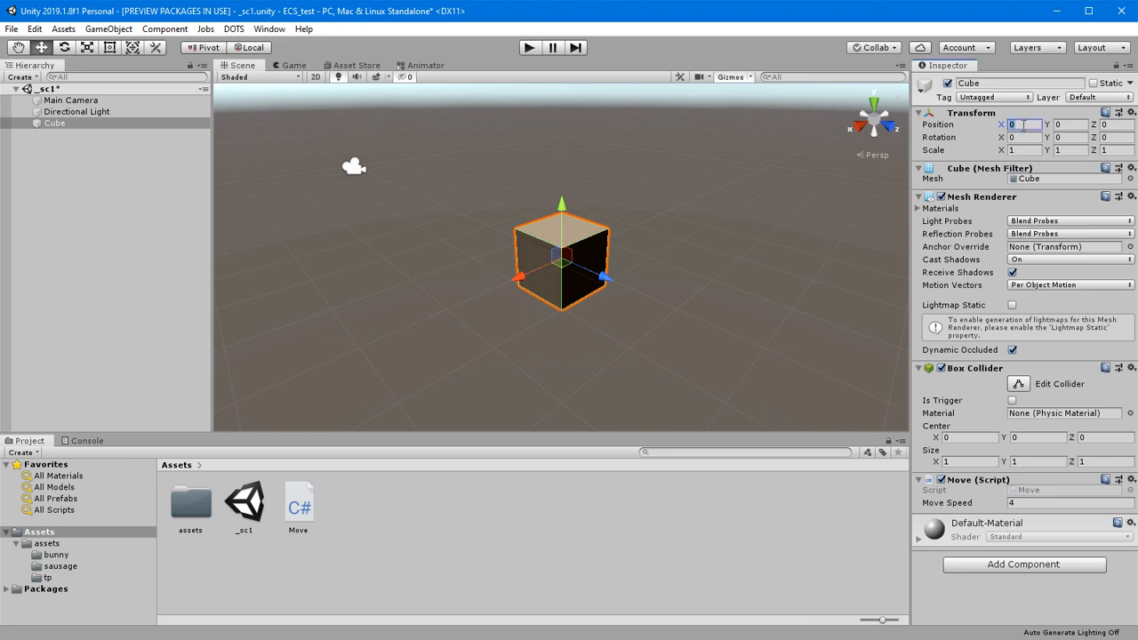
text(-1)
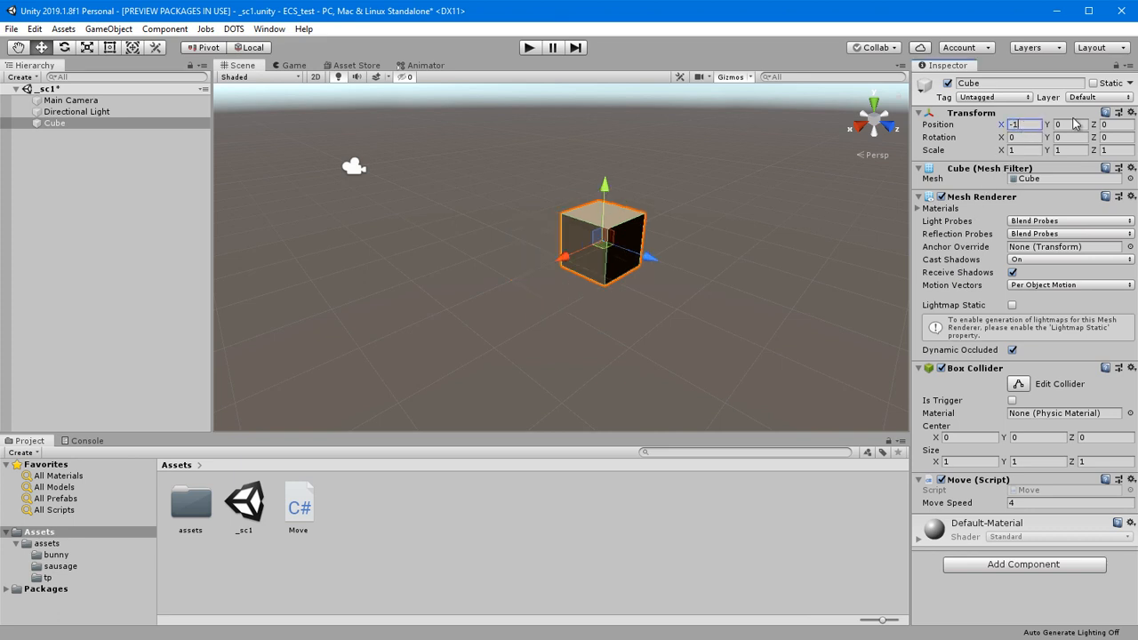
click(1063, 124)
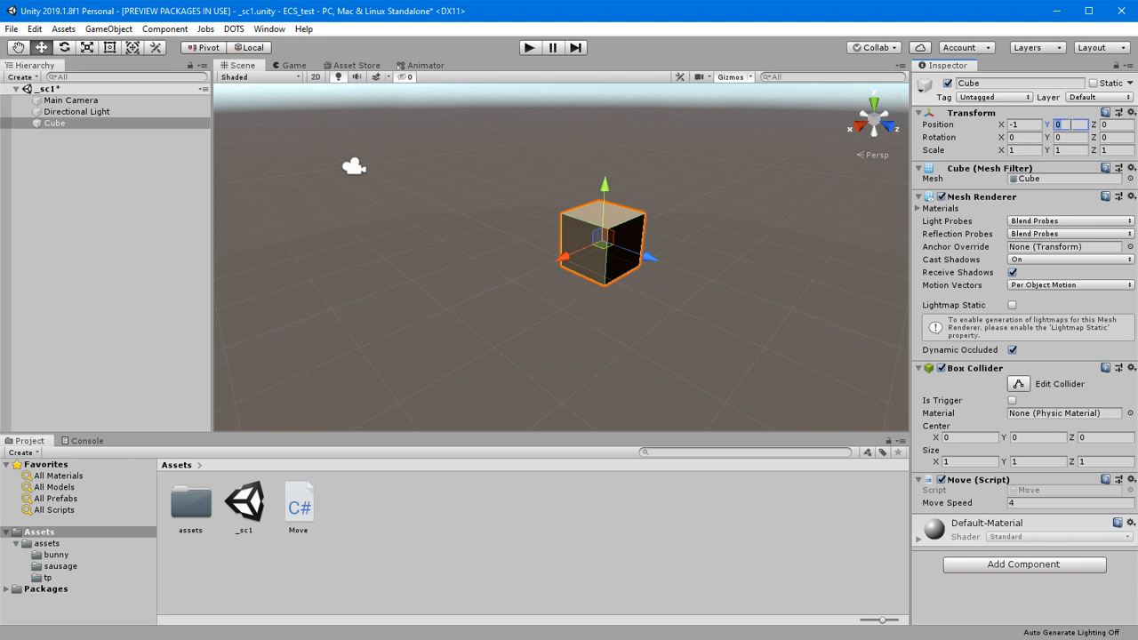
text(1)
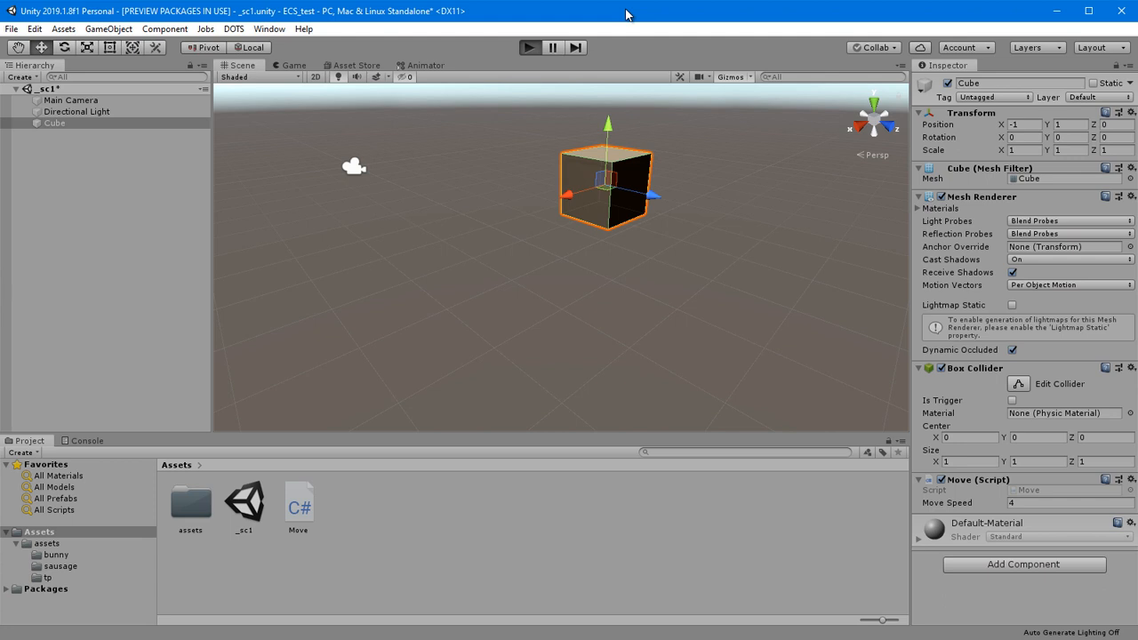
Run the scene briefly to watch the cube move along Z, then stop Play mode.
click(530, 47)
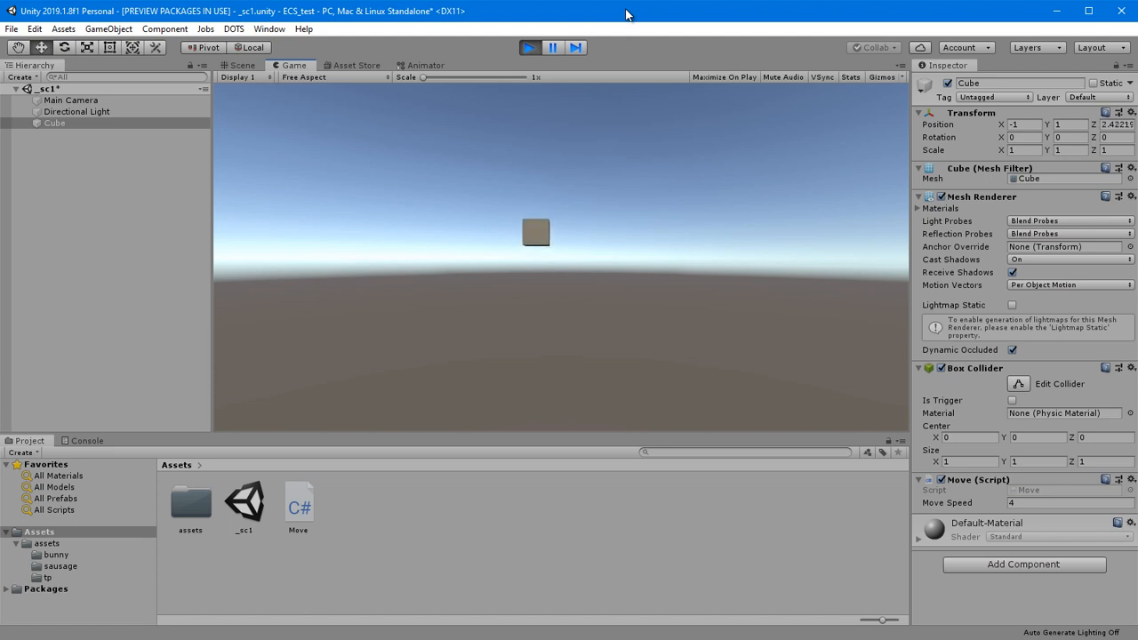
click(529, 46)
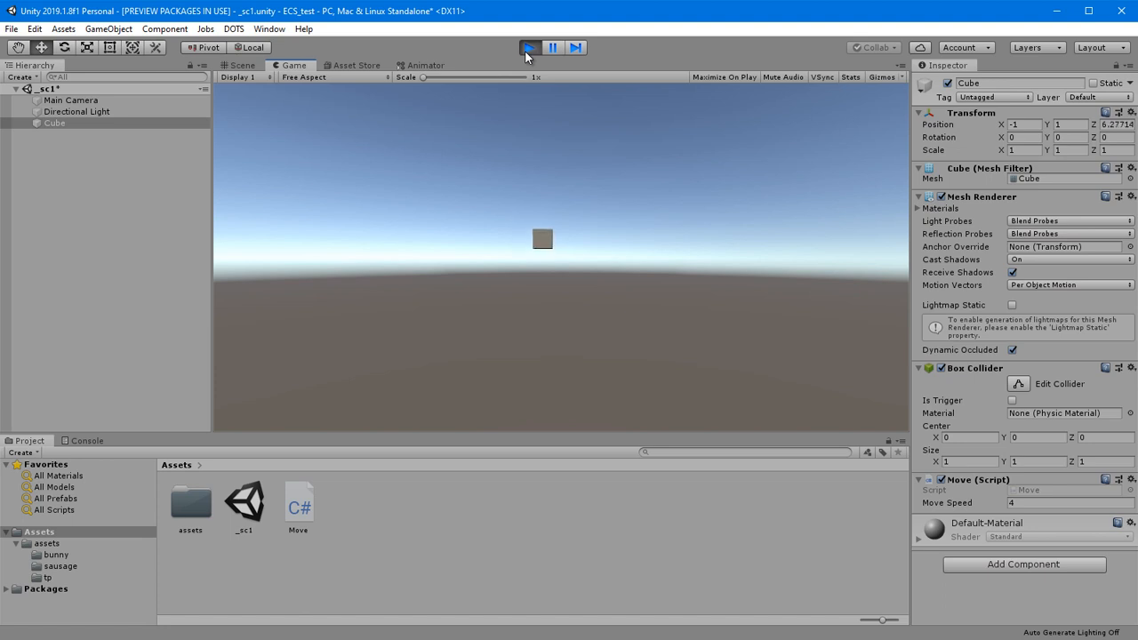
click(242, 64)
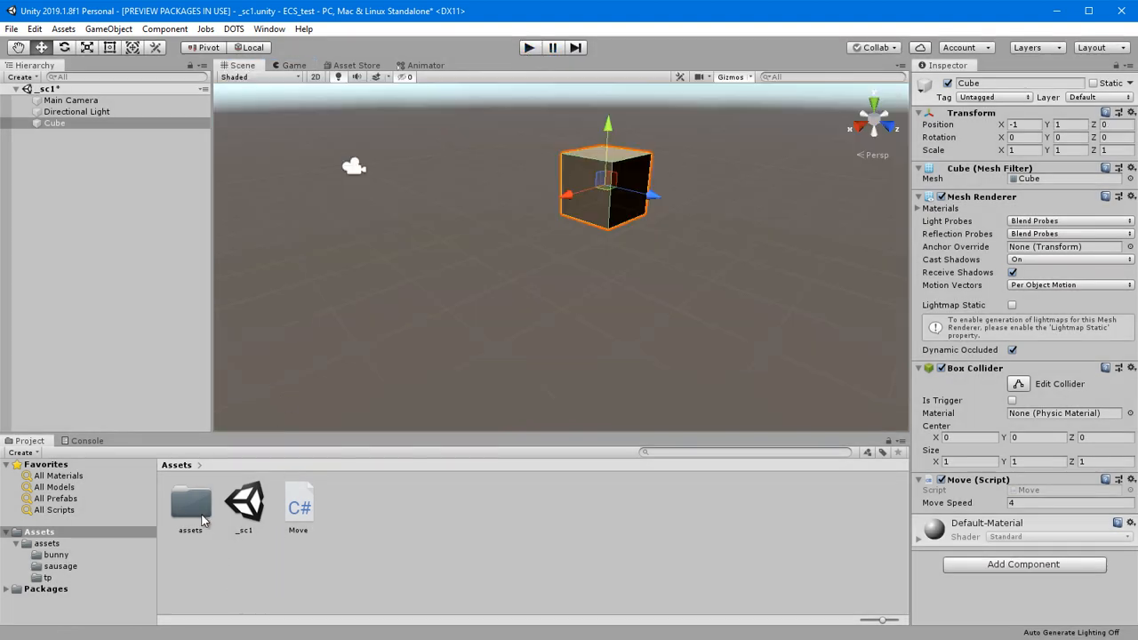
Bring the Sausage model from assets/sausage into the scene and set its Move Speed.
double_click(190, 501)
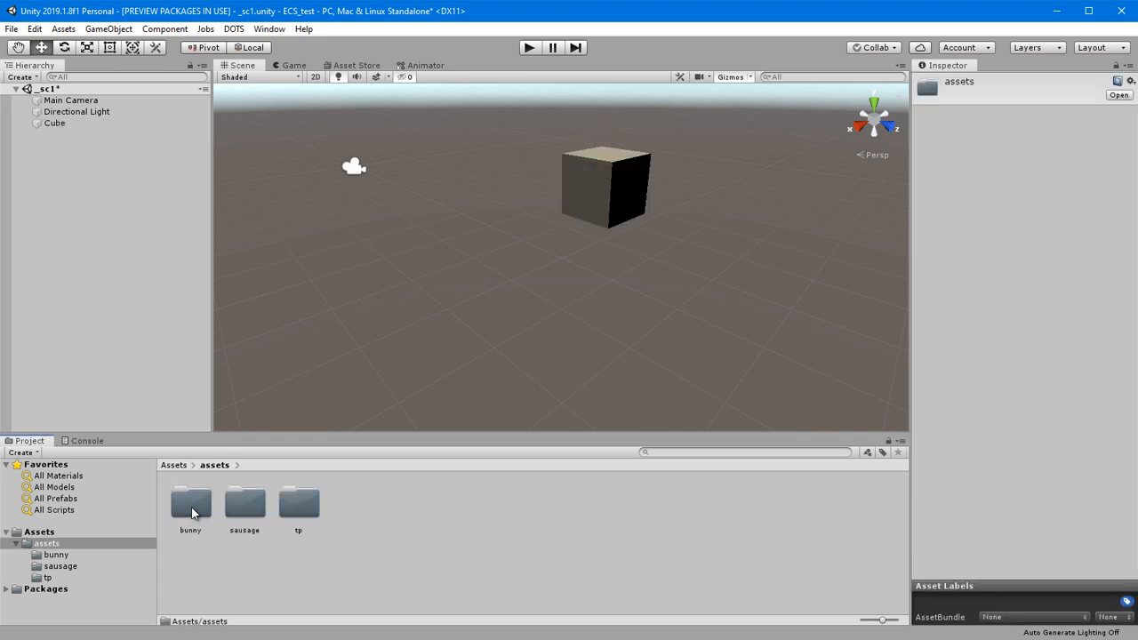
mouse_move(256, 516)
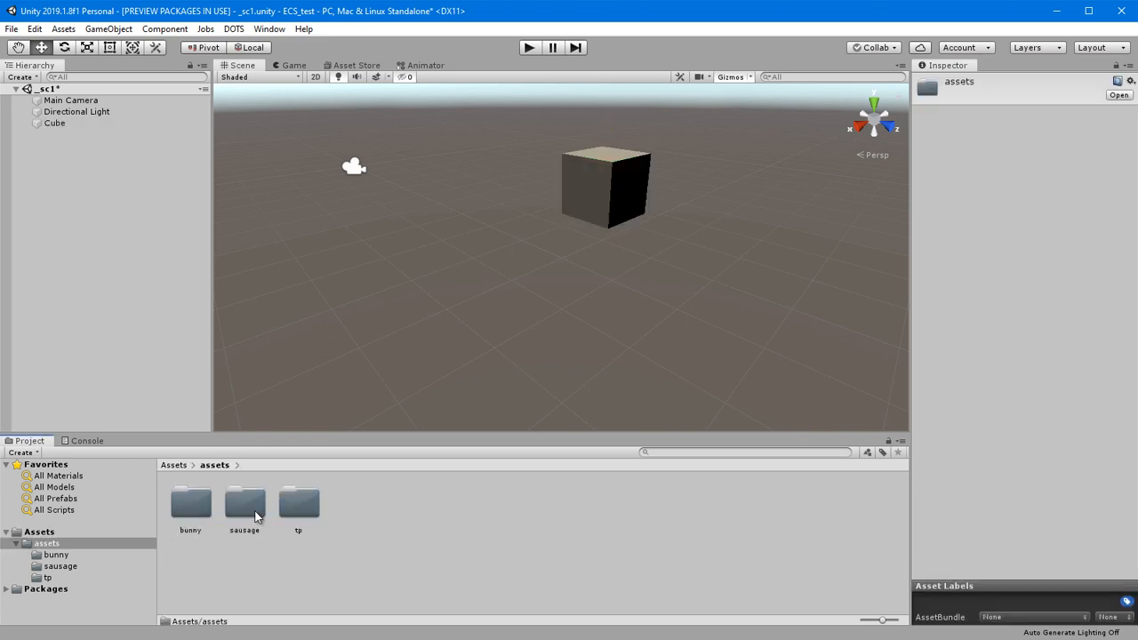
double_click(246, 501)
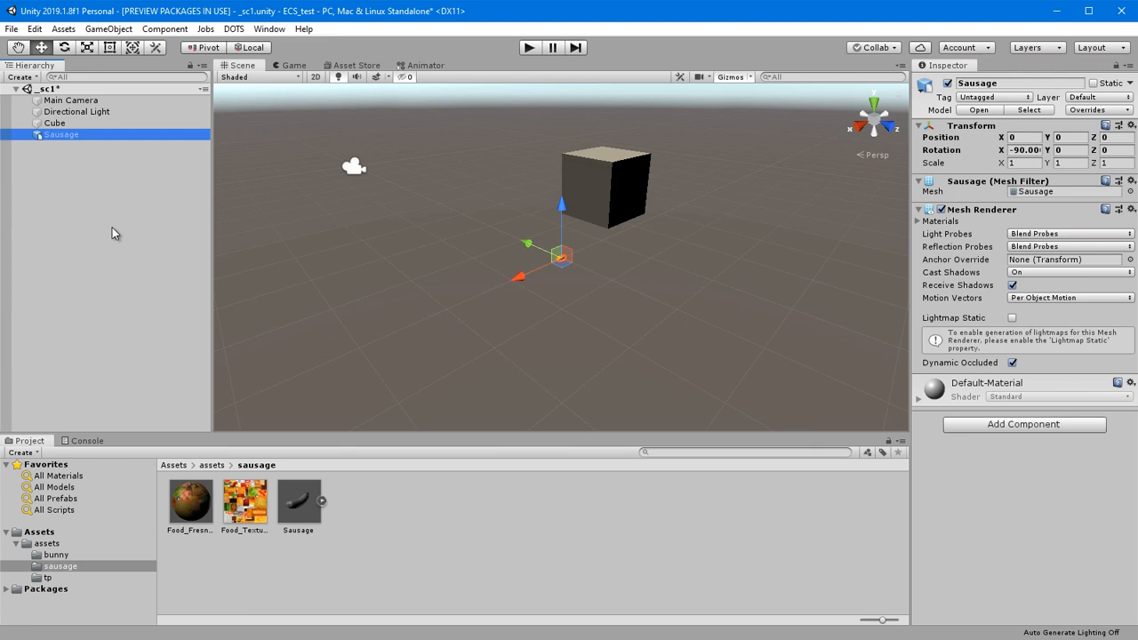
mouse_move(69, 141)
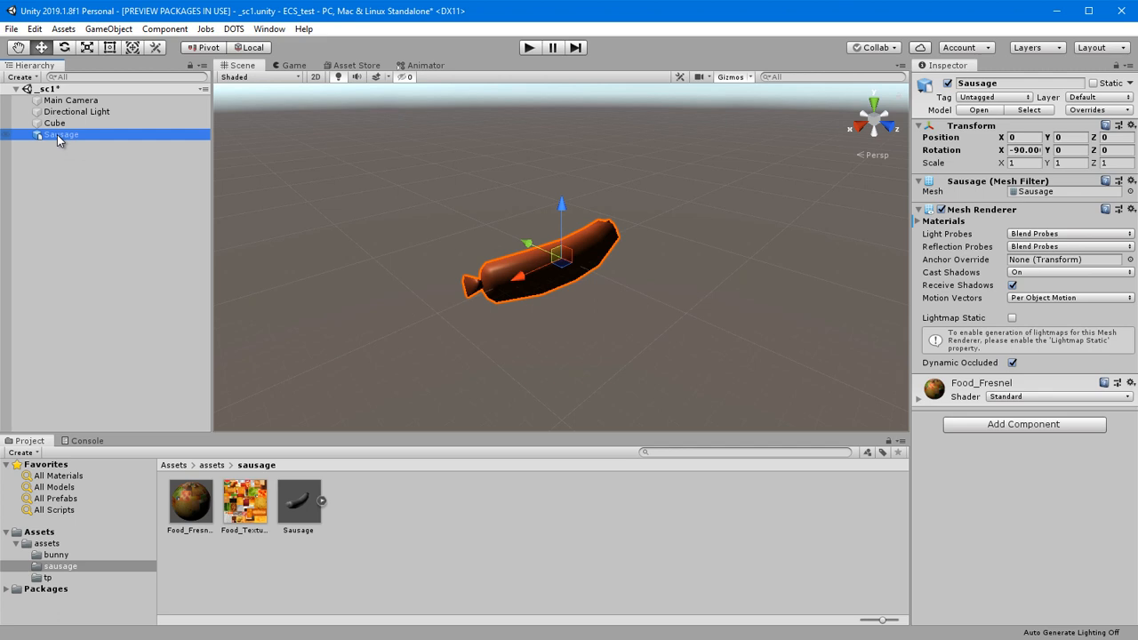
mouse_move(246, 324)
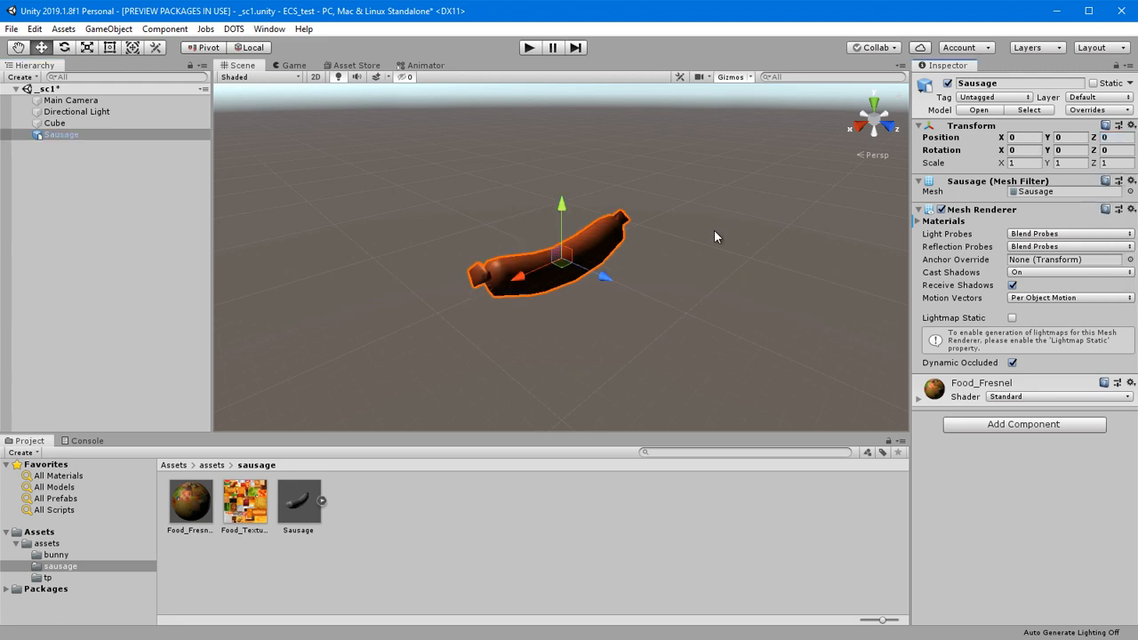
mouse_move(112, 323)
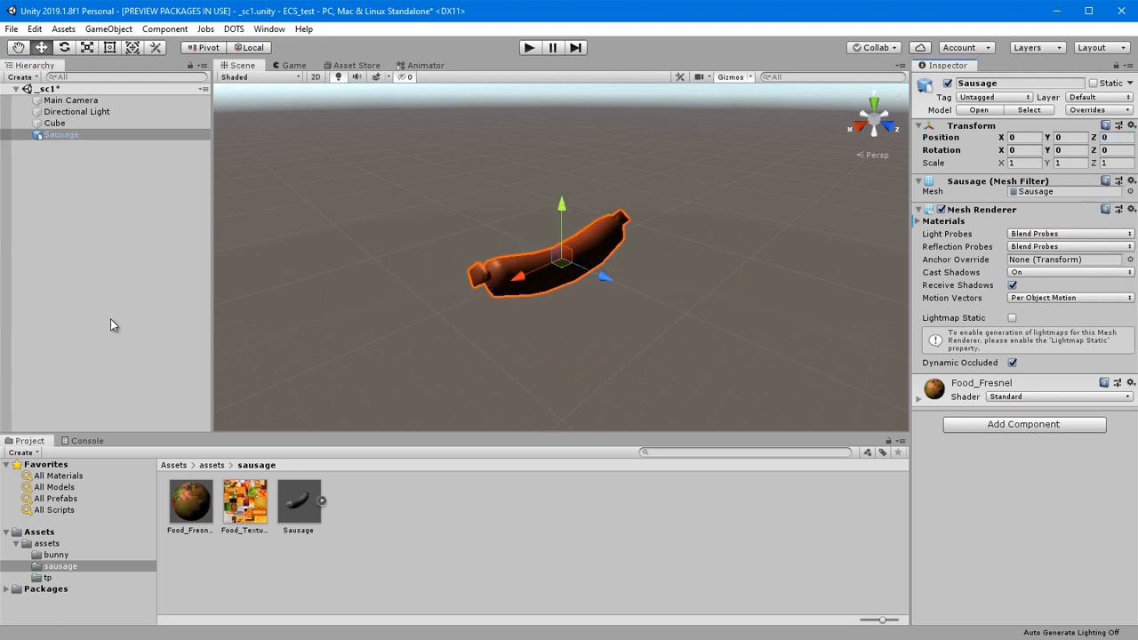
click(55, 123)
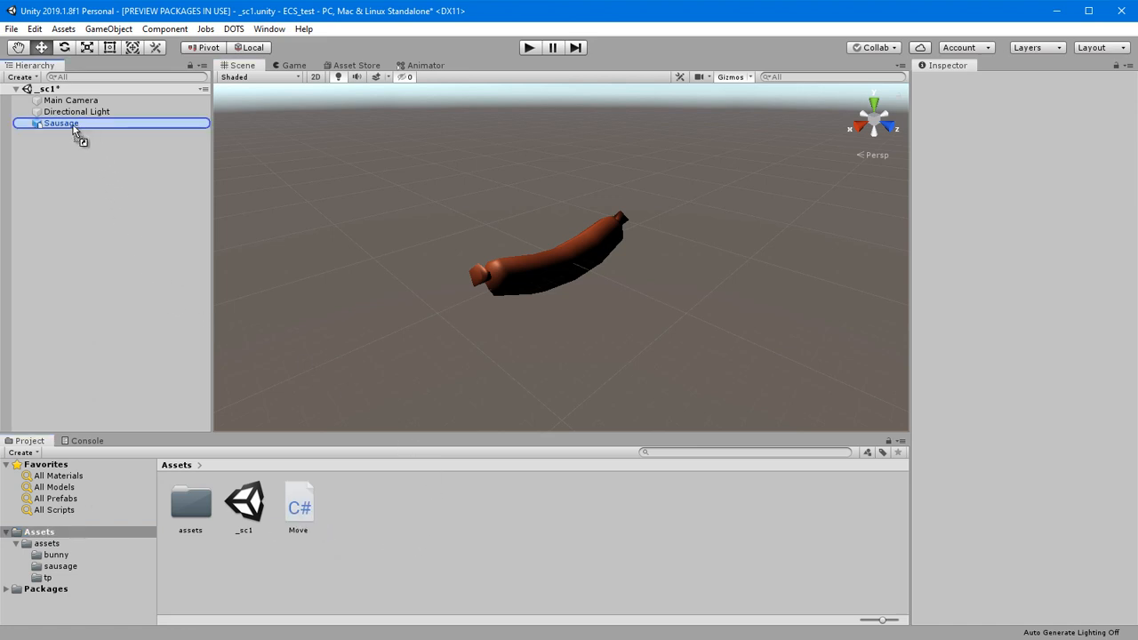
click(60, 123)
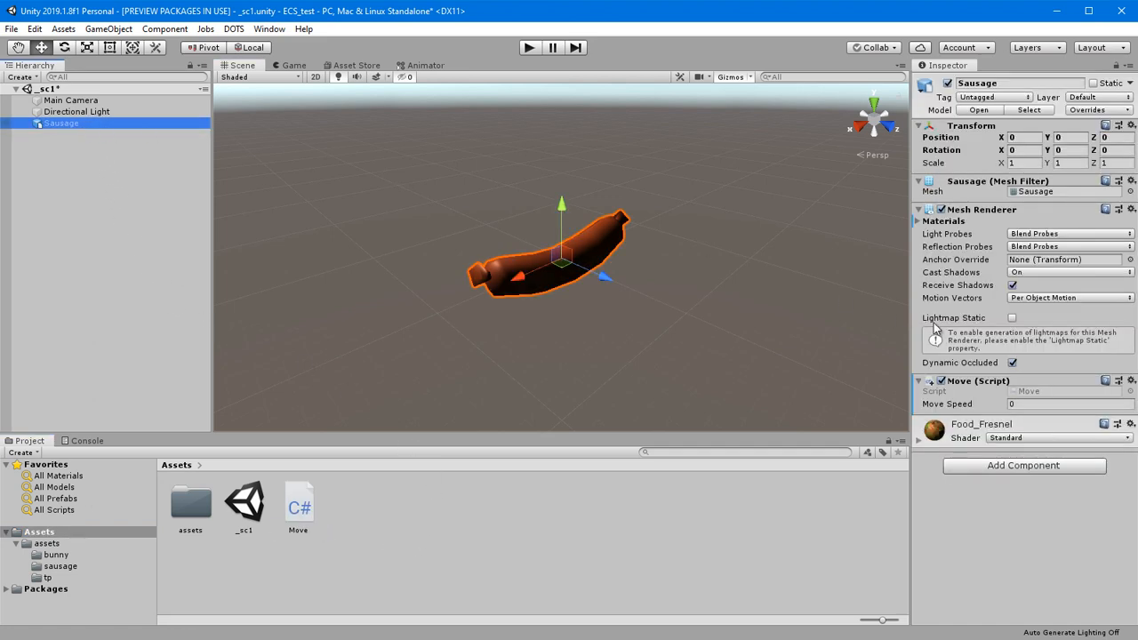
click(1071, 404)
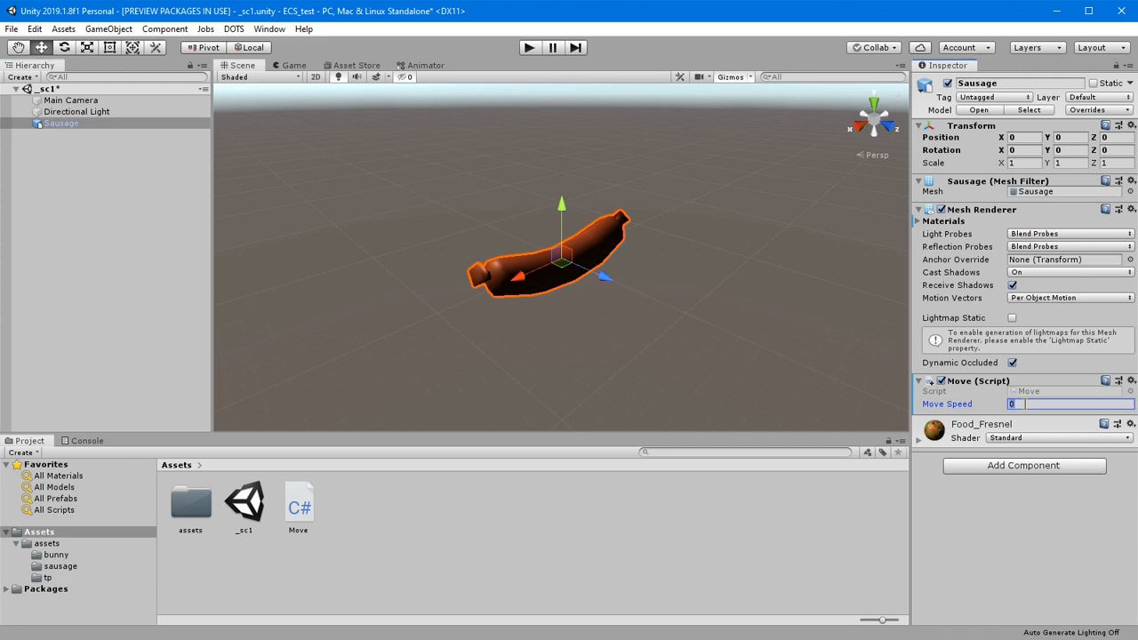
Run the scene to test the moving sausage, then stop Play mode.
click(530, 46)
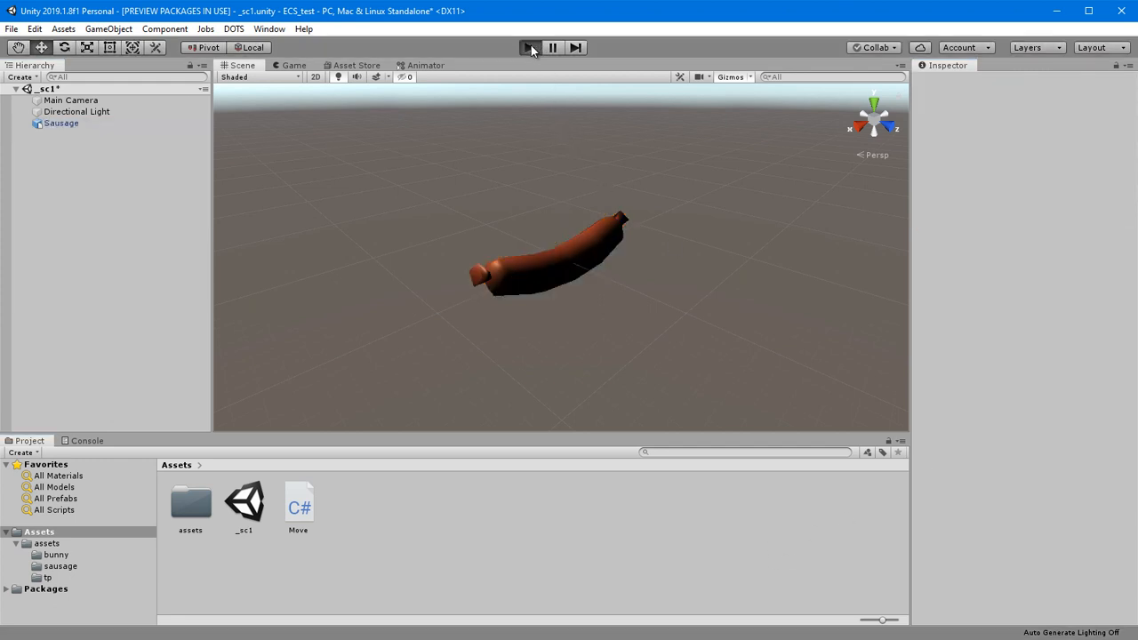
click(530, 46)
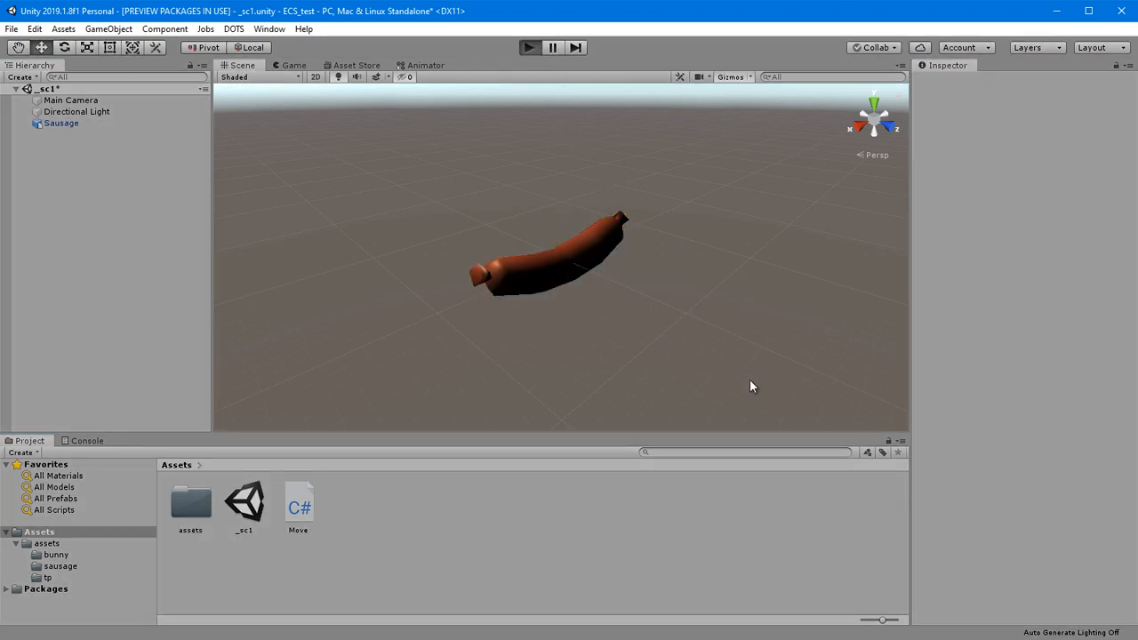
click(530, 46)
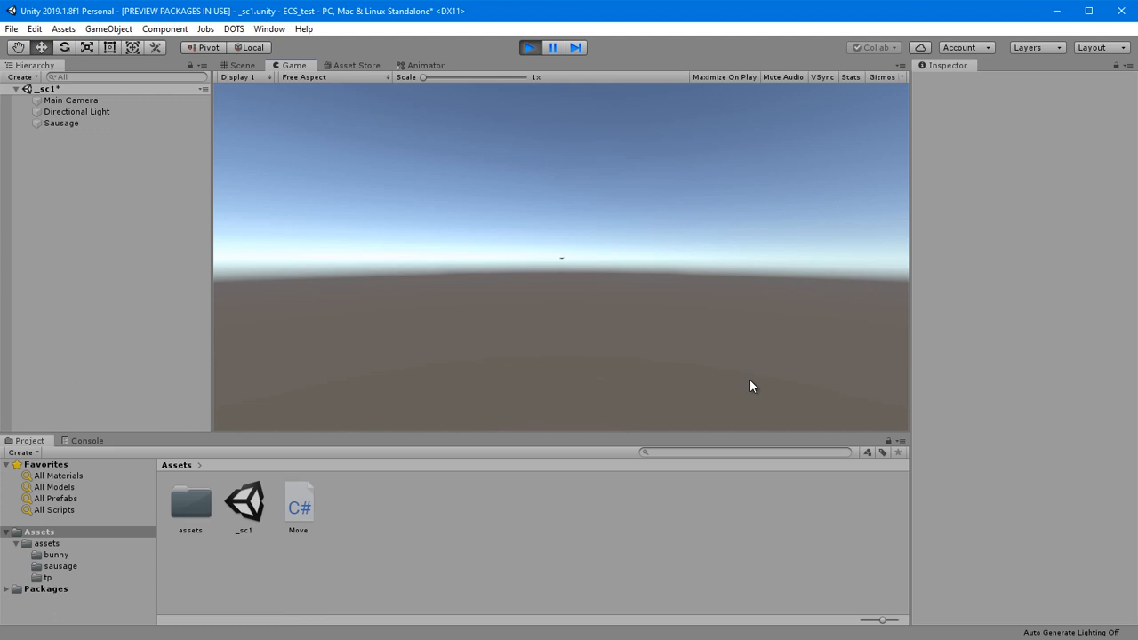
mouse_move(602, 259)
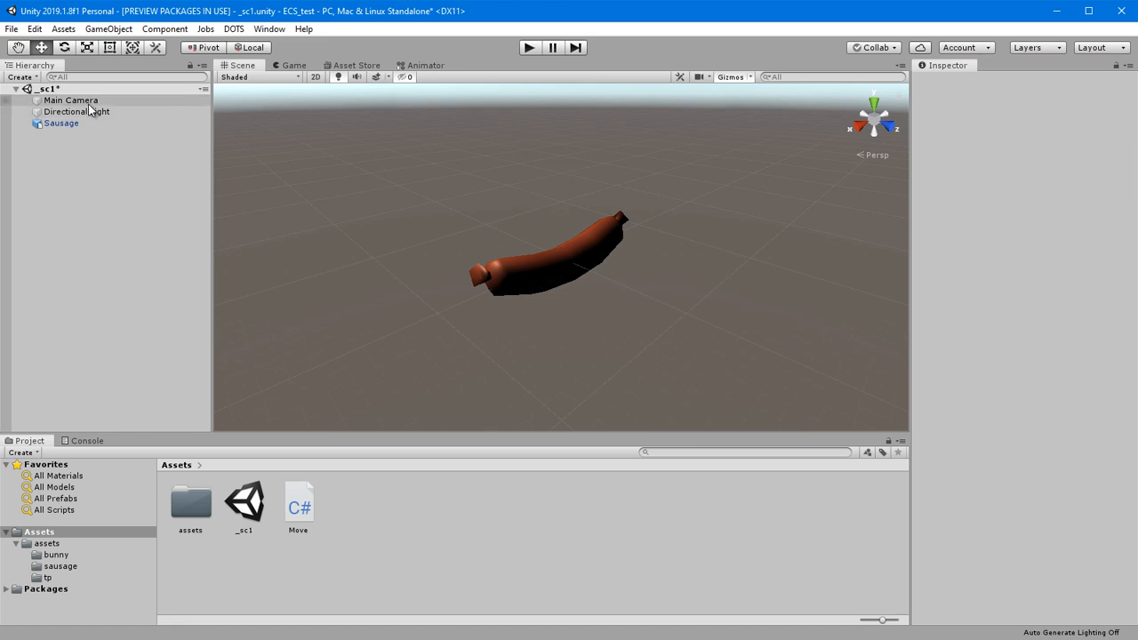
click(71, 99)
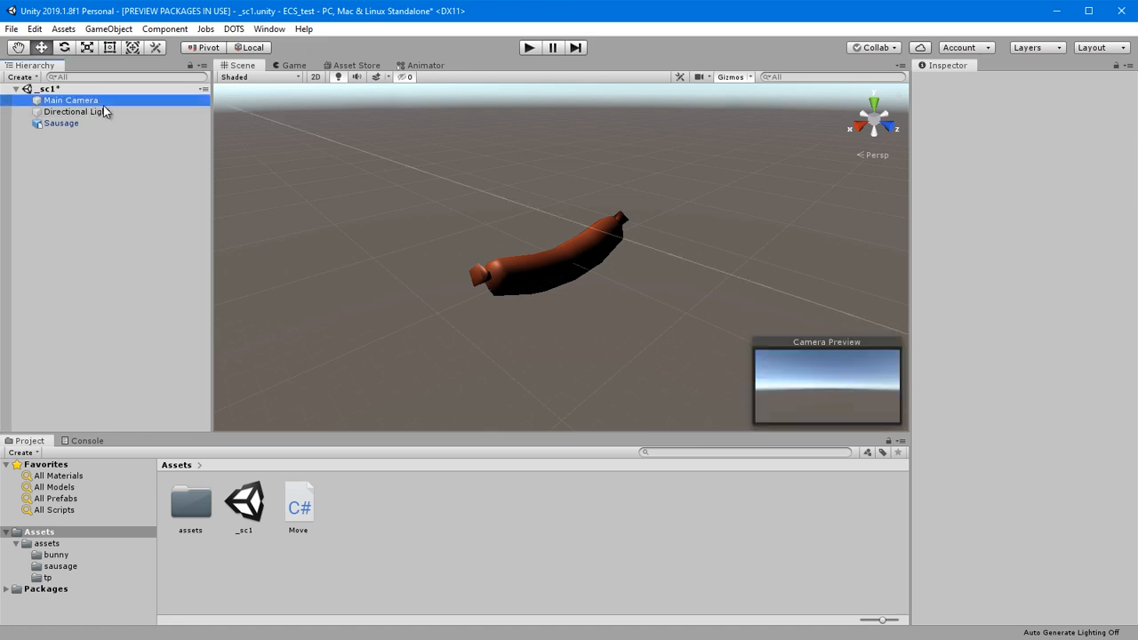
click(71, 99)
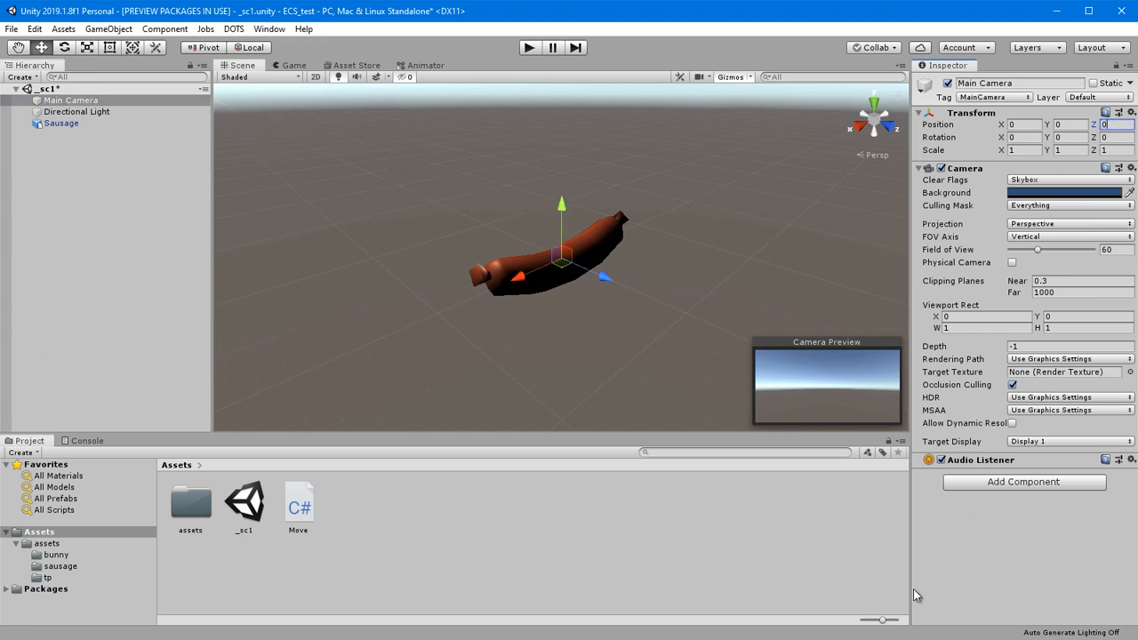
mouse_move(882, 475)
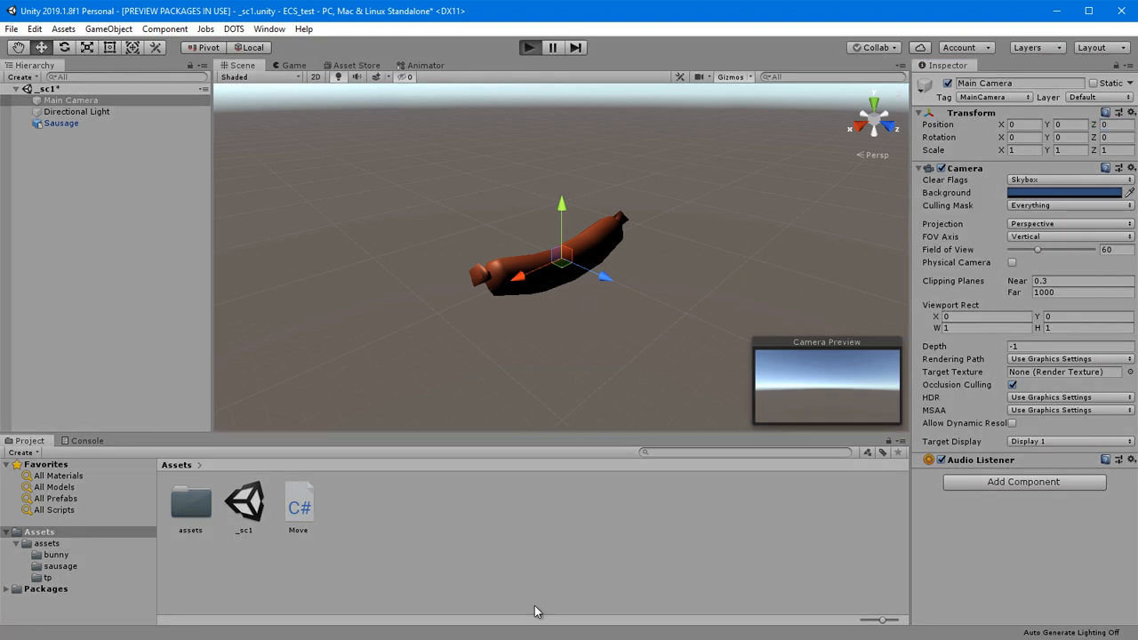
mouse_move(548, 619)
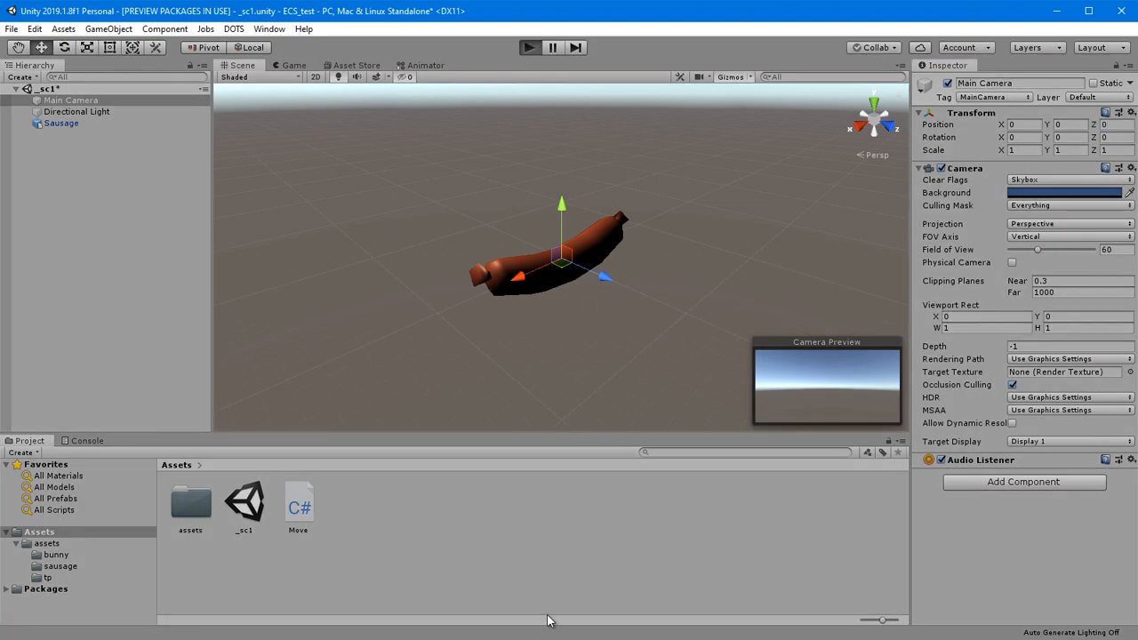
click(530, 46)
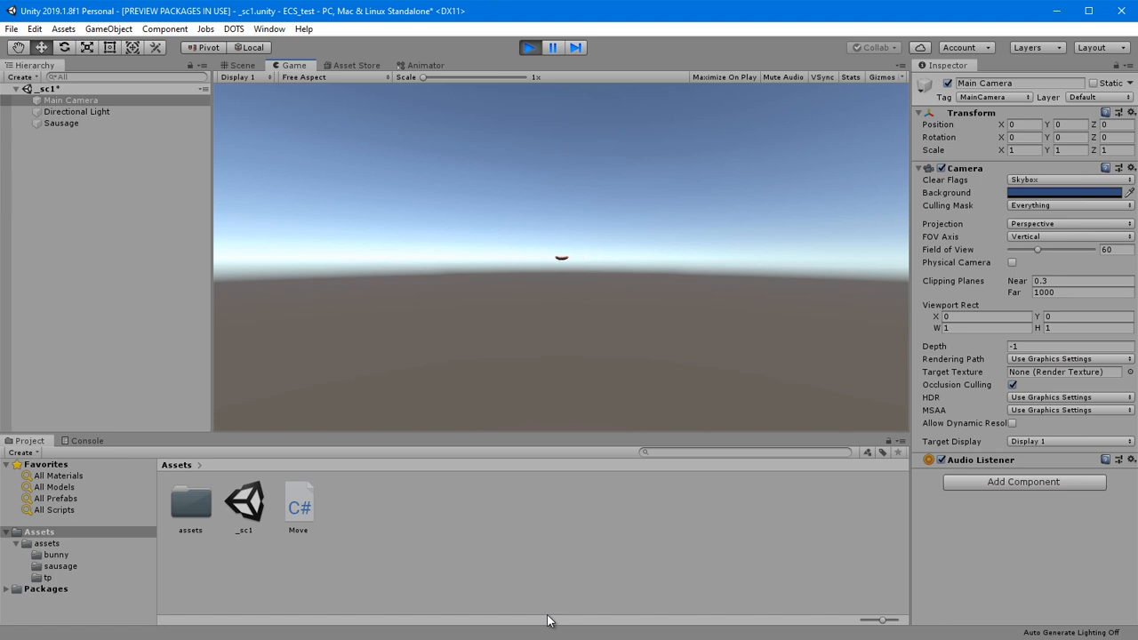
mouse_move(562, 583)
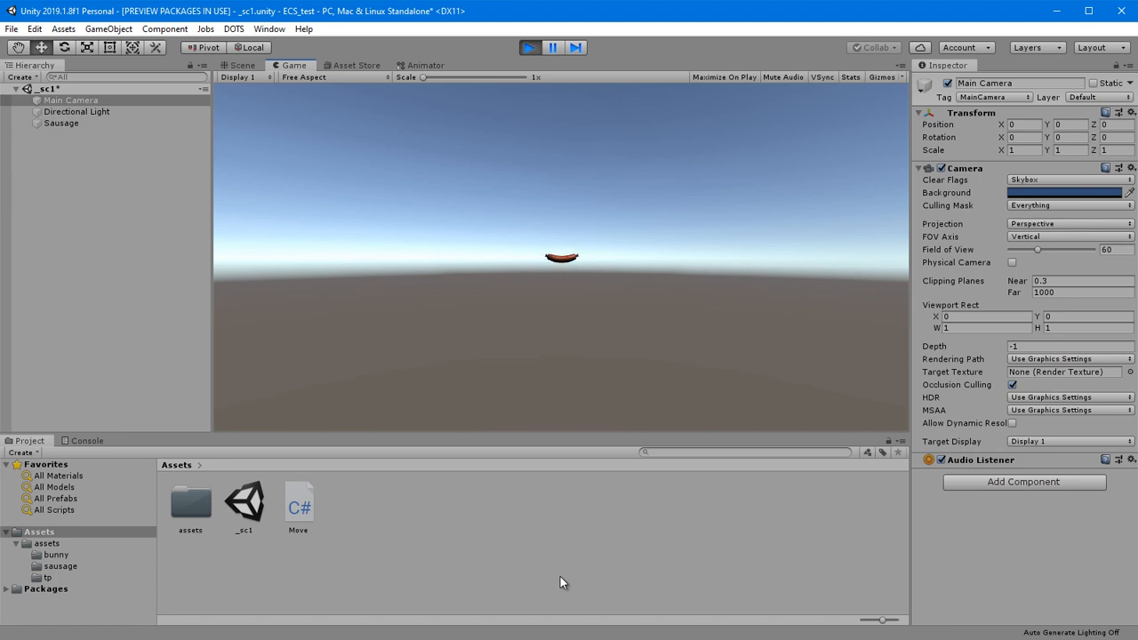
click(530, 47)
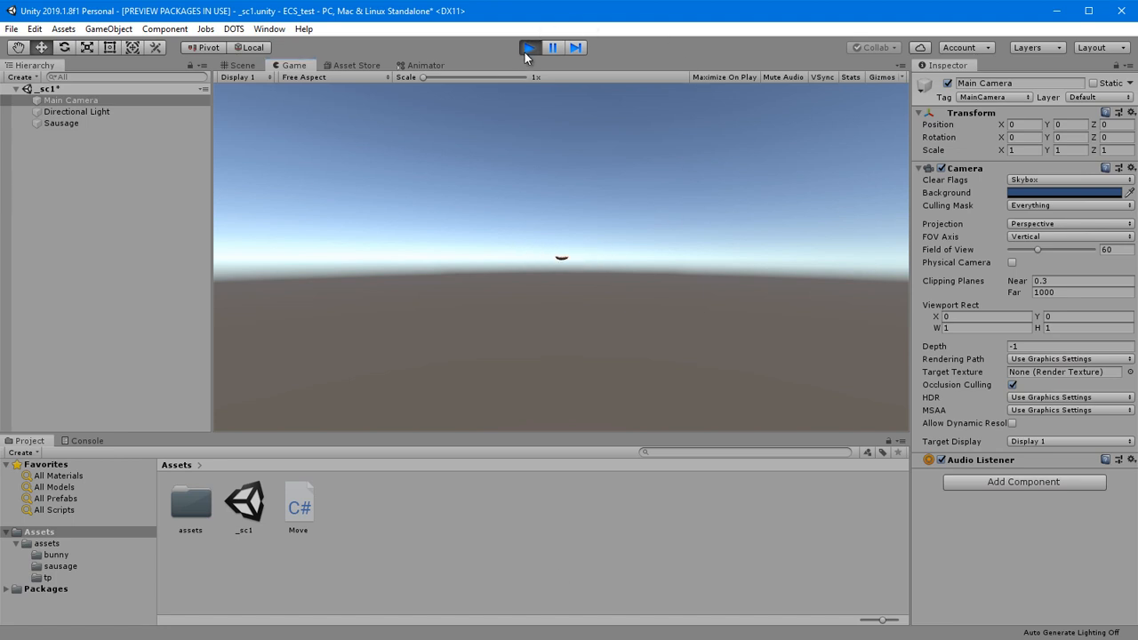
click(238, 64)
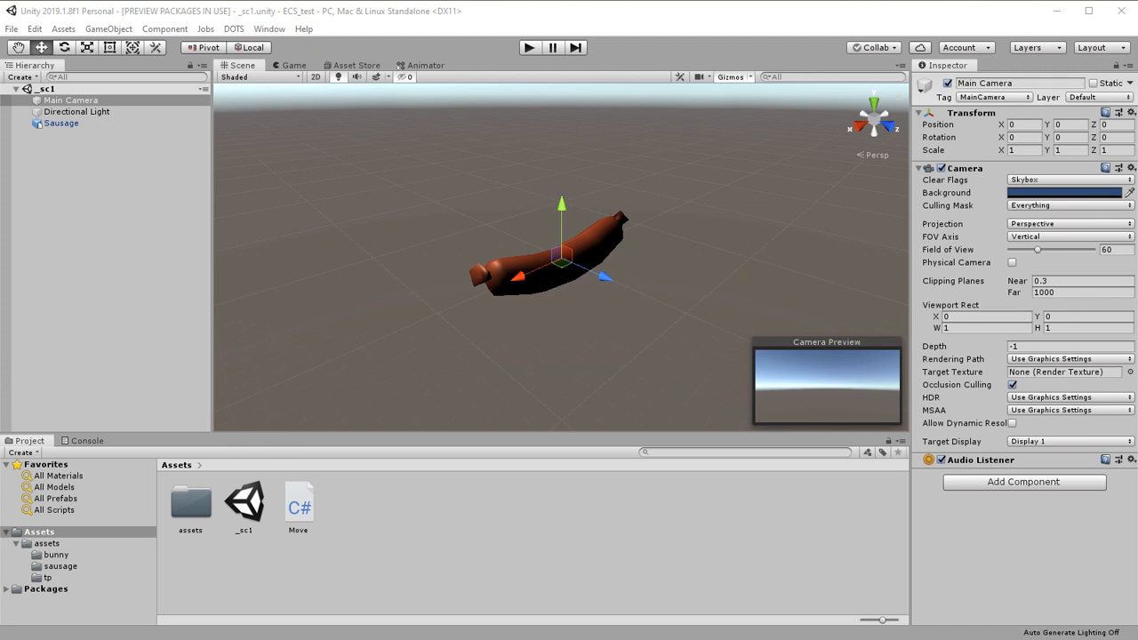
Save the Sausage object as an Original Prefab in the Assets folder.
click(61, 123)
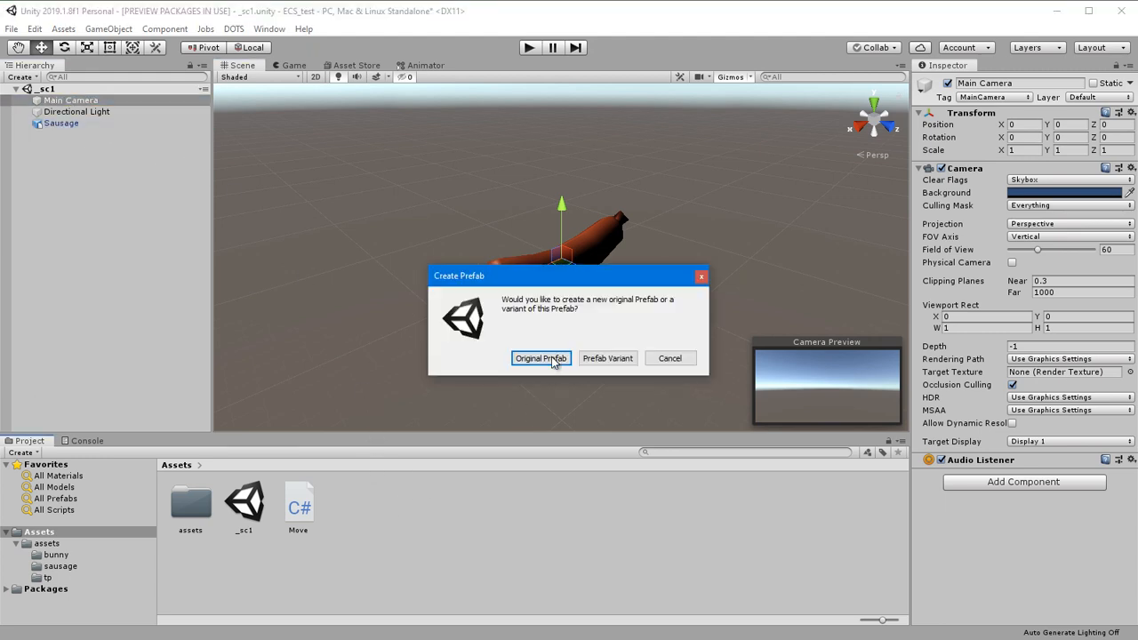
click(540, 359)
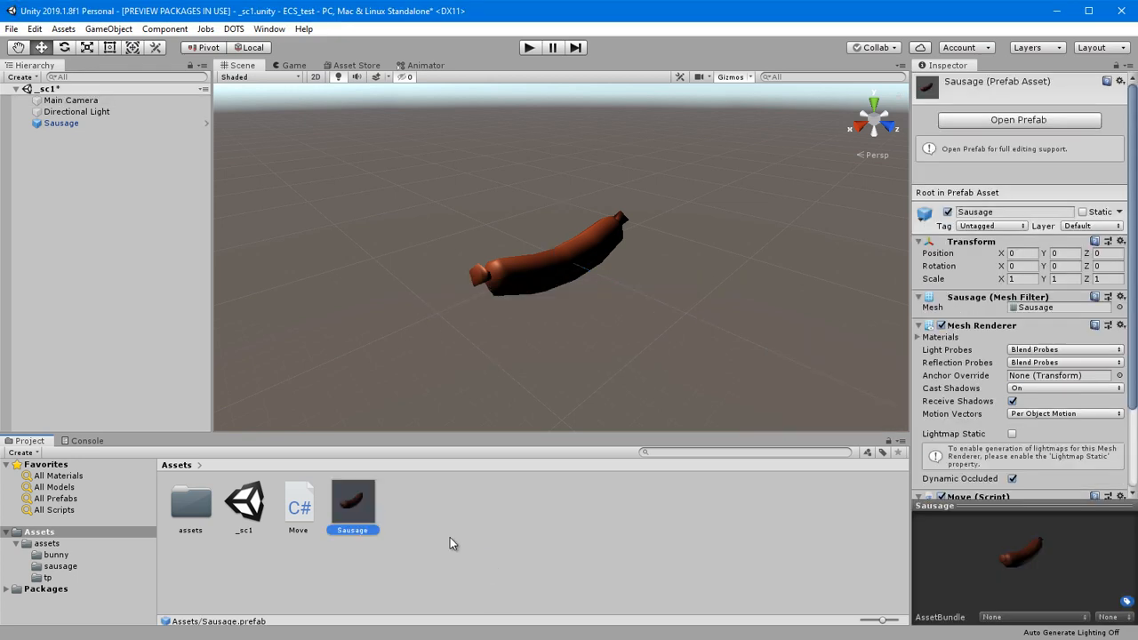
click(61, 122)
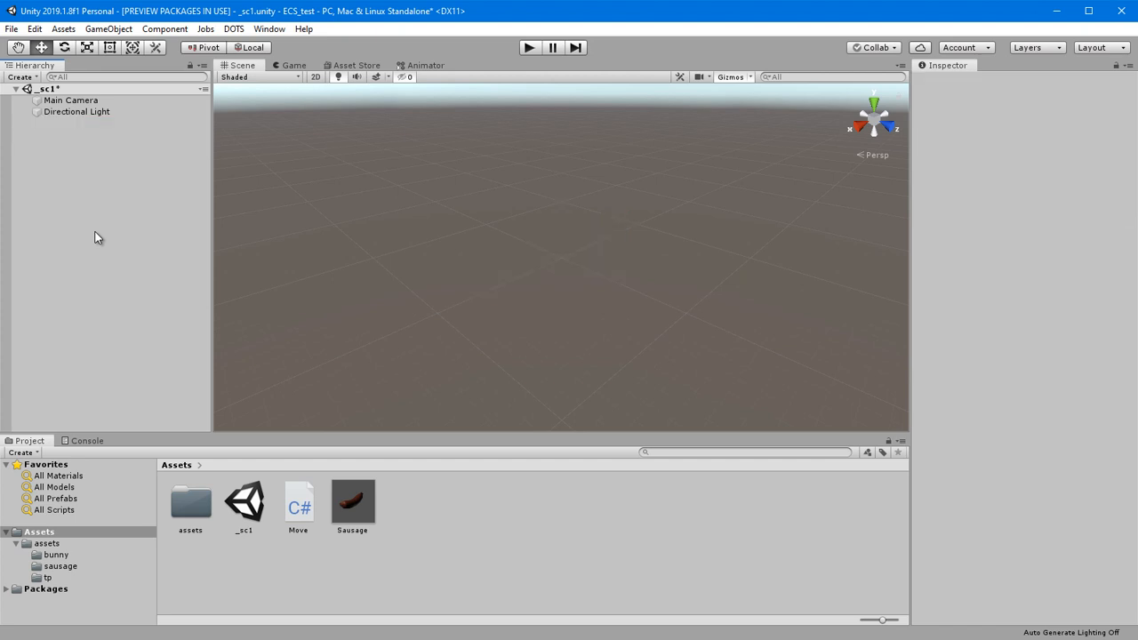
Create an empty GameObject and start a new script component on it.
right_click(98, 235)
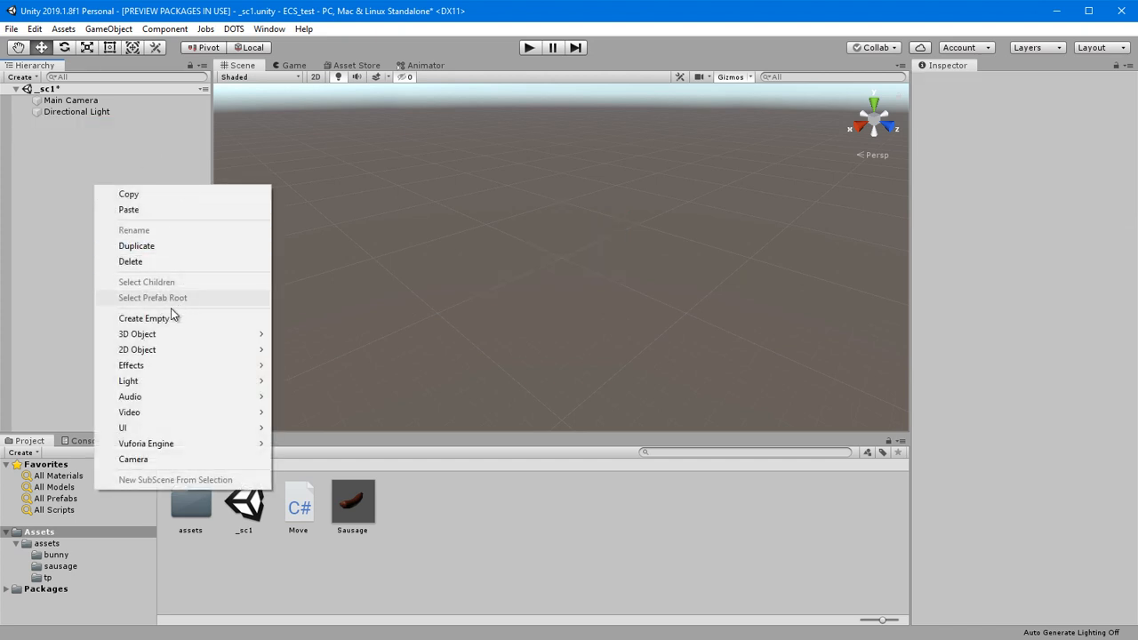
click(142, 316)
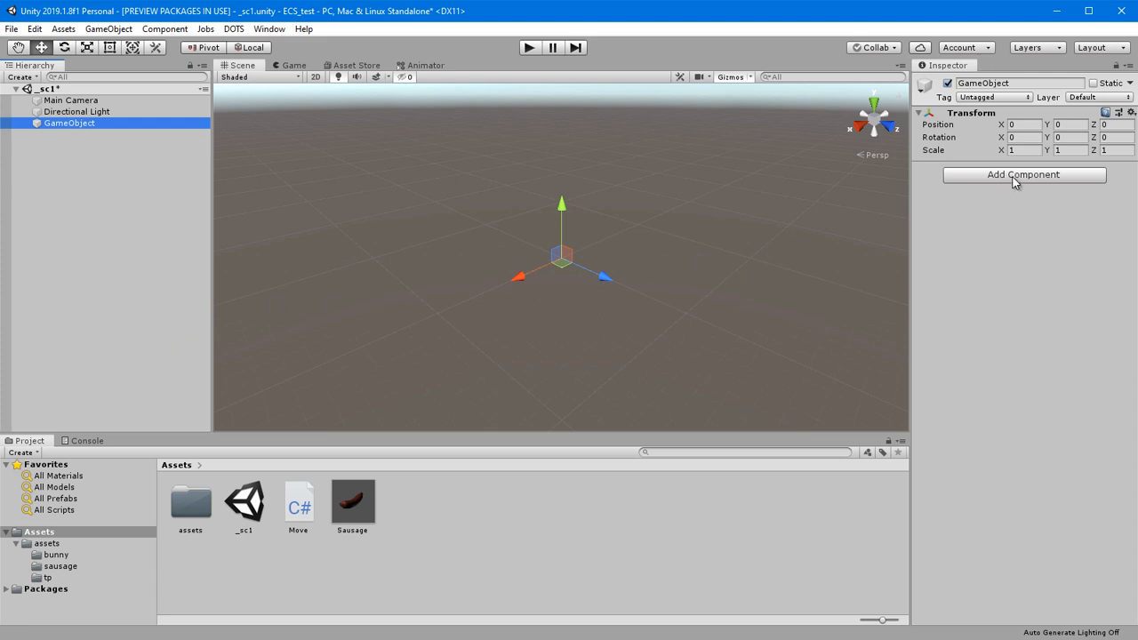
click(1023, 174)
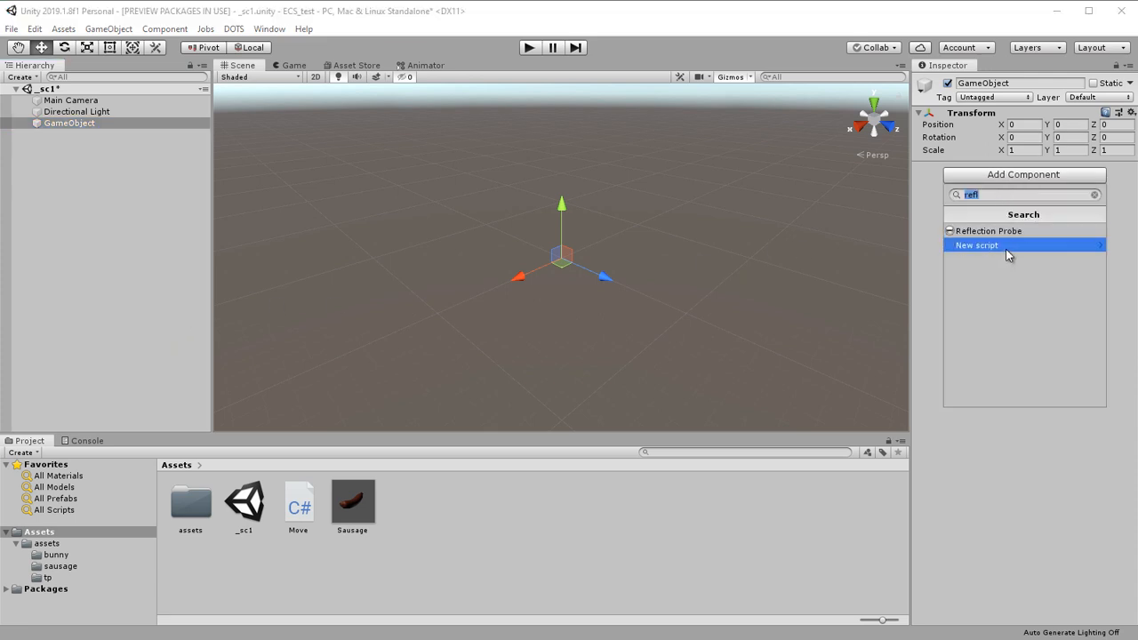
click(978, 246)
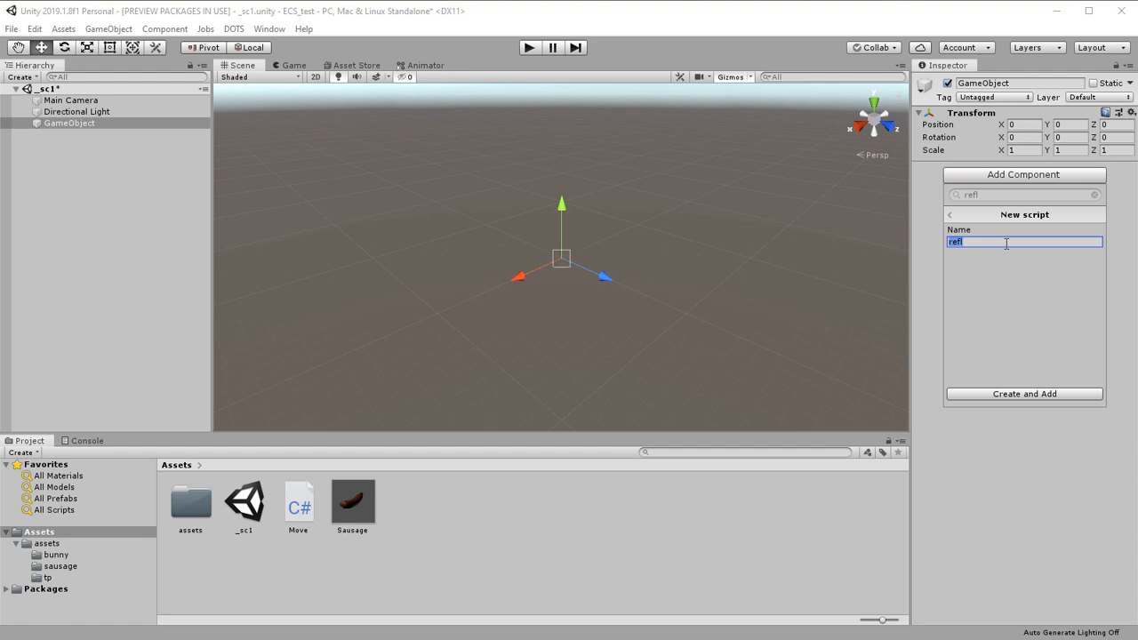
Name the new script Bootstrap and create and attach it.
text(Boot)
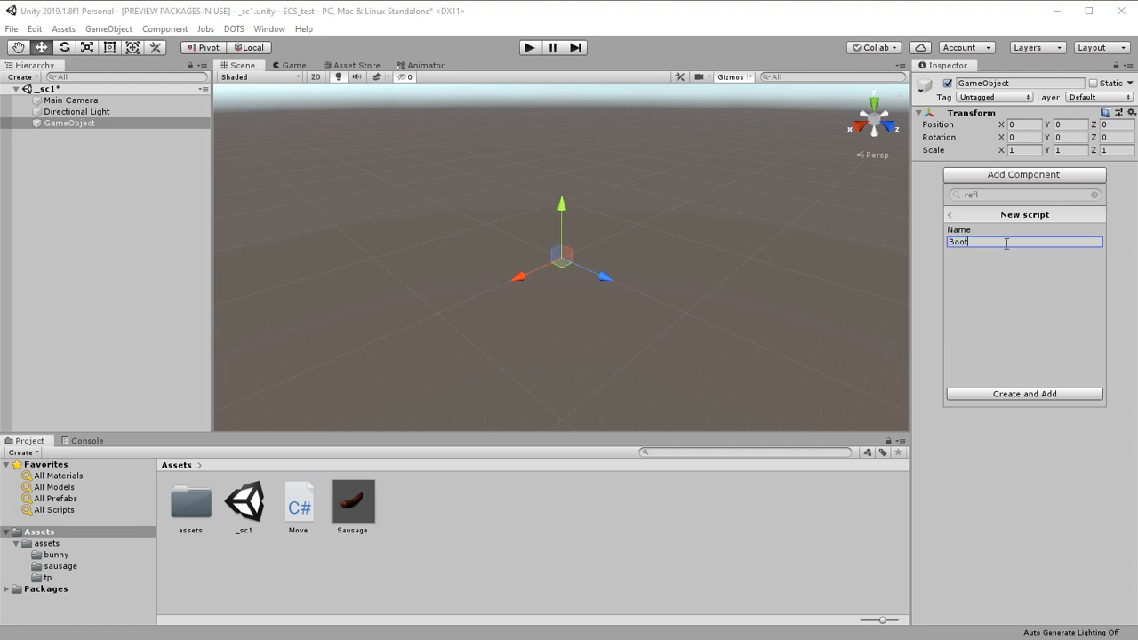
text(strap)
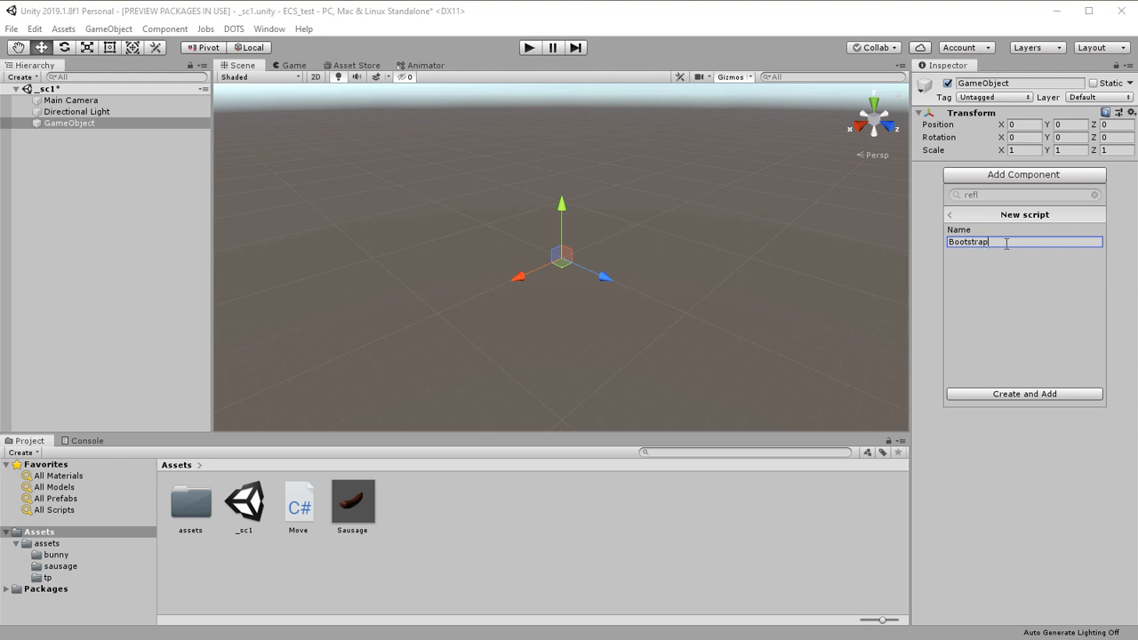
mouse_move(1003, 313)
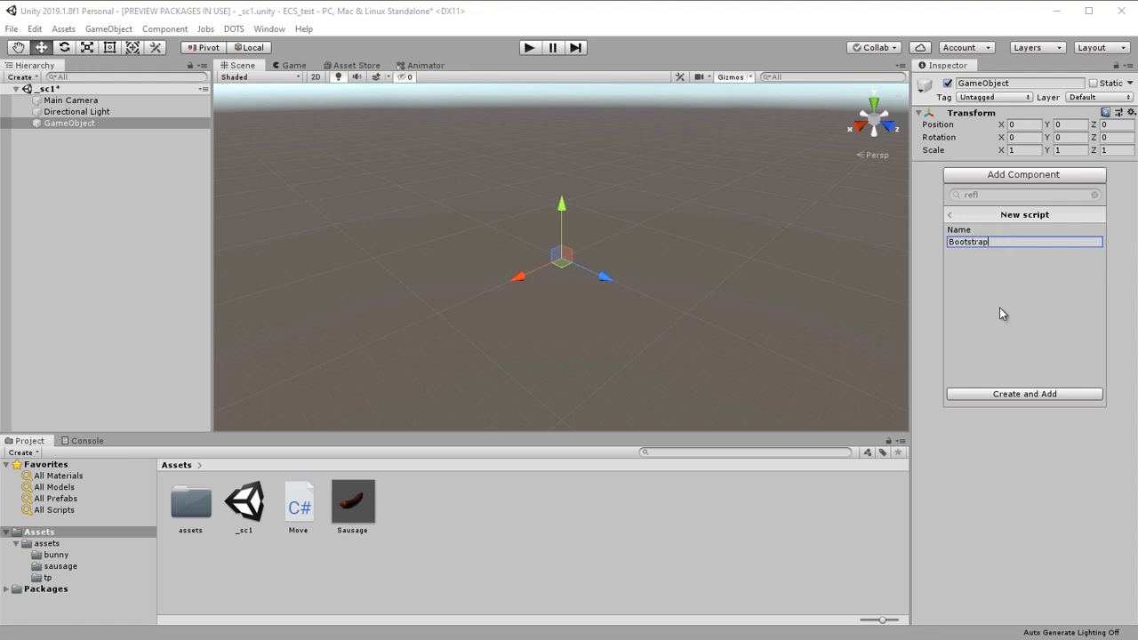
click(1024, 395)
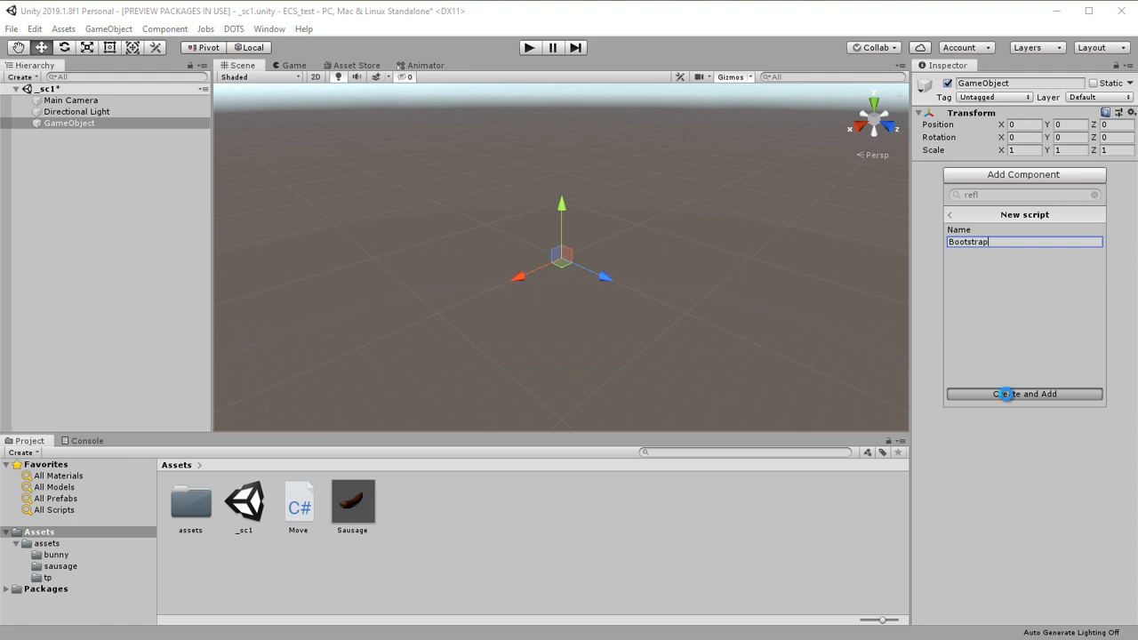
click(1024, 394)
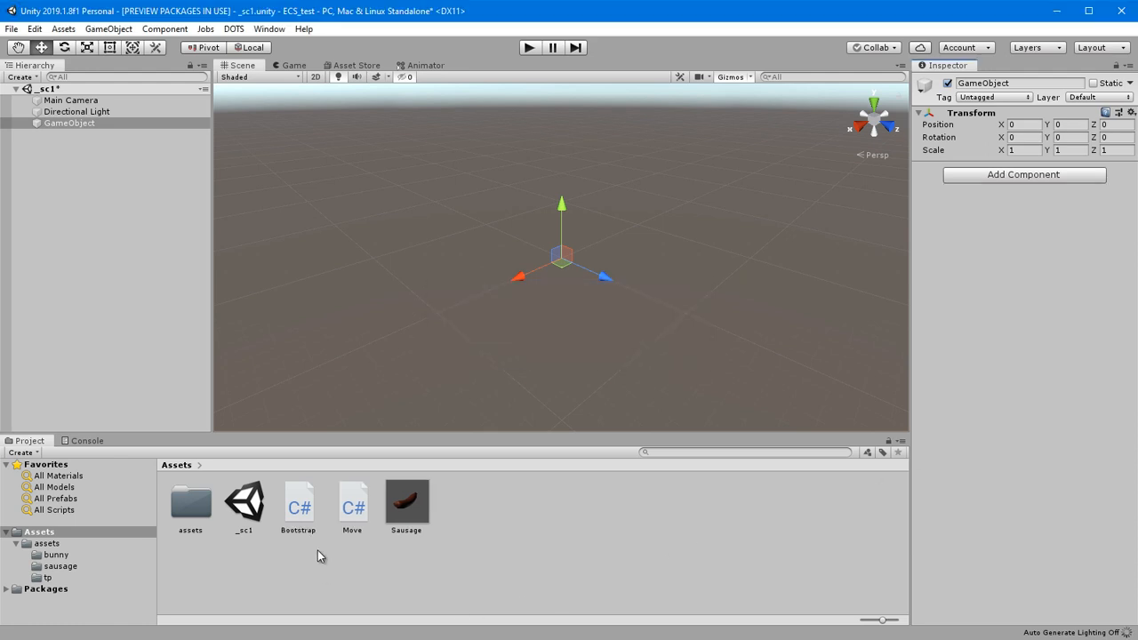
Declare [SerializeField] private int N = 20000; inside the Bootstrap class.
double_click(299, 502)
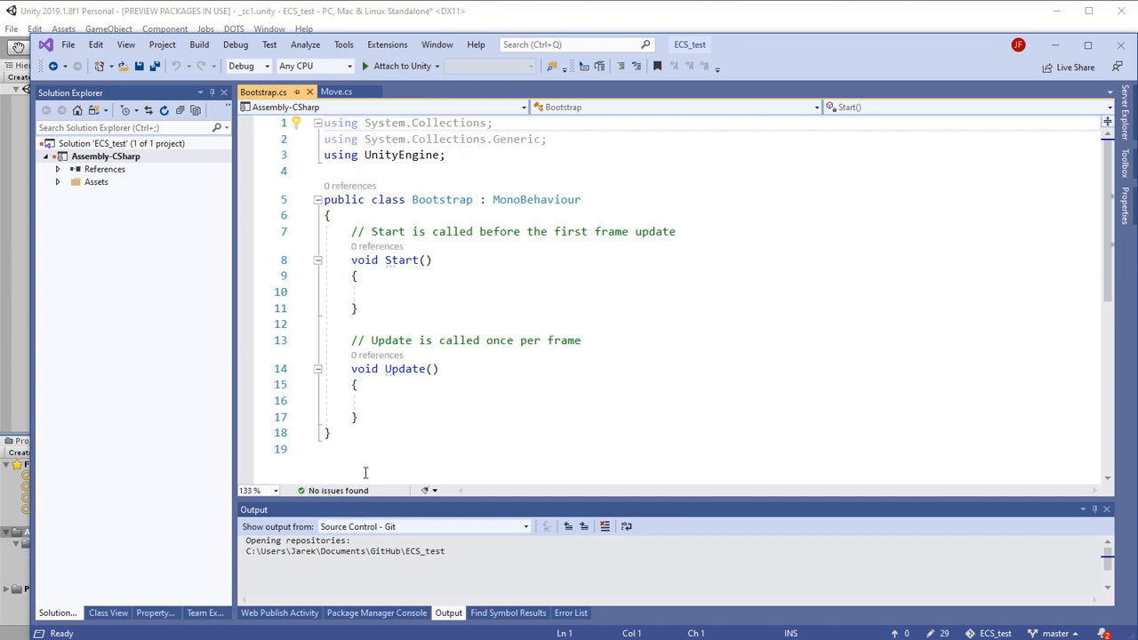
click(676, 231)
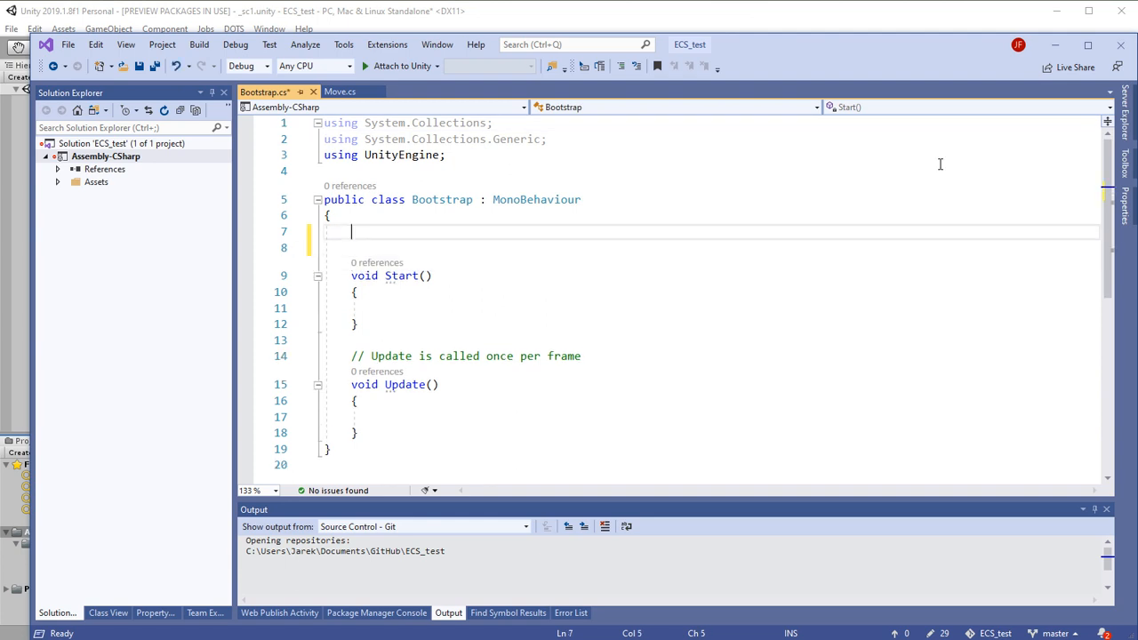
text([])
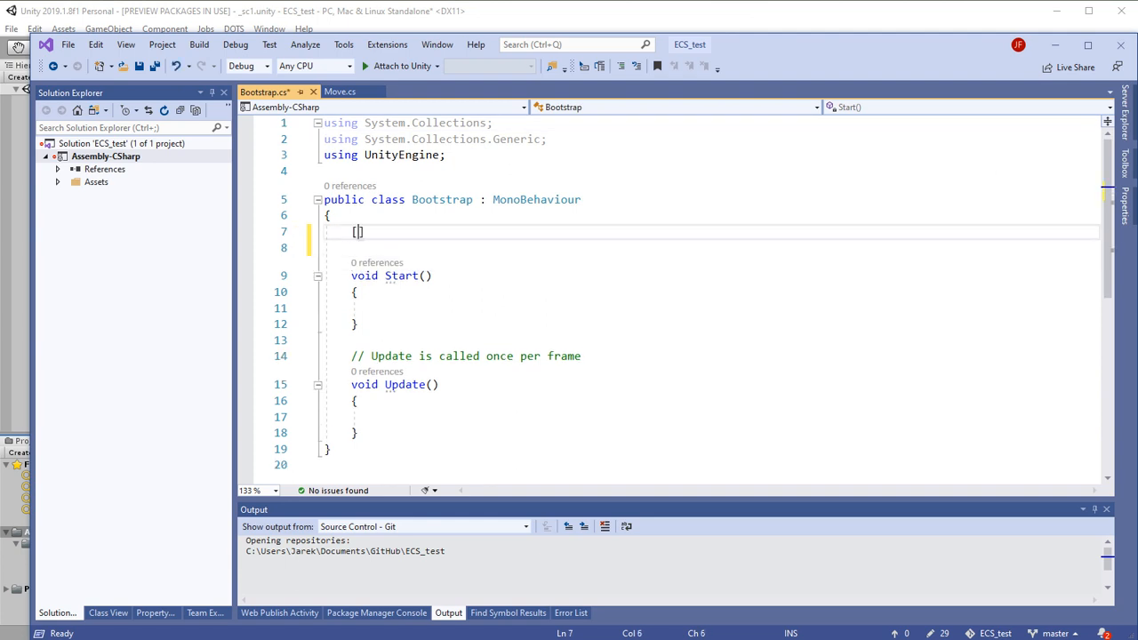
text(Ser)
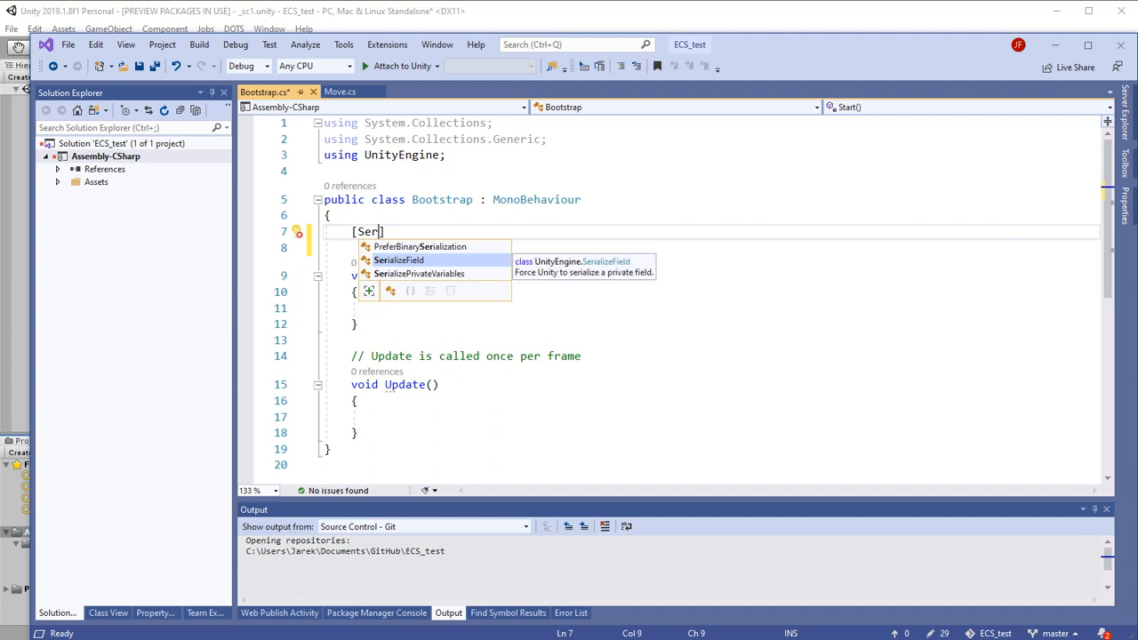
text(SerializeField)
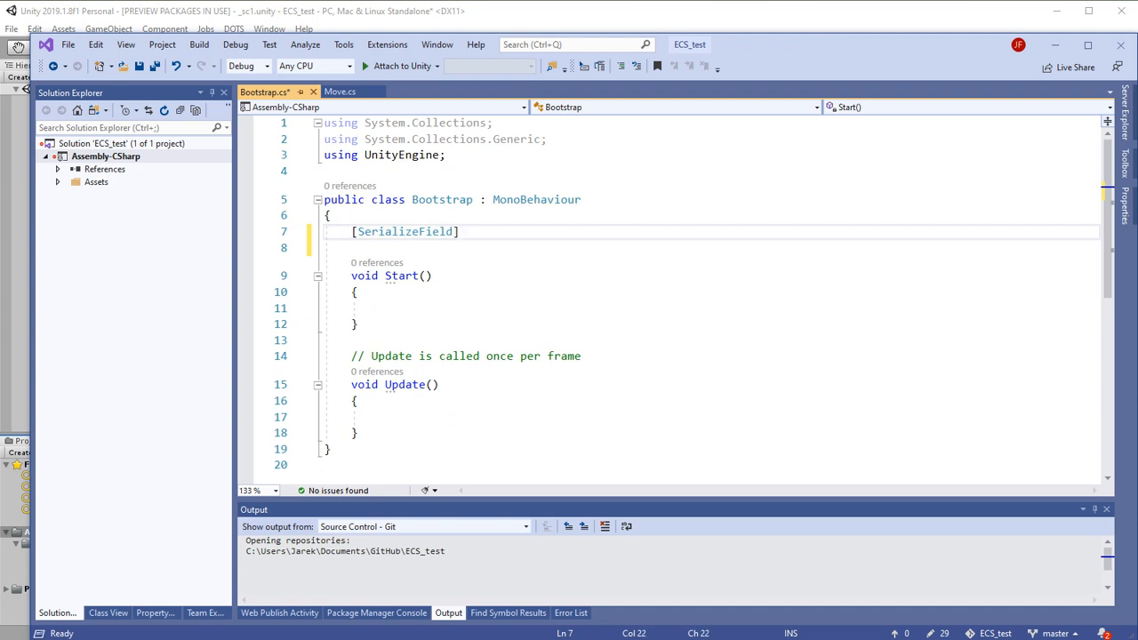
text(private)
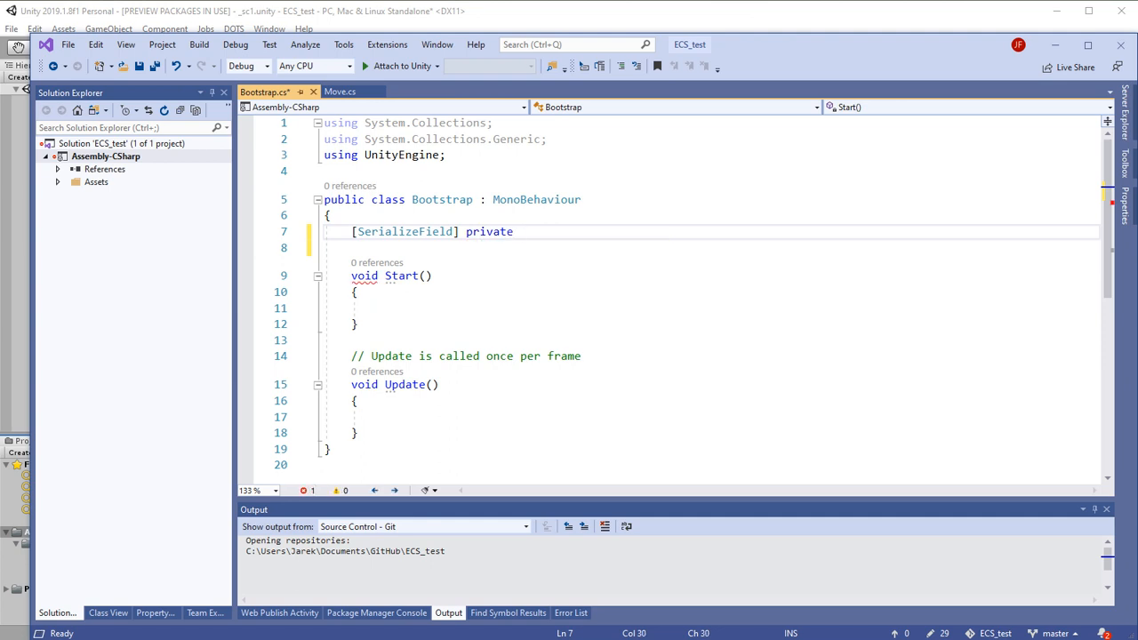
text(in)
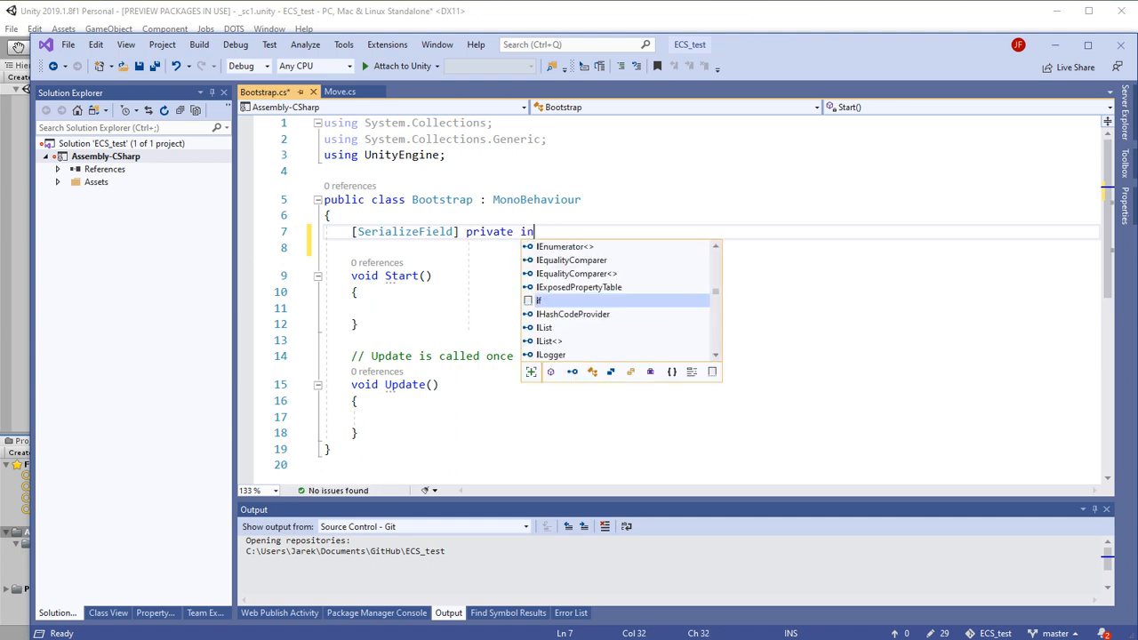
text(t N =)
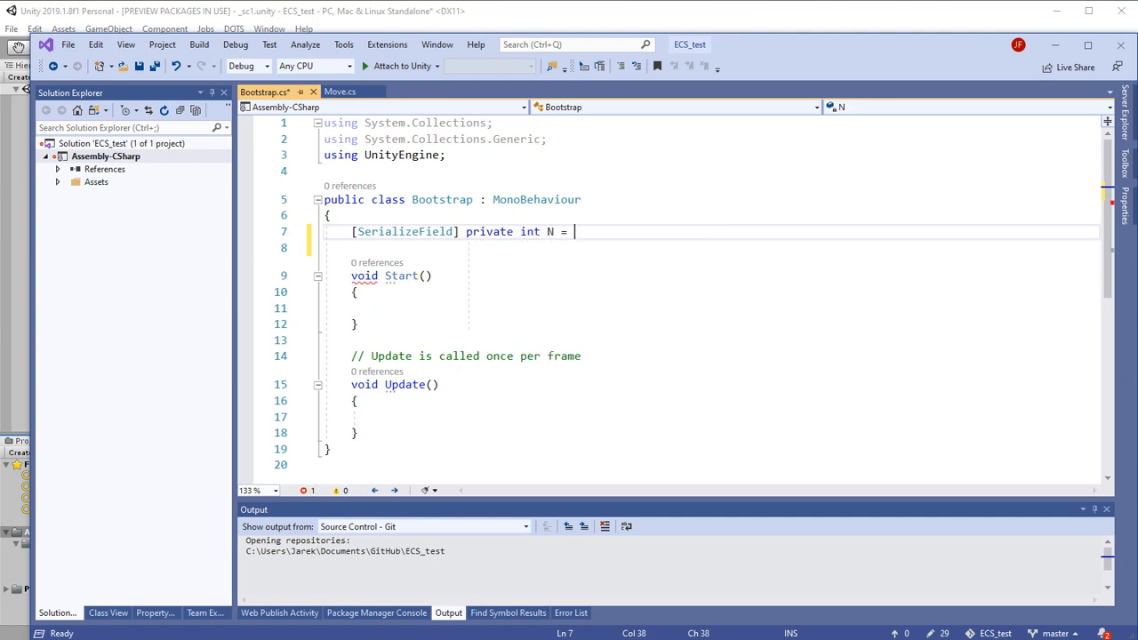
text(20000;)
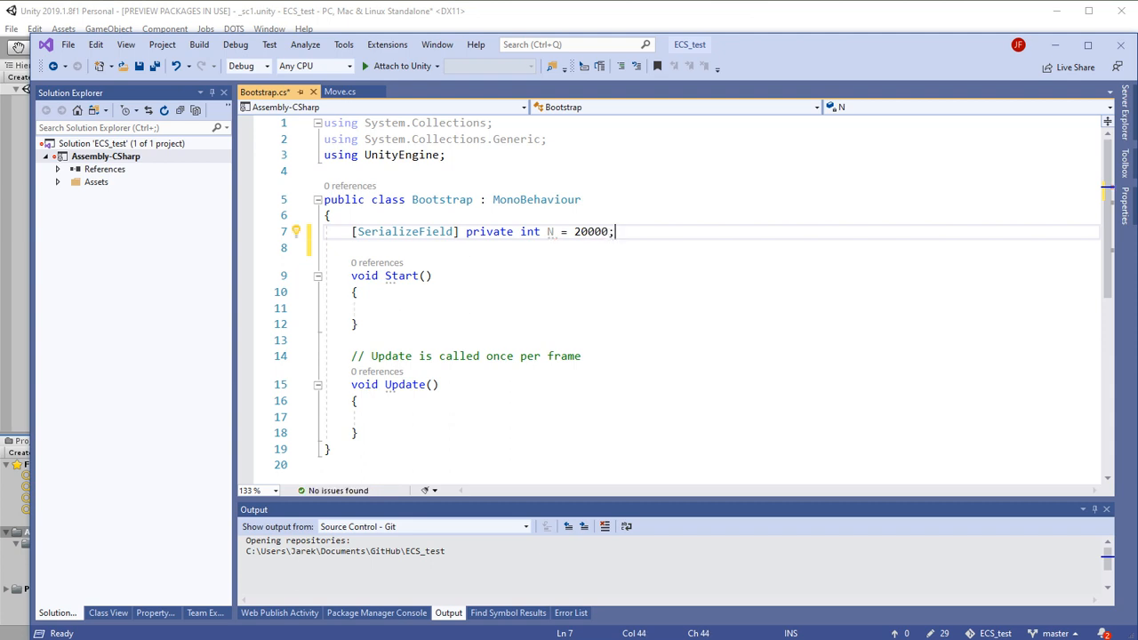
mouse_move(309, 480)
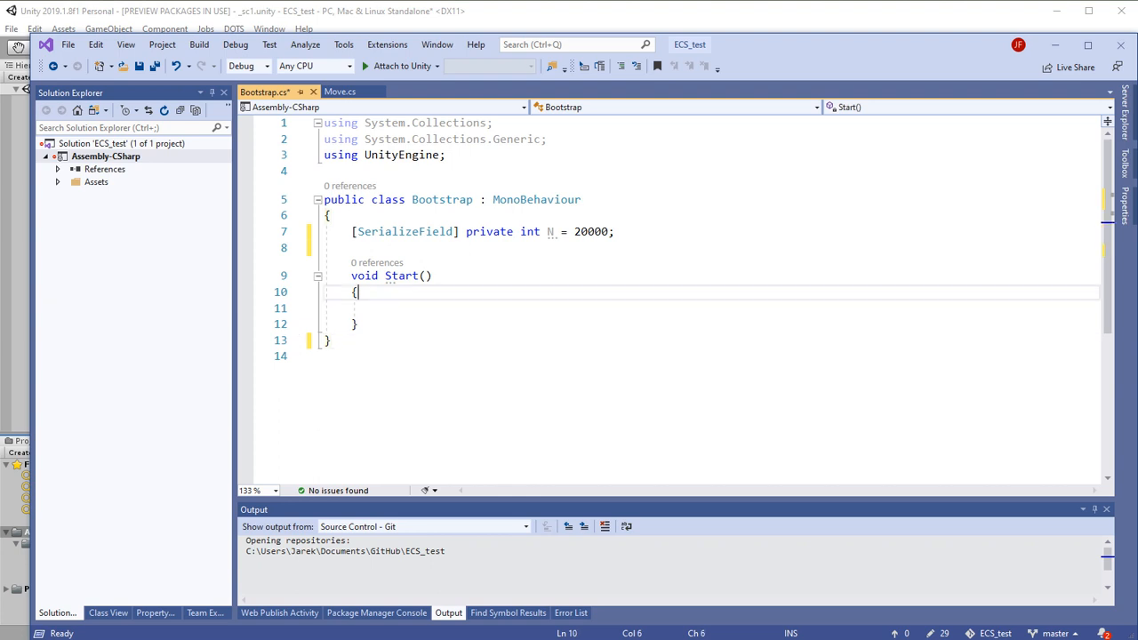
Write a for loop in Start and begin Vector3 v = new Vector3() inside it.
text(for (int)
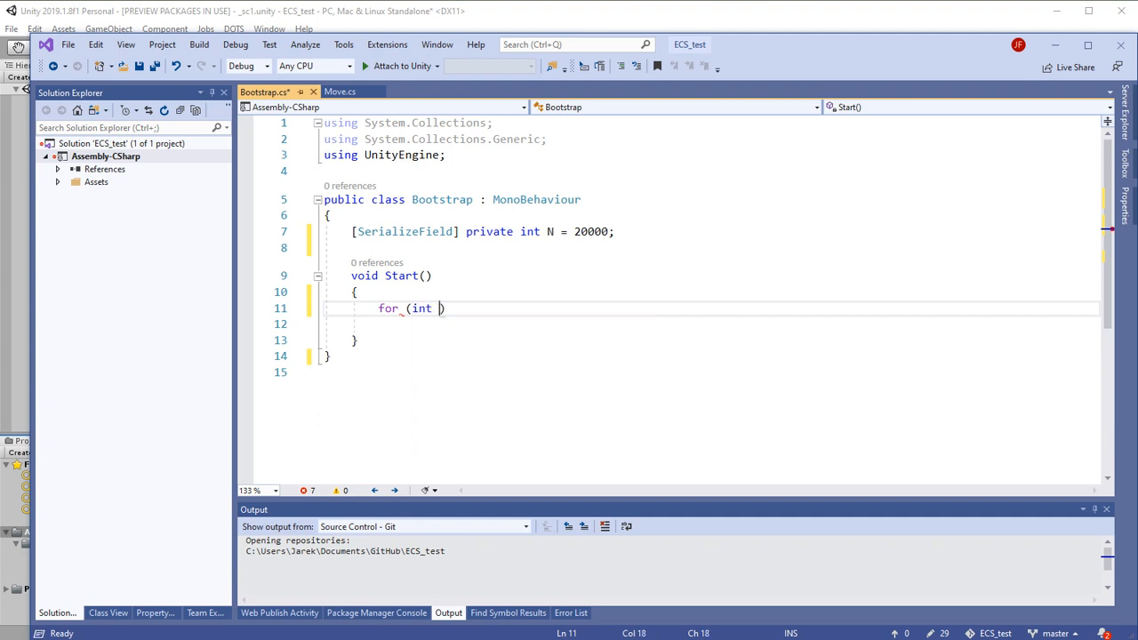
text(i = 0; i < N; i++)
text({ })
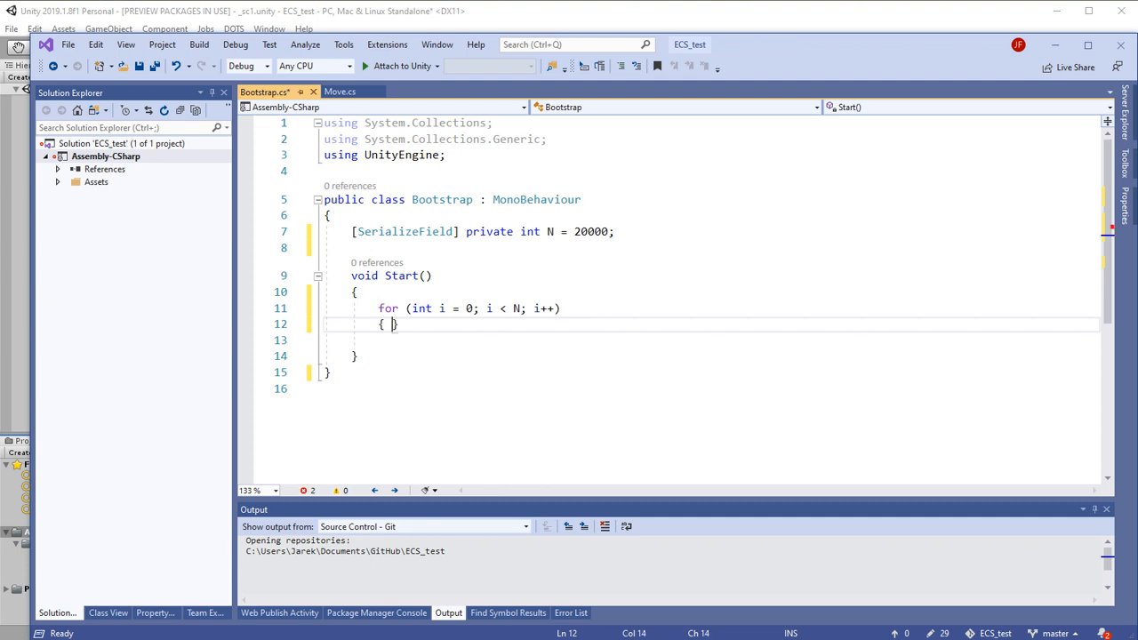
key(enter)
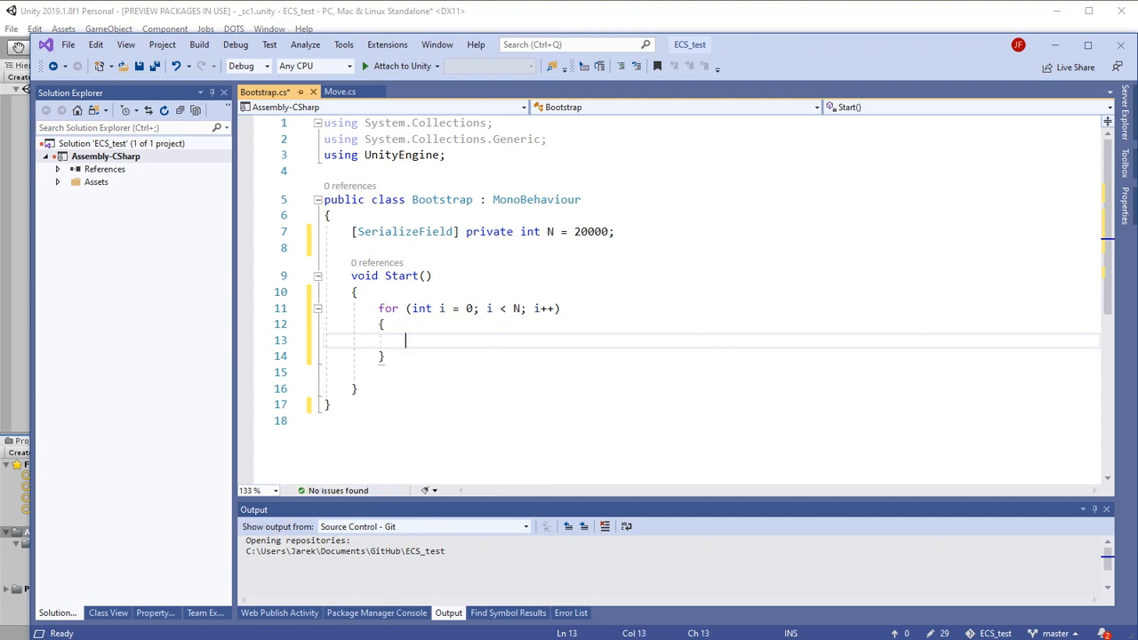
text(Ve)
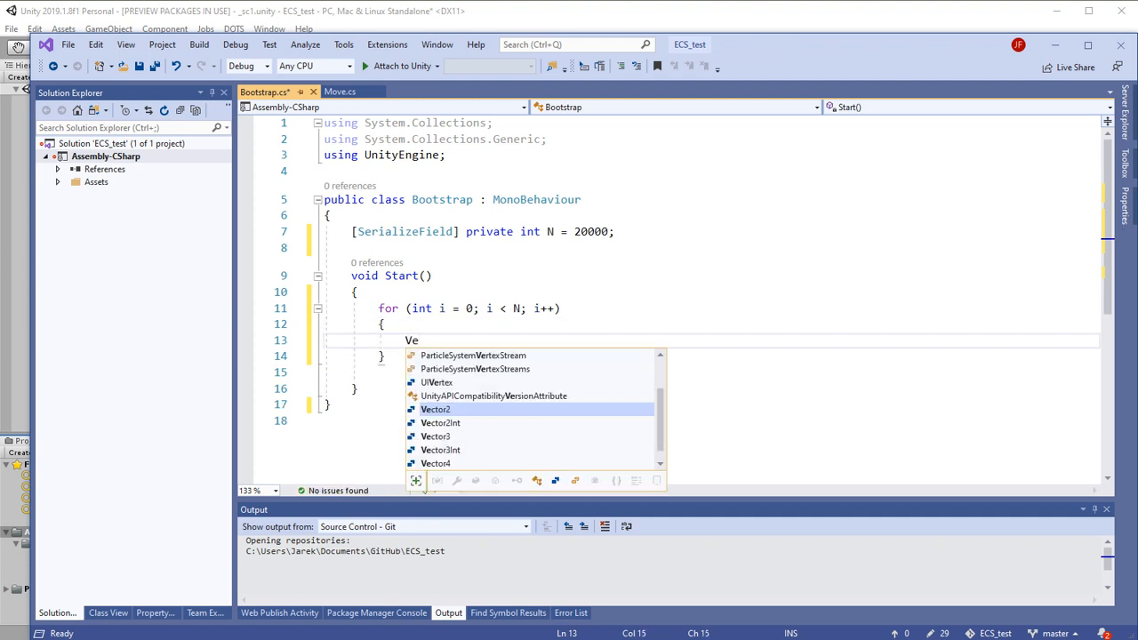
key(Down)
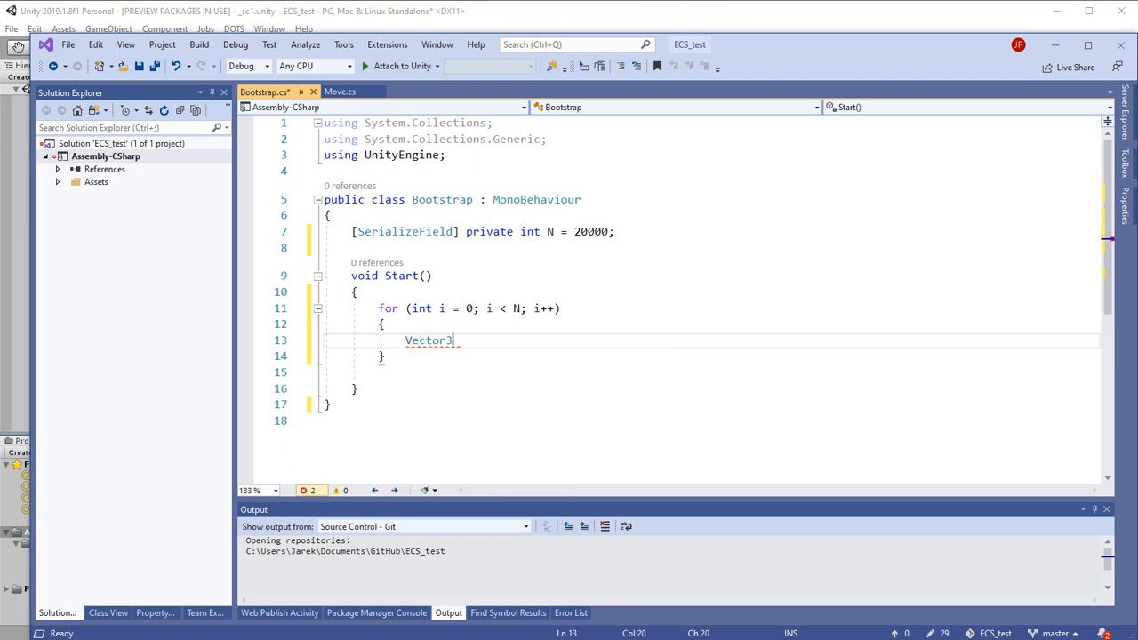
text(v new)
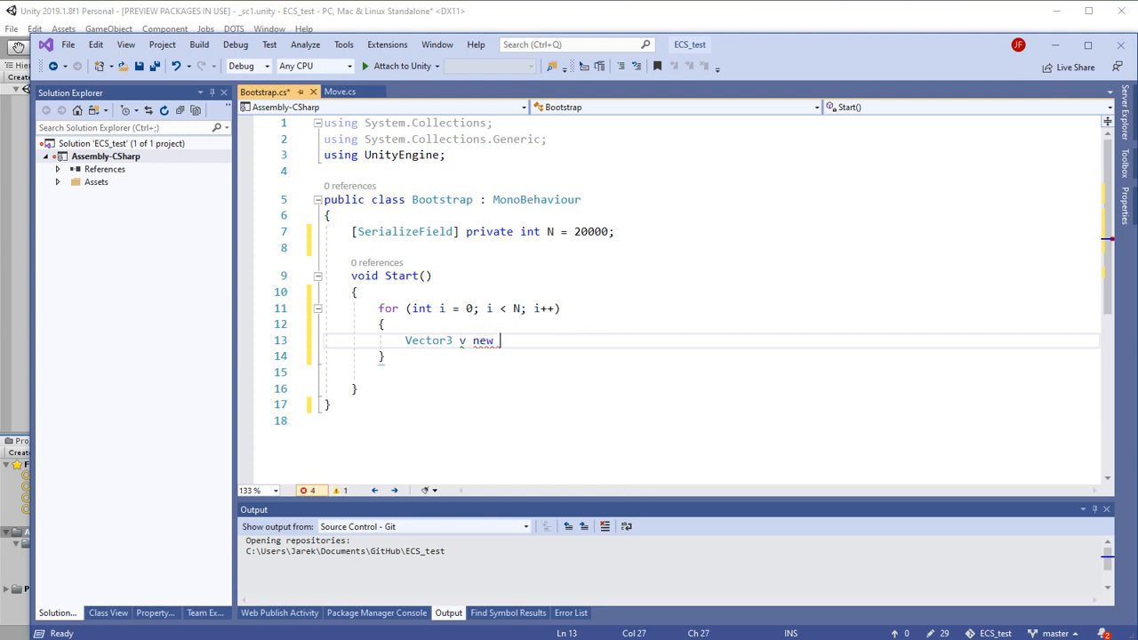
key(Backspace)
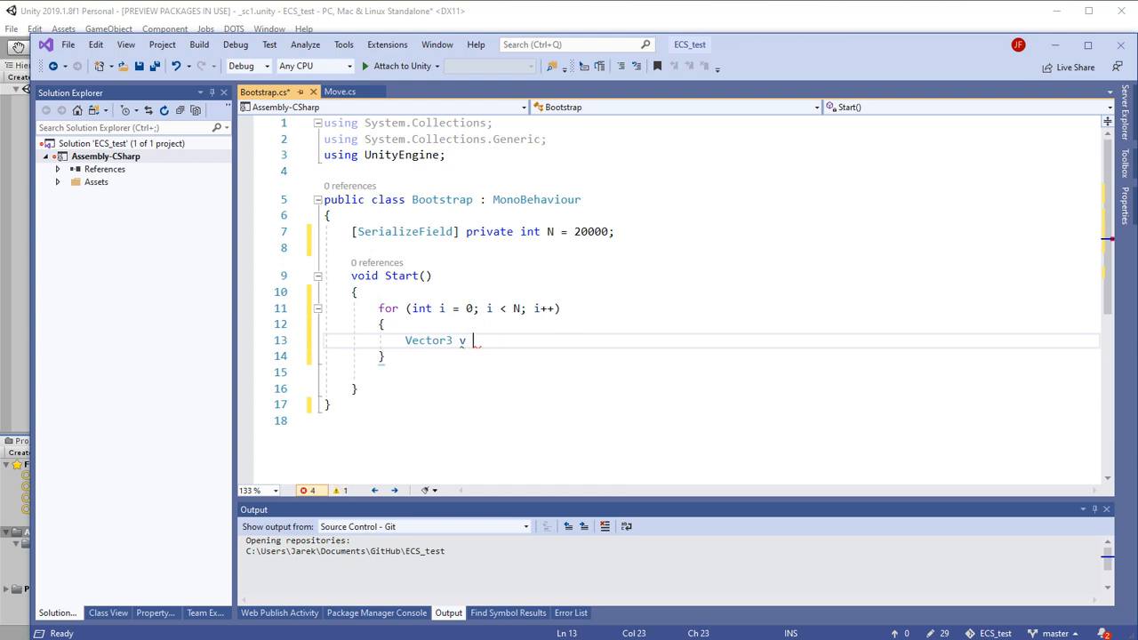
text(= new Vector3)
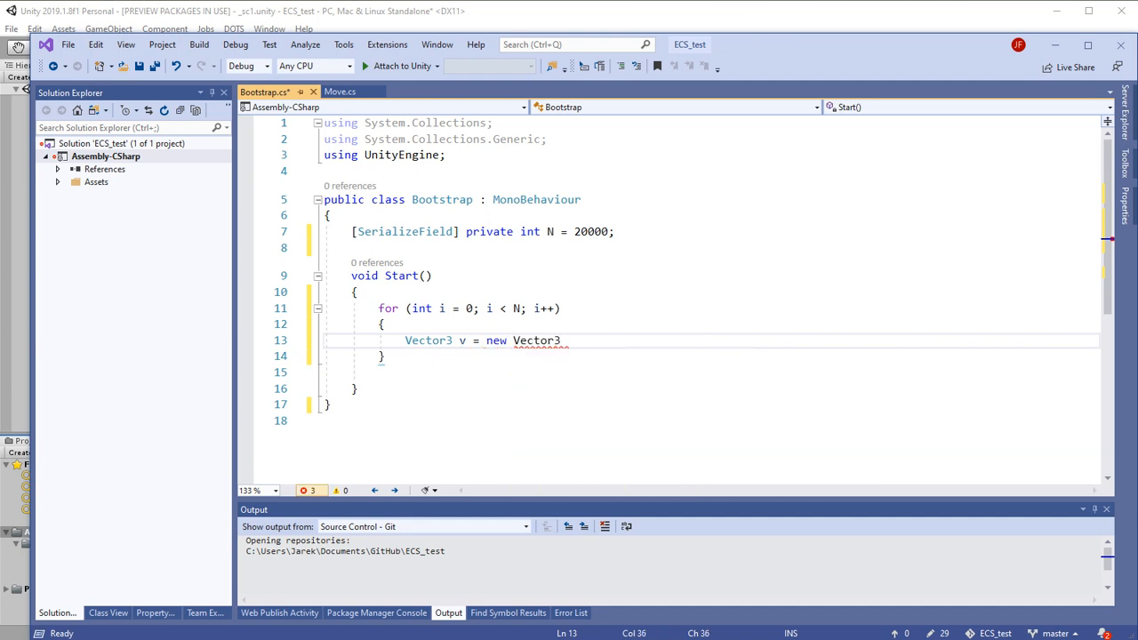
text(())
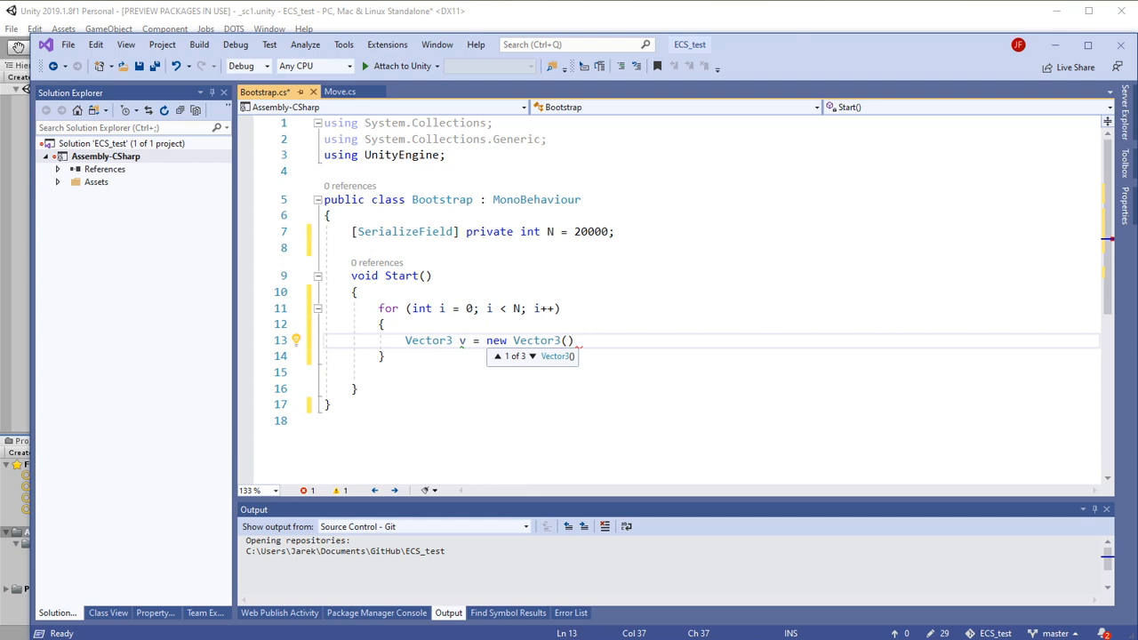
Fill the vector with Random.Range(-8f, 8f), (-5f, 5f) and (0f, 10f) components.
text(Random.Range()
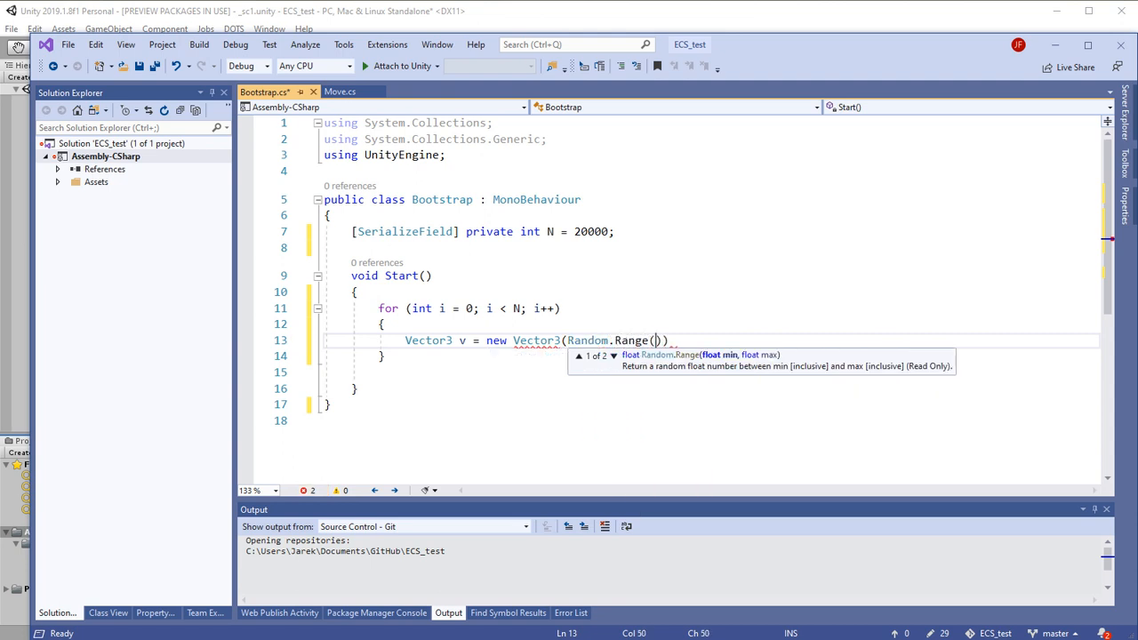
text(-)
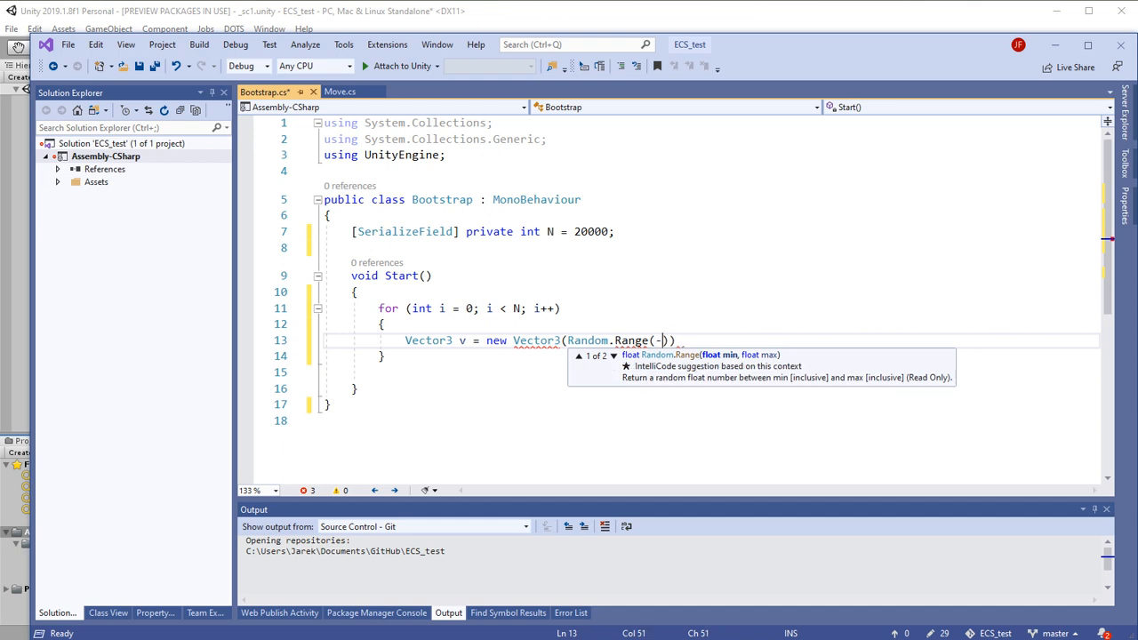
text(8f,)
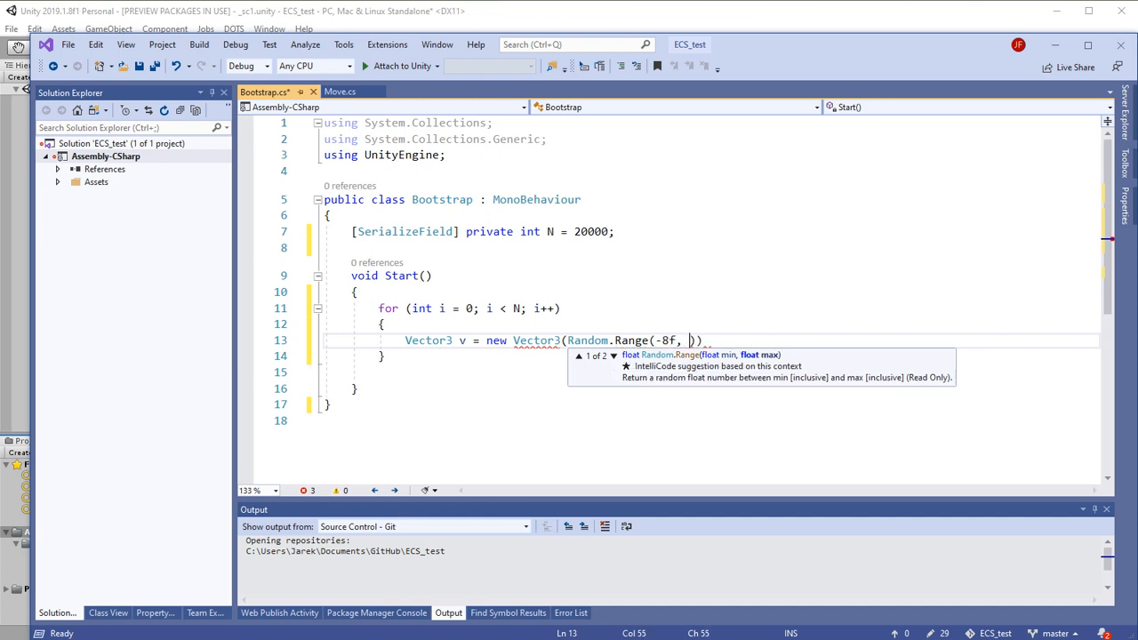
text(8f))
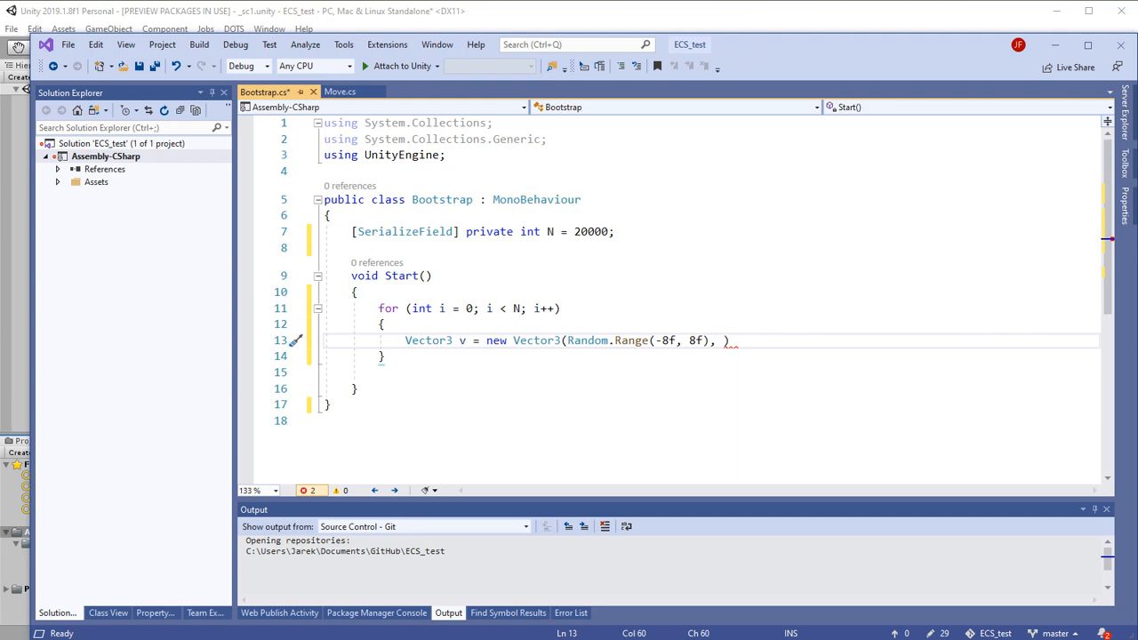
text(Random.Range(-8f, 8f), ))
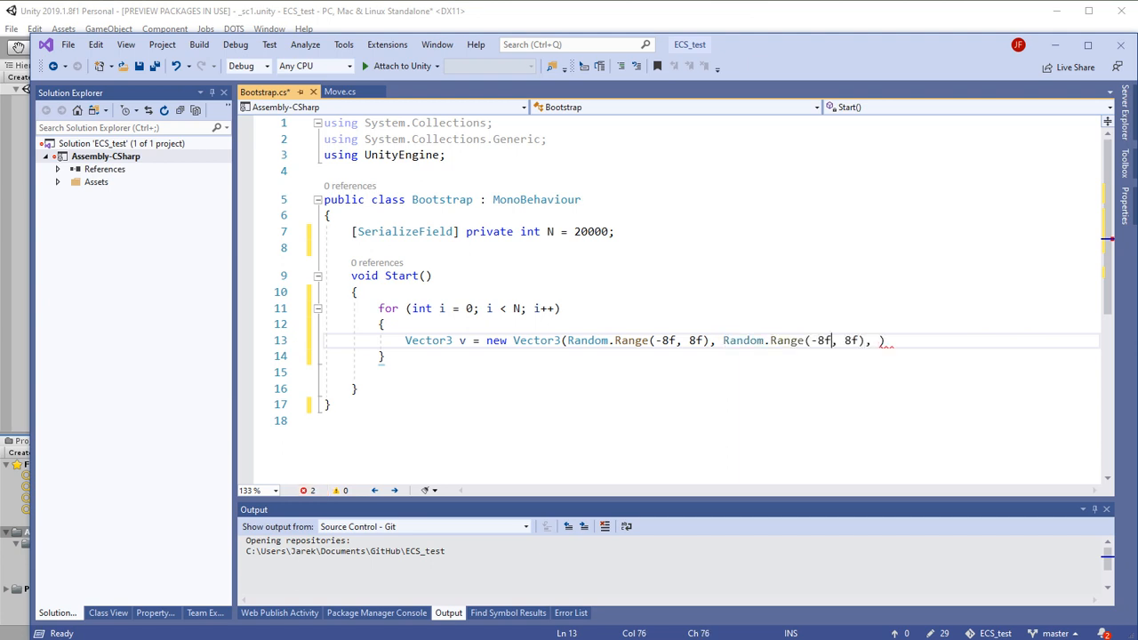
text(5f, 5f), Random.Range(-)
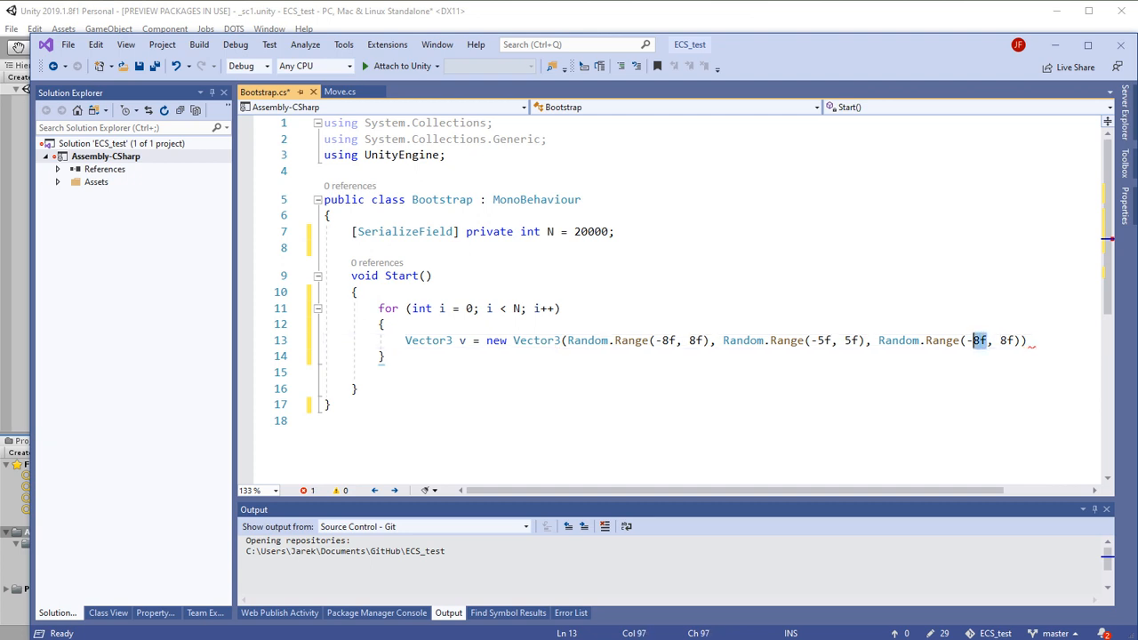
text(0)
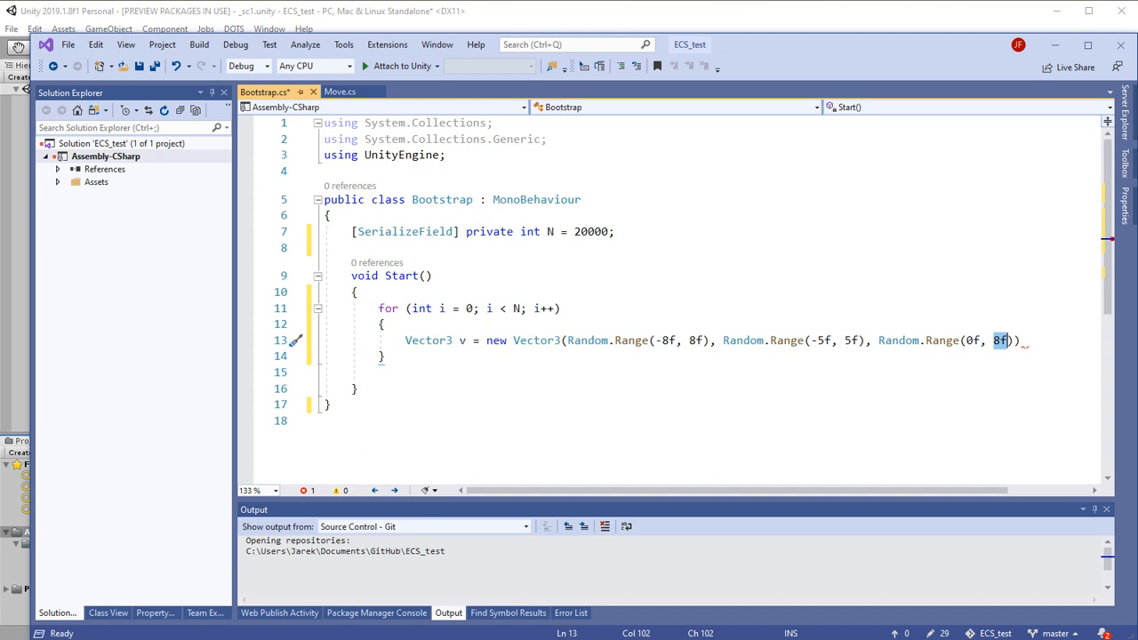
text(10f)
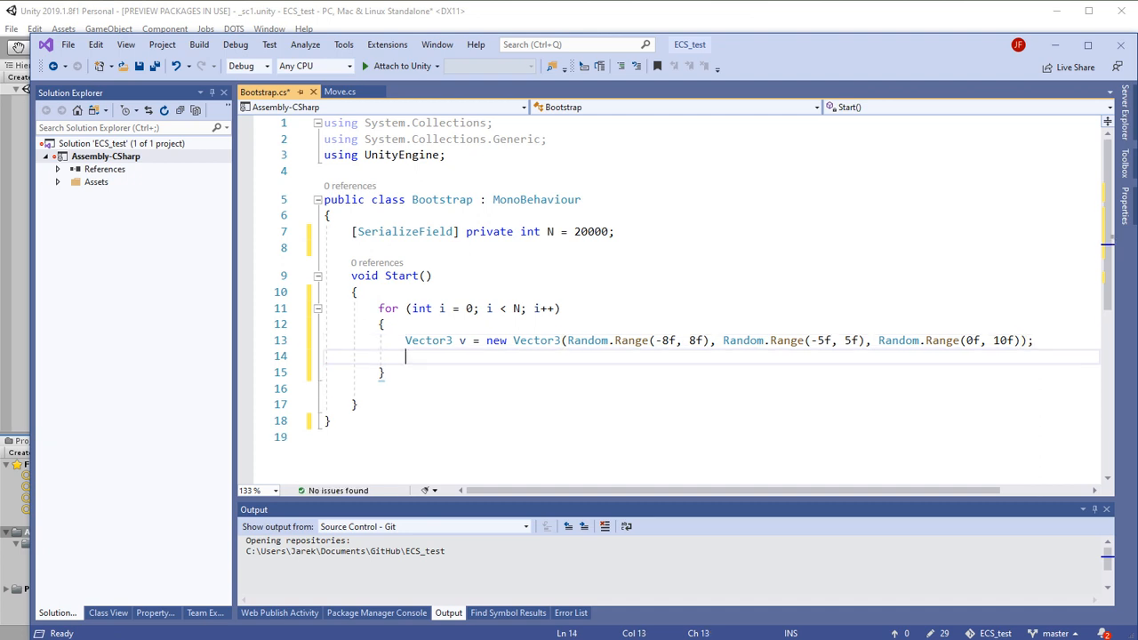
Begin the Transform t = Instantiate line inside the loop.
text(T)
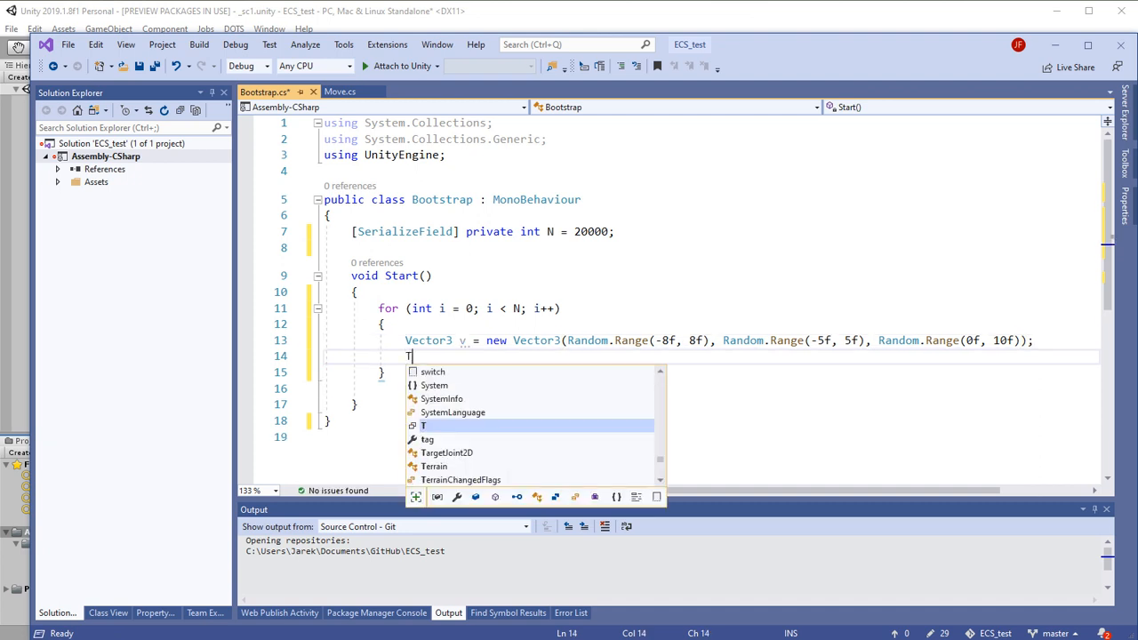
text(ransform)
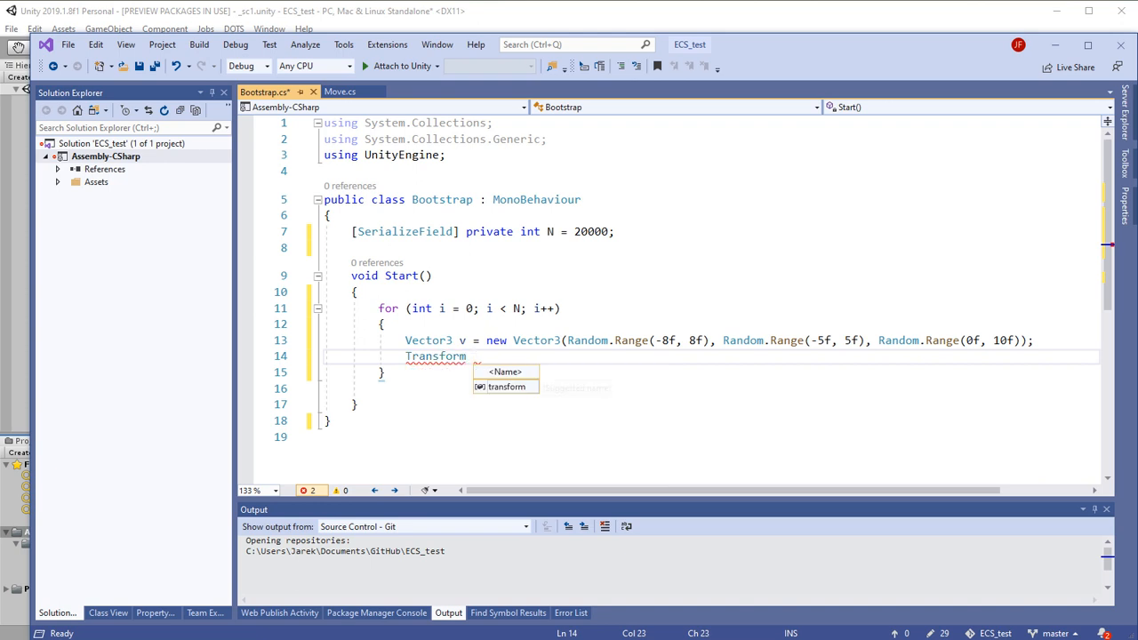
text(t =)
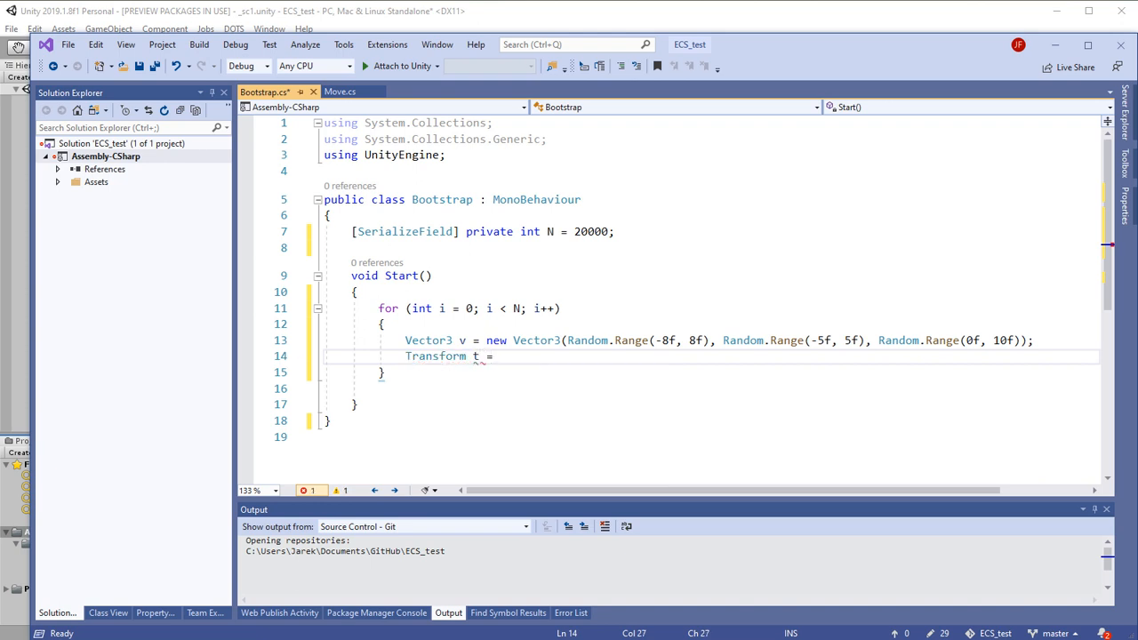
text(Instanta)
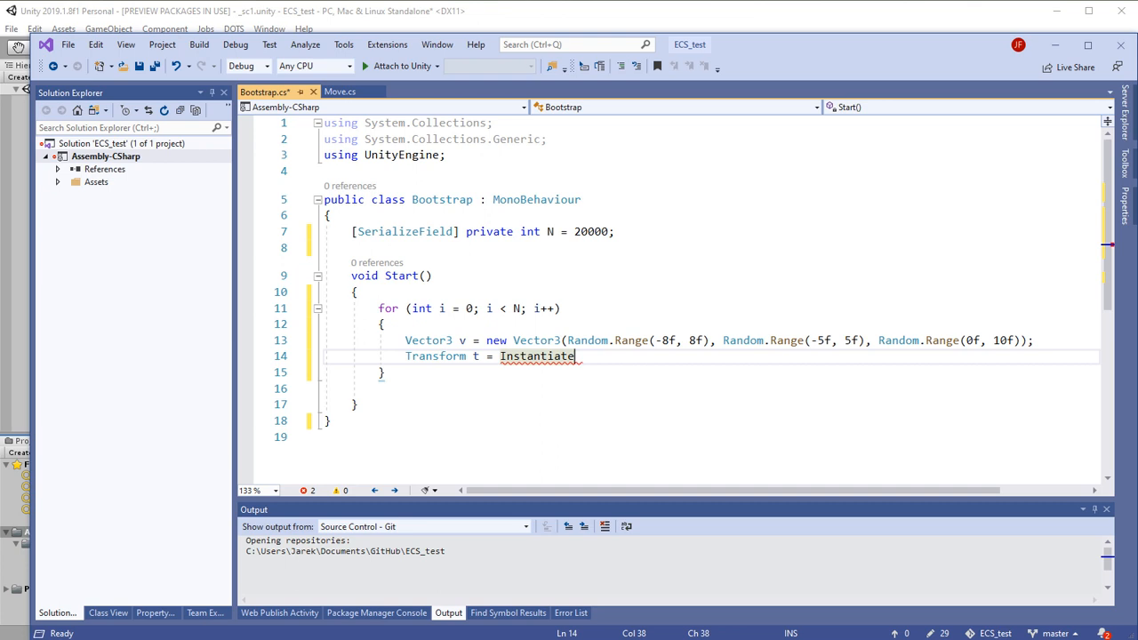
Add () after Instantiate and declare [SerializeField] private Transform original.
text(())
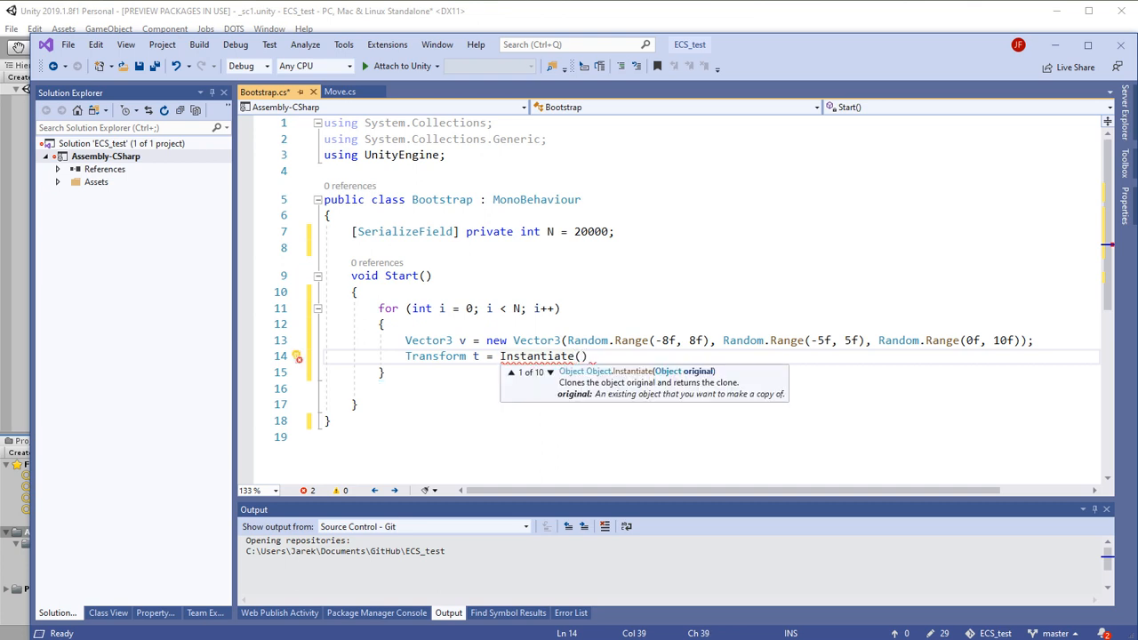
mouse_move(687, 260)
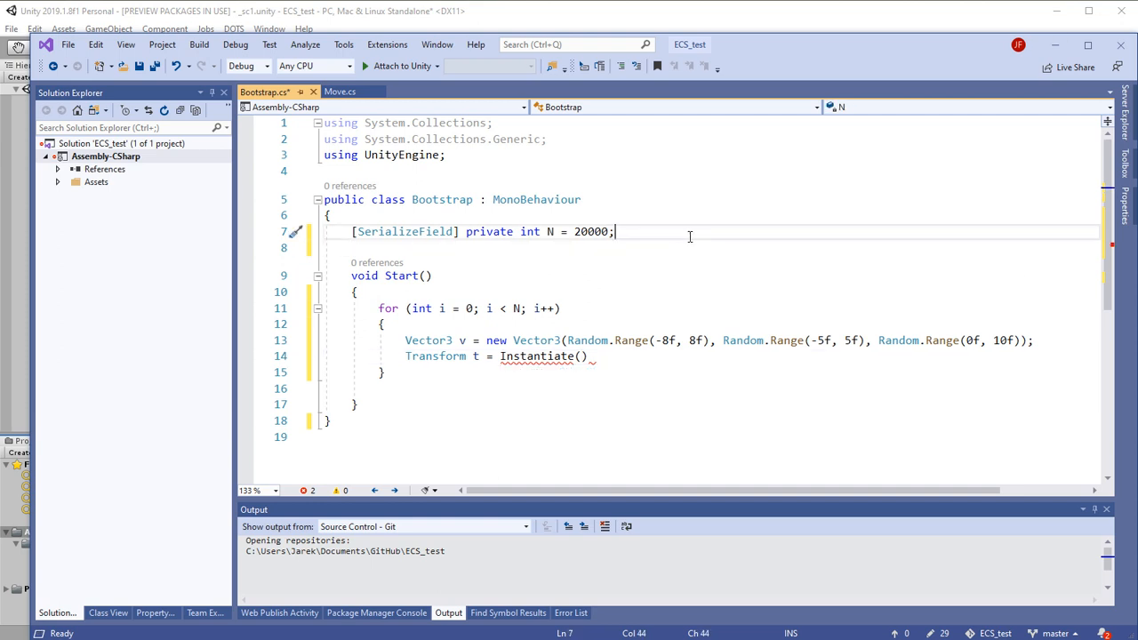
text([SerializeField)
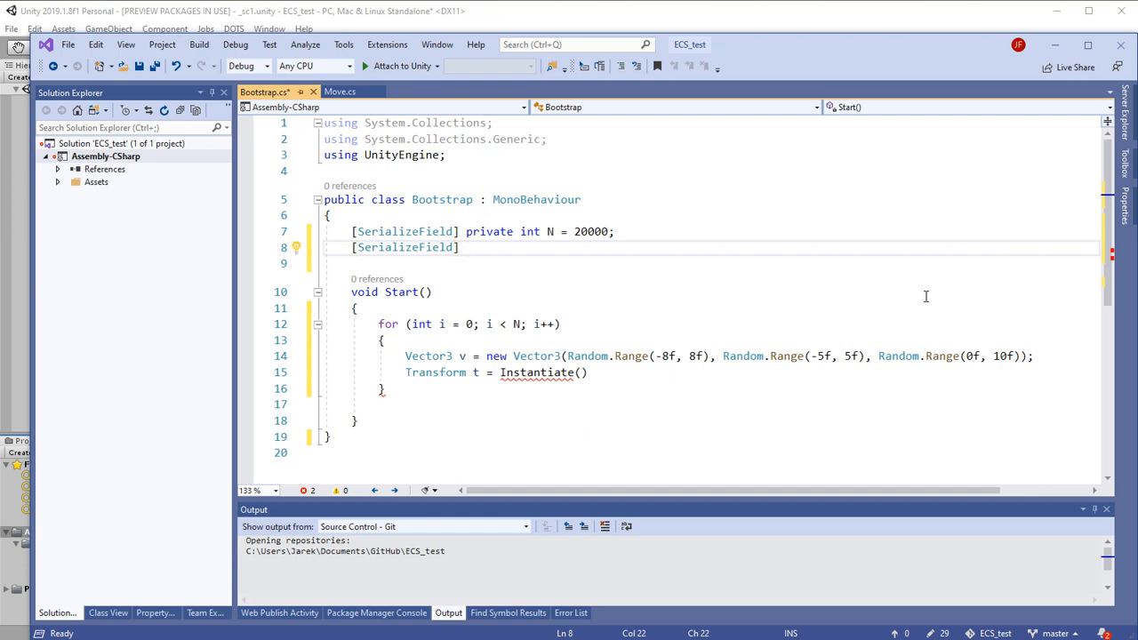
text(private)
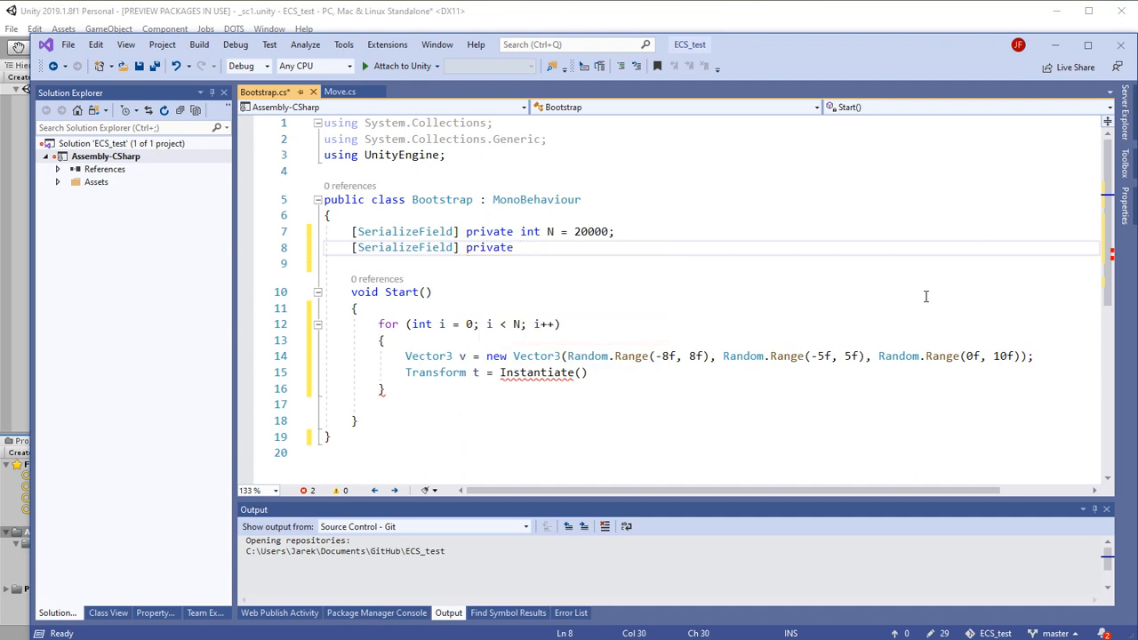
text(Transform)
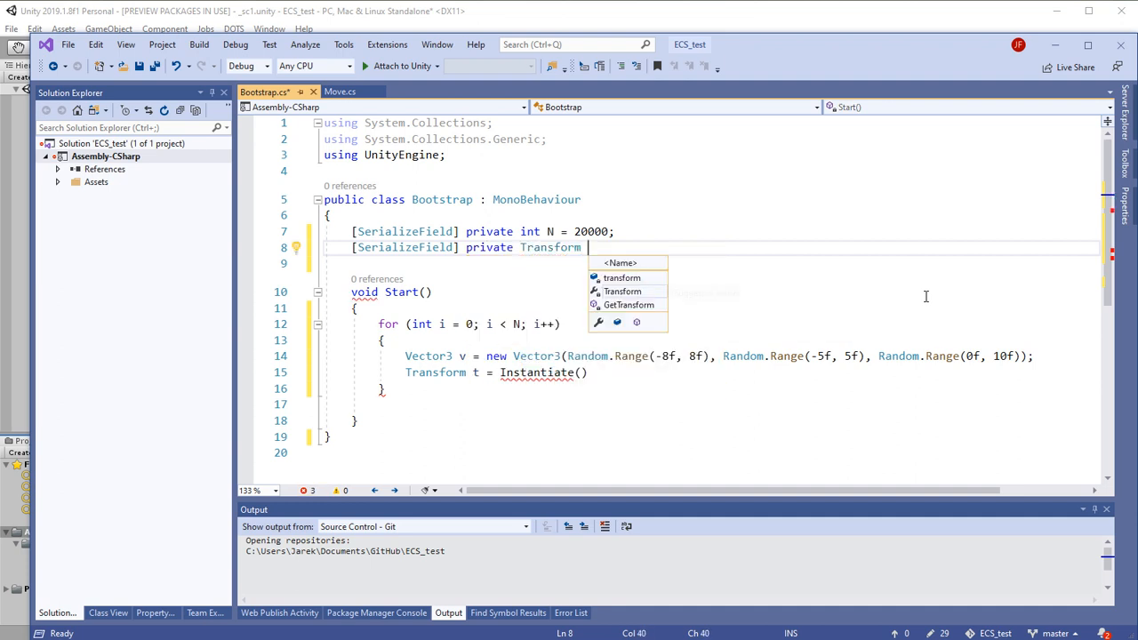
text(original;)
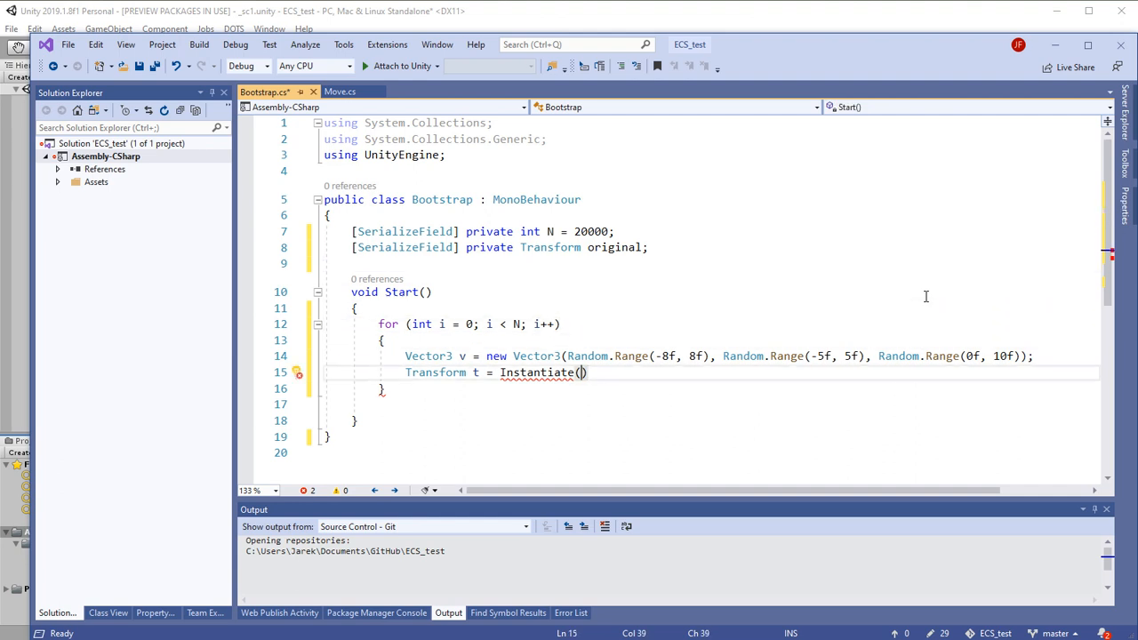
Complete Instantiate(original, v, Quaternion.Euler(0, 0, 0)); and save Bootstrap.cs.
text(original,)
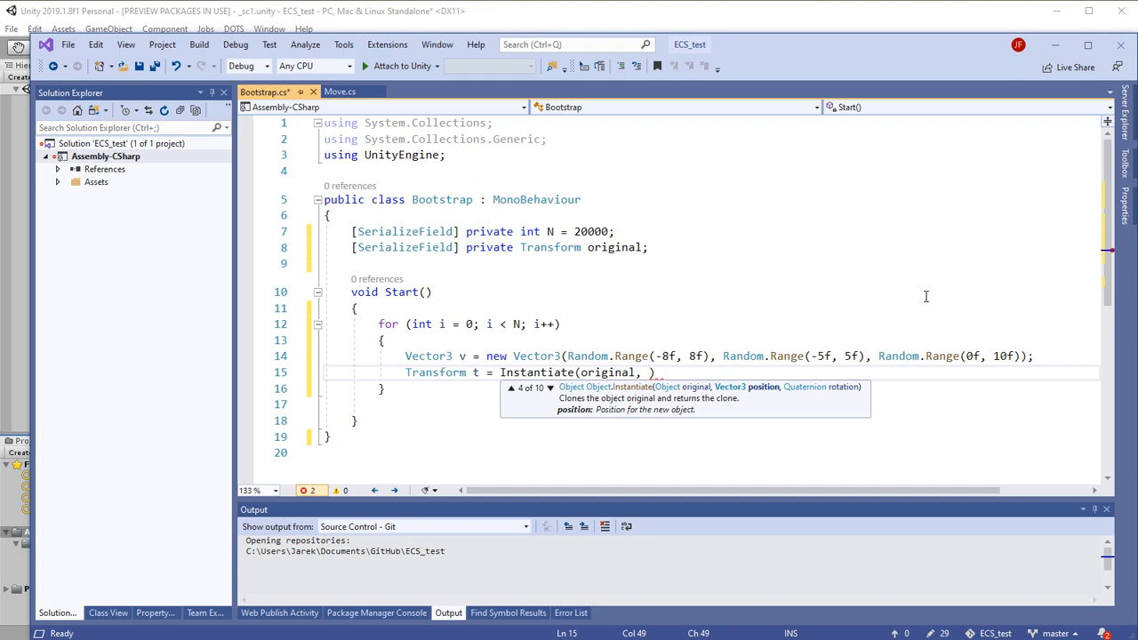
text(v,)
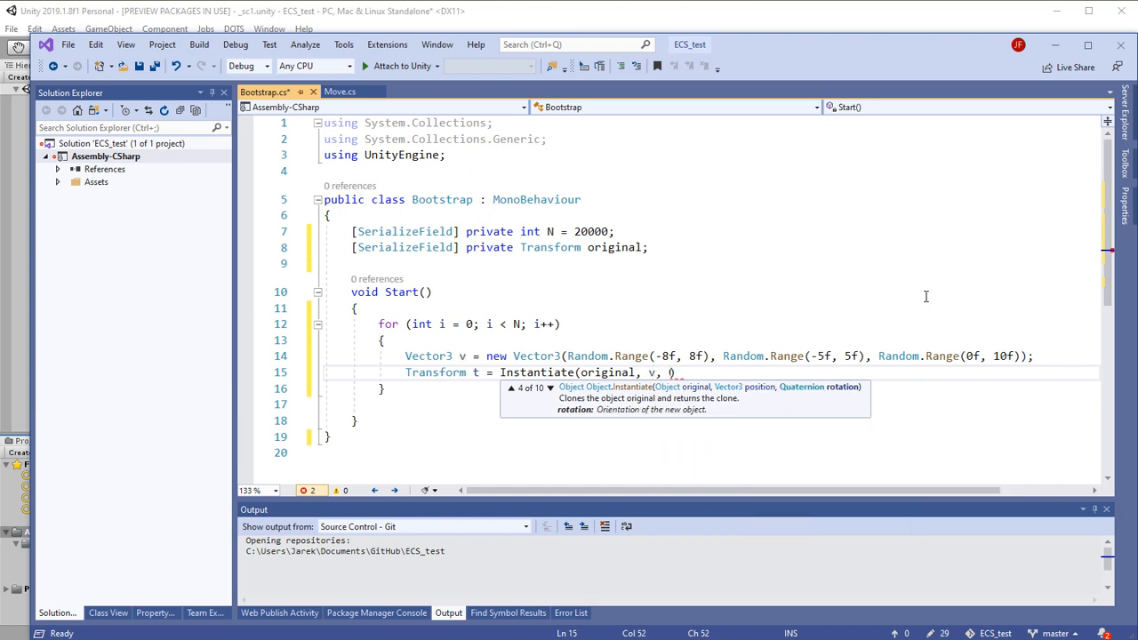
text(Quaternion)
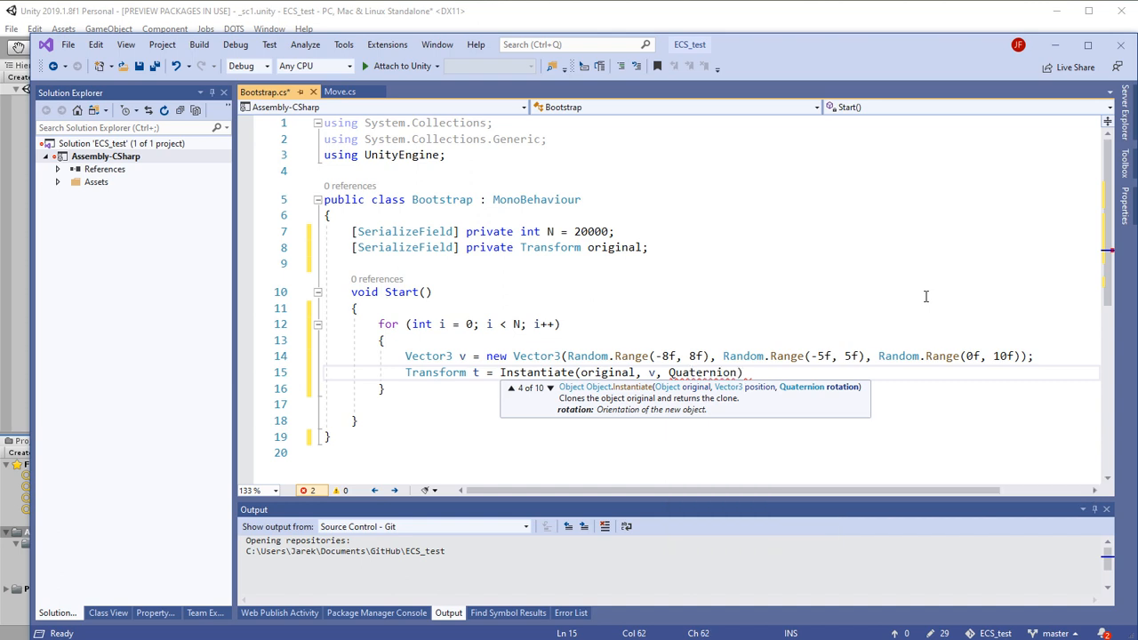
text(.)
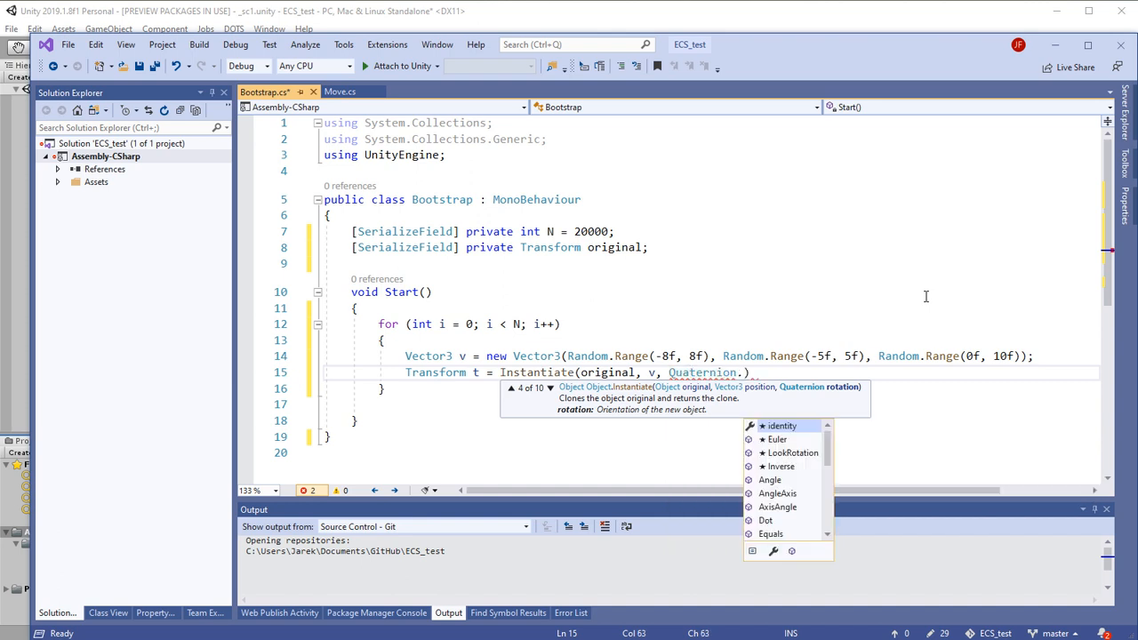
text(Euler()
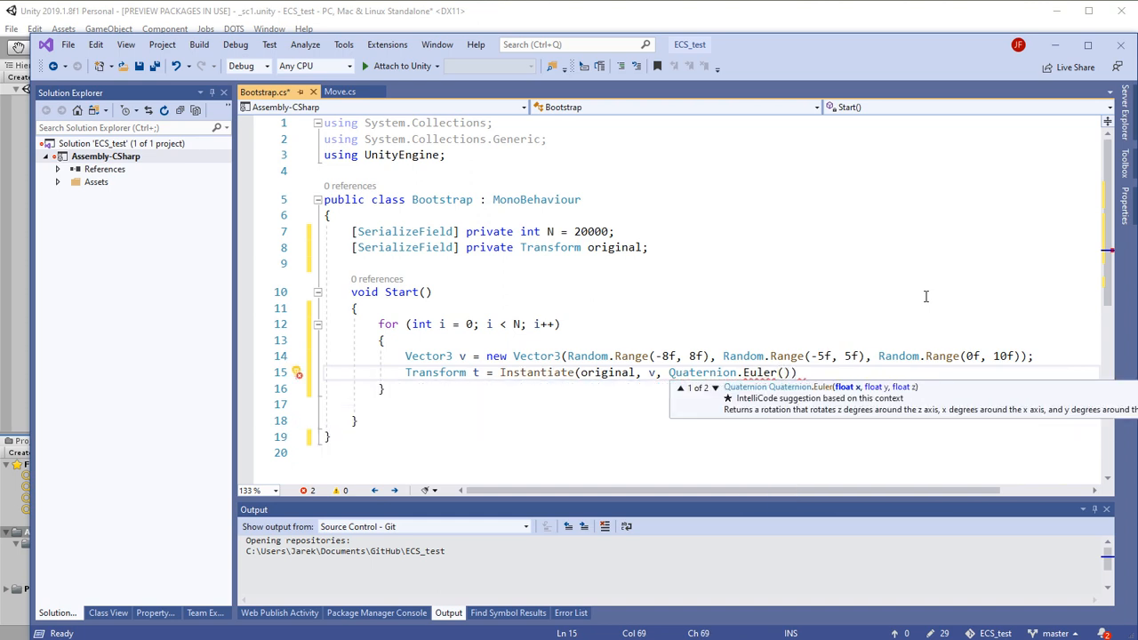
text(0, 0, 0)
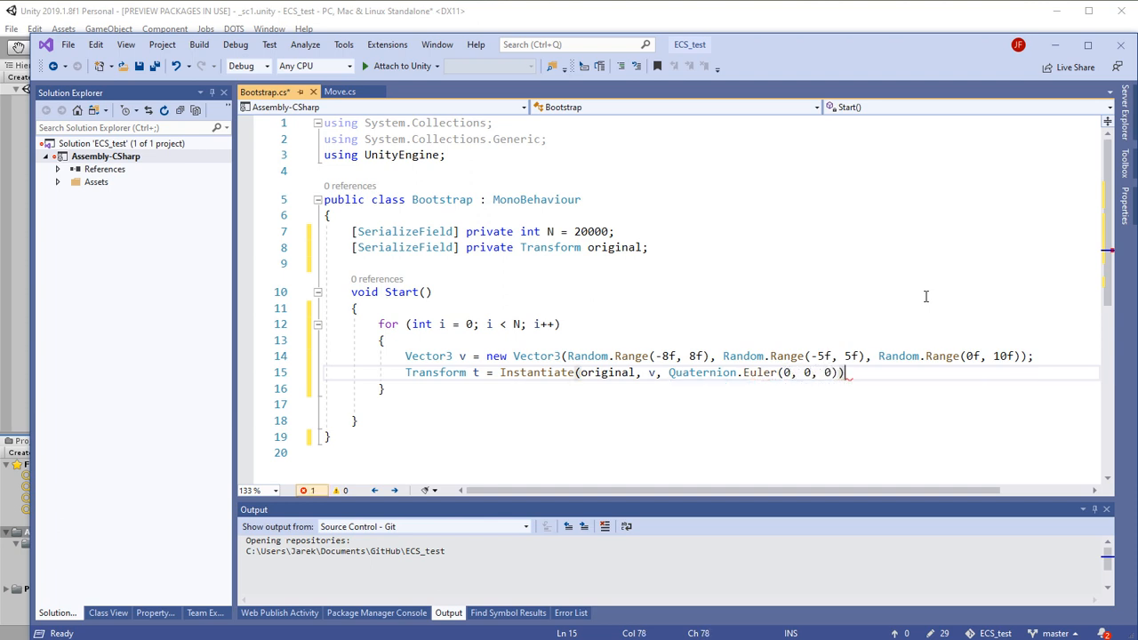
text(;)
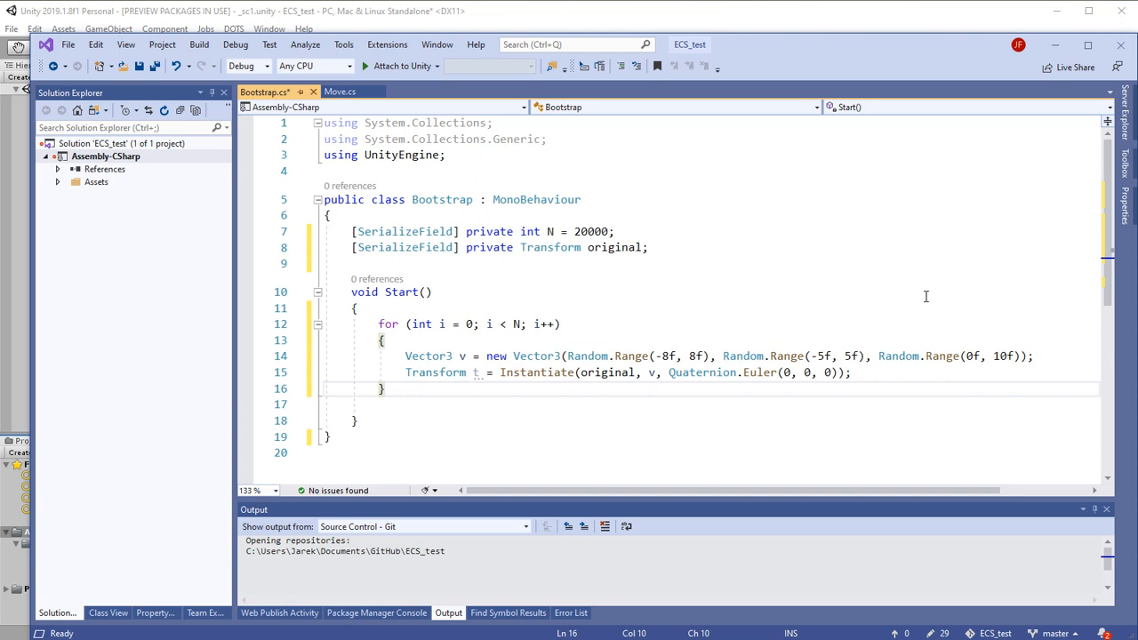
key(ctrl+s)
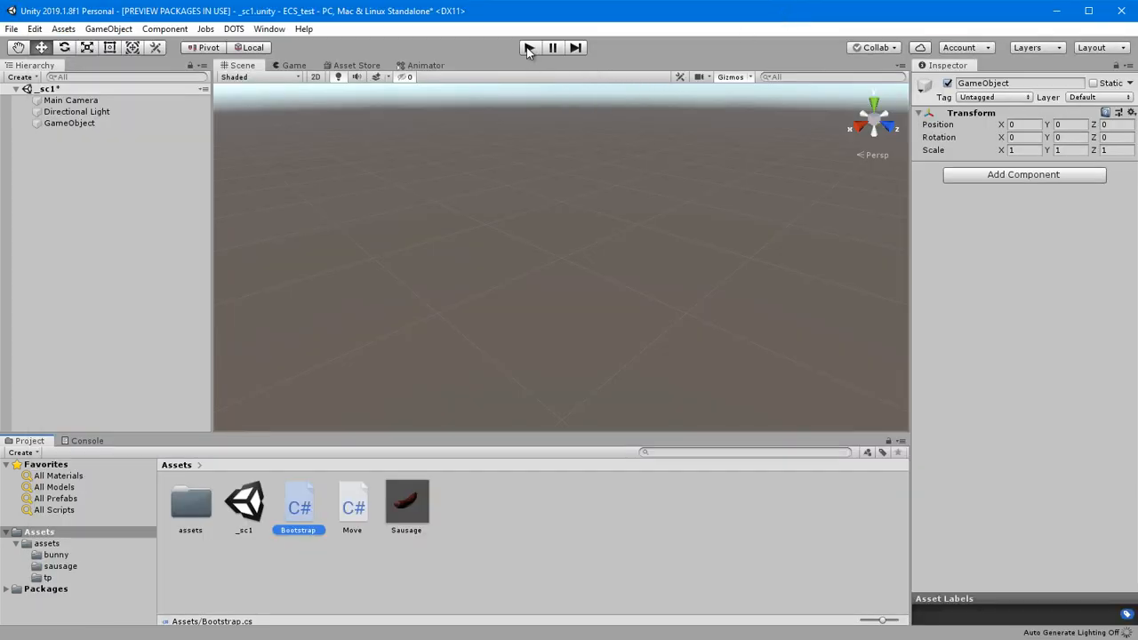
Select the empty GameObject and attach Bootstrap with N 20000 and Sausage as Original.
click(299, 501)
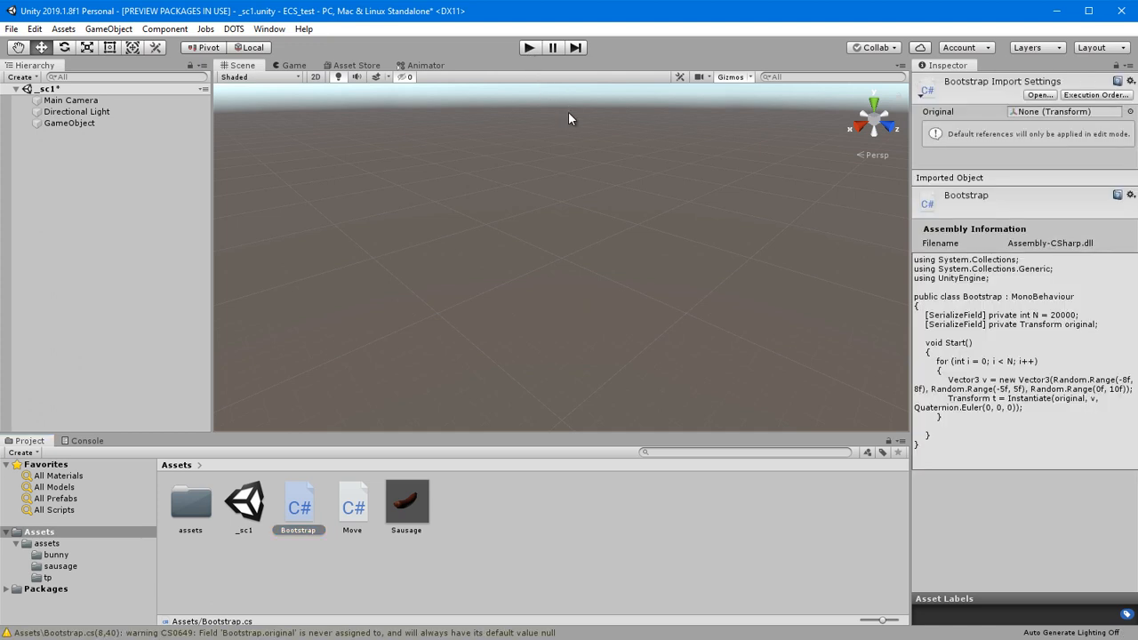
mouse_move(553, 86)
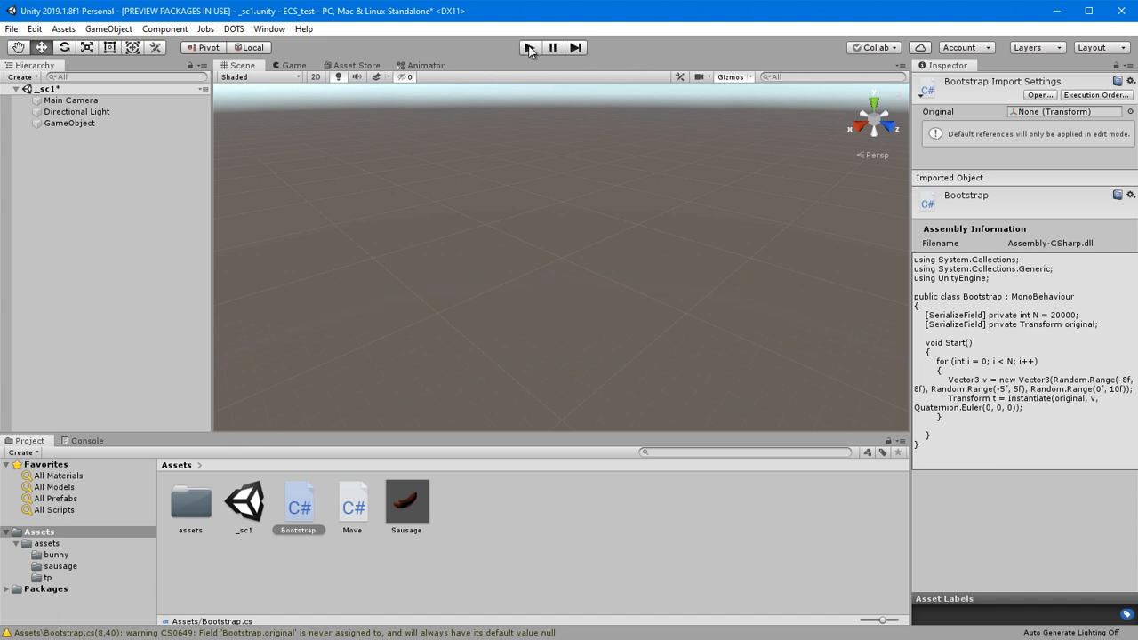
click(70, 122)
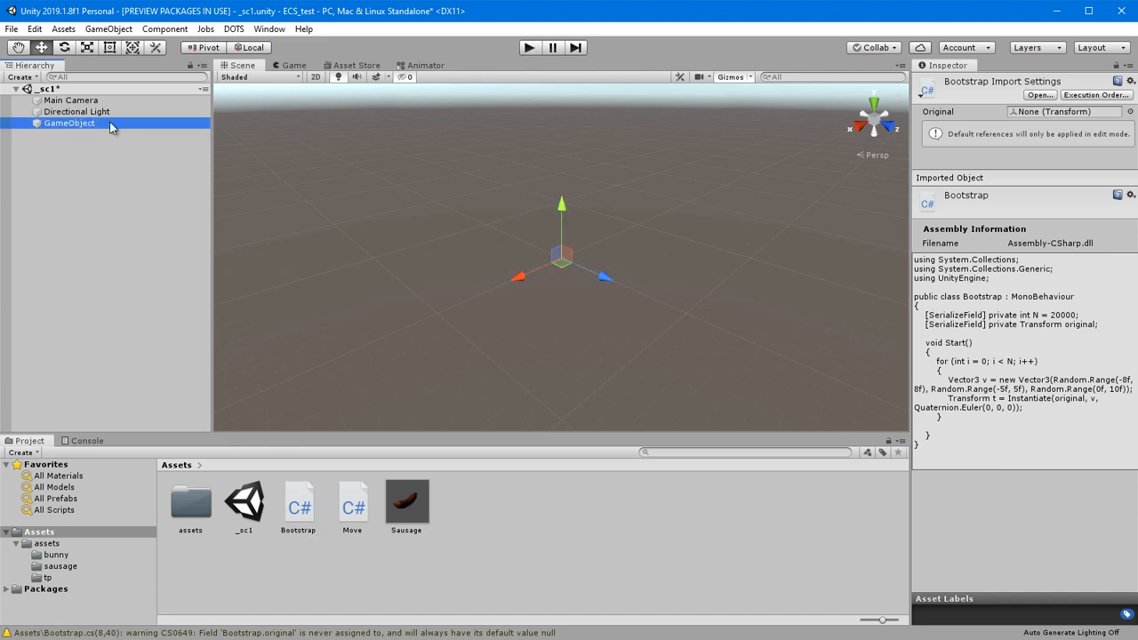
click(69, 123)
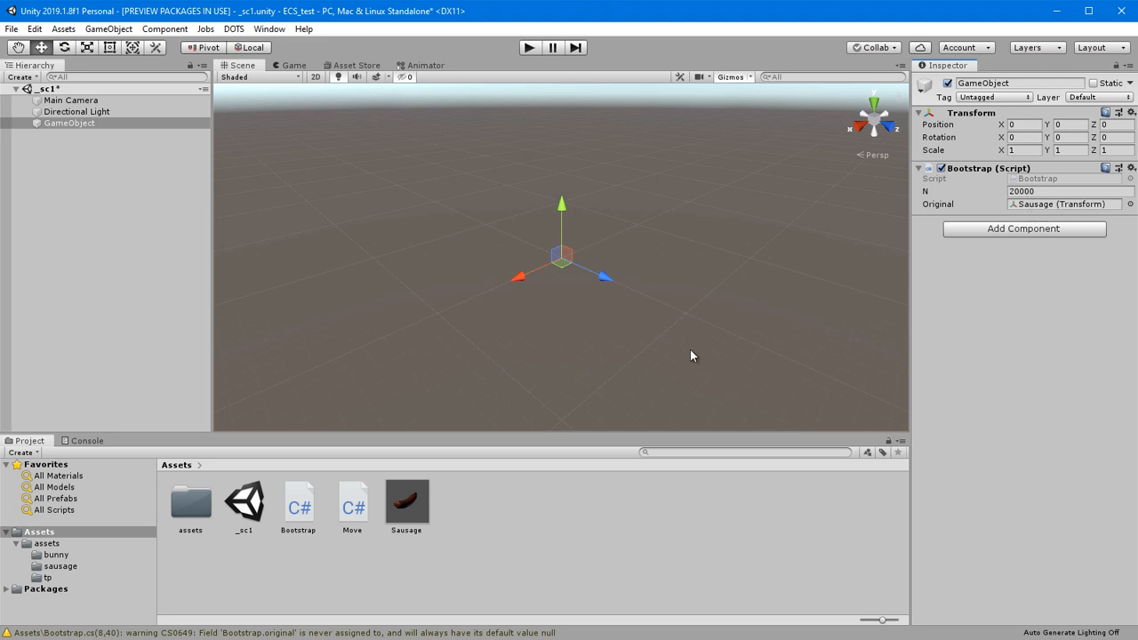
mouse_move(489, 459)
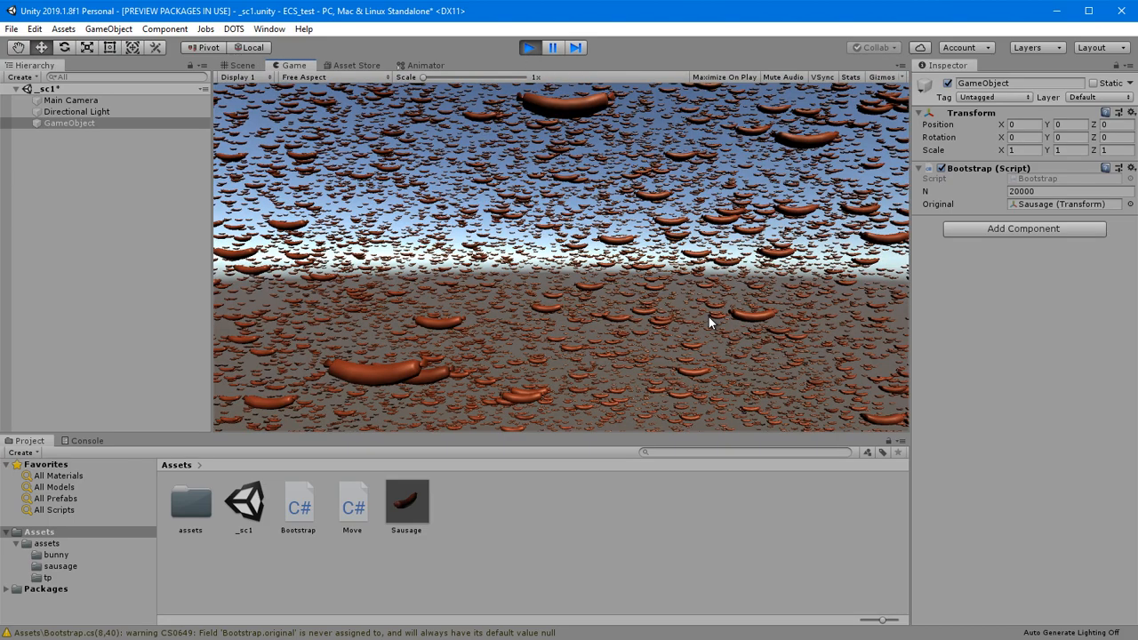
Run the scene, inspect the Sausage prefab's Move script speed, then stop Play mode.
click(530, 47)
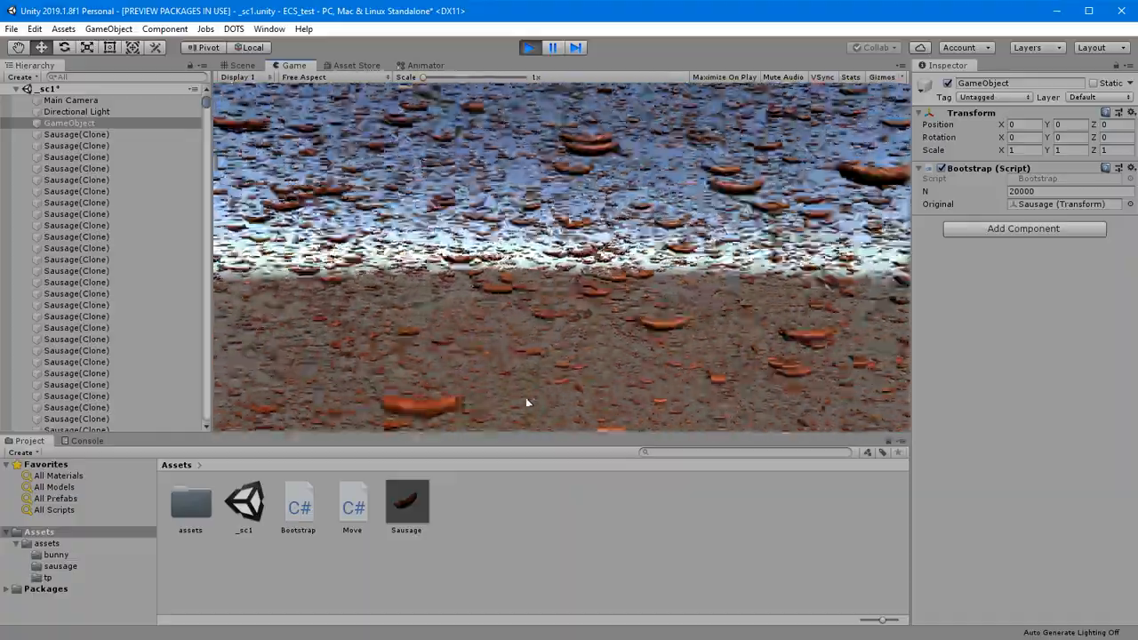
click(405, 502)
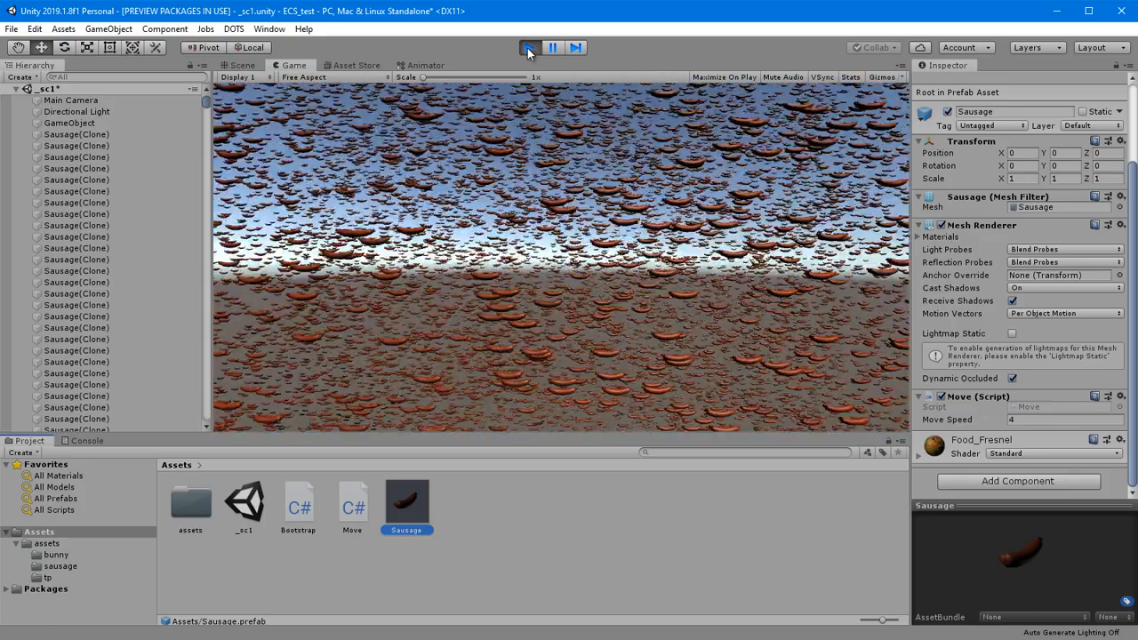
click(530, 46)
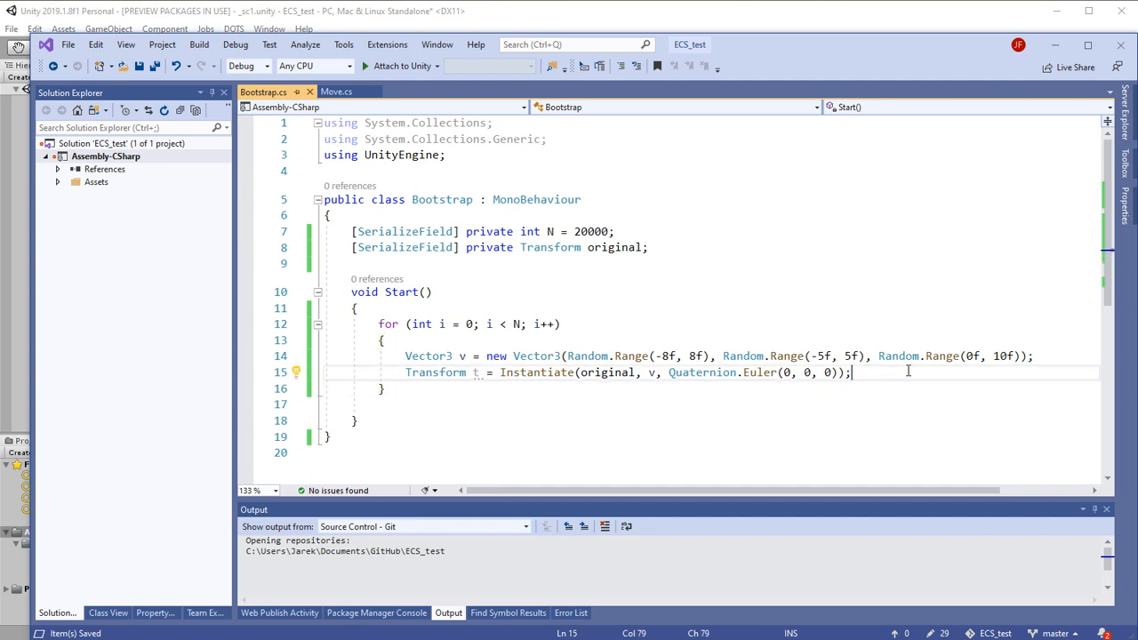
Add a line calling t.GetComponent<Move>() on the new clone inside the spawn loop.
key(enter)
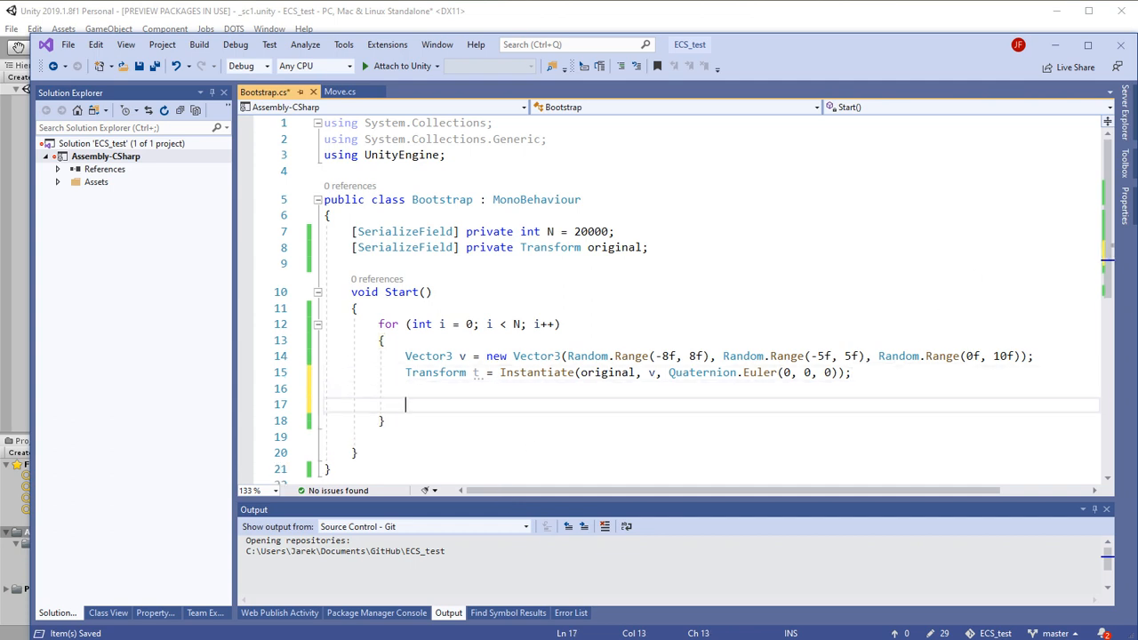
text(t.)
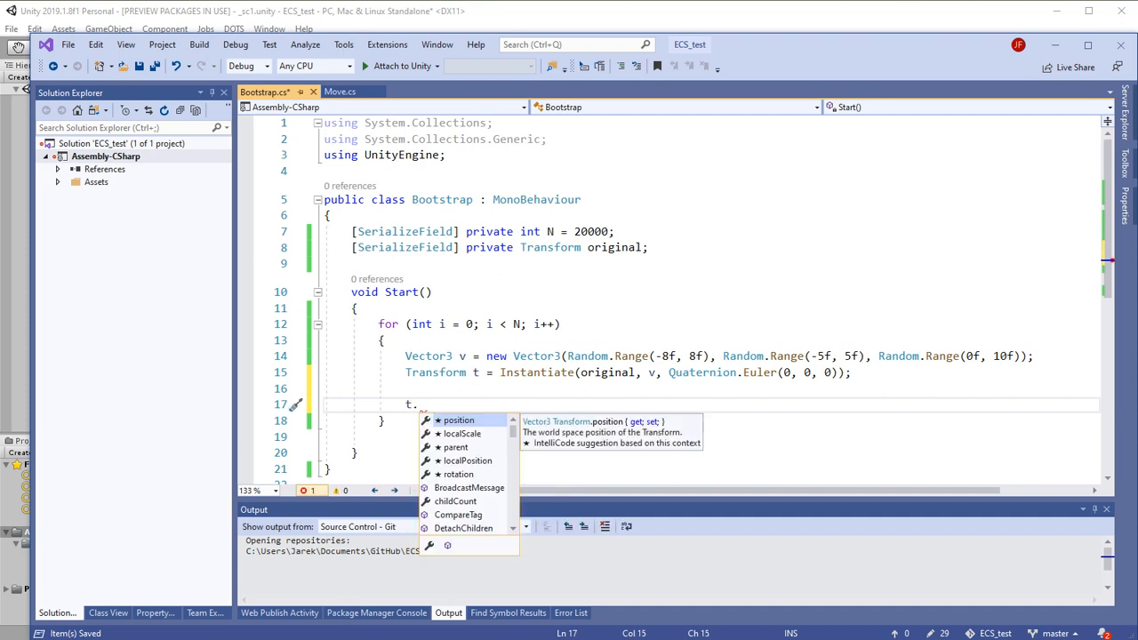
text(m)
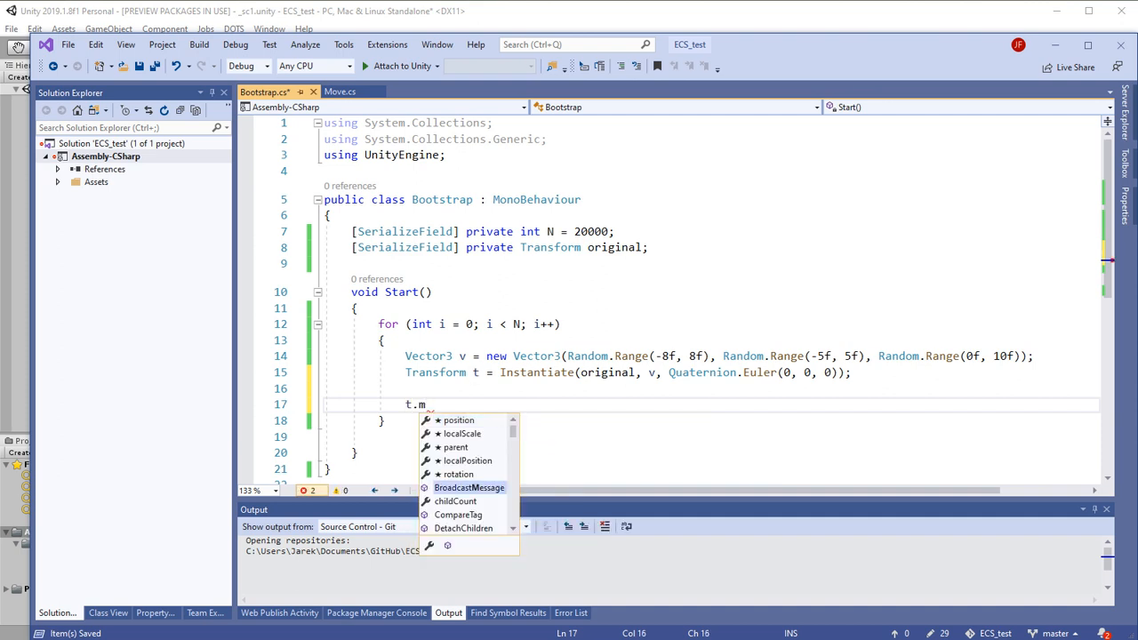
text(o)
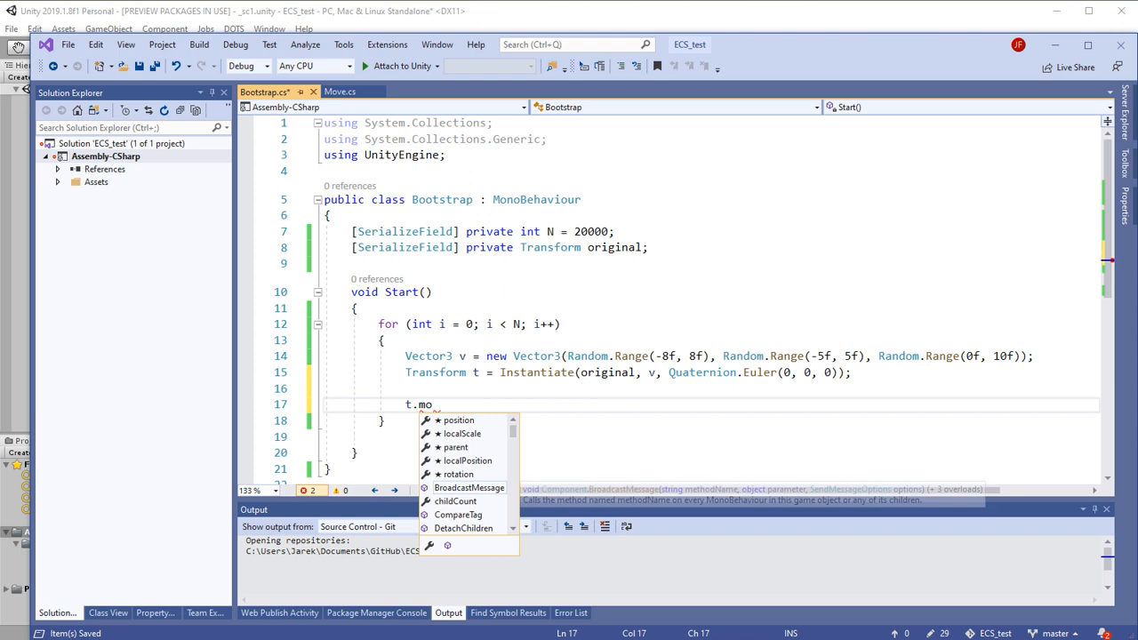
click(342, 92)
text(G)
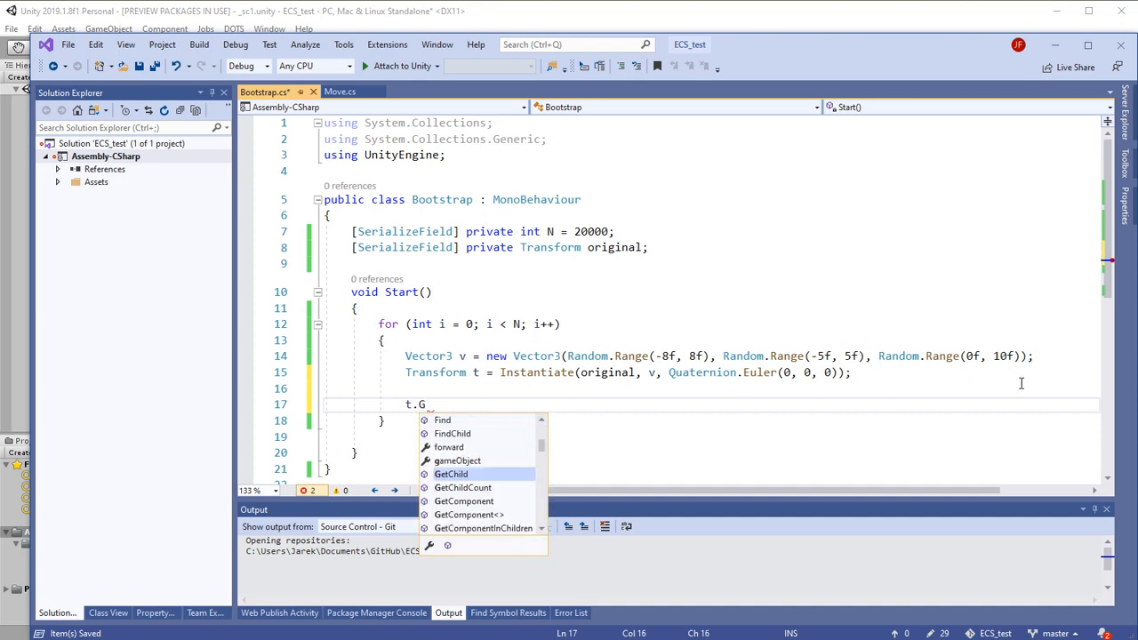
text(etComponent)
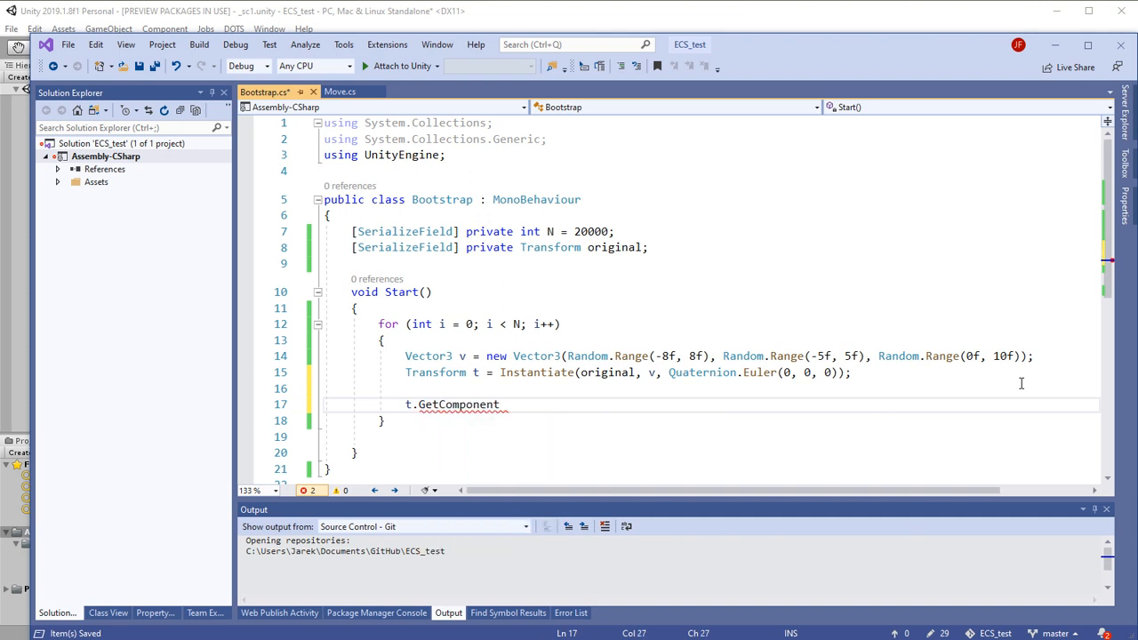
text(<>)
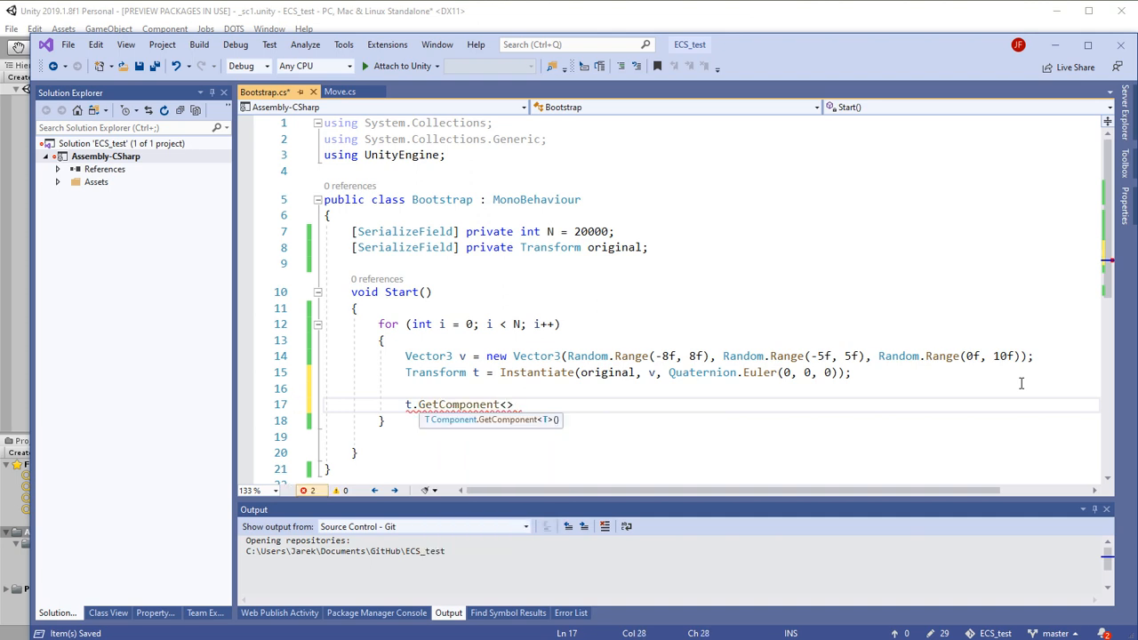
text(Move)
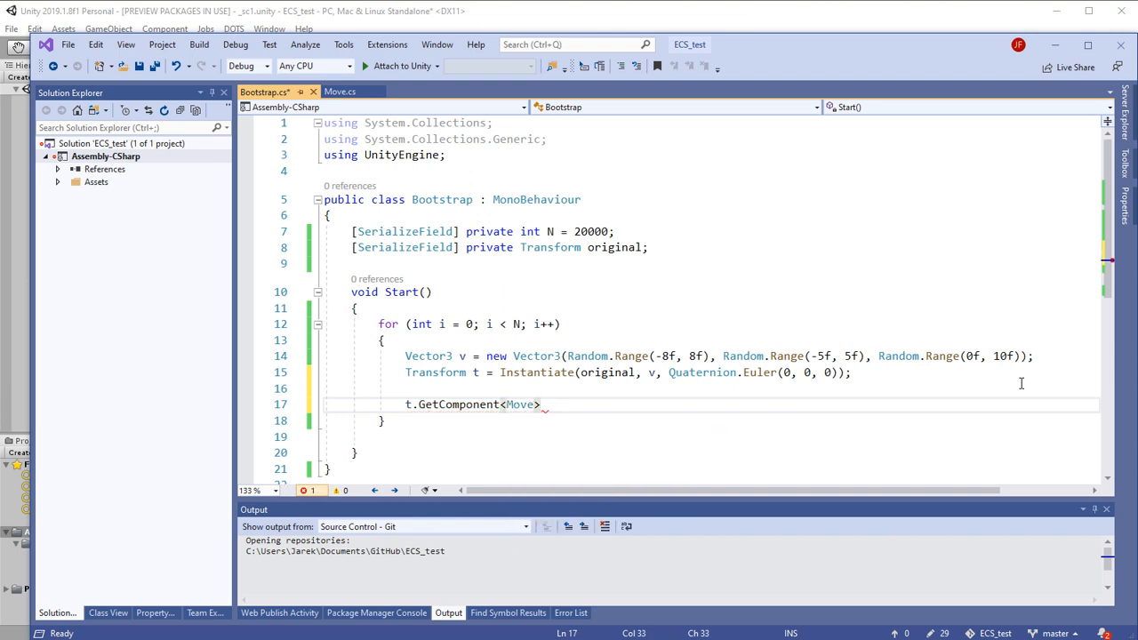
text(())
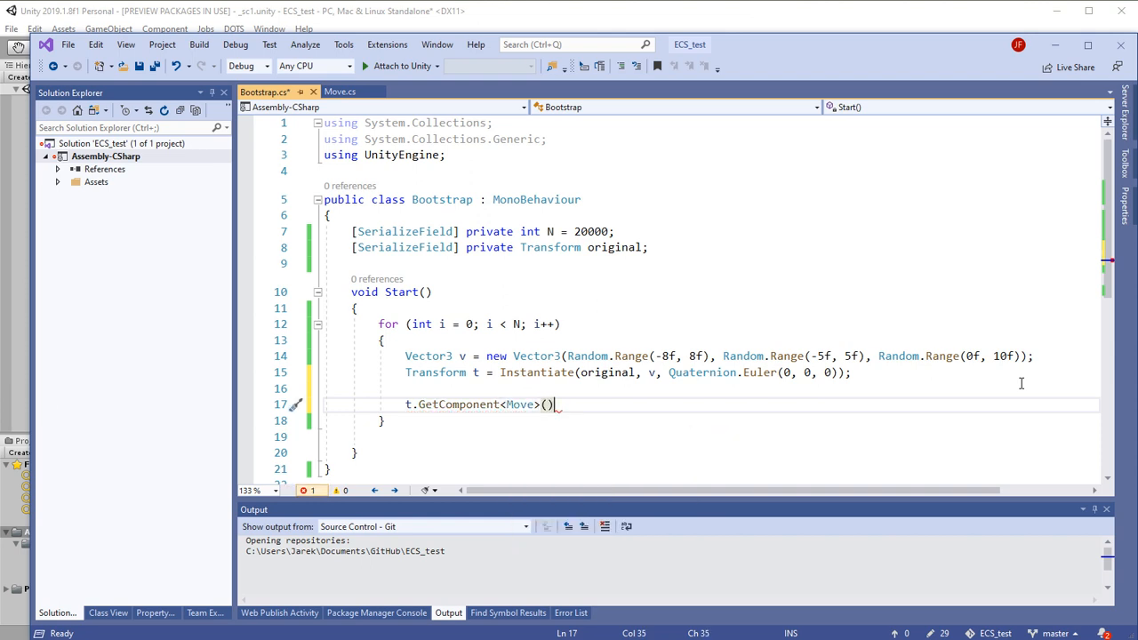
text(.)
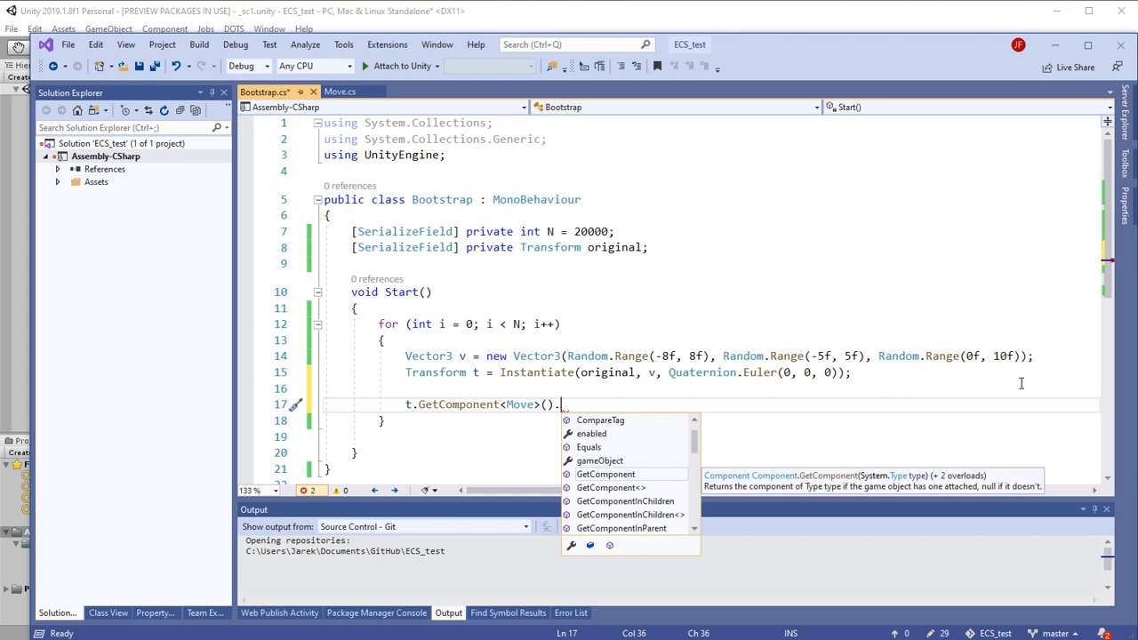
Assign moveSpeed = Random.Range(1f, 4f) to each clone and save Bootstrap.cs.
text(moveSpeed)
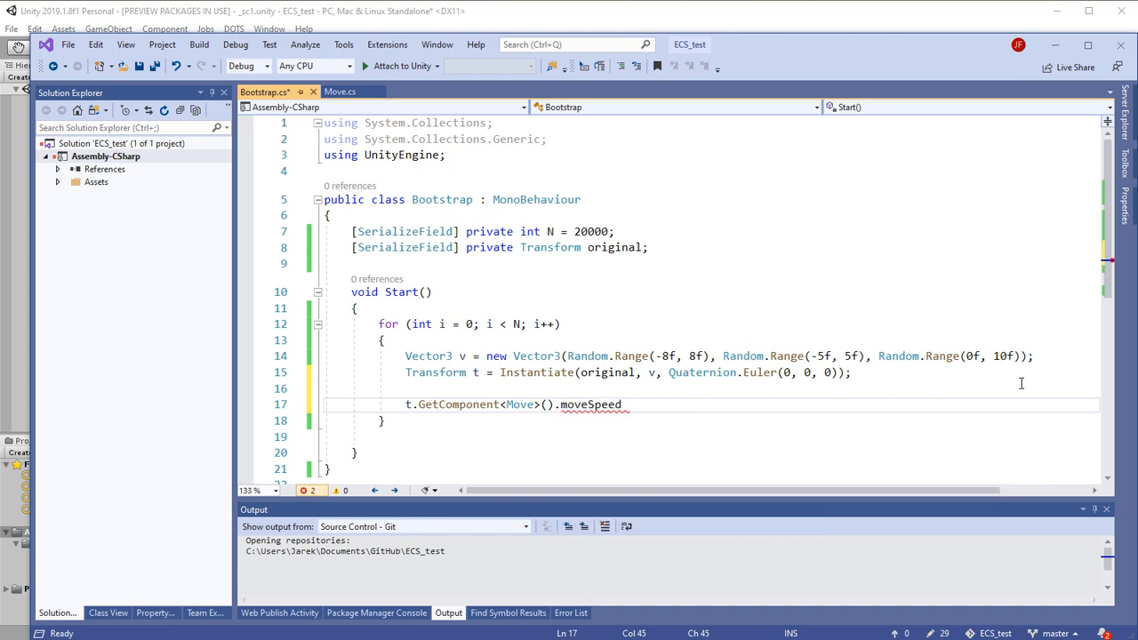
double_click(590, 405)
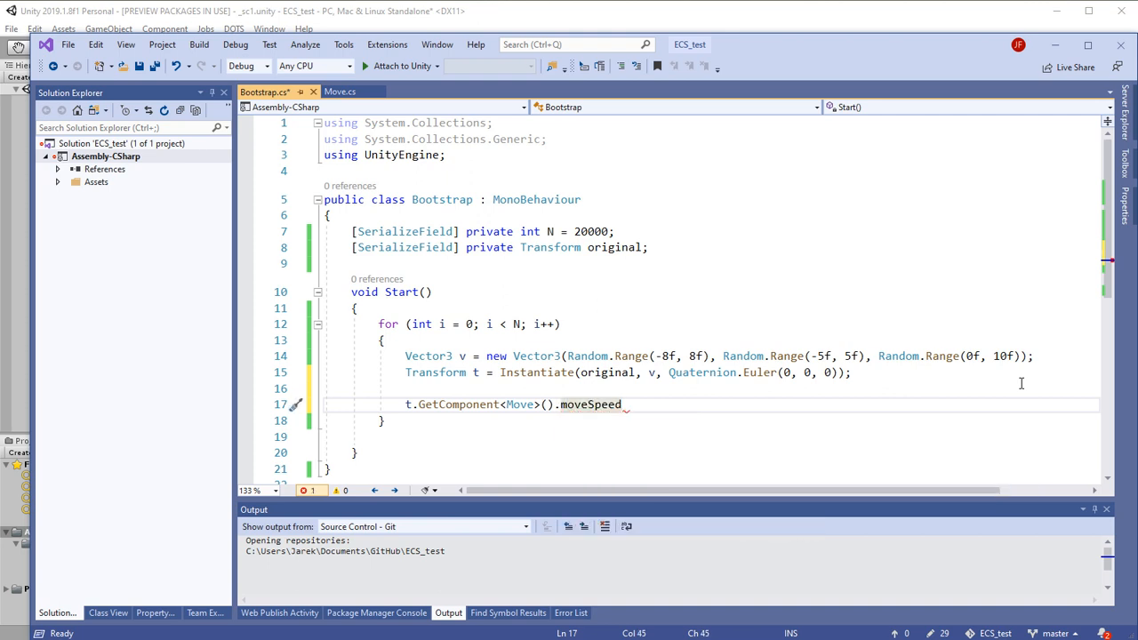
text(=)
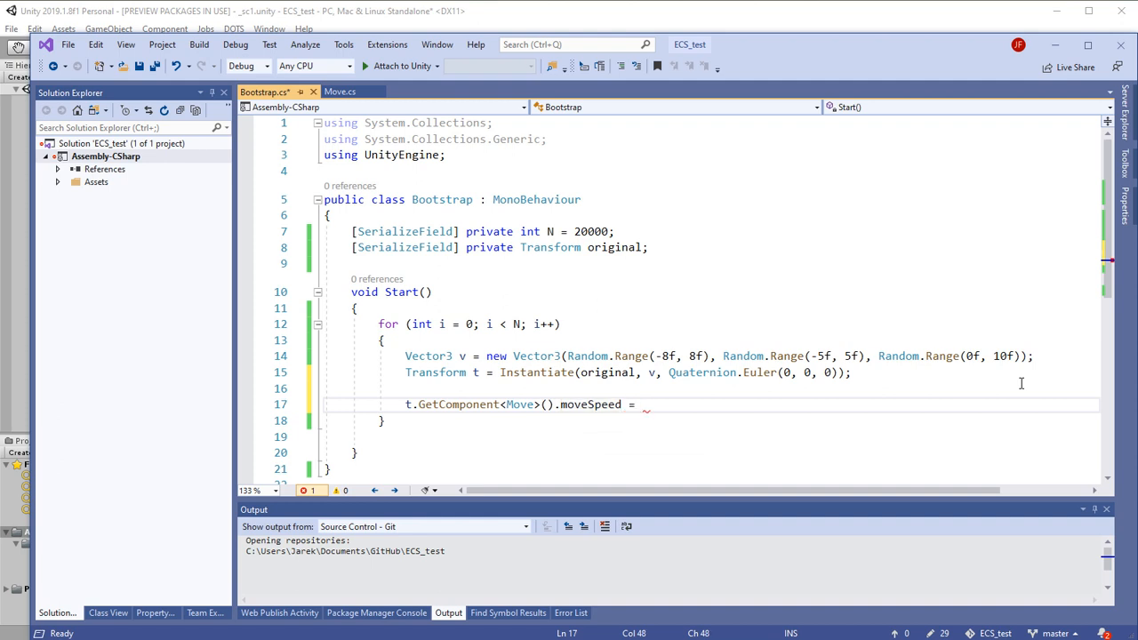
text(Random.Range(1f, 4f);)
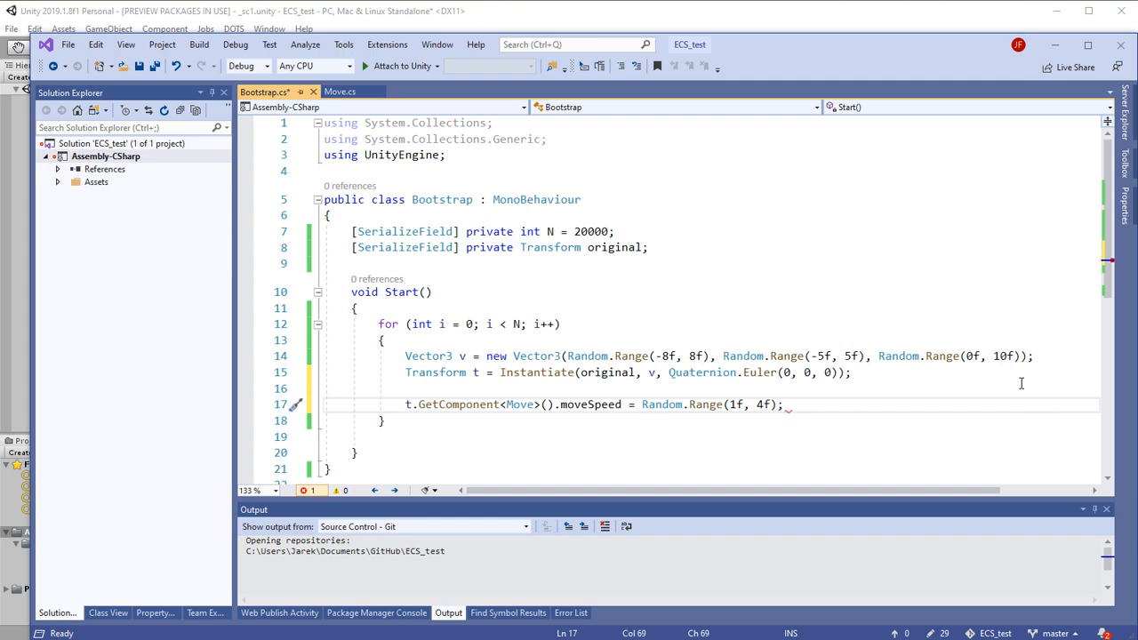
key(ctrl+s)
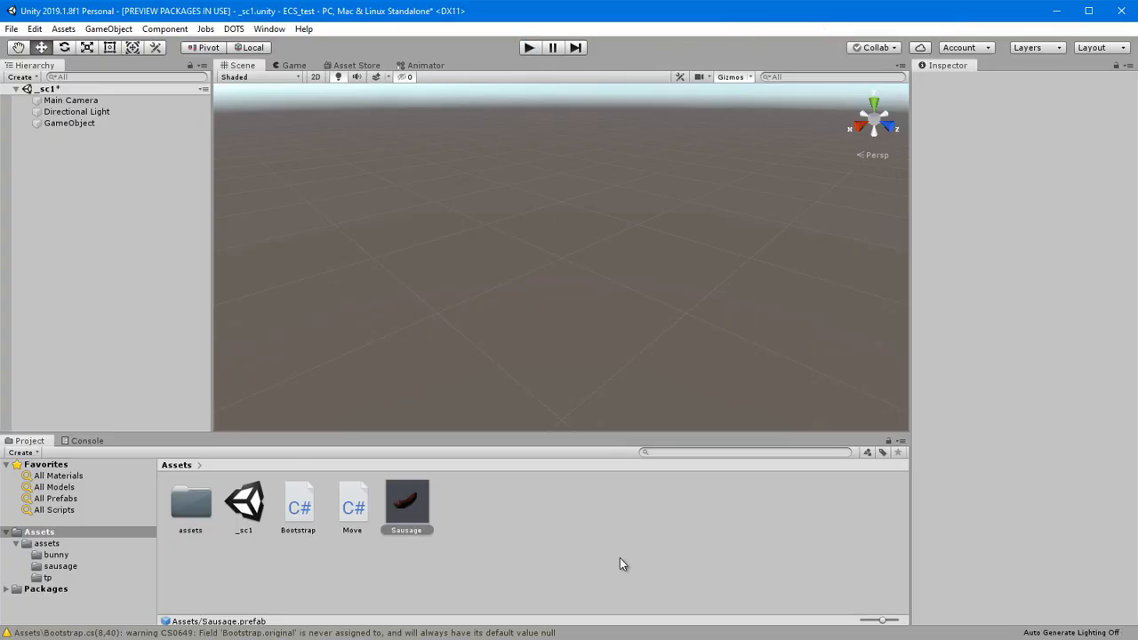
click(405, 498)
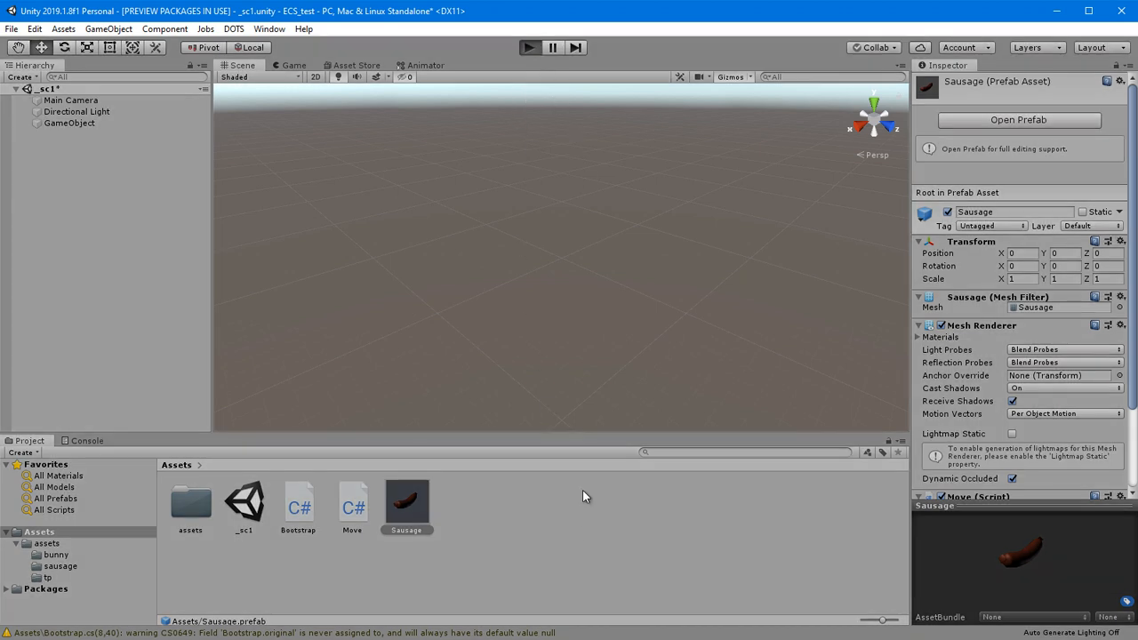
mouse_move(586, 562)
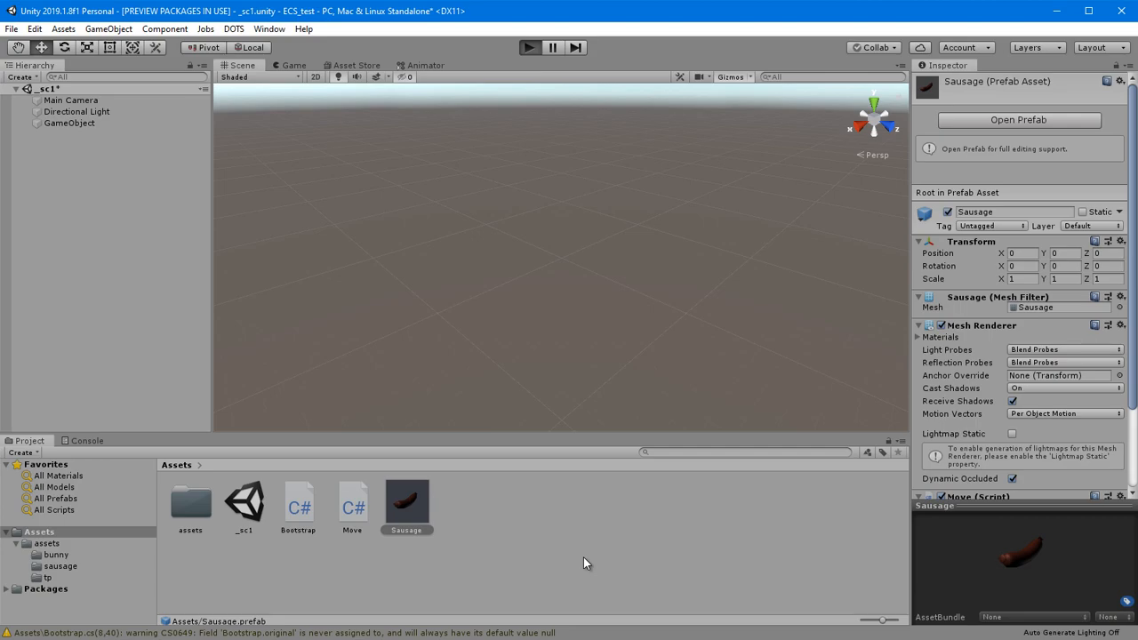
click(530, 46)
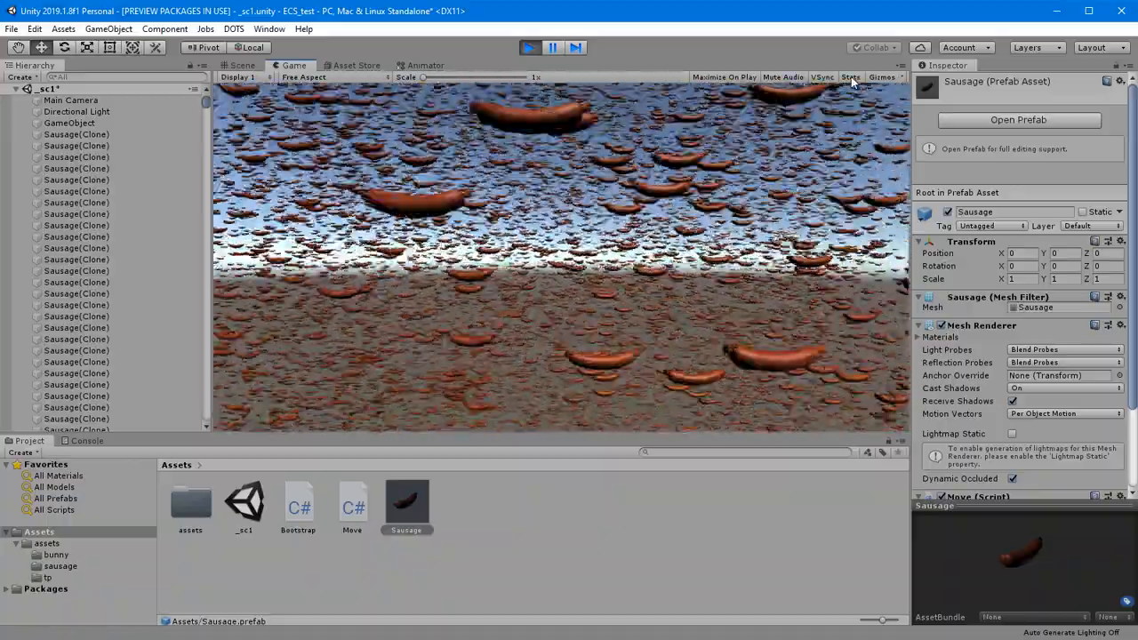
click(850, 79)
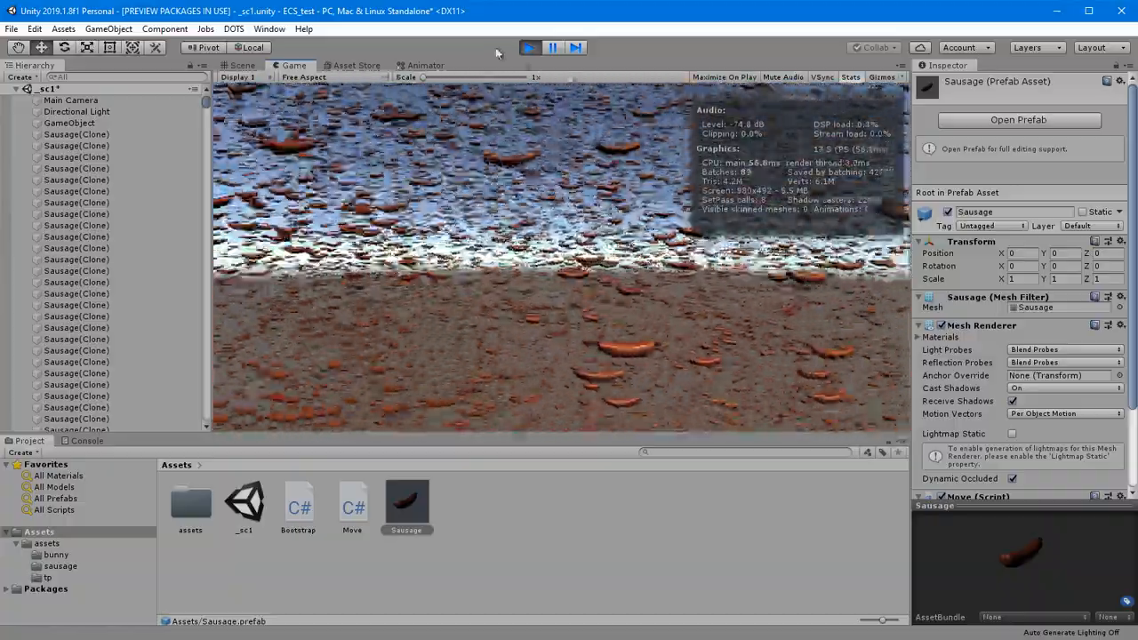
click(530, 47)
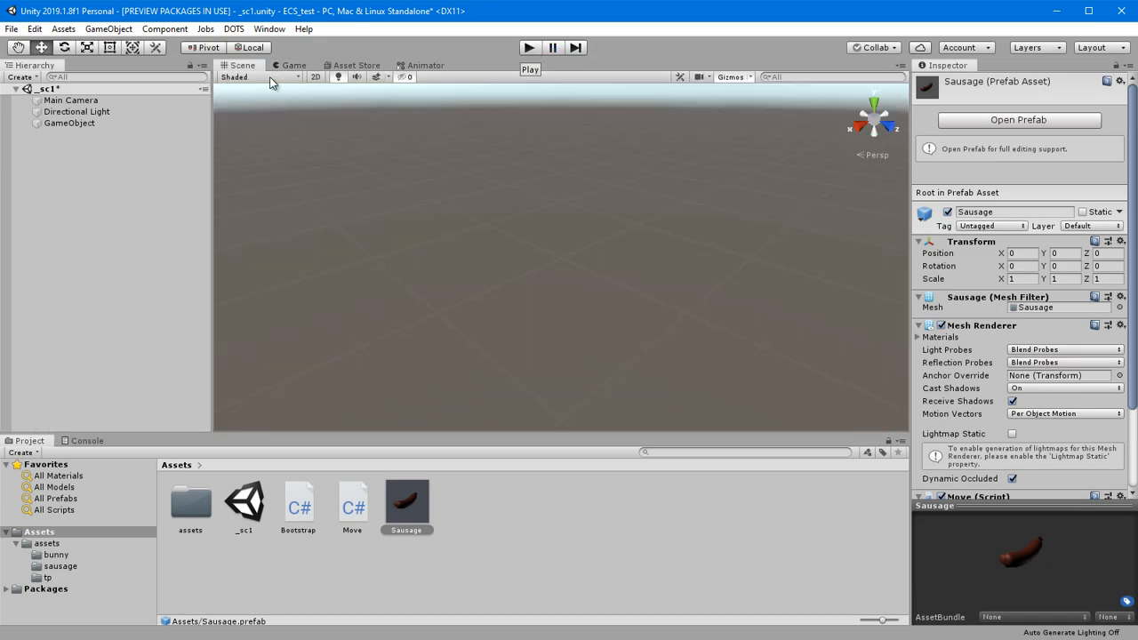
Set Bootstrap N to 100000, run the scene with Stats shown, then stop it.
click(70, 122)
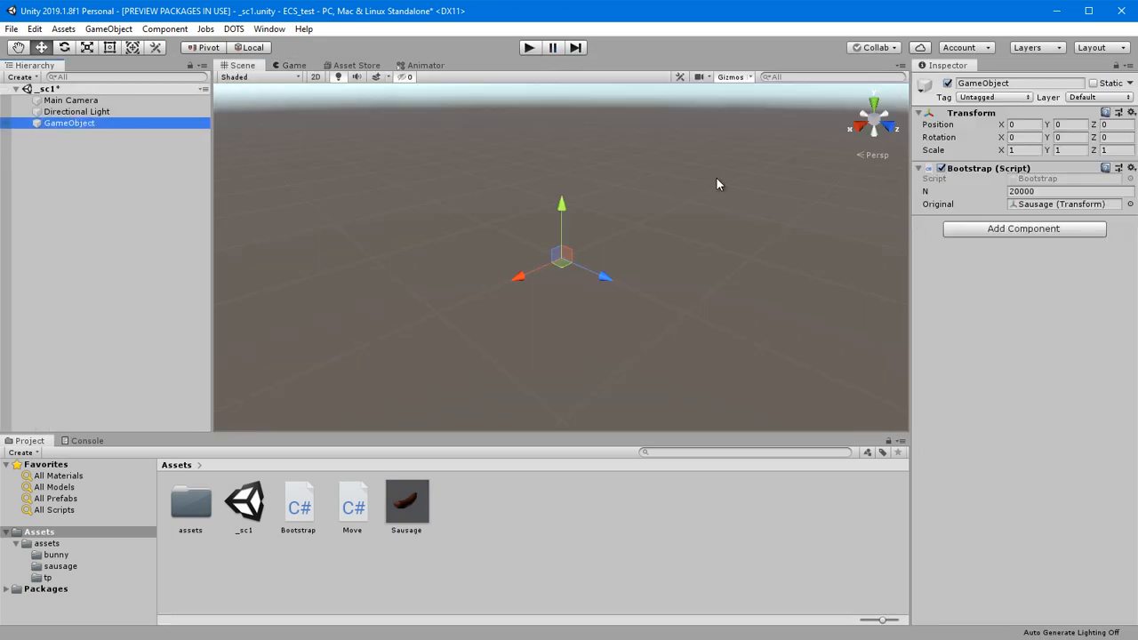
click(1067, 192)
text(100000)
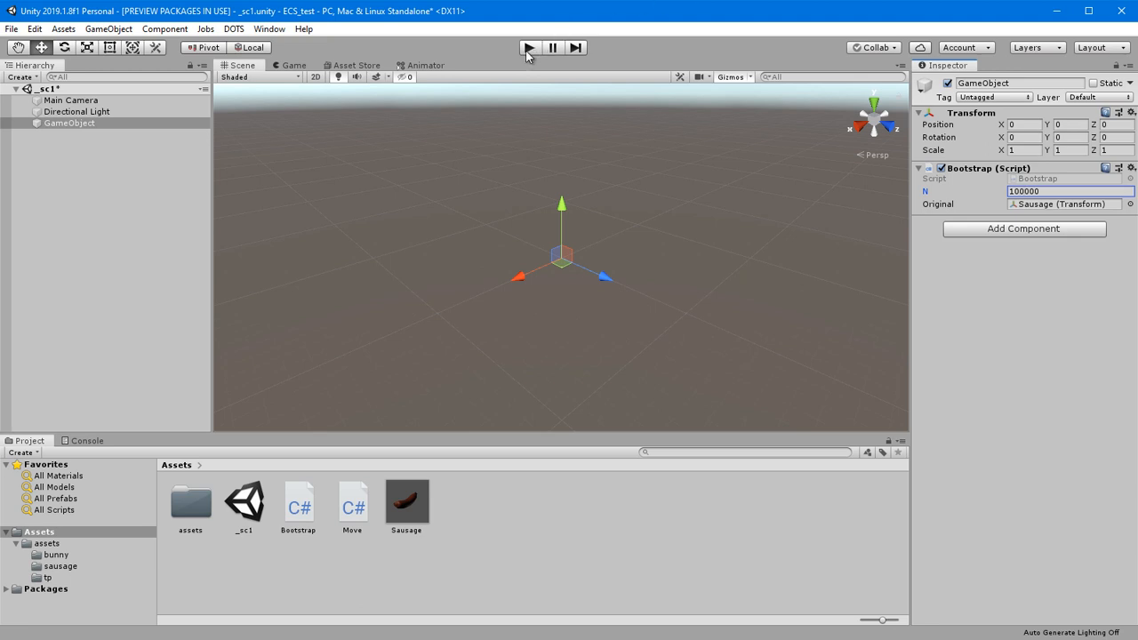
click(530, 46)
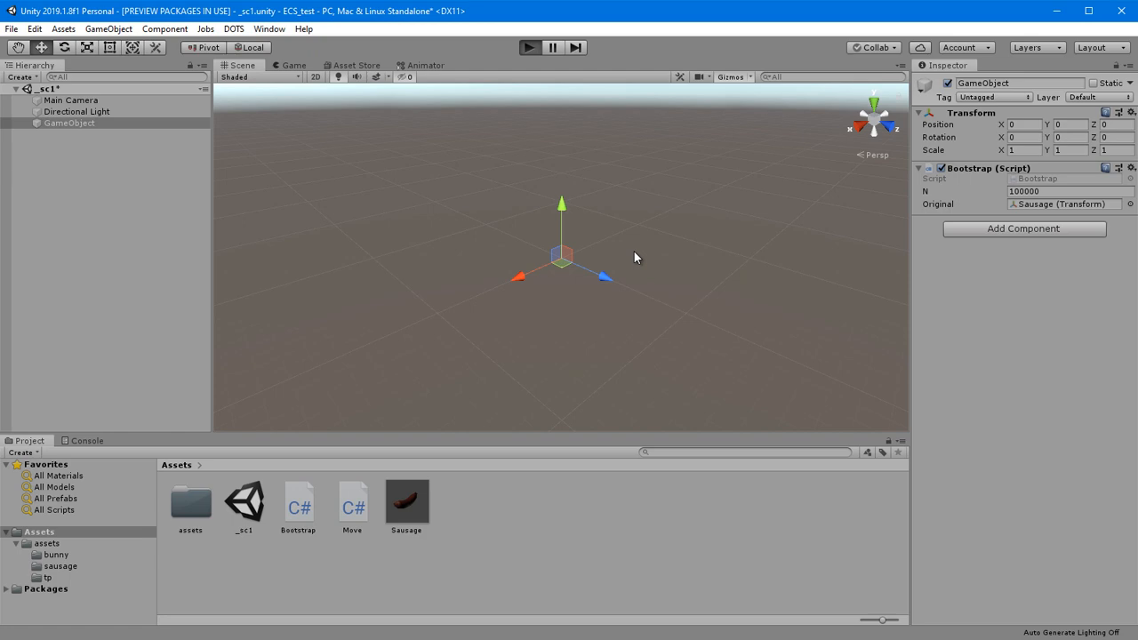
click(530, 47)
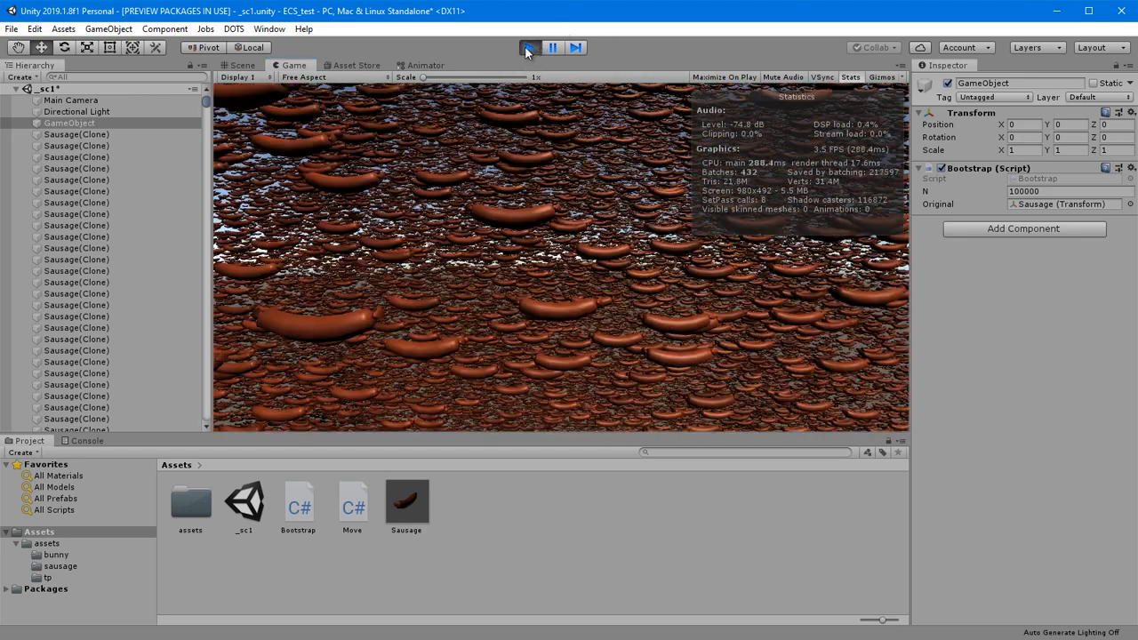
click(530, 46)
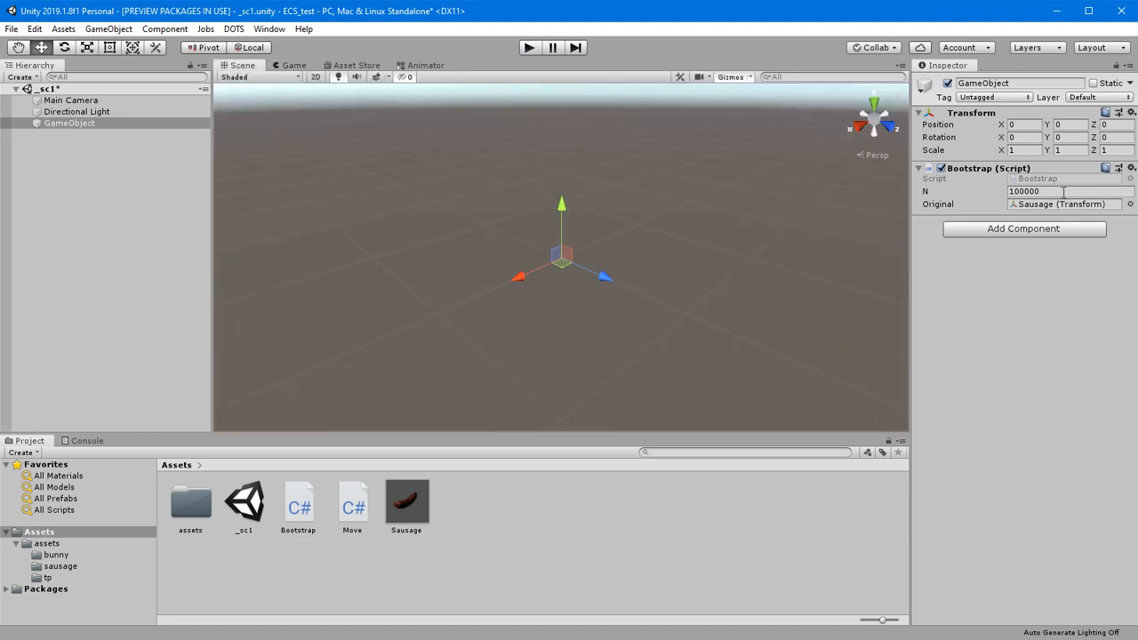
click(1067, 192)
text(70000)
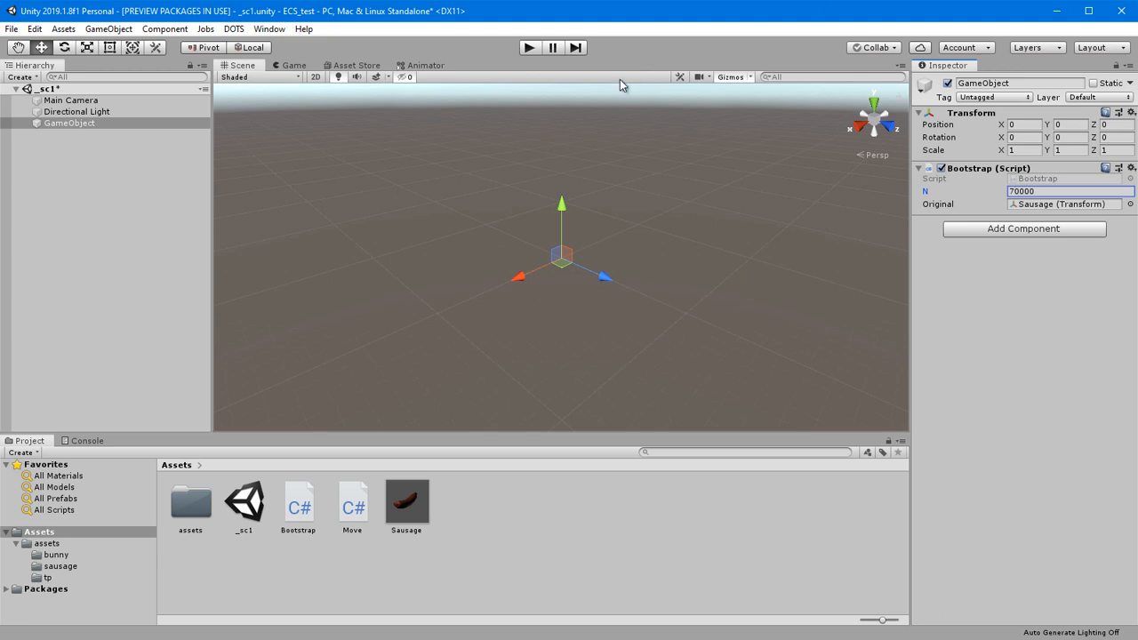
mouse_move(569, 96)
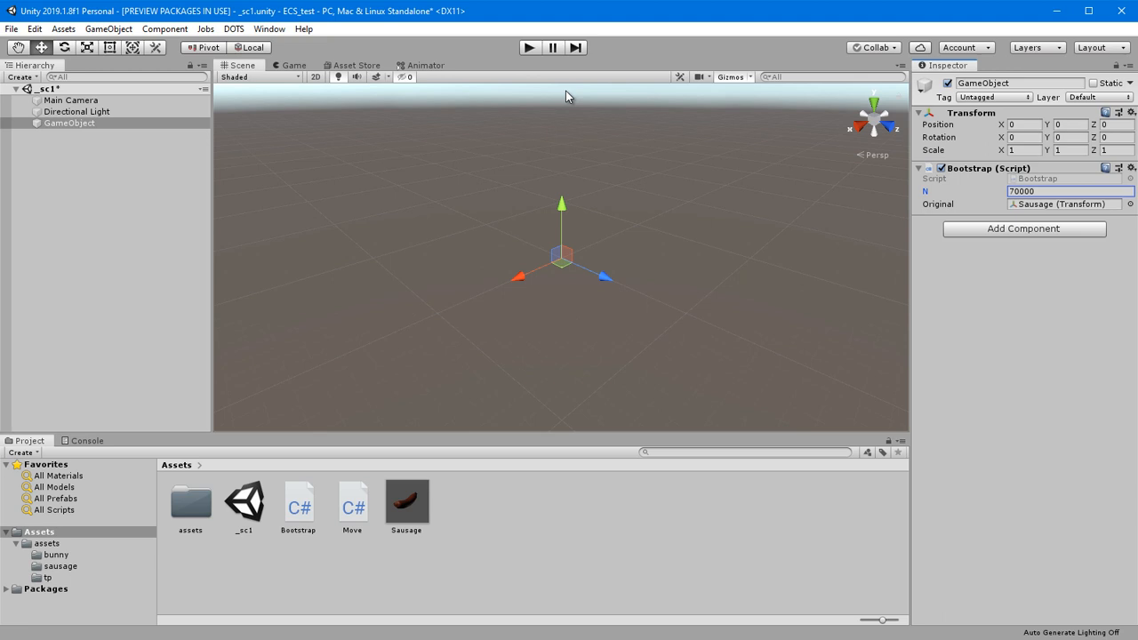
mouse_move(531, 52)
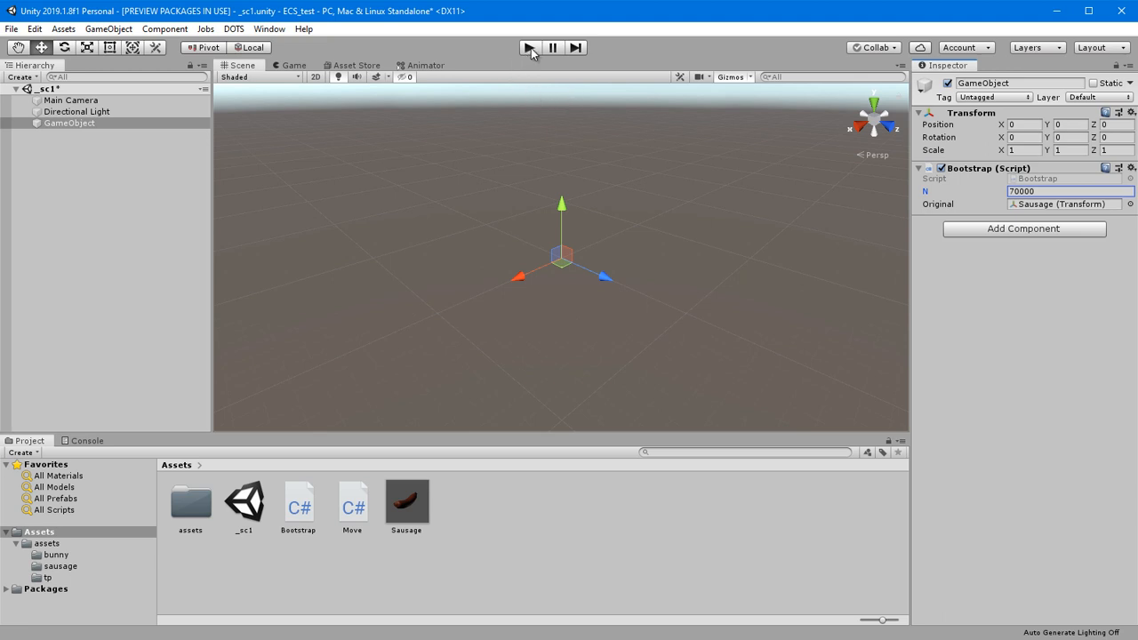
click(530, 46)
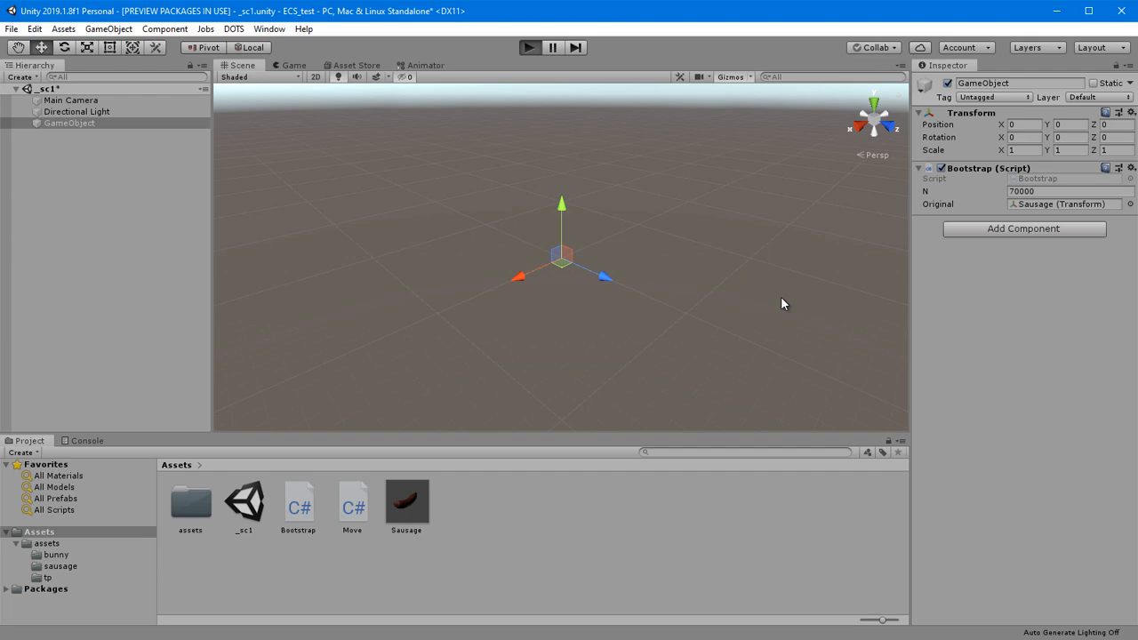
click(530, 46)
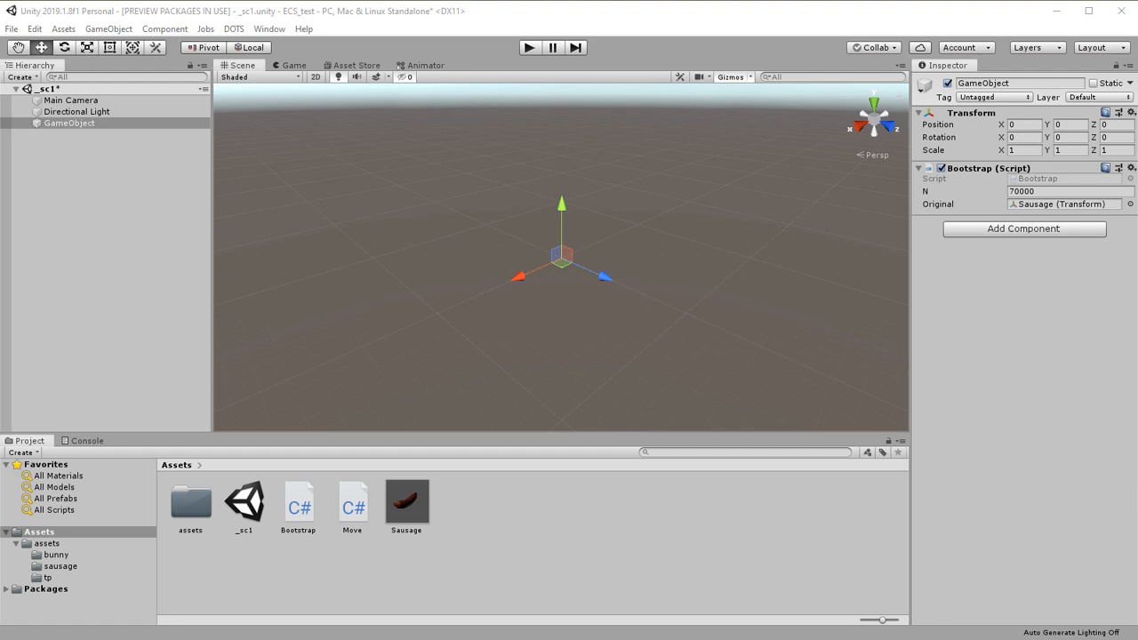
mouse_move(361, 121)
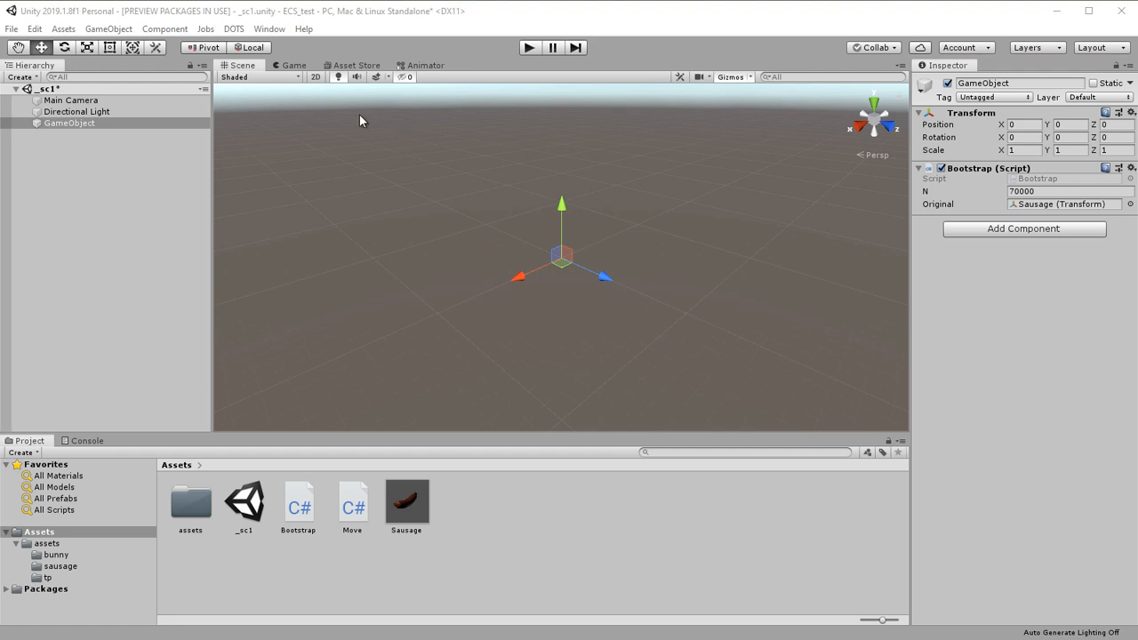
click(271, 28)
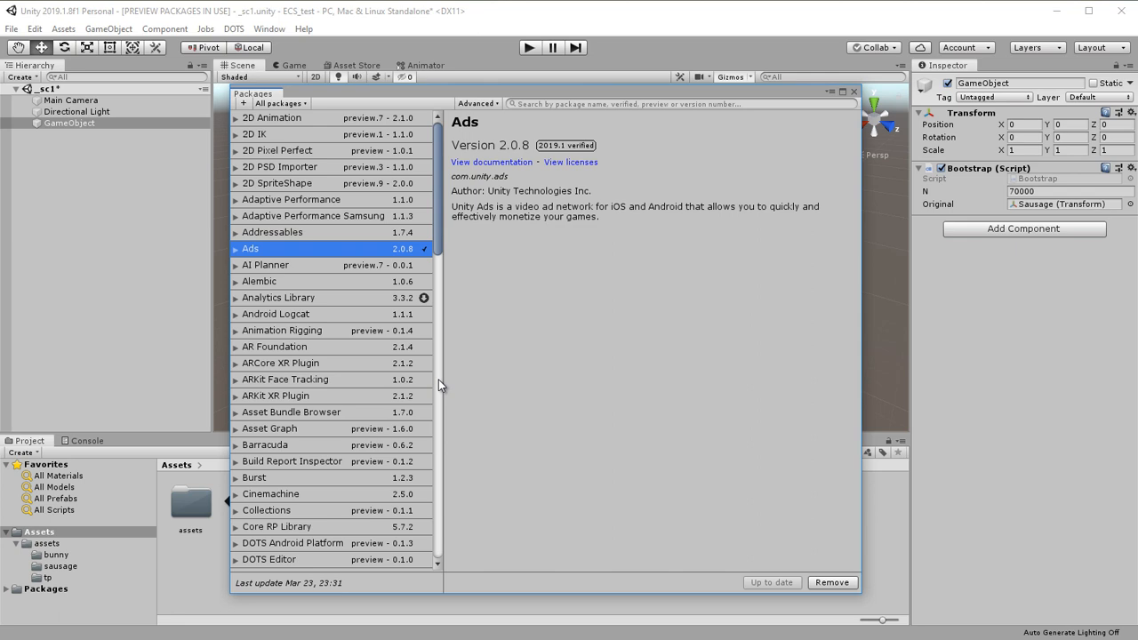
scroll(down, 3)
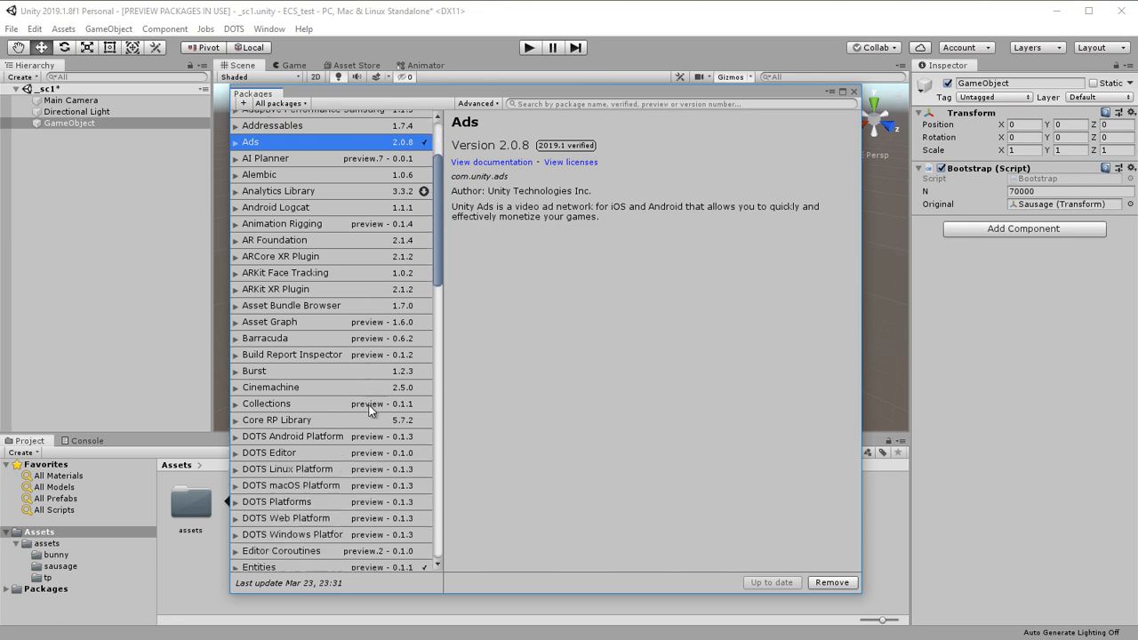
scroll(down, 3)
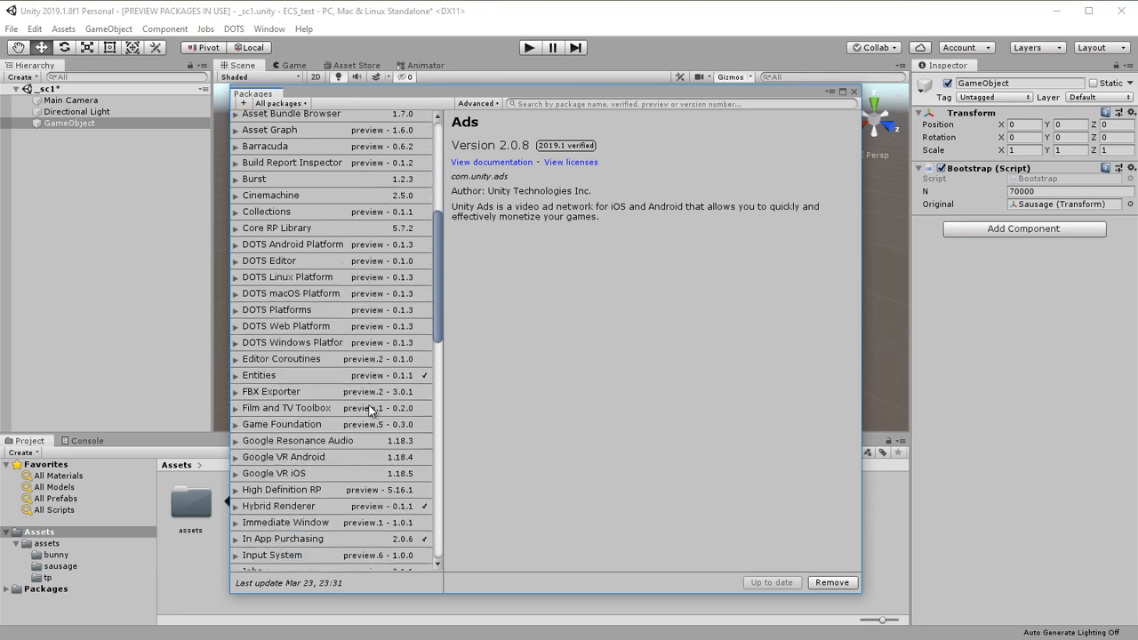
click(277, 505)
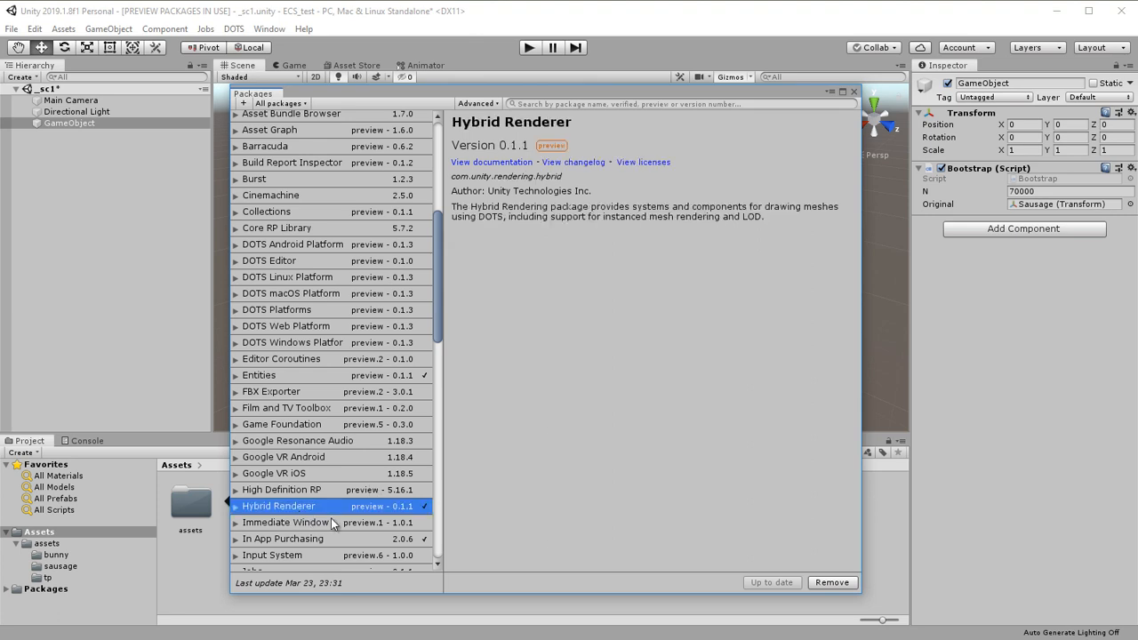
mouse_move(562, 527)
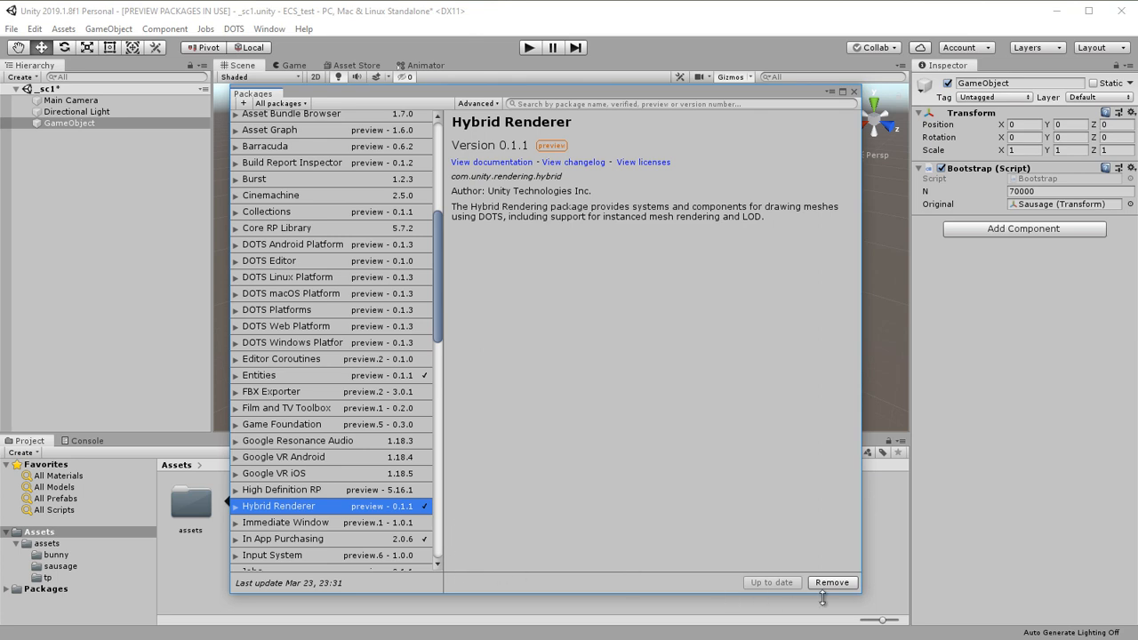
mouse_move(478, 363)
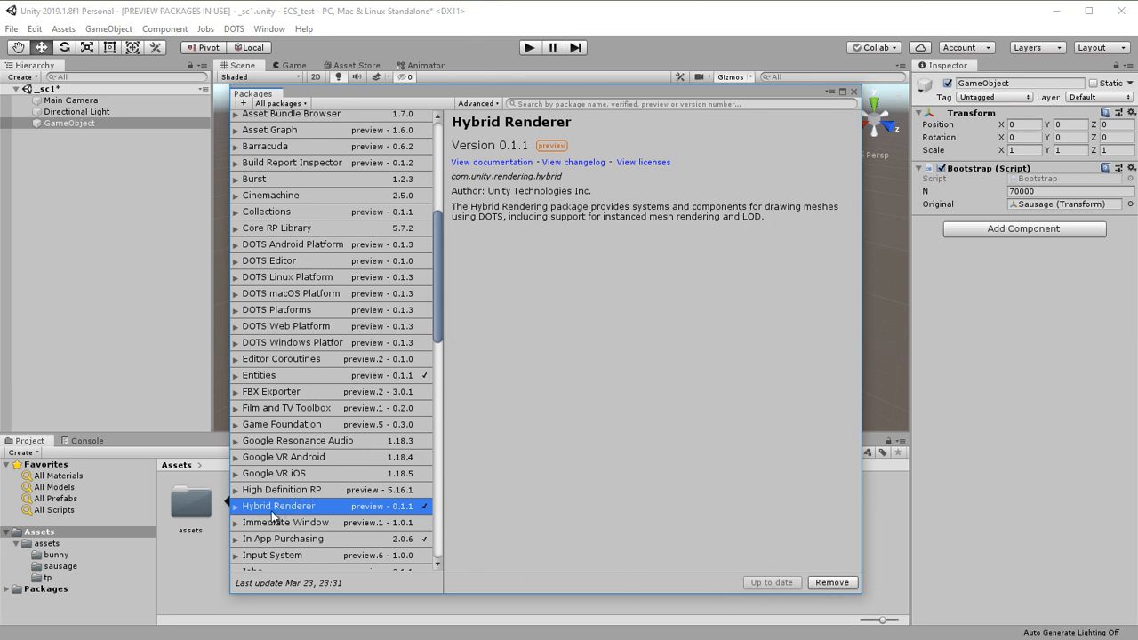
mouse_move(441, 332)
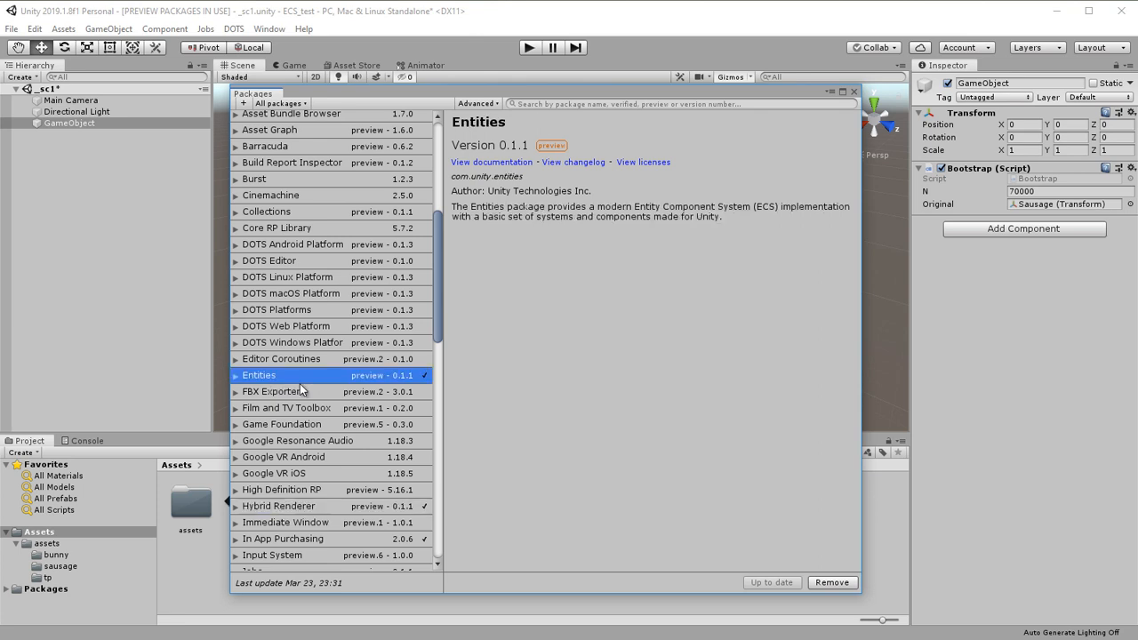
mouse_move(573, 385)
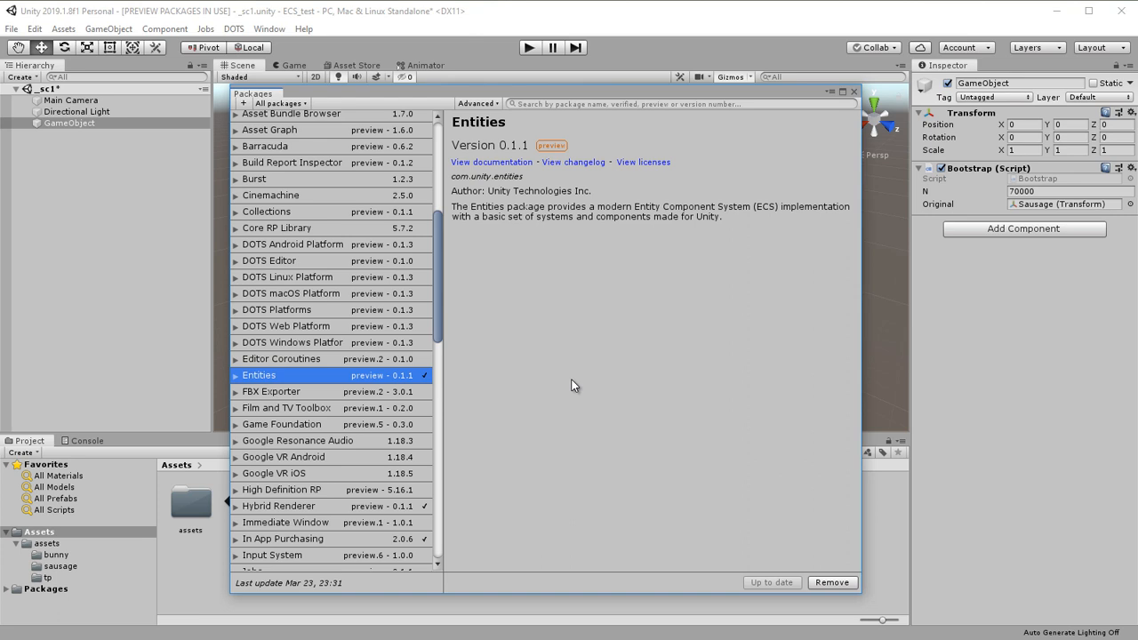
mouse_move(437, 327)
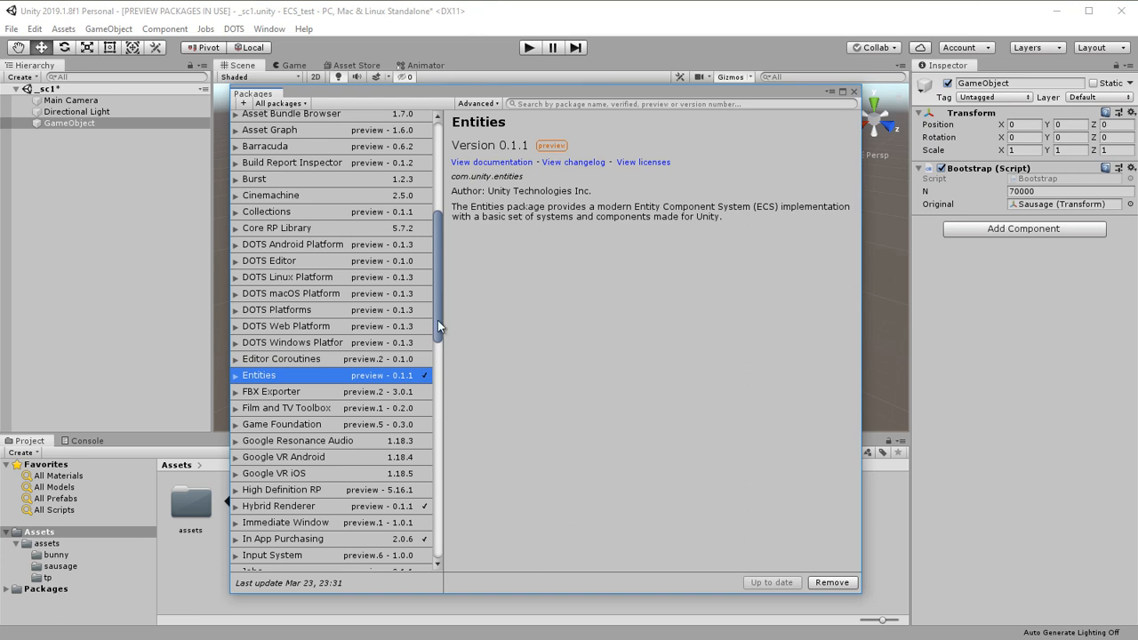
scroll(down, 3)
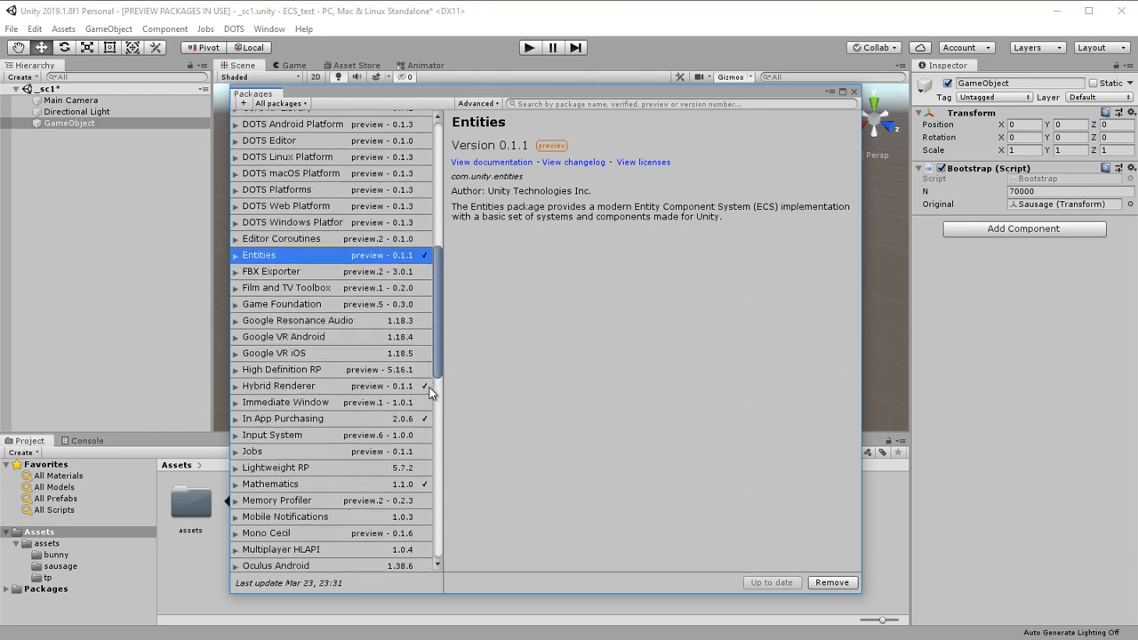
click(271, 484)
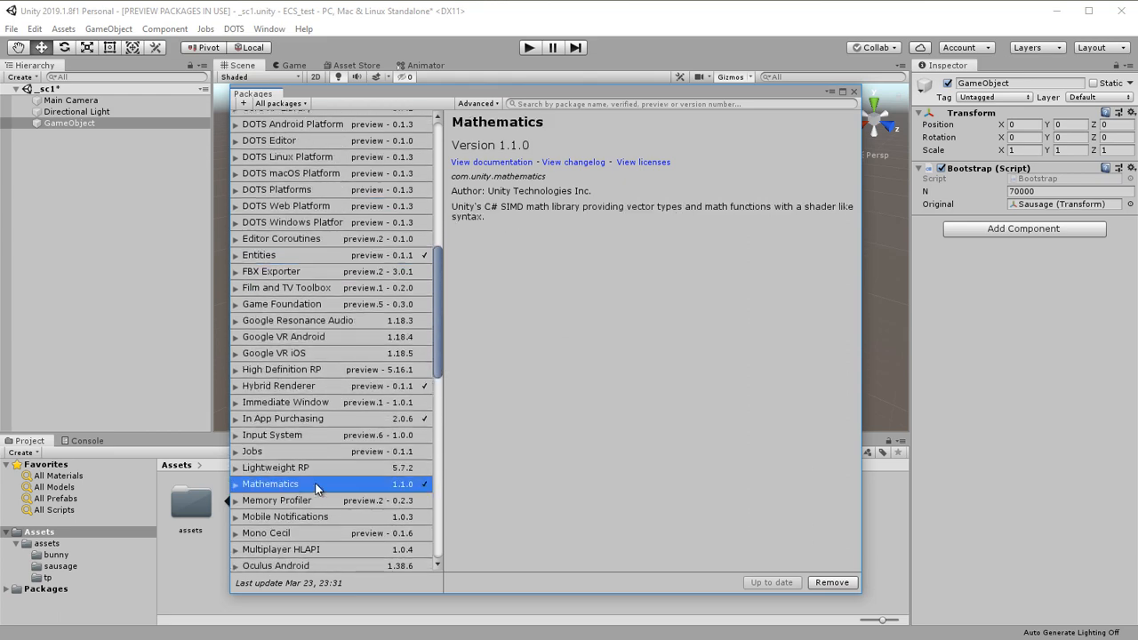
mouse_move(637, 501)
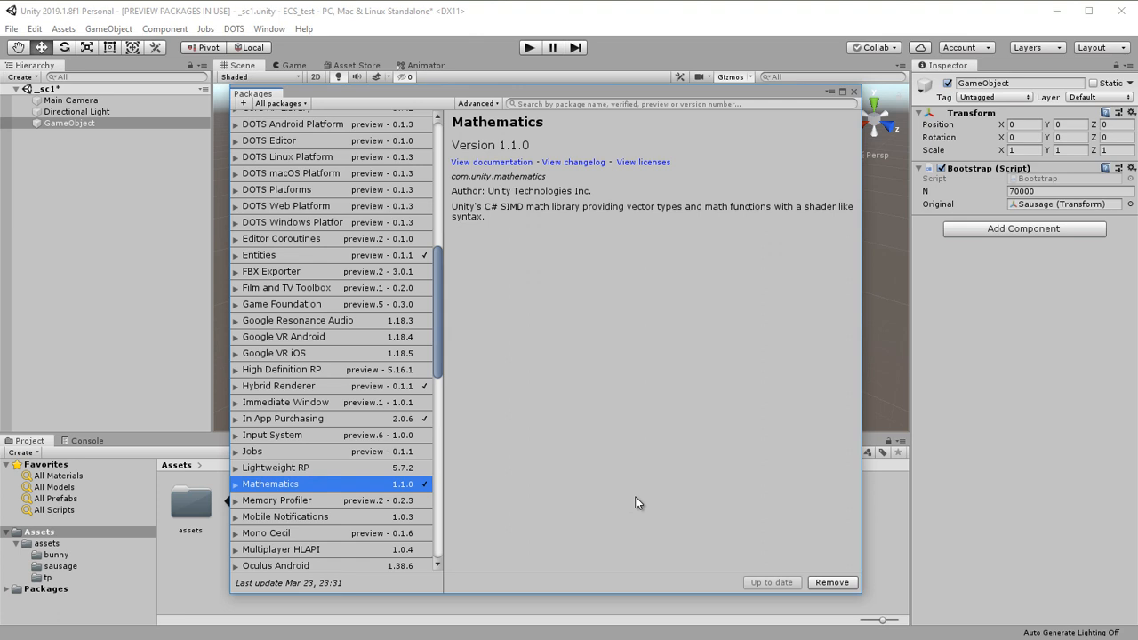
click(277, 385)
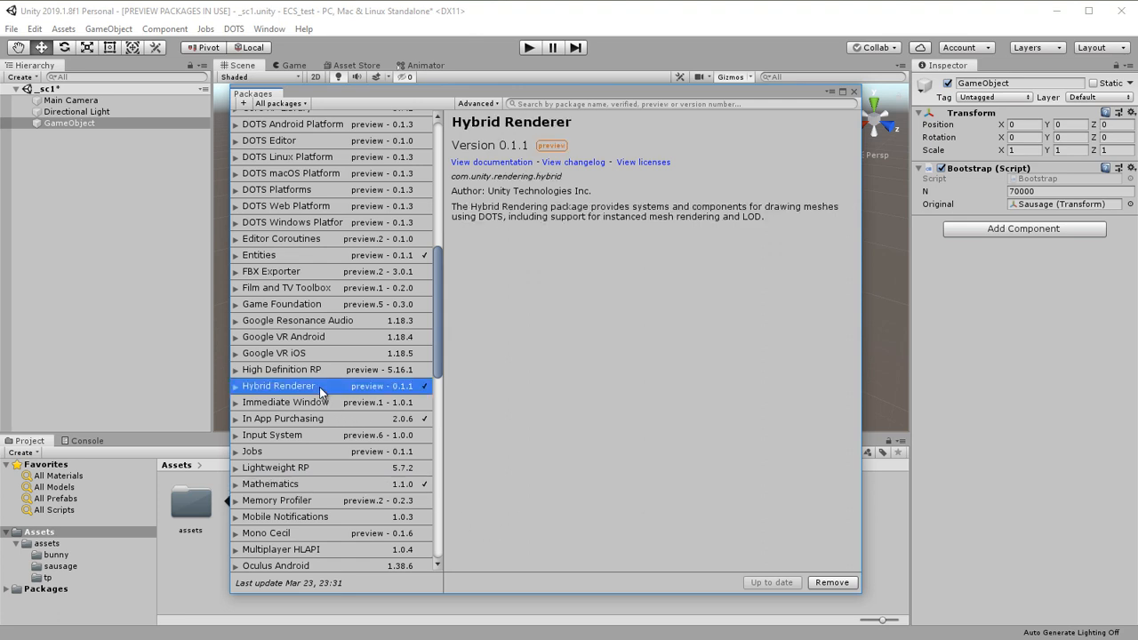
click(260, 256)
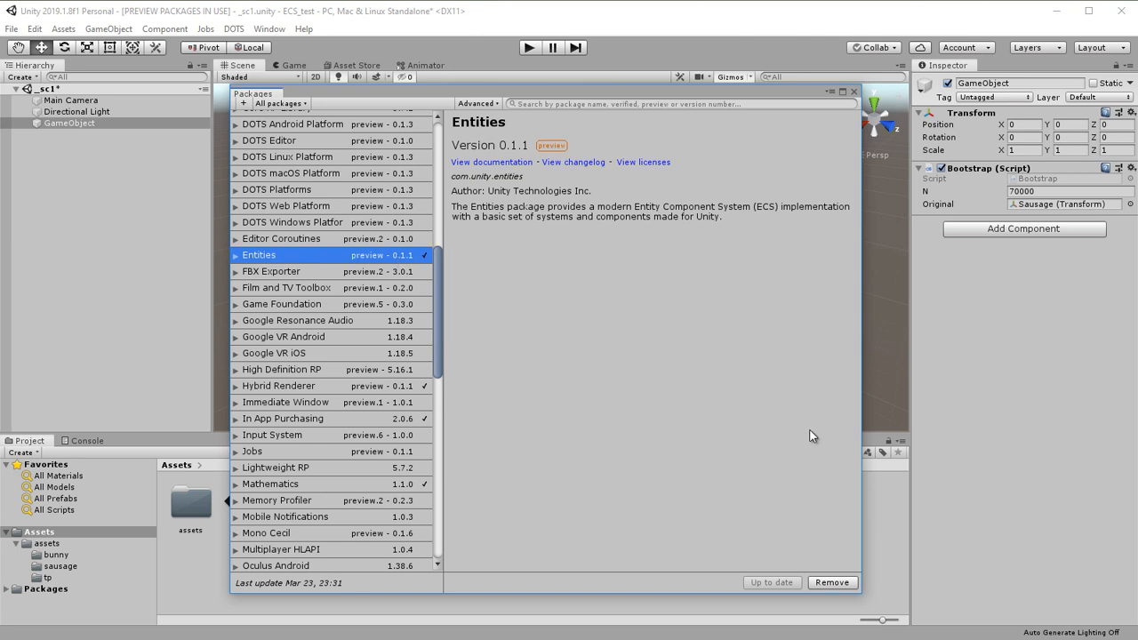
mouse_move(784, 384)
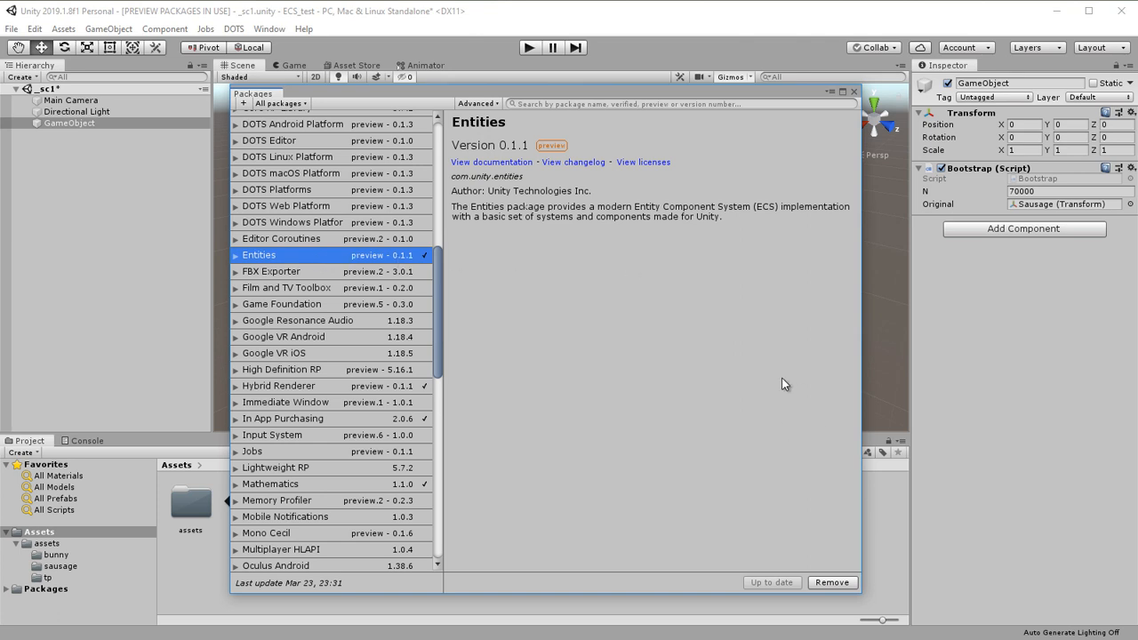
click(853, 93)
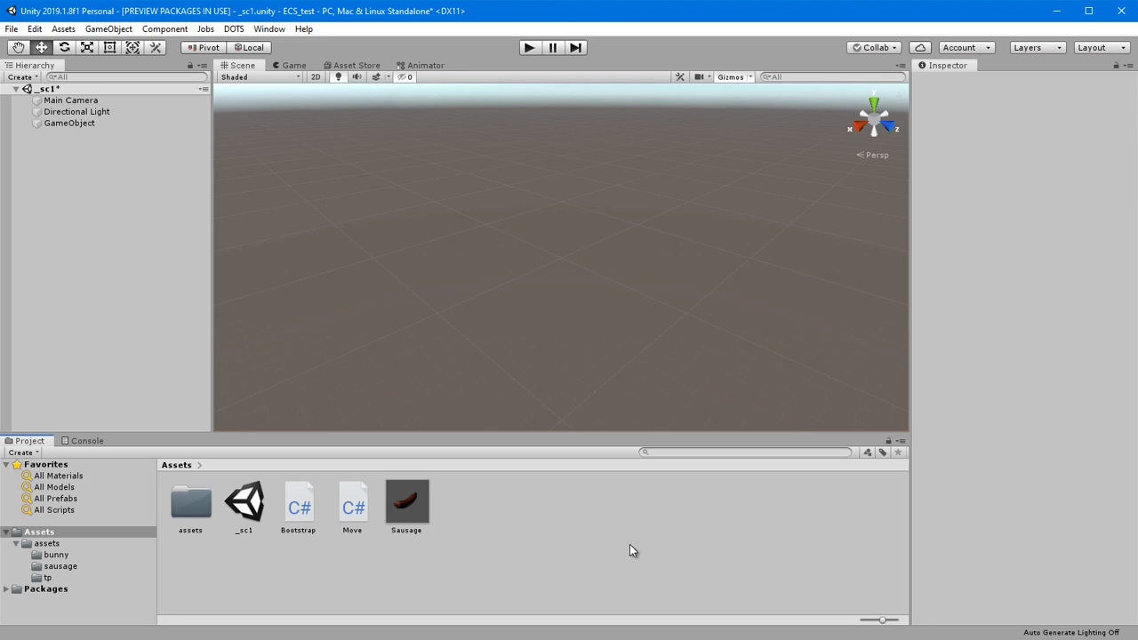
Open Bootstrap.cs and strip the Transform field and spawn loop, leaving N and an empty Start.
click(299, 502)
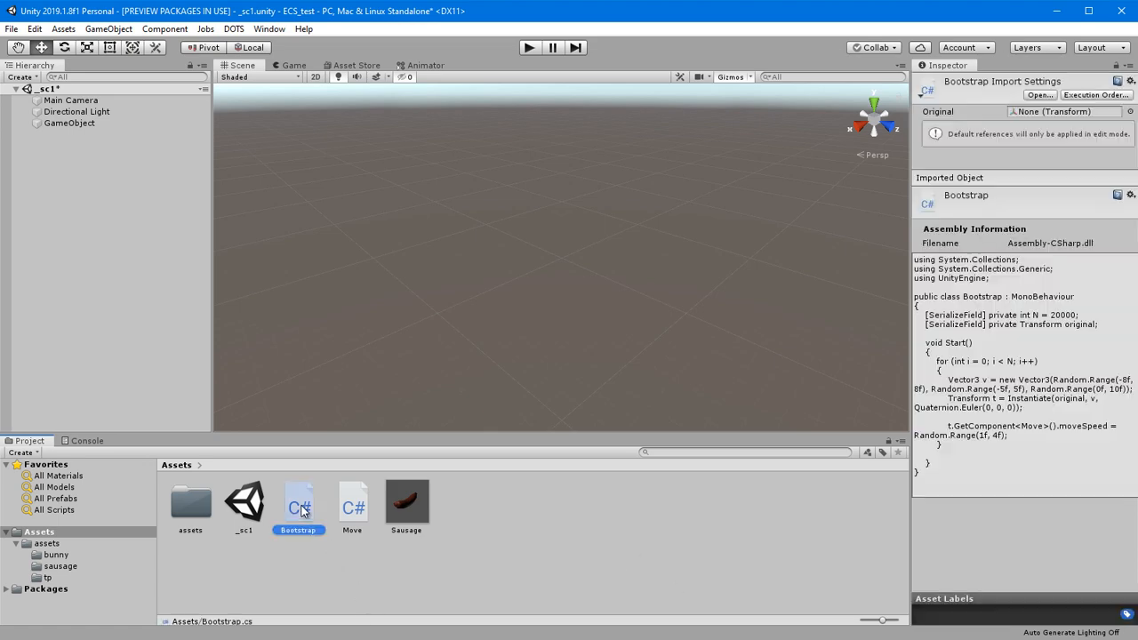
double_click(299, 501)
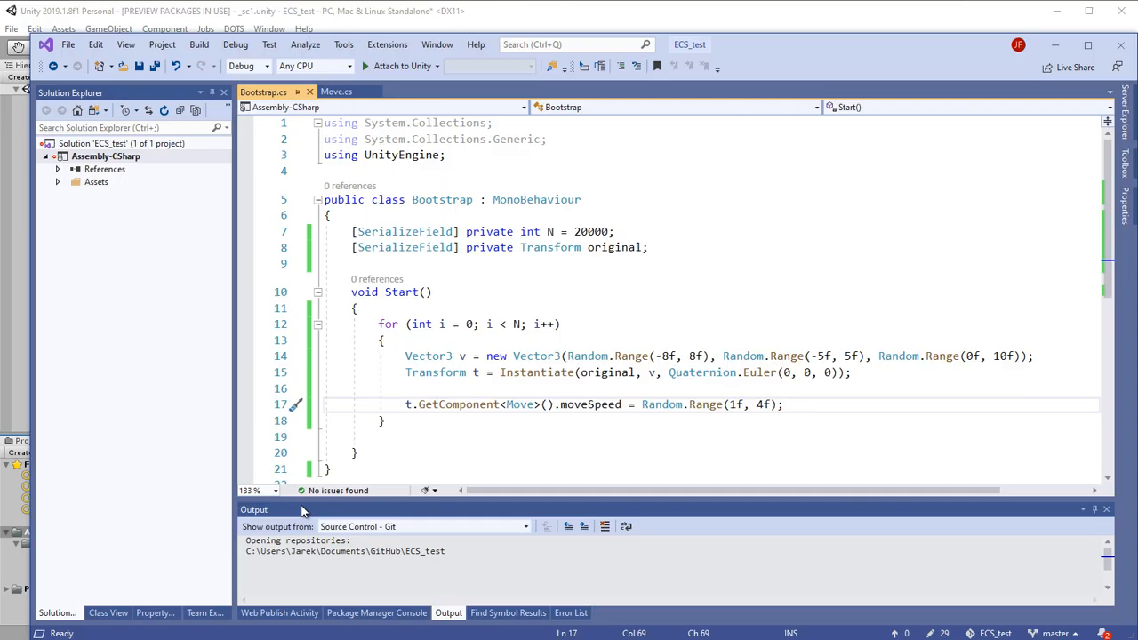
mouse_move(594, 342)
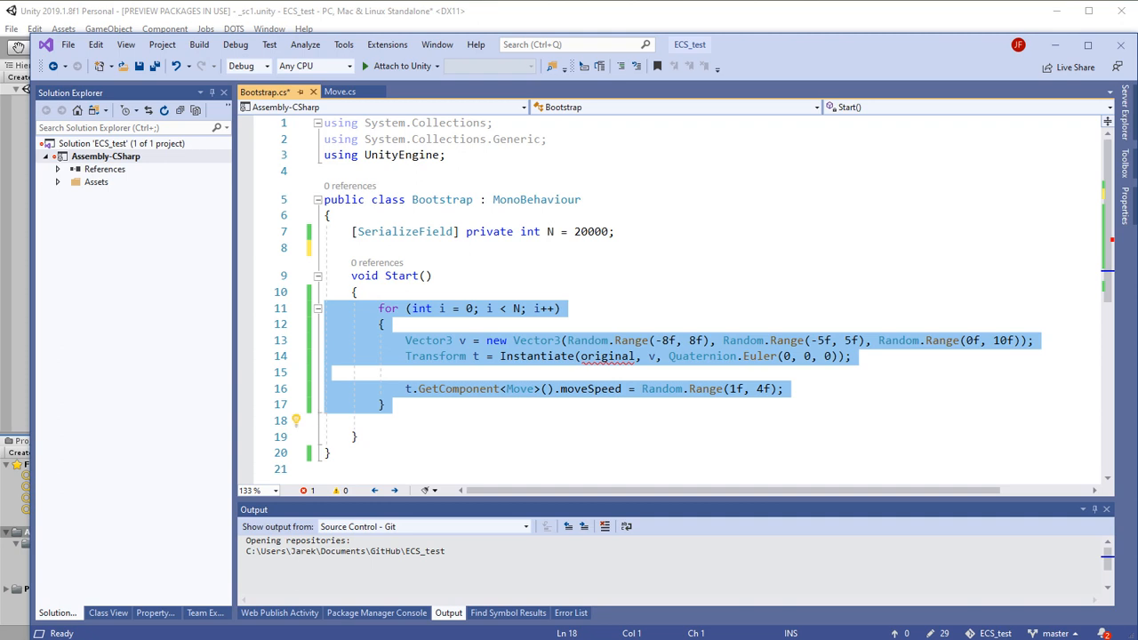
key(Delete)
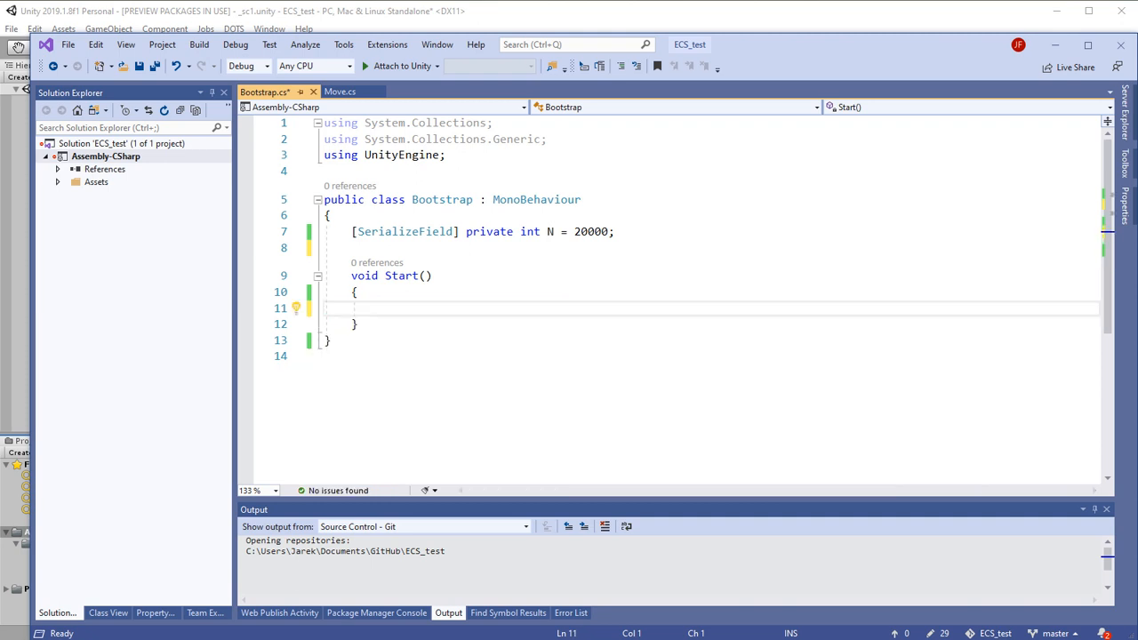
key(enter)
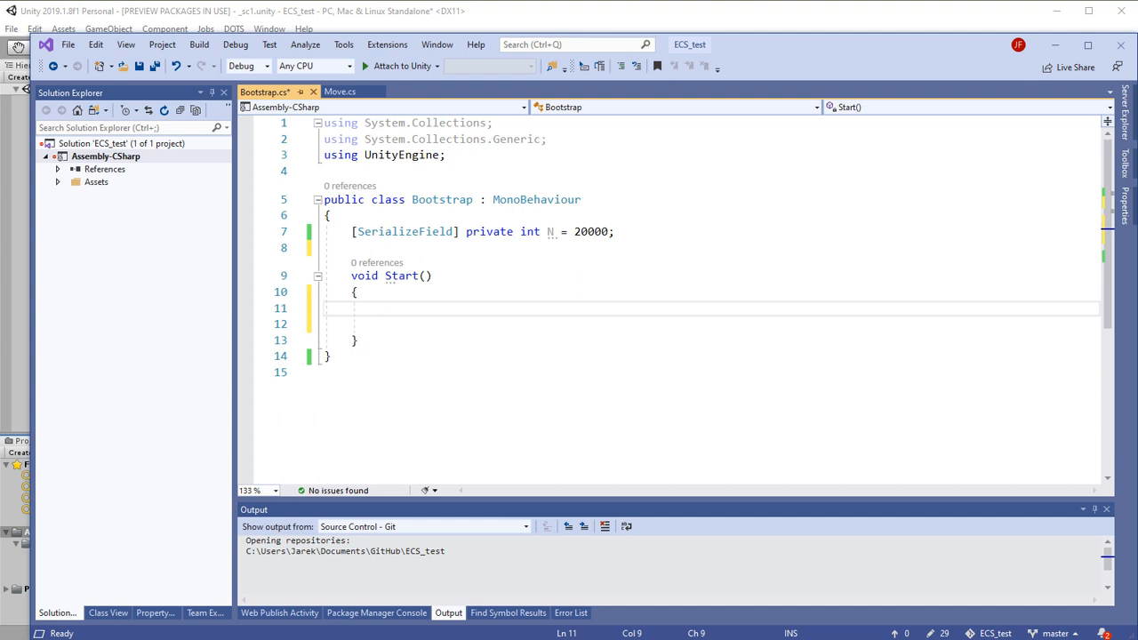
double_click(591, 232)
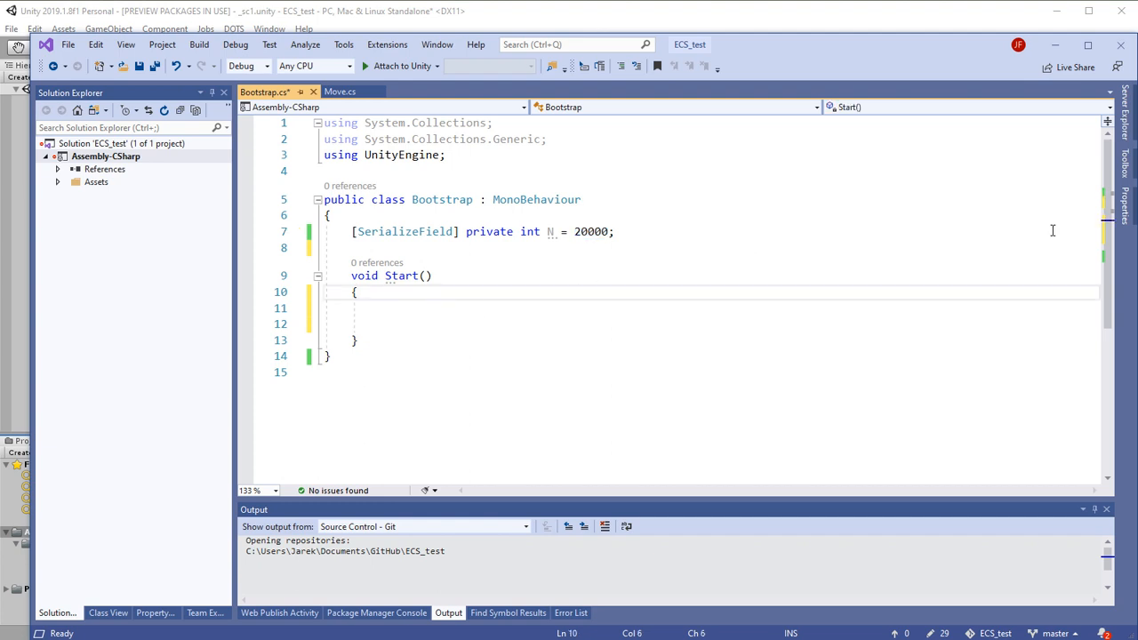
Begin Start() with the EntityManager type, adding the Unity.Entities using.
key(enter)
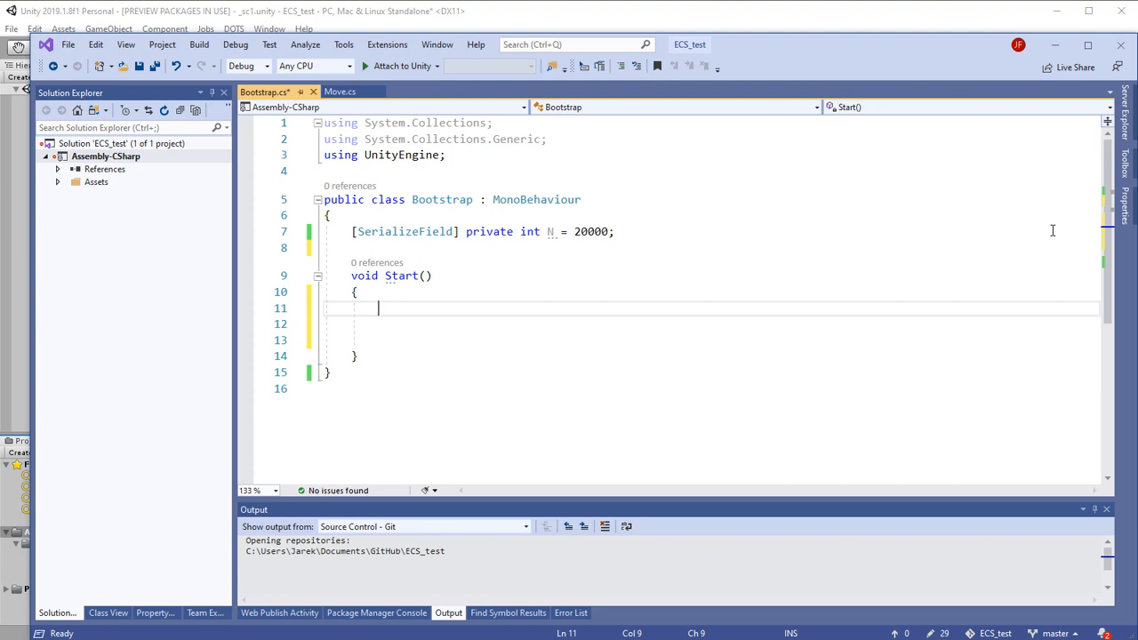
text(En)
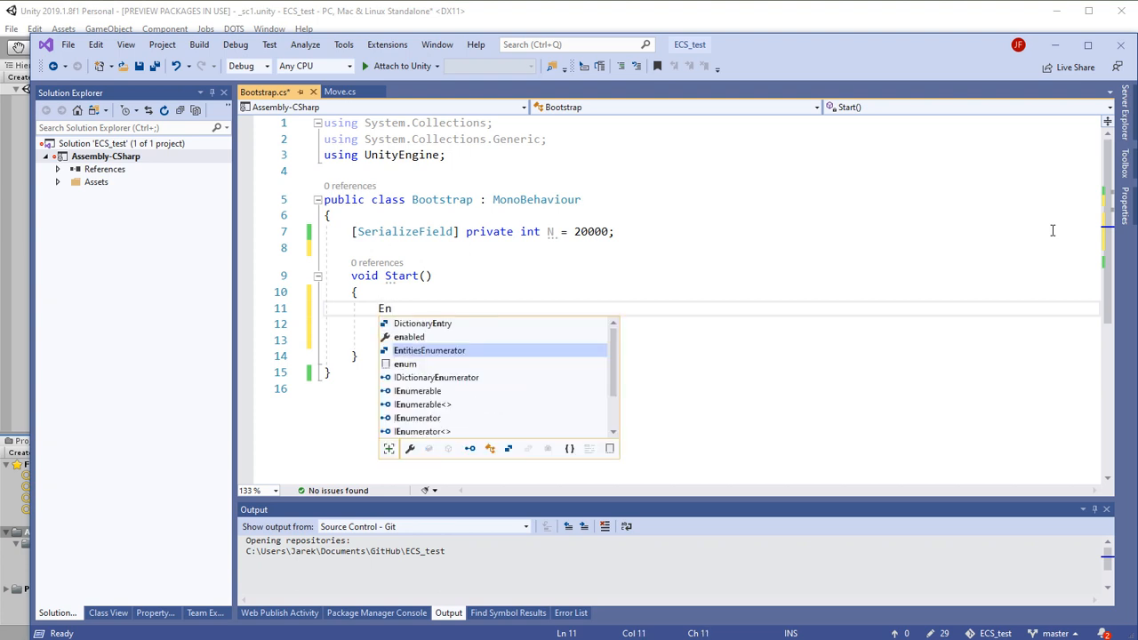
text(tit)
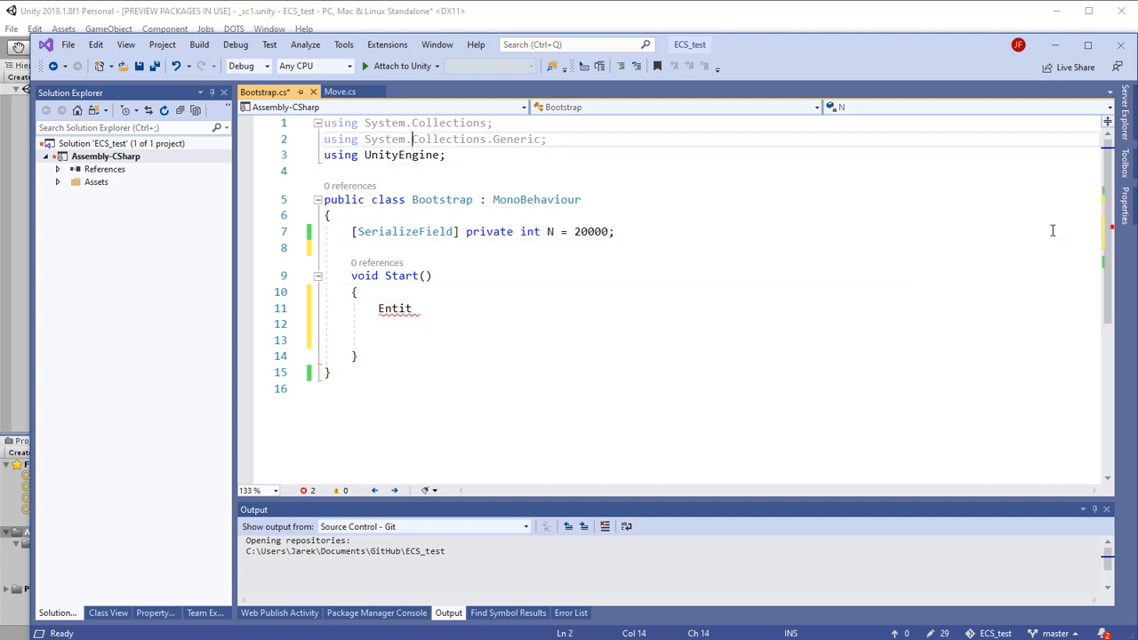
text(using Unity)
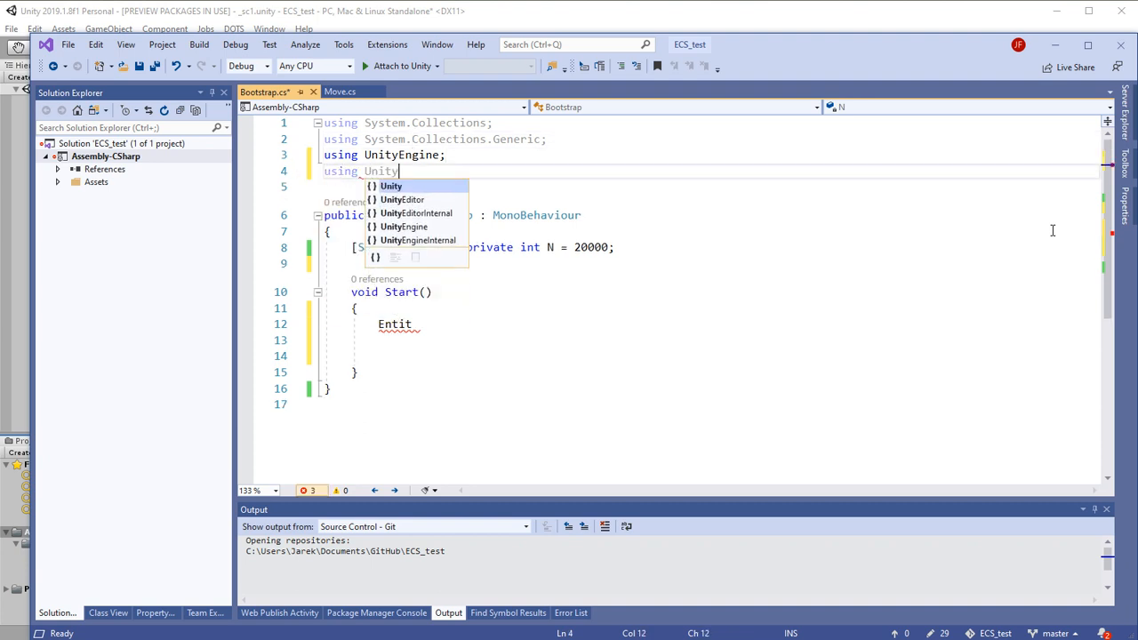
text(.Entities;)
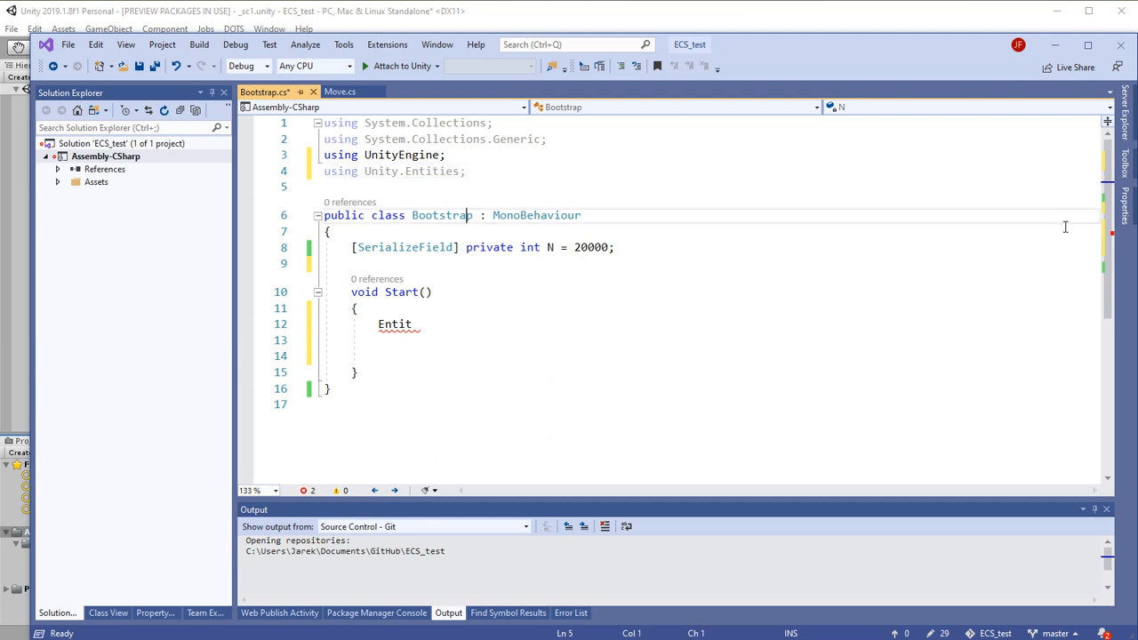
key(BackSpace)
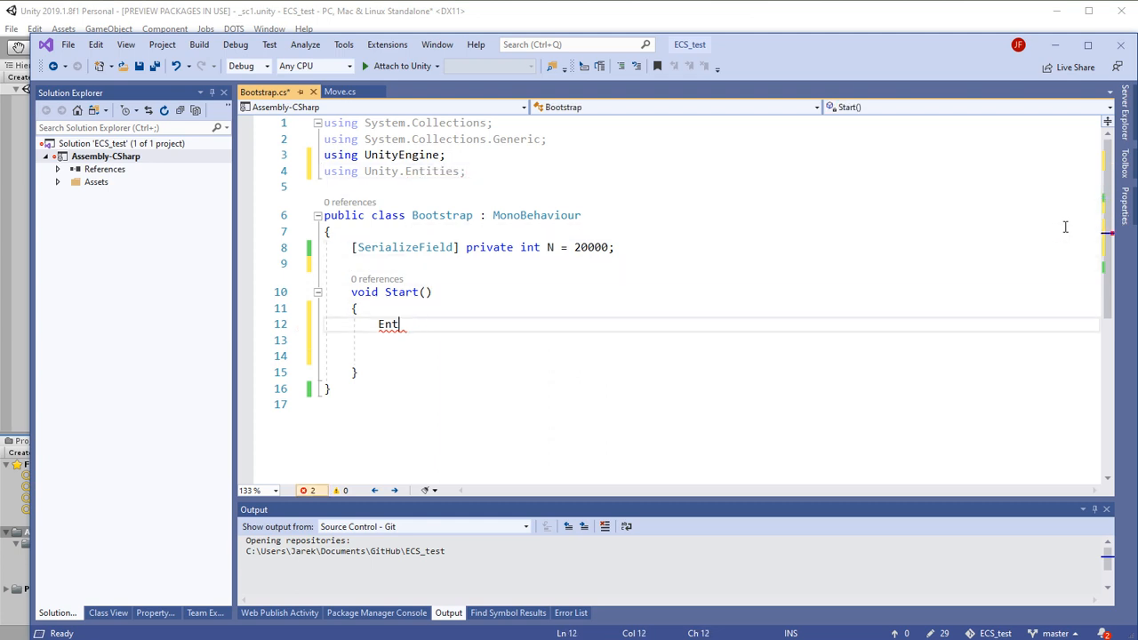
key(Backspace)
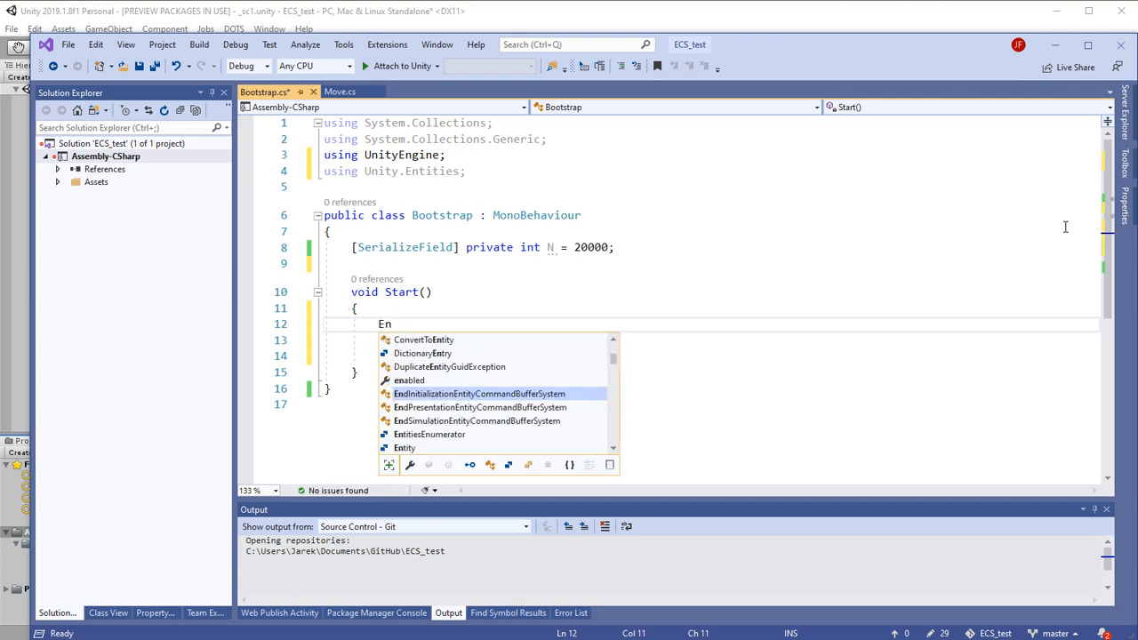
text(ti)
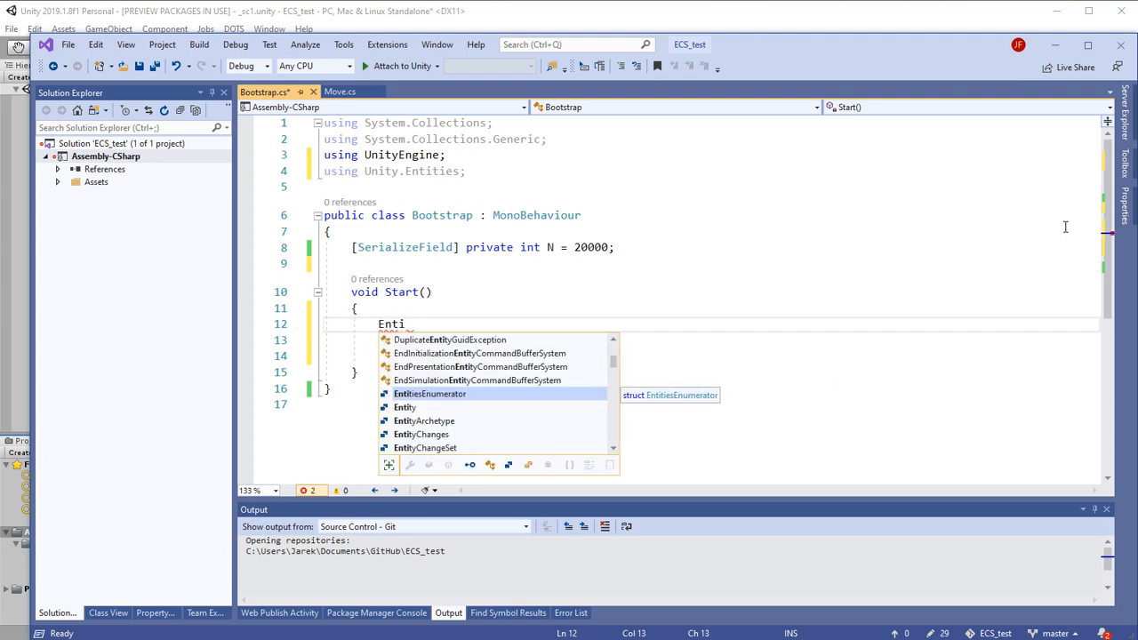
text(ty)
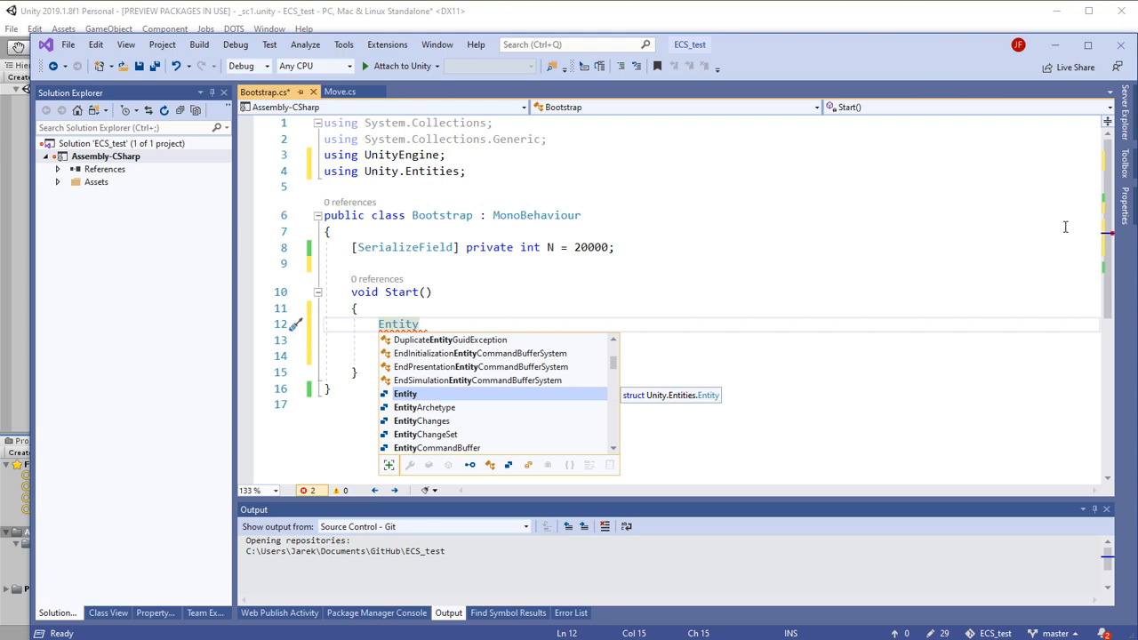
text(Manager)
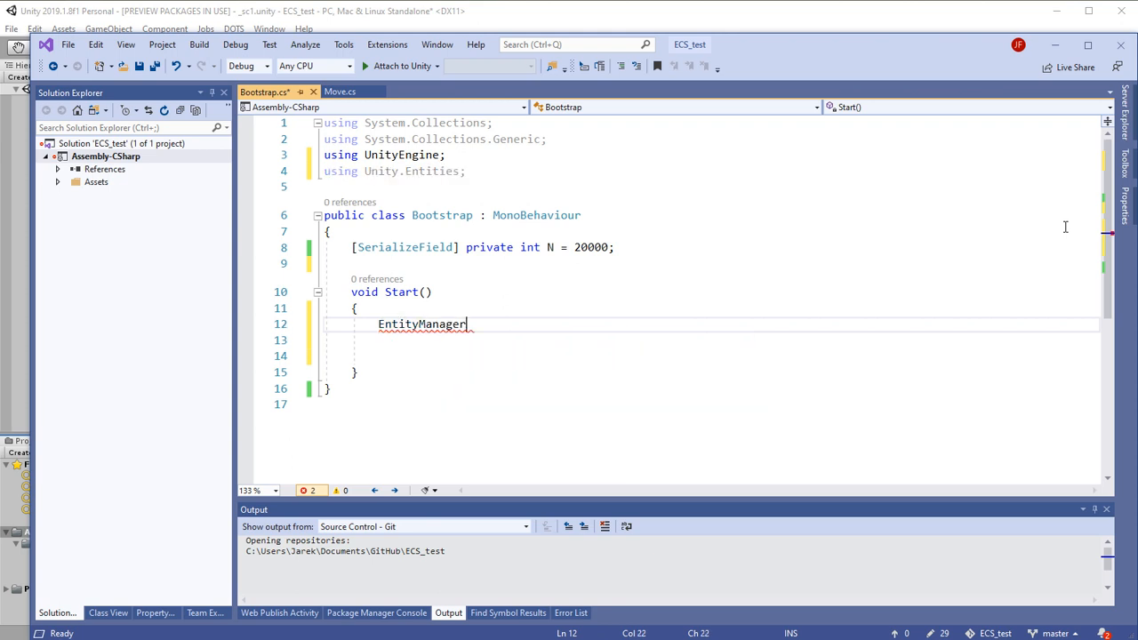
Declare entityManager = World.Active.EntityManager via IntelliSense completions.
text(" ")
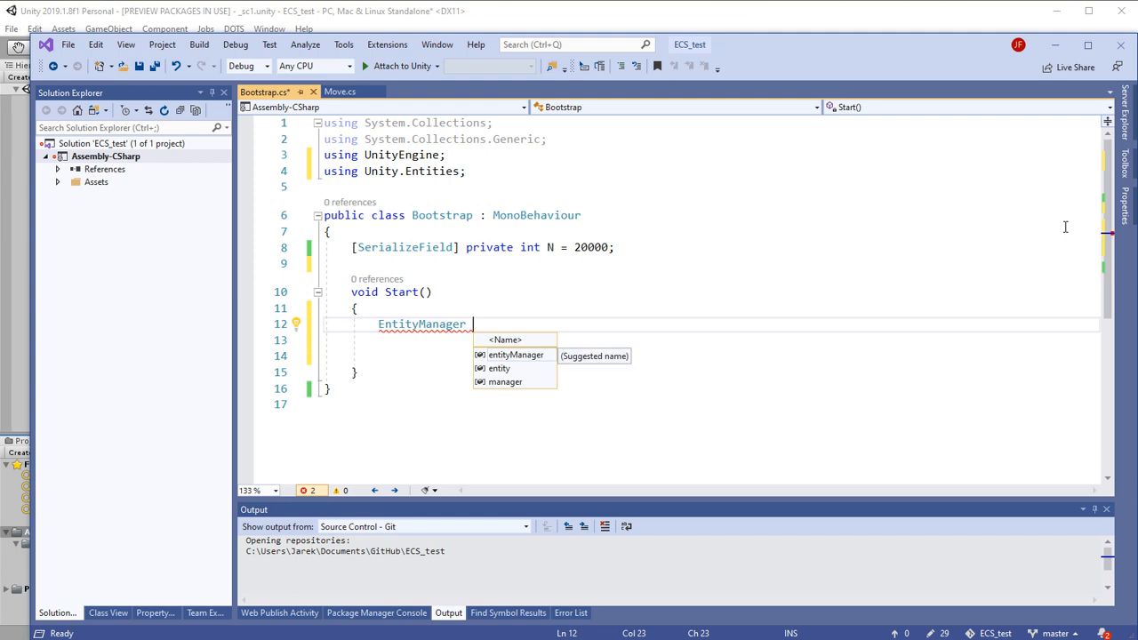
text(entityManager)
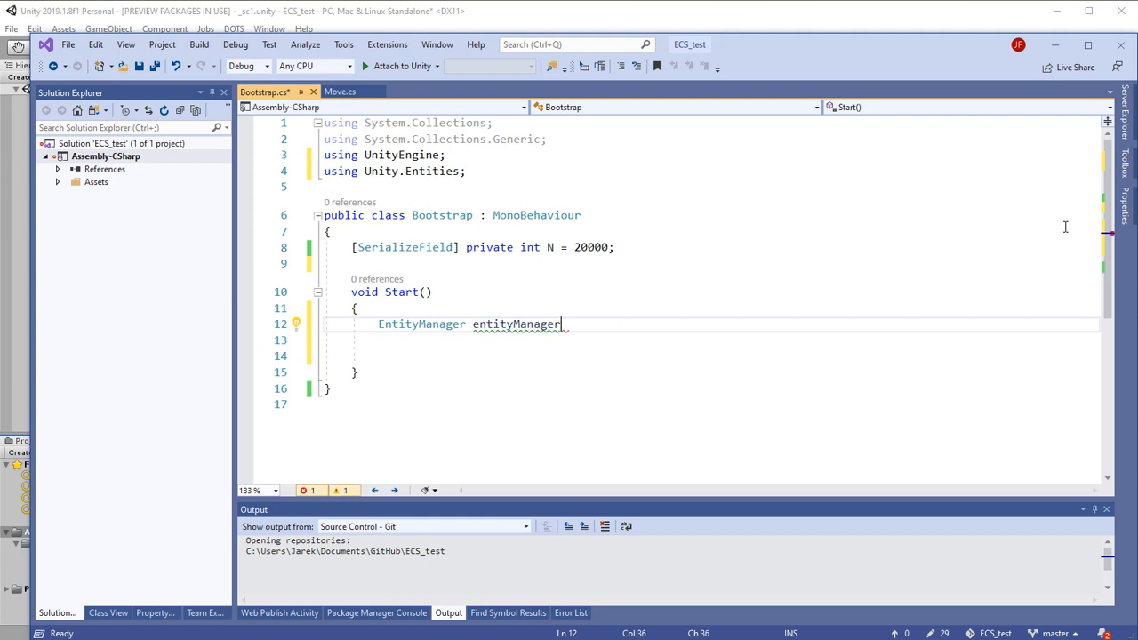
text(=)
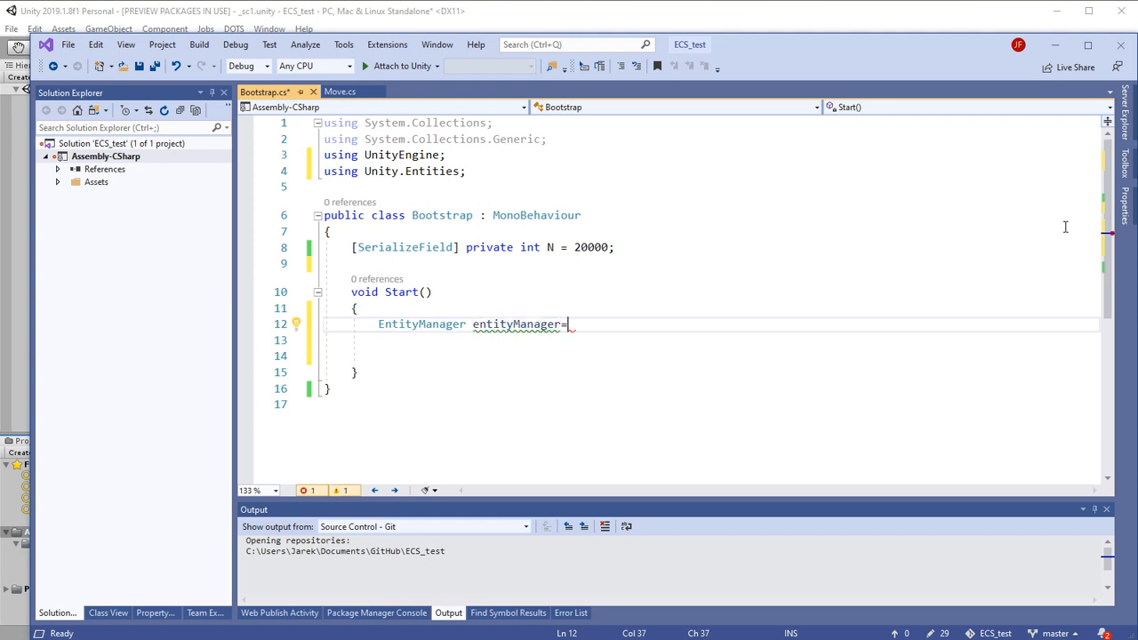
key(Backspace)
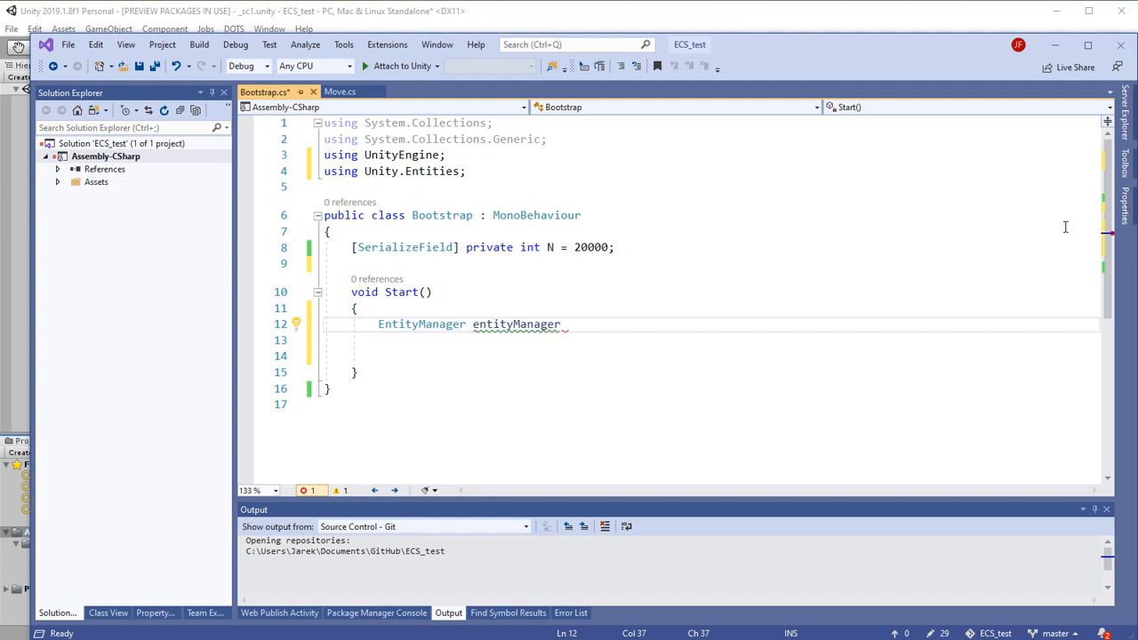
text(W)
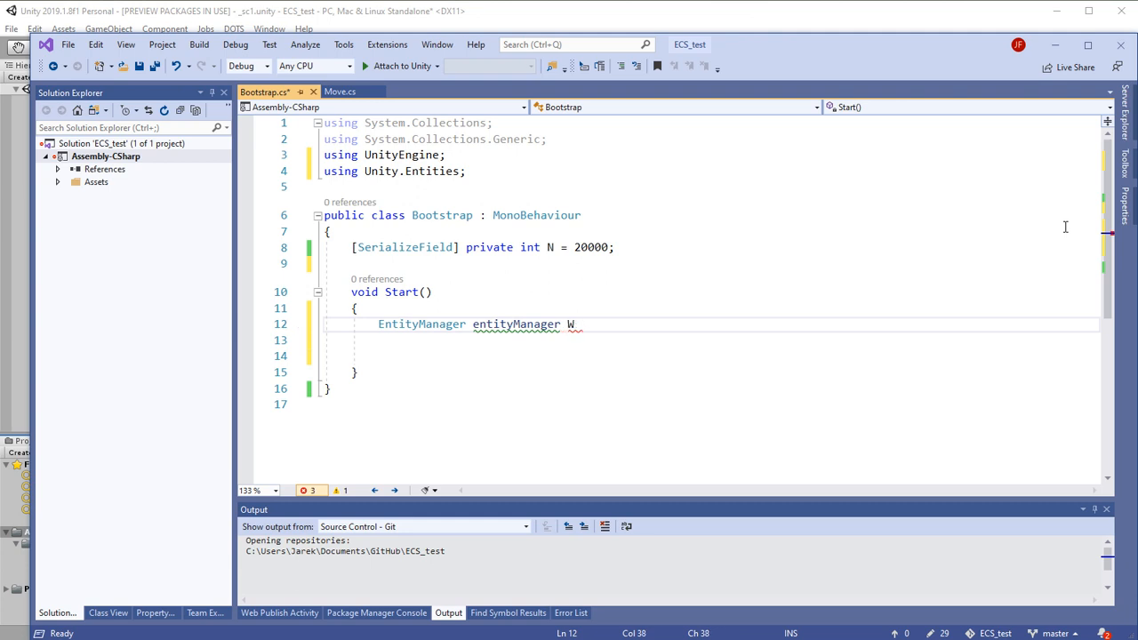
text(= W)
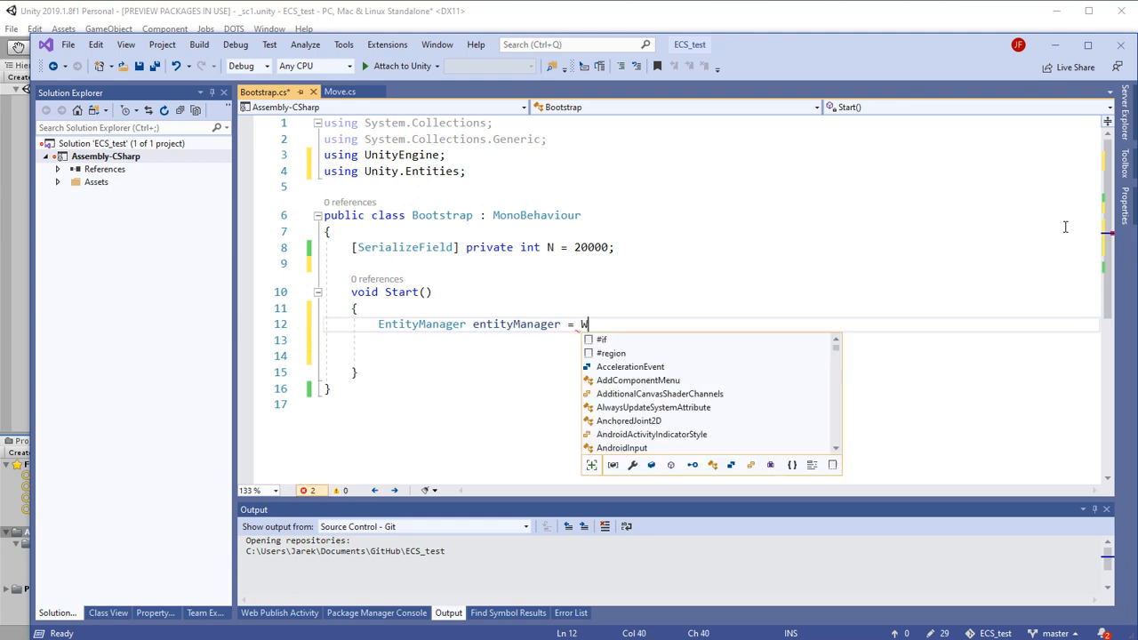
text(o)
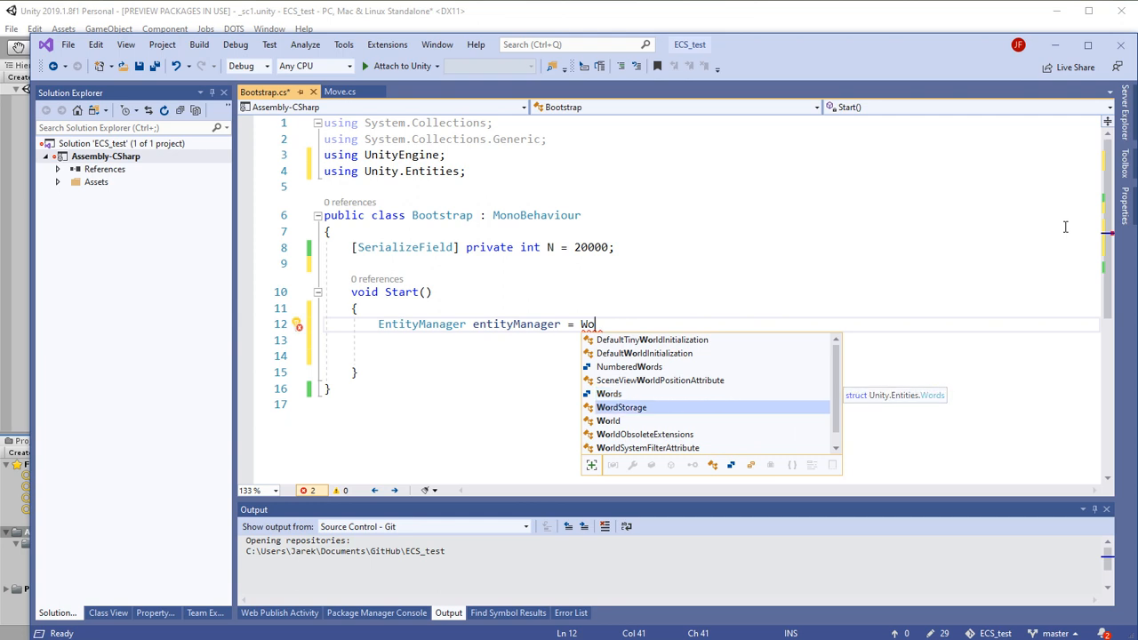
text(rld.)
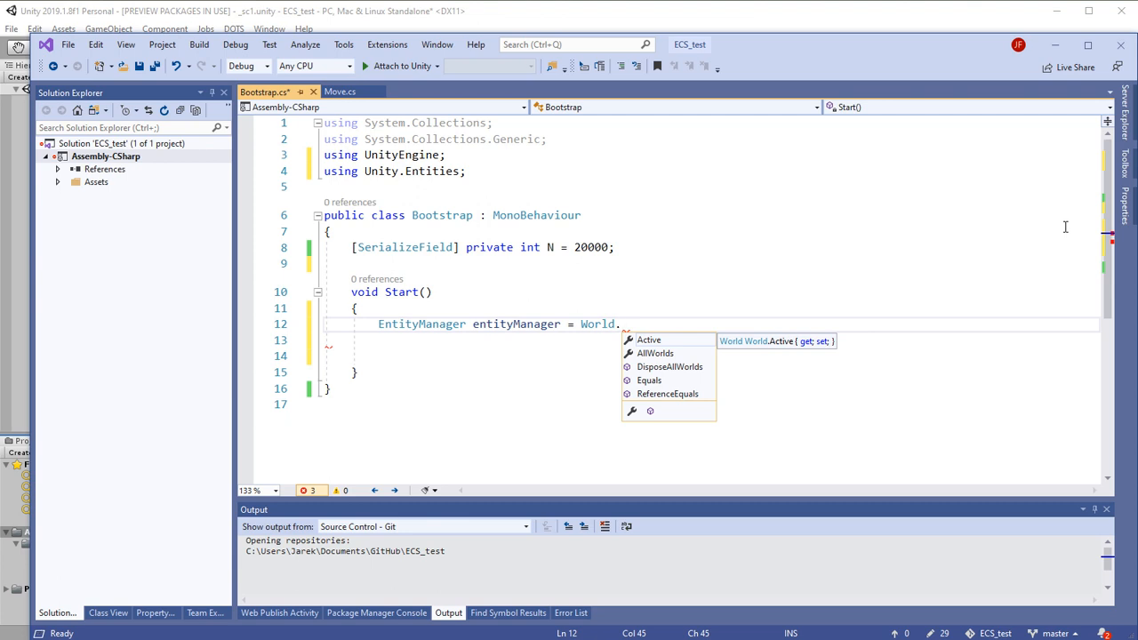
text(Active)
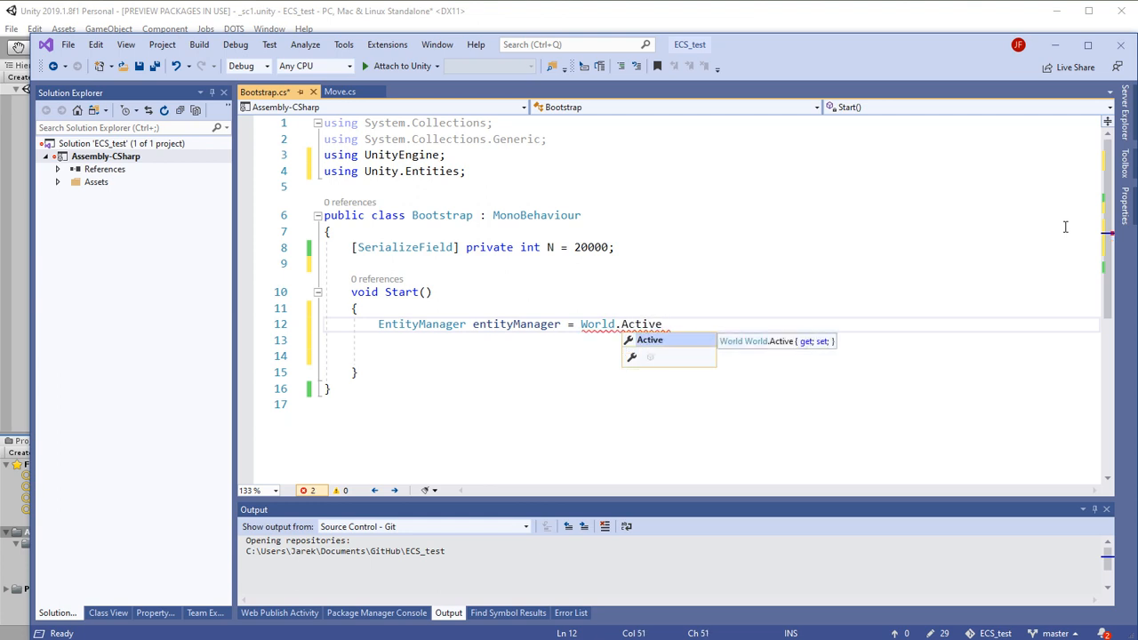
text(.EntityManager)
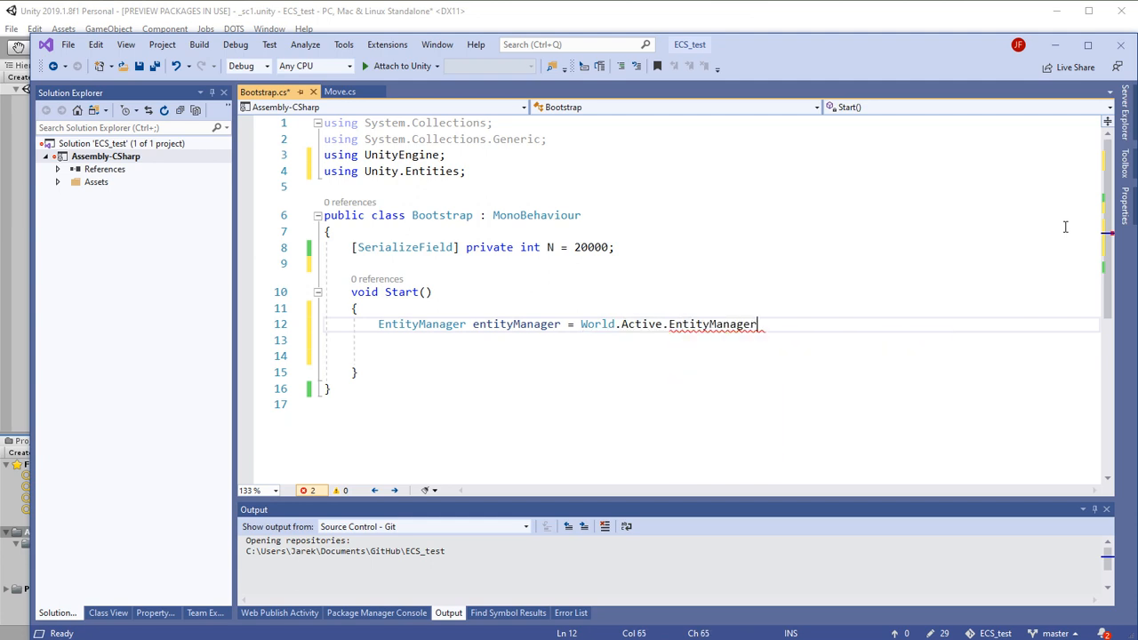
End the statement and start declaring EntityArchetype entityArchetype from entityManager.
text(;)
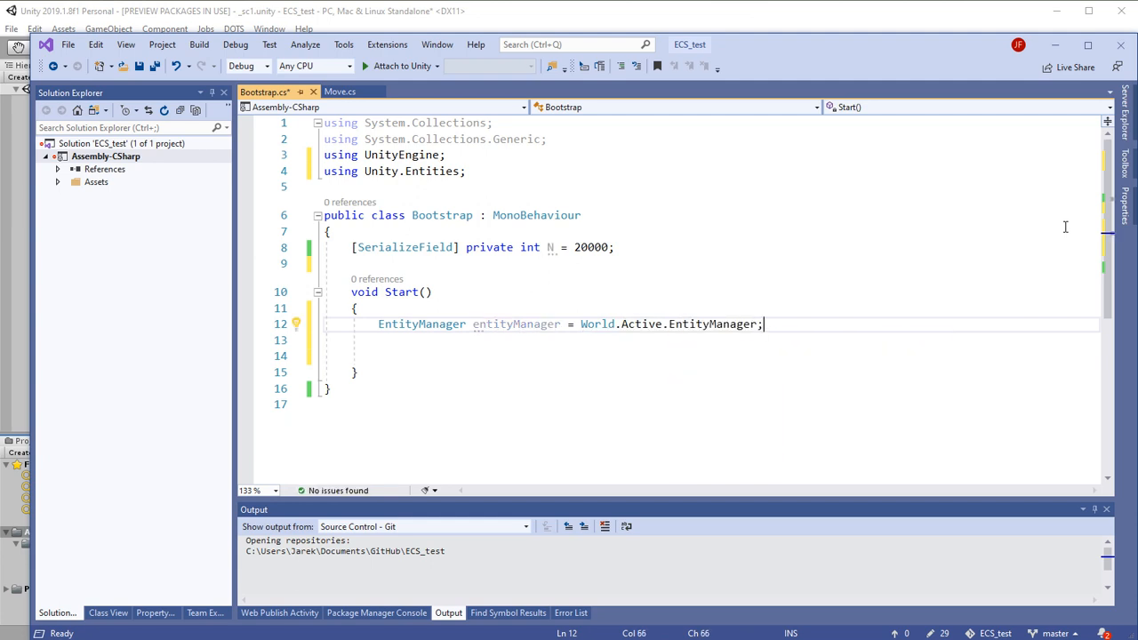
key(enter)
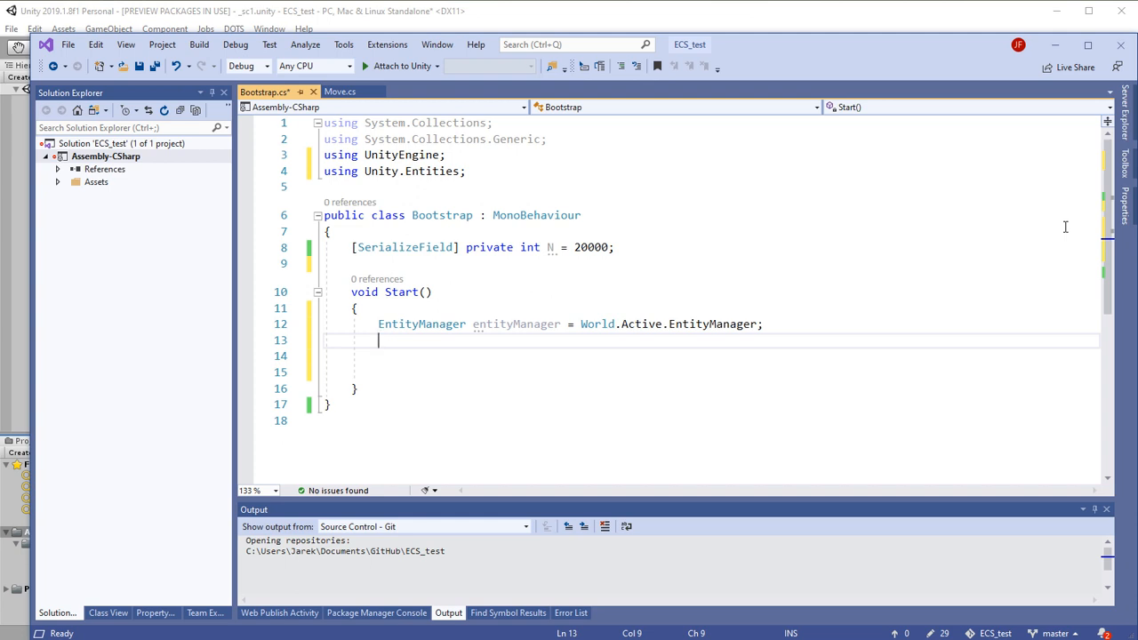
text(E)
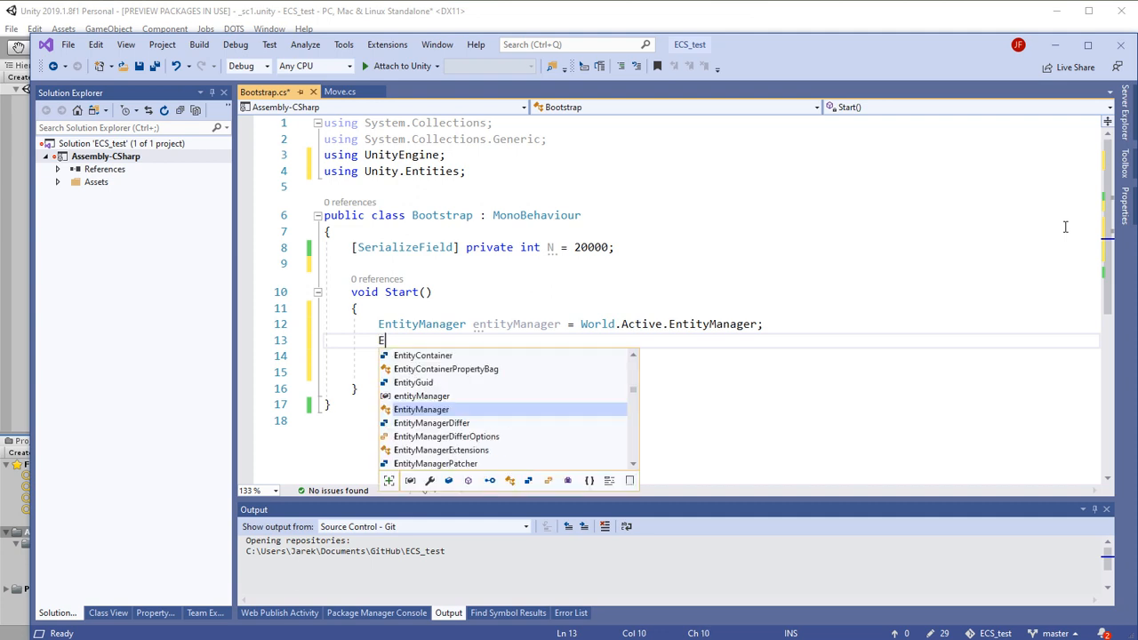
text(nt)
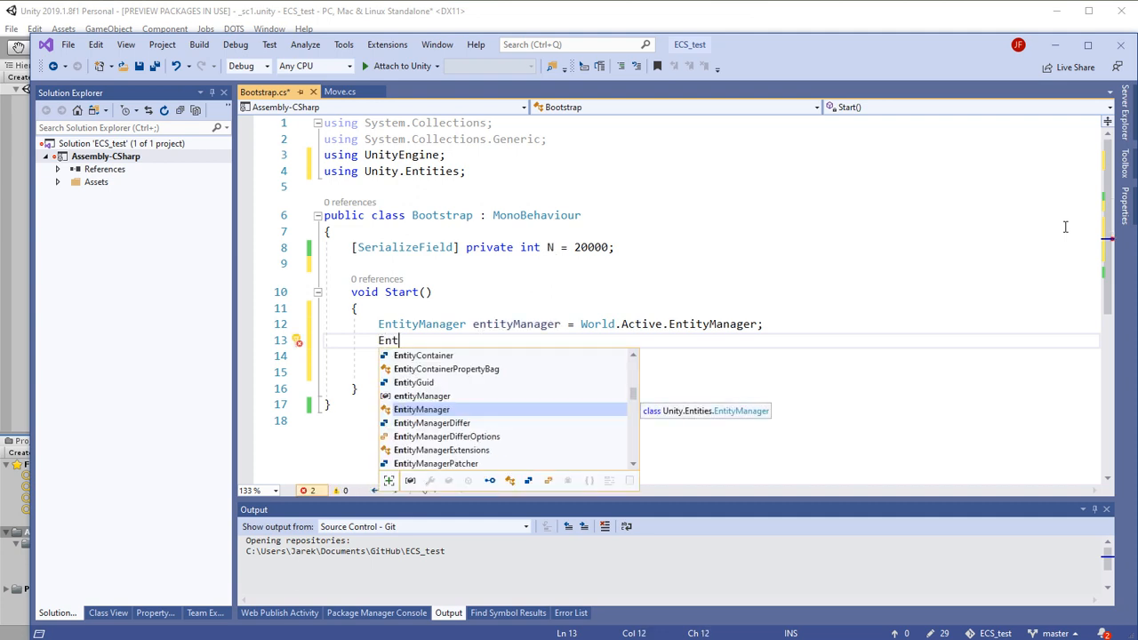
text(ityArchetype entityArchetype =)
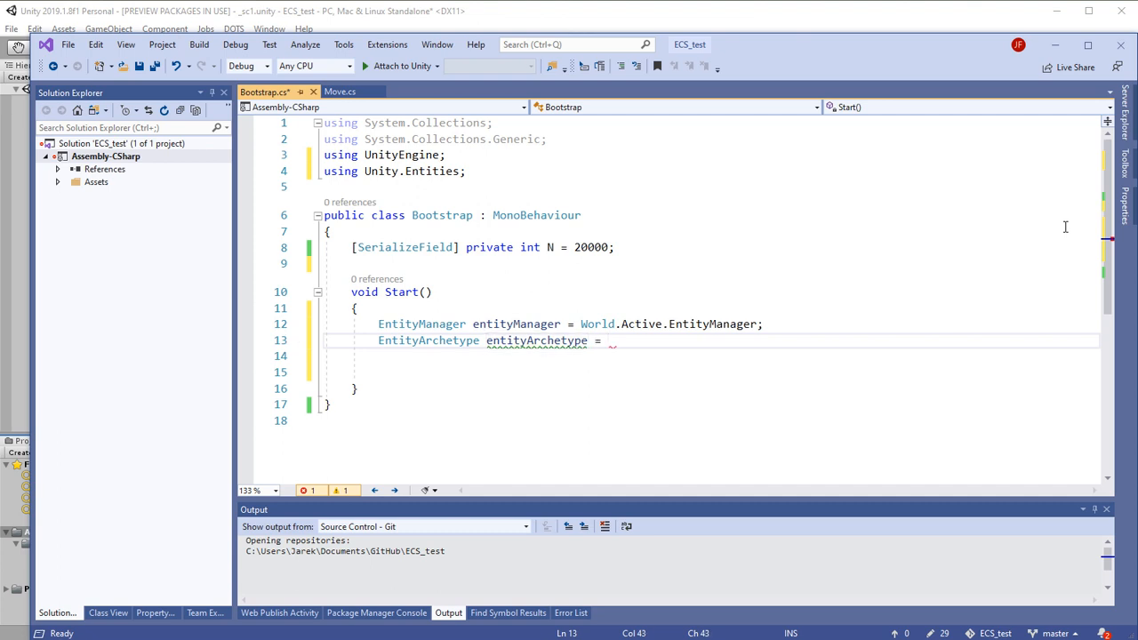
text(ent)
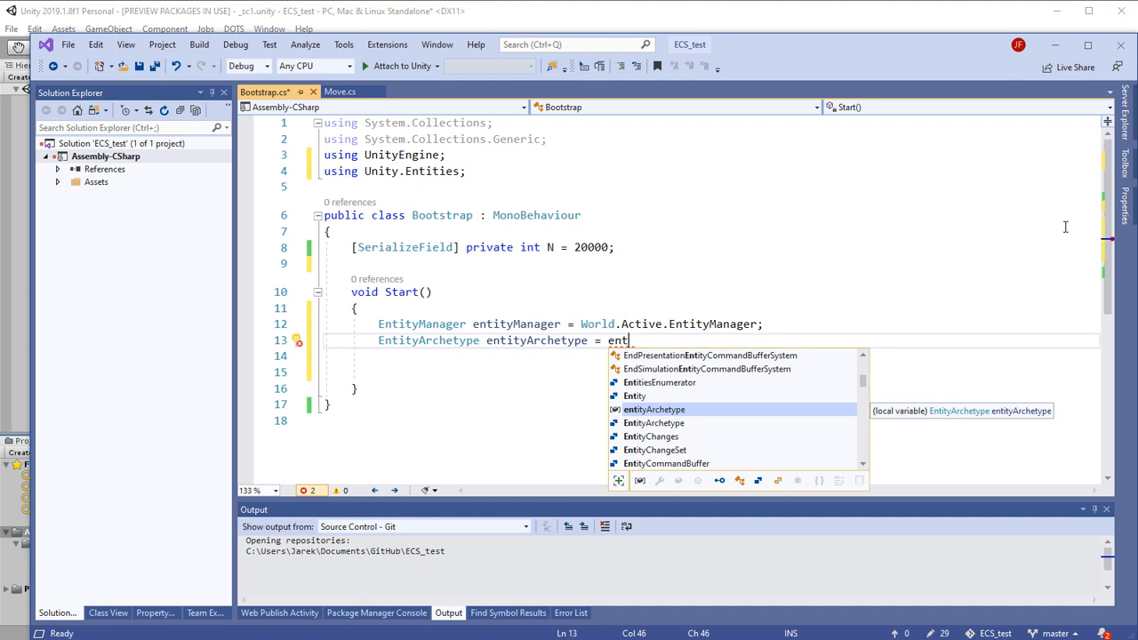
text(ity)
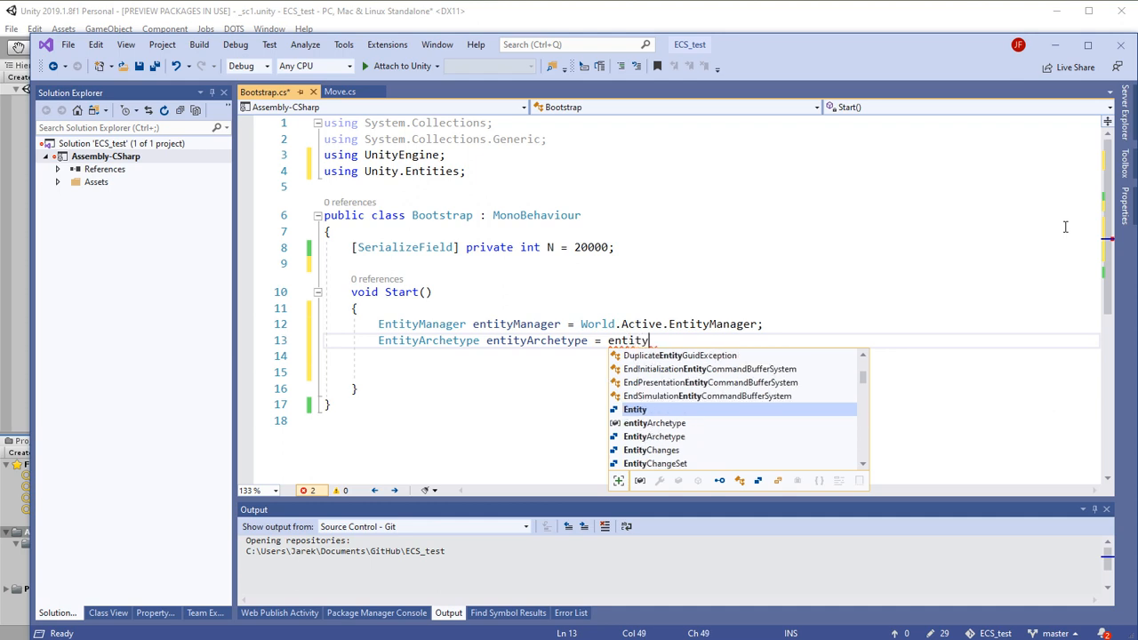
text(Manager)
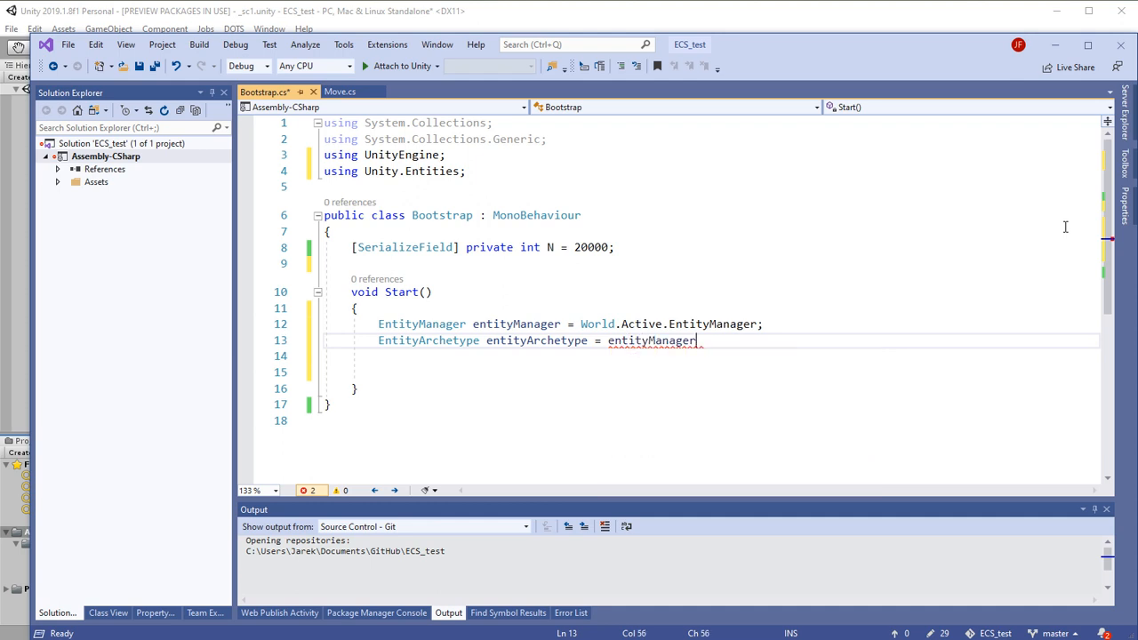
Call entityManager.CreateArchetype( and begin the first typeof argument.
text(.Cre)
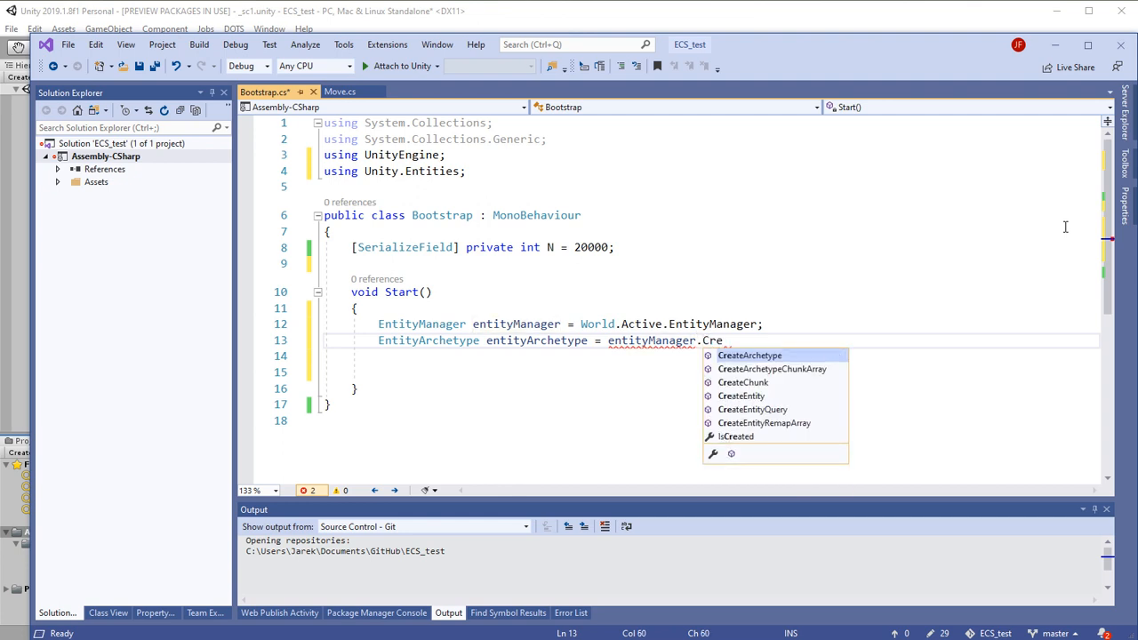
key(Tab)
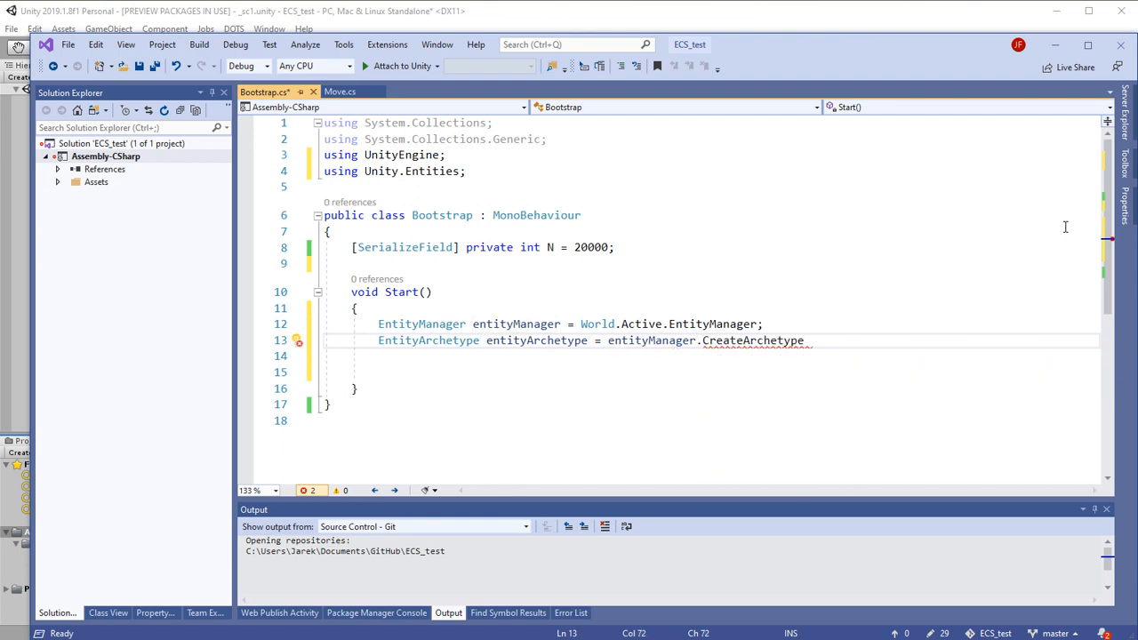
text(()
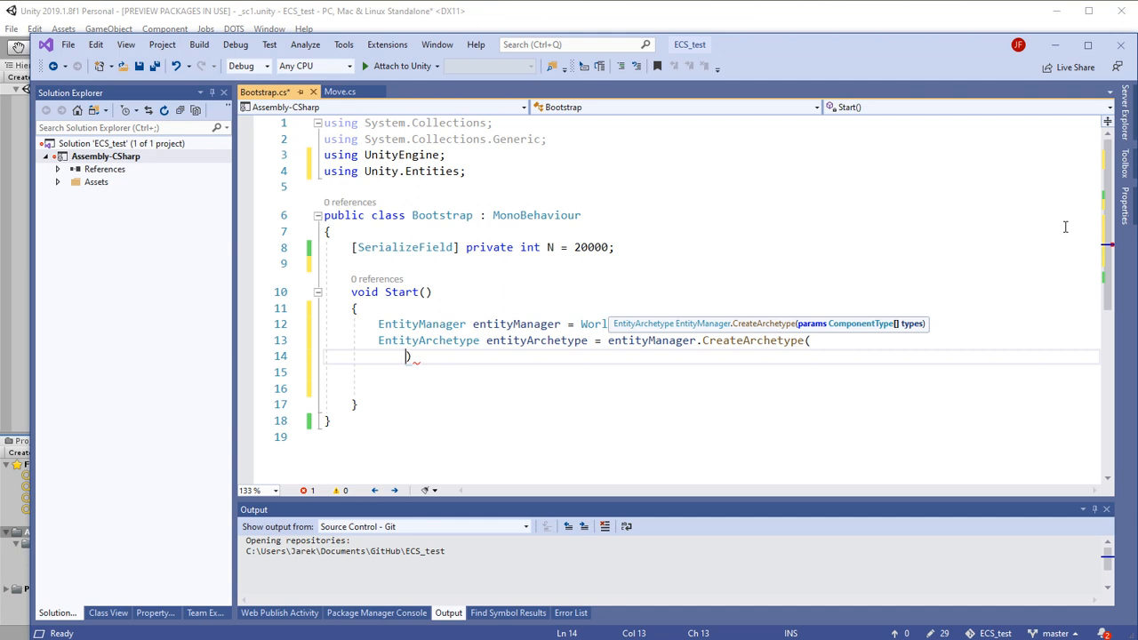
text(ty)
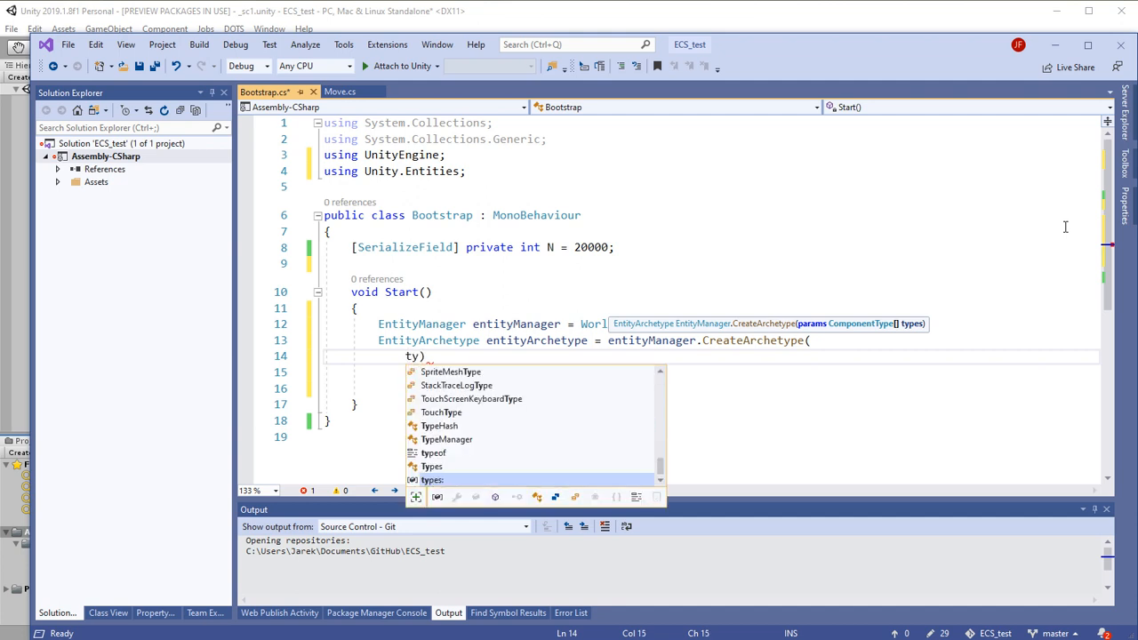
text(pe)
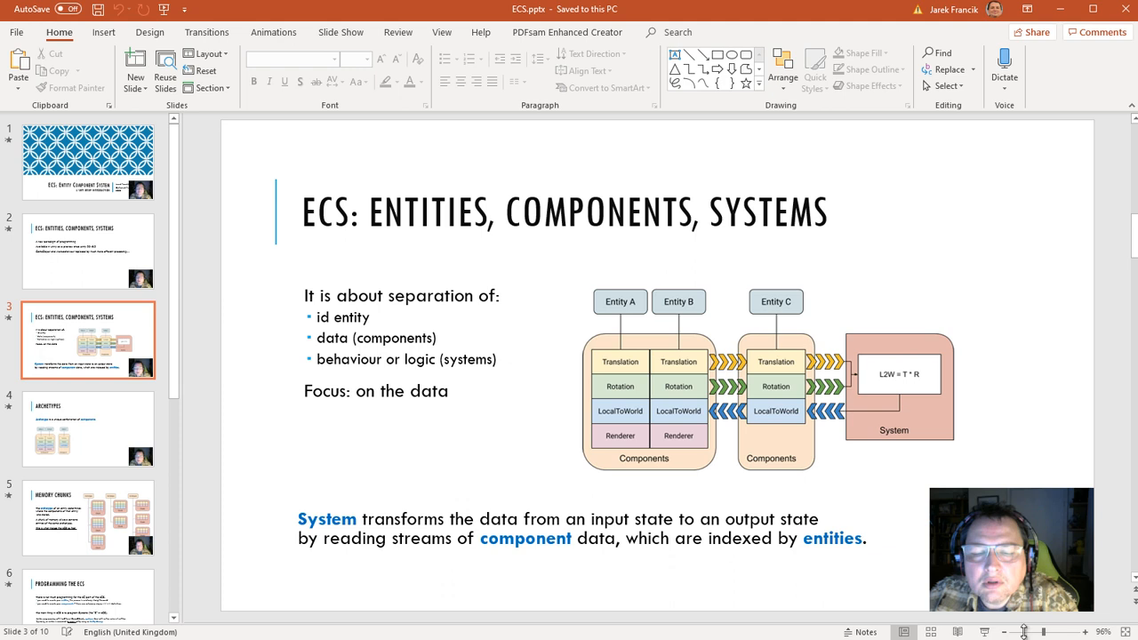
mouse_move(638, 416)
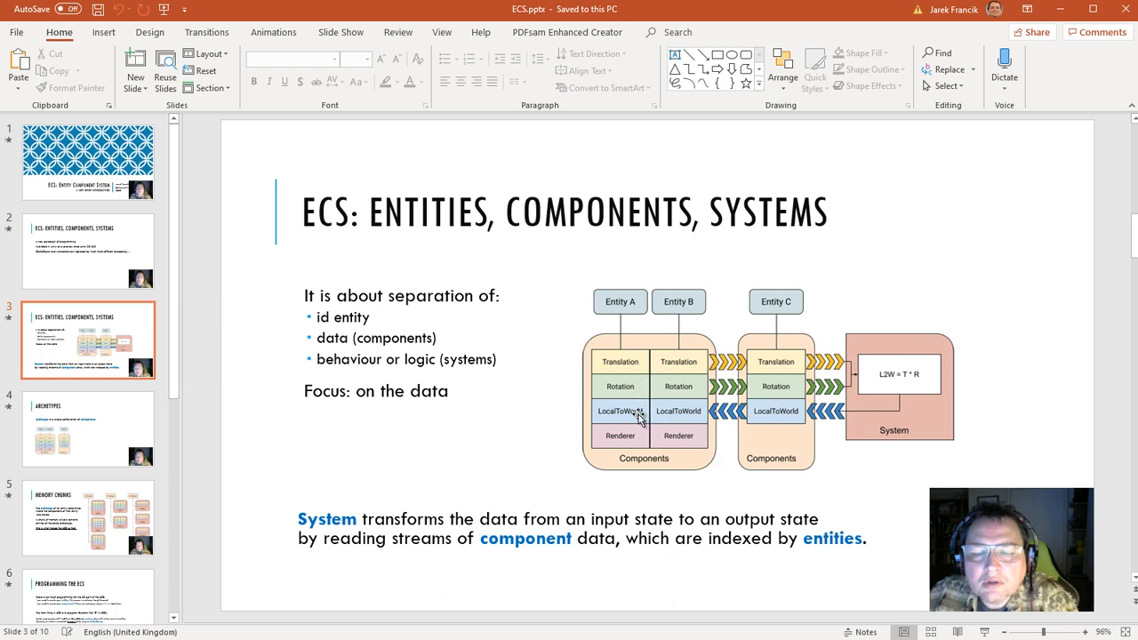
mouse_move(633, 446)
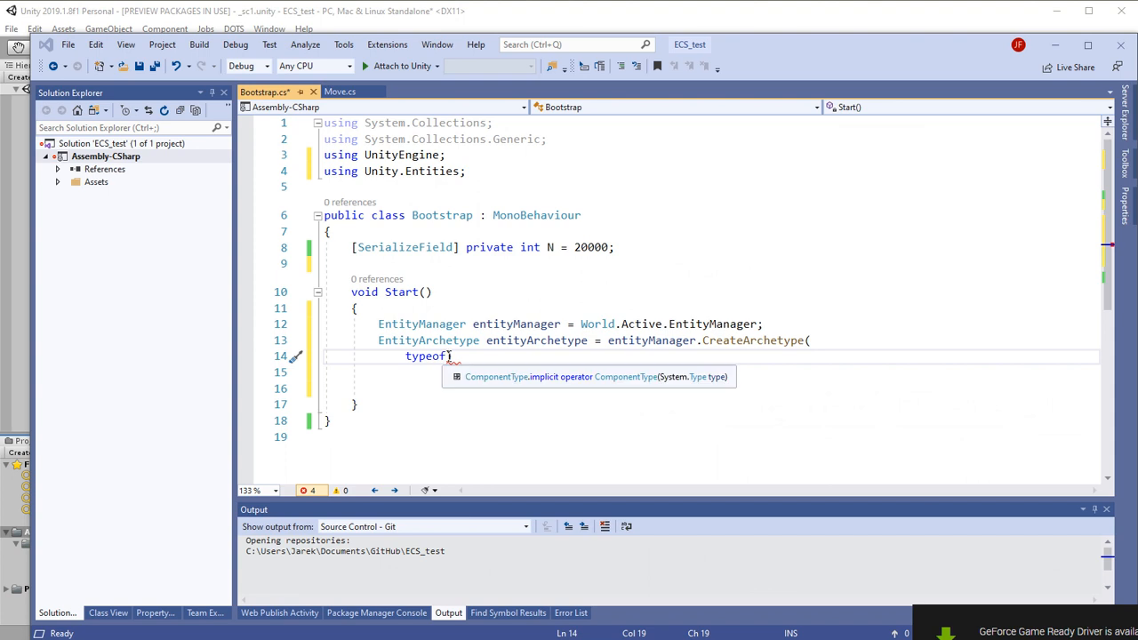
List typeof(Translation), Rotation, Scale, LocalToWorld and RenderMesh in CreateArchetype.
text((Tr)))
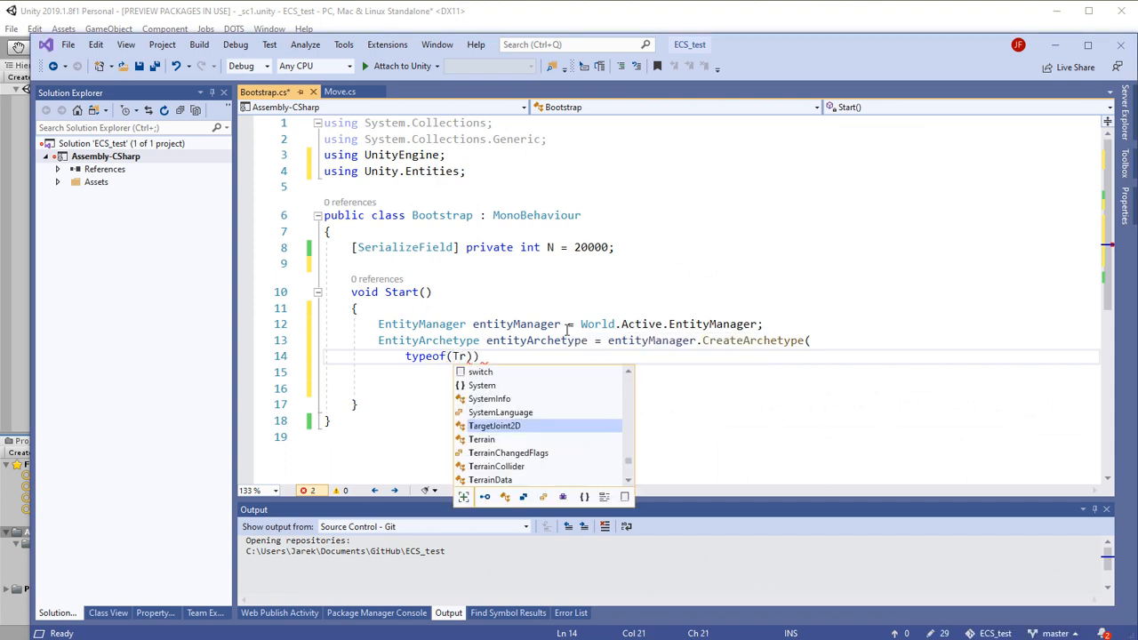
text(a)
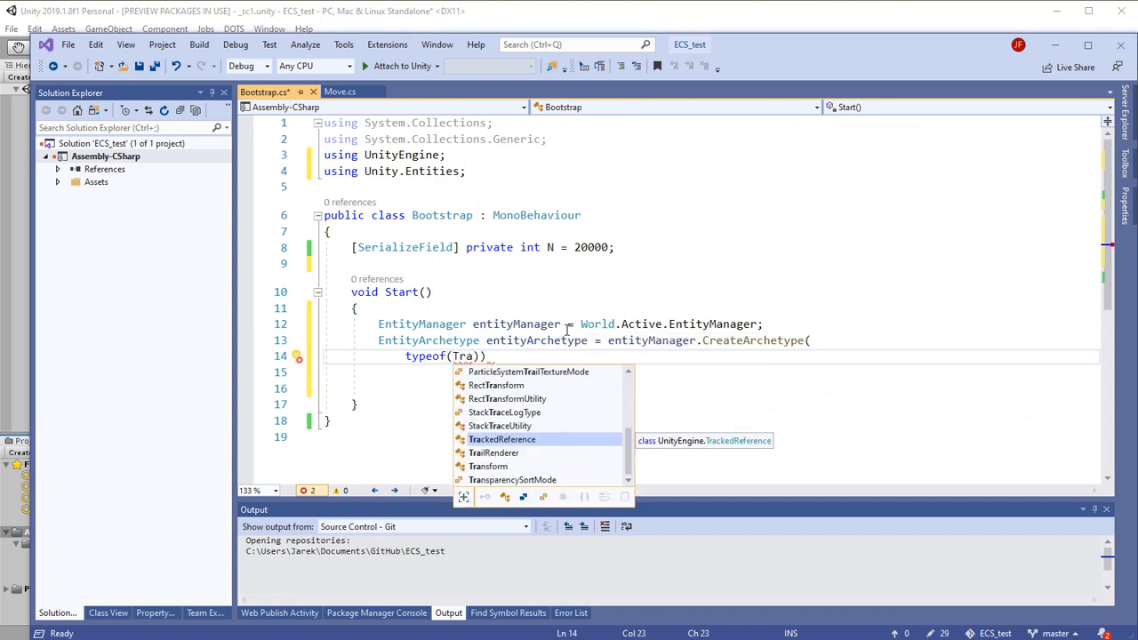
text(n)
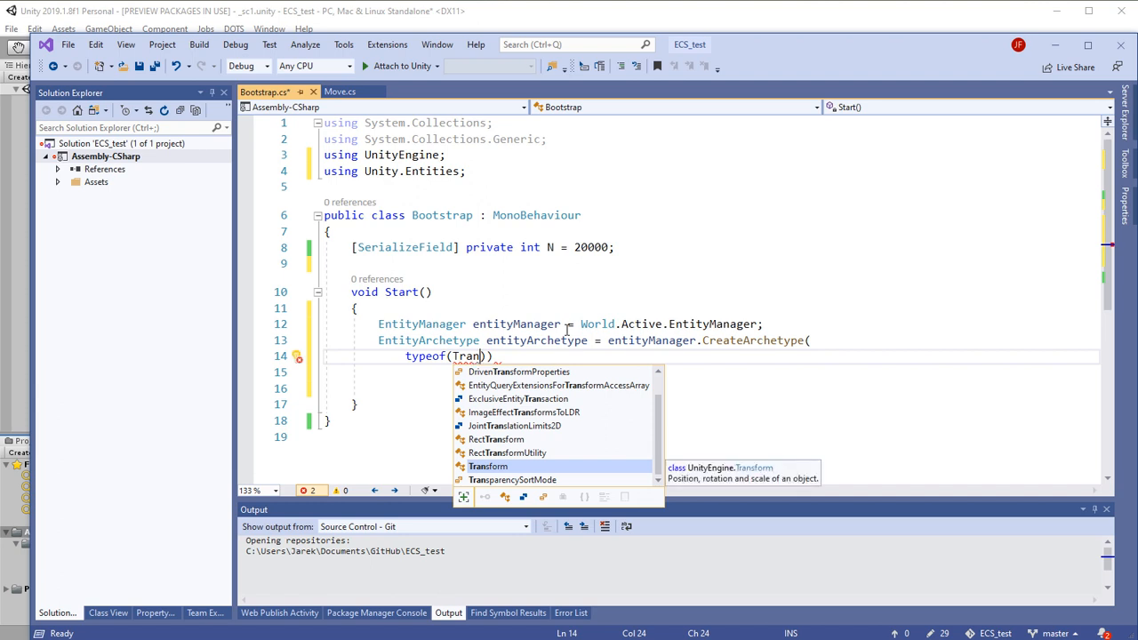
text(sl)
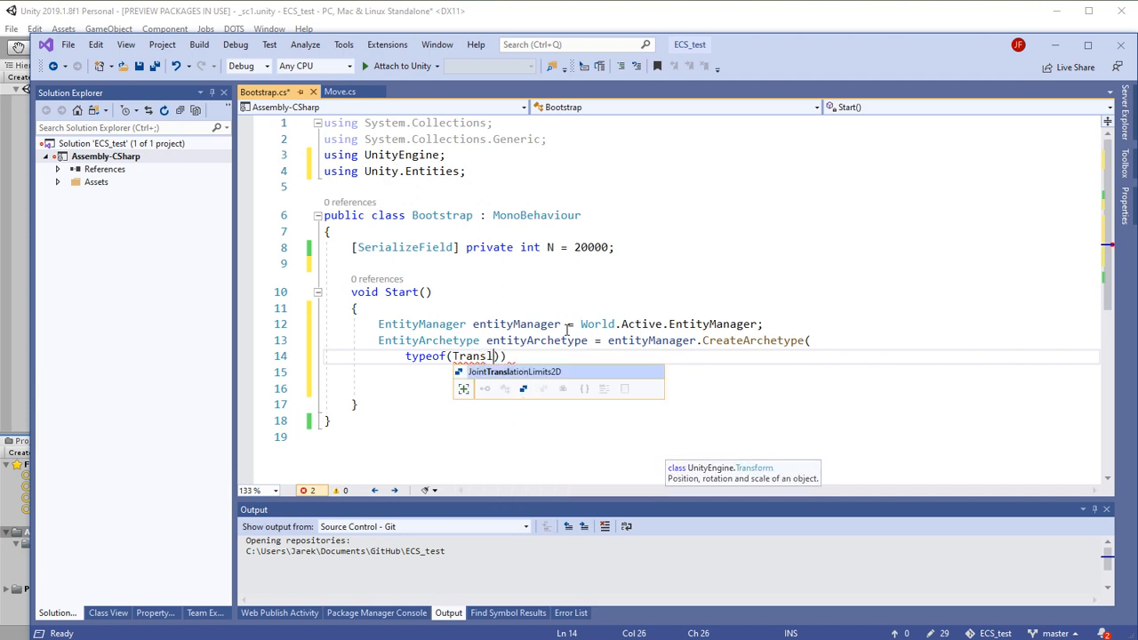
key(Enter)
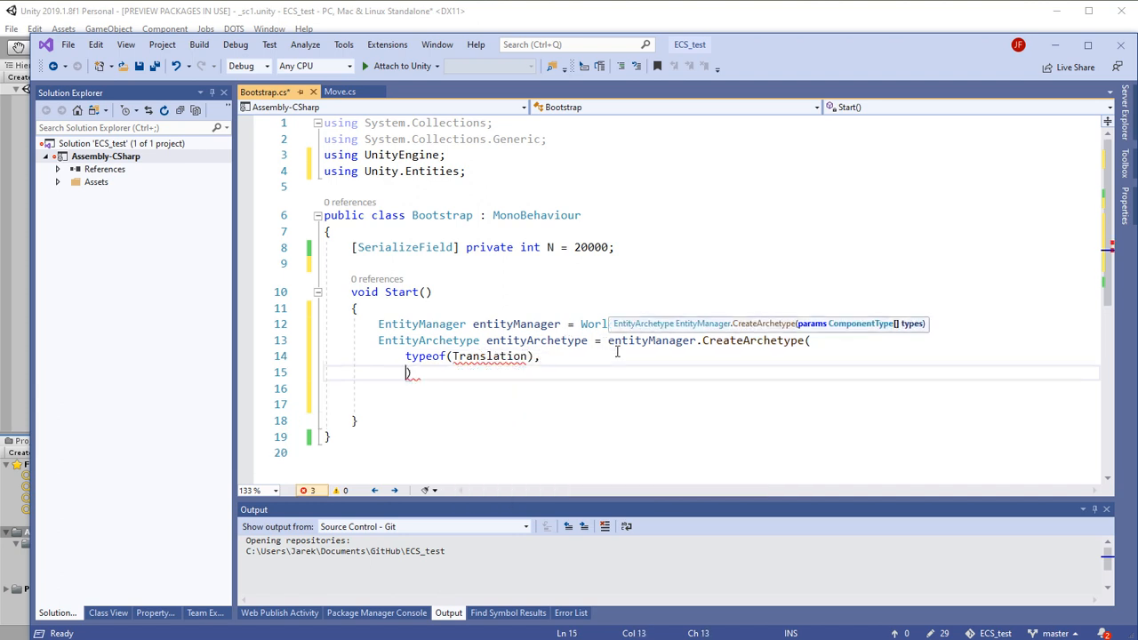
text(typeog()
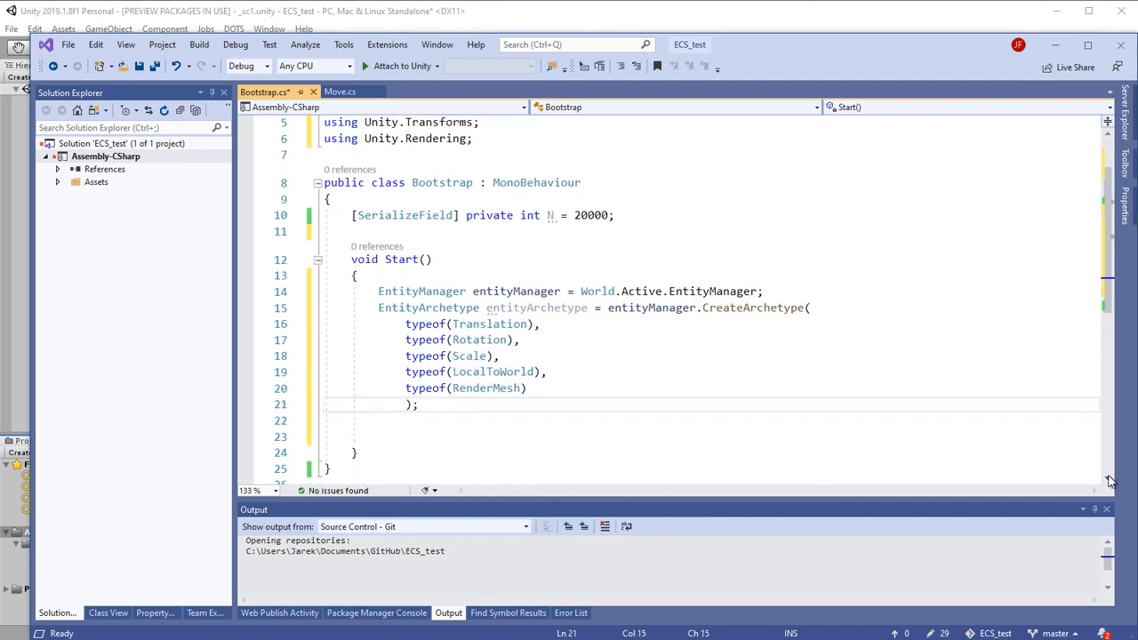
Create an Entity with entityManager.CreateEntity(entityArchetype).
text(Entity entity = entityManager)
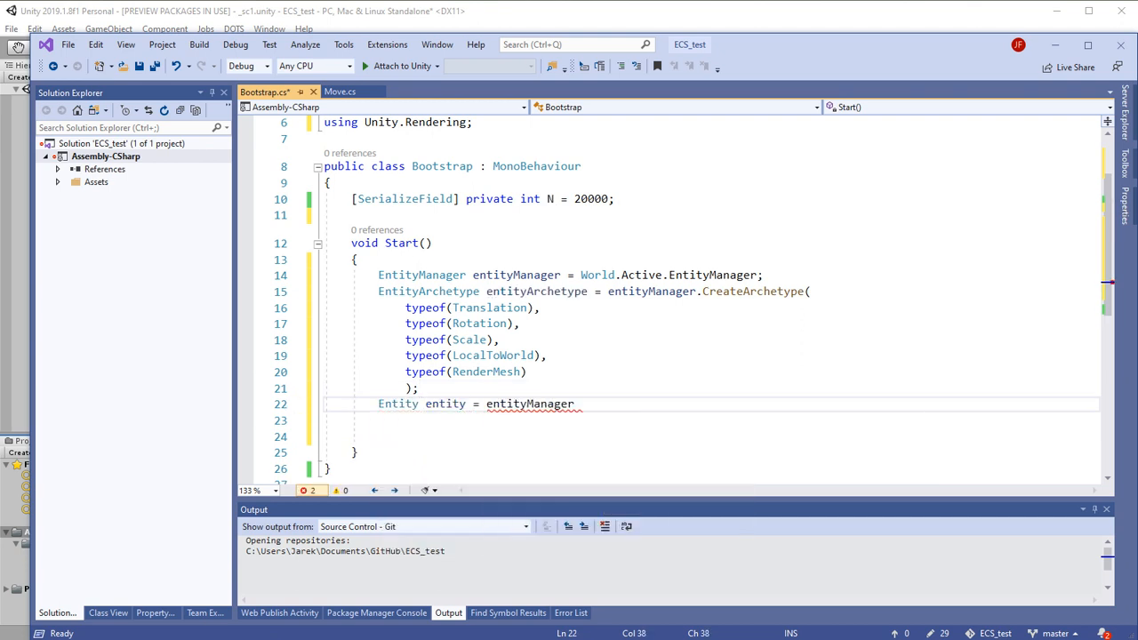
text(.CreateEntity)
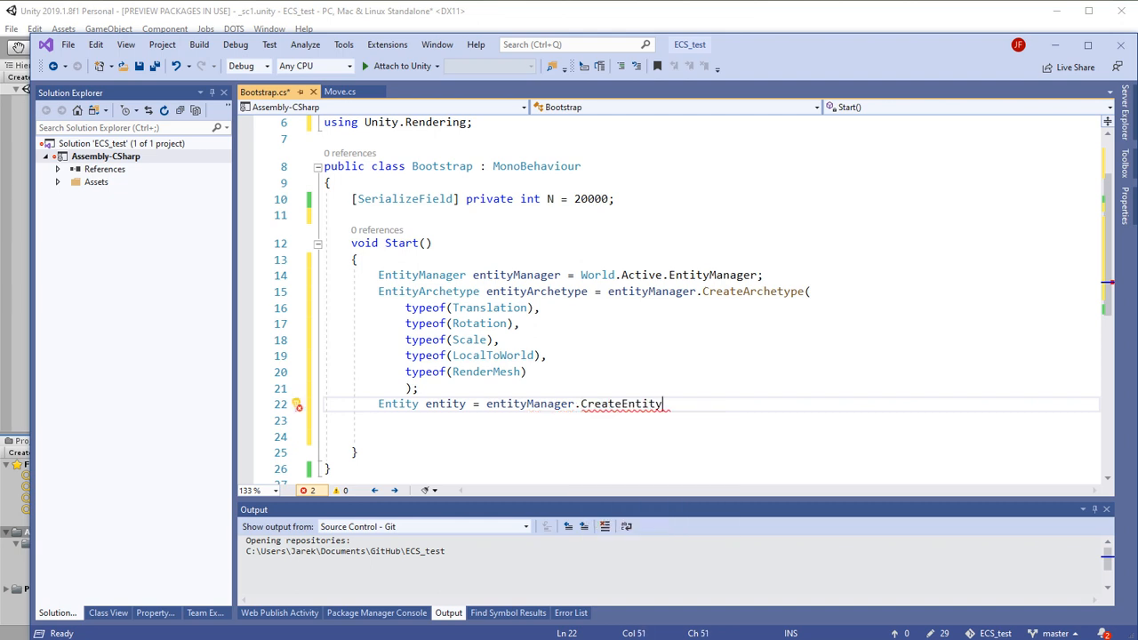
text((entityArchetype);)
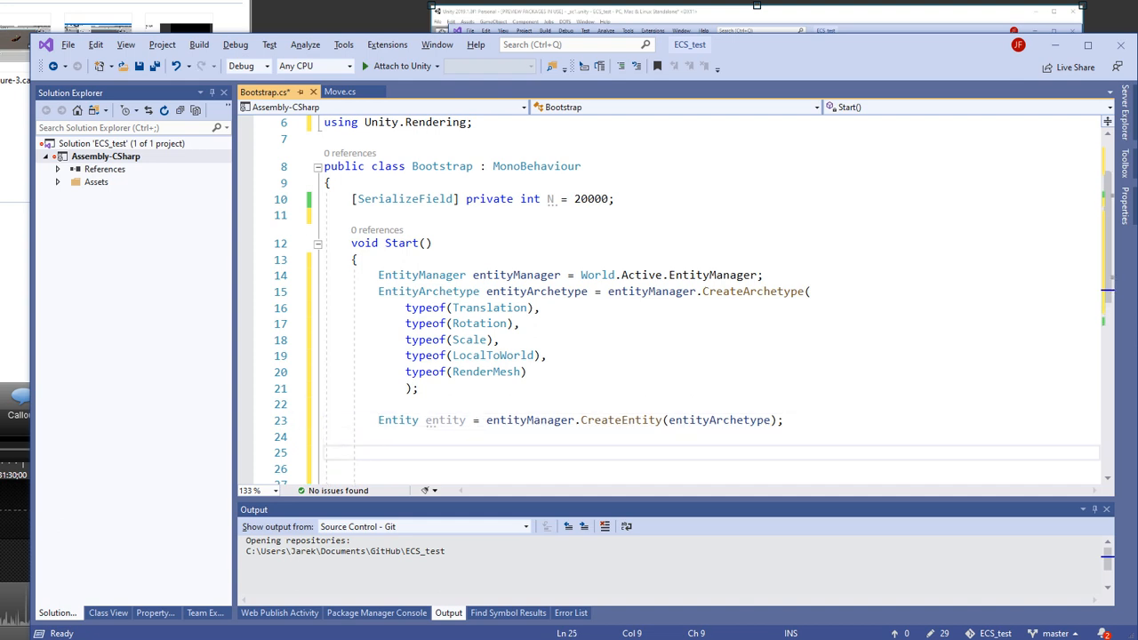
Begin entityManager.SetComponentData(entity, new Translation for the new entity.
text(entity)
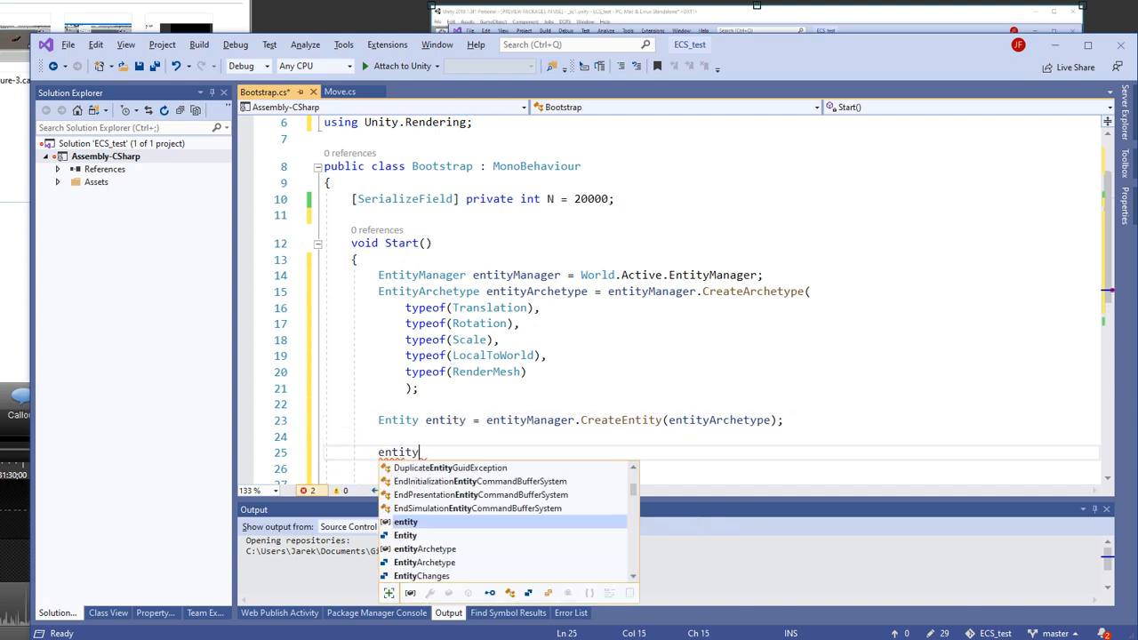
text(Manager.SetComponentData(entity)
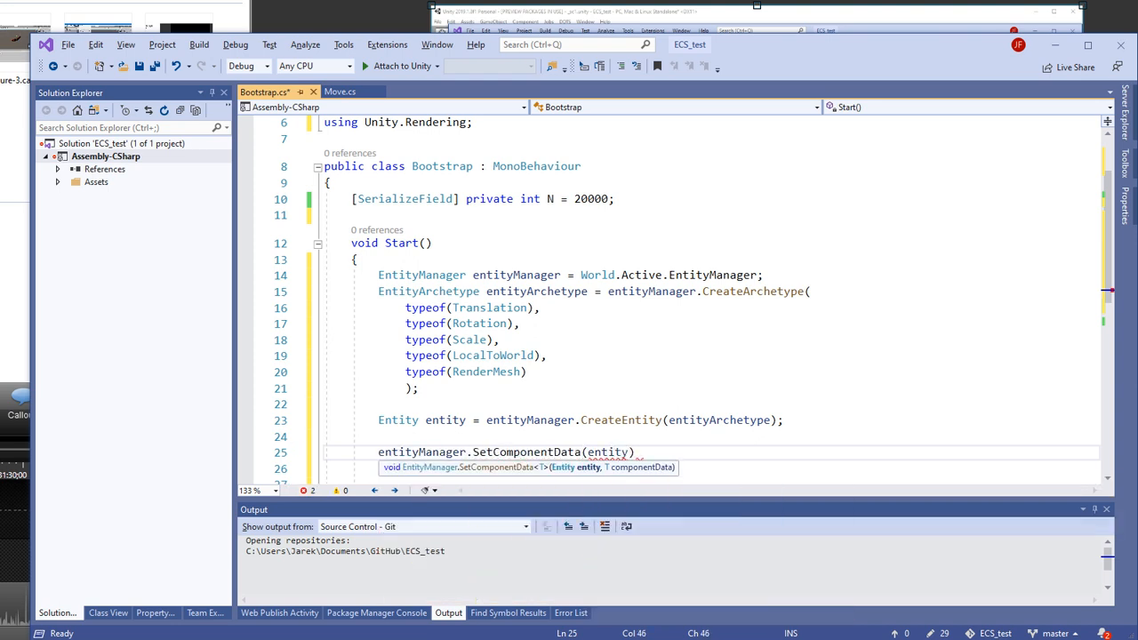
text(, new Translation)
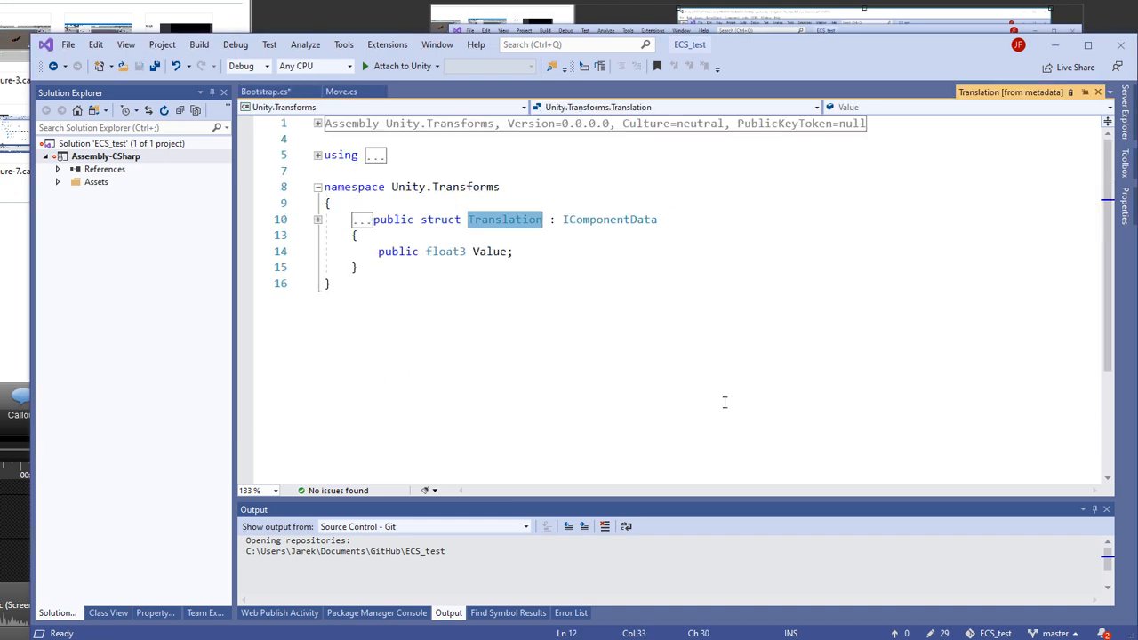
mouse_move(441, 249)
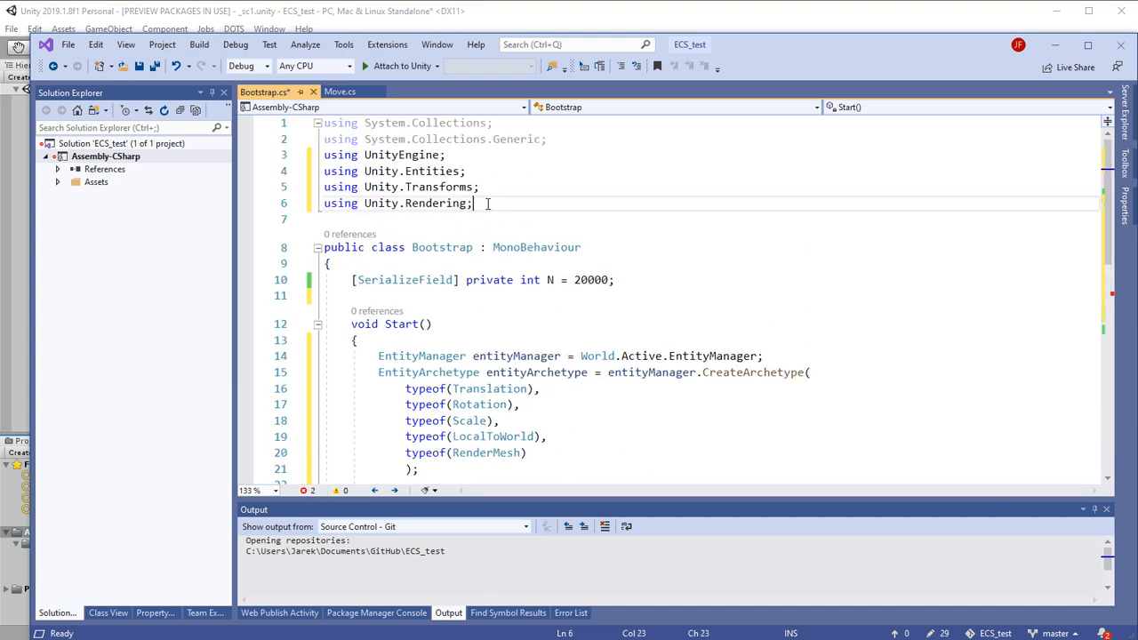
Import Unity.Mathematics and set Translation Value to a float3 of UnityEngine.Random.Range calls ending 0 to 10.
text(using)
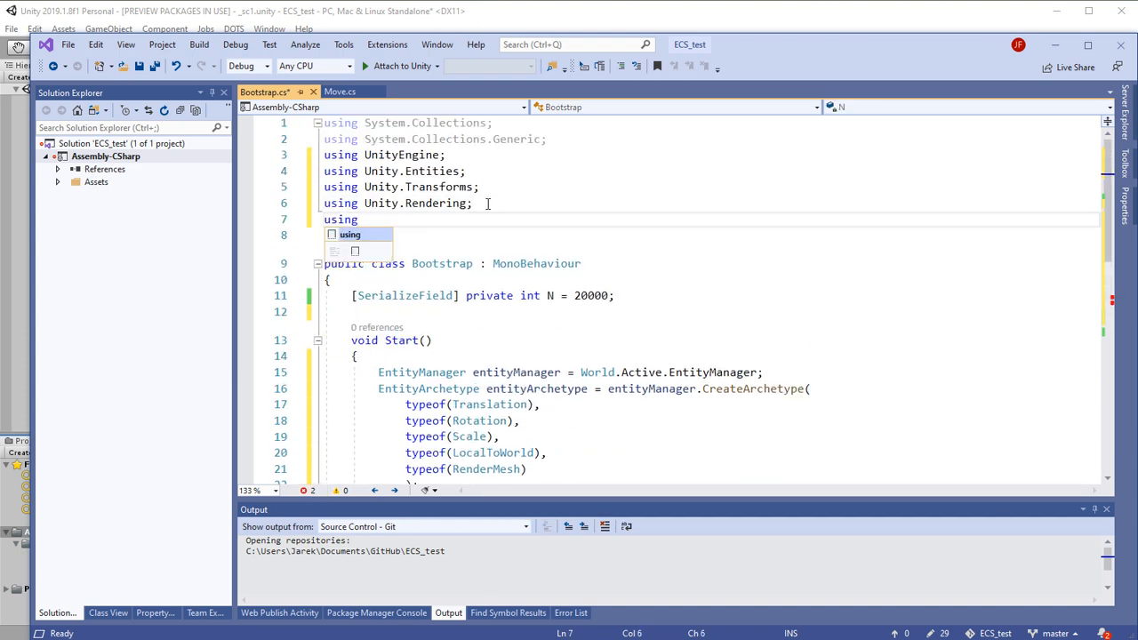
text(Unity.Mathematic)
text(Un))
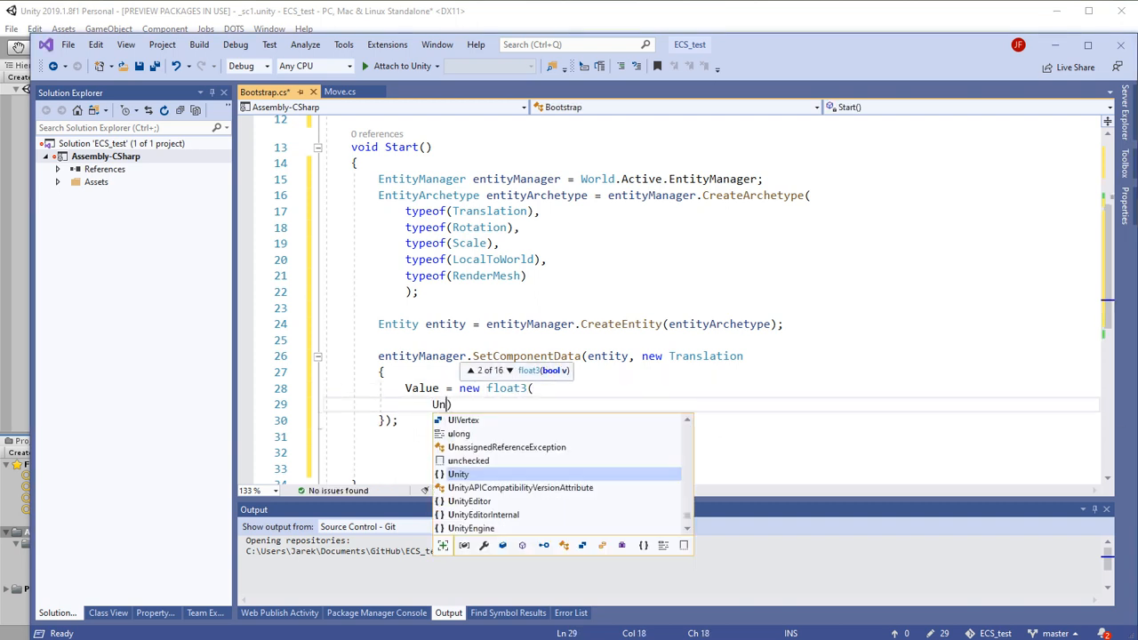
text(ity)
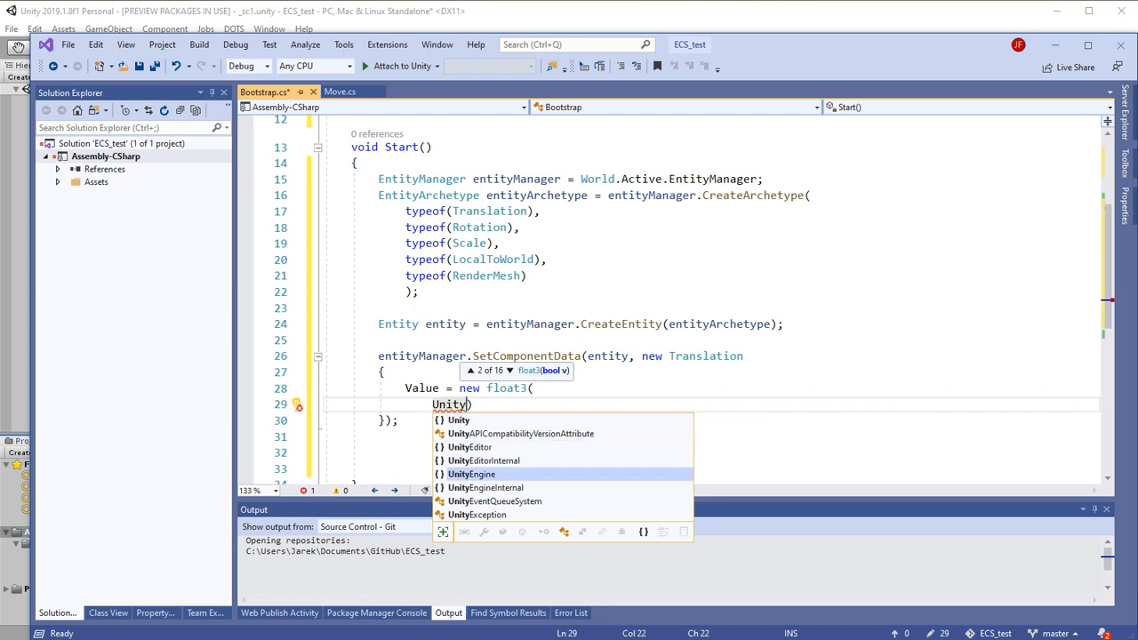
text(Engine.Random.Range(-8f, 8f)
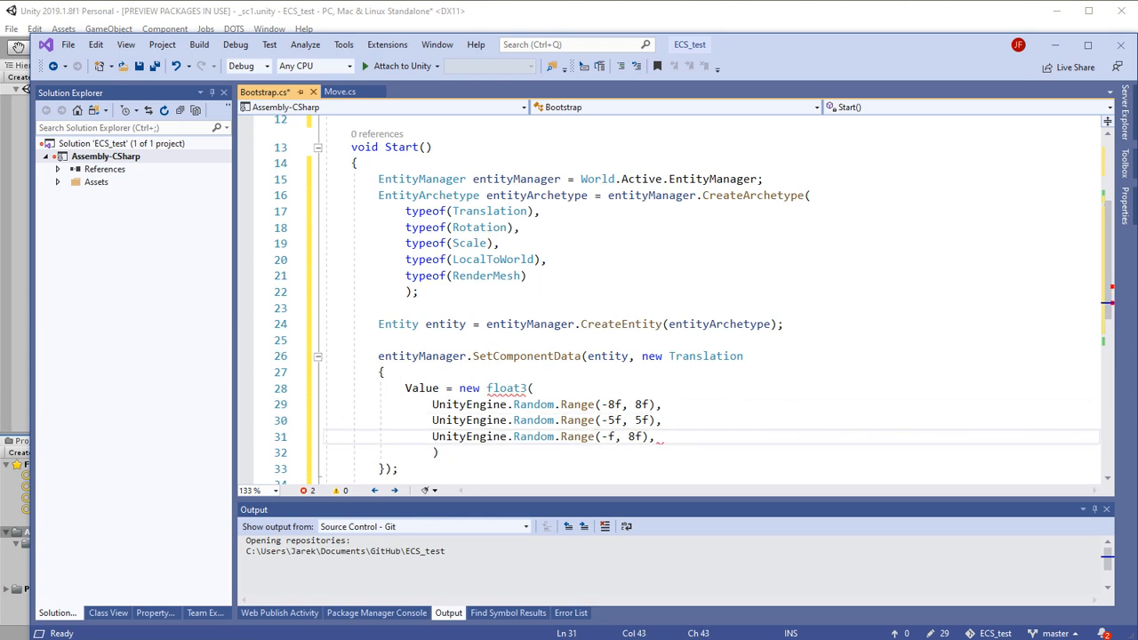
text(0)
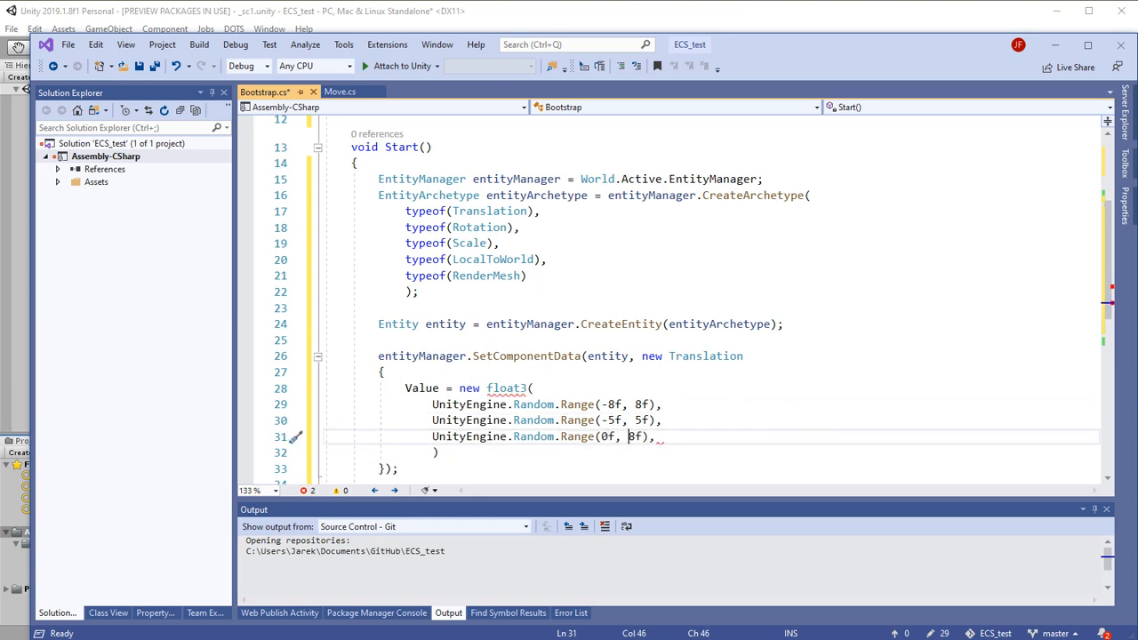
text(10)
text(entityManager.SetComponentData(en)
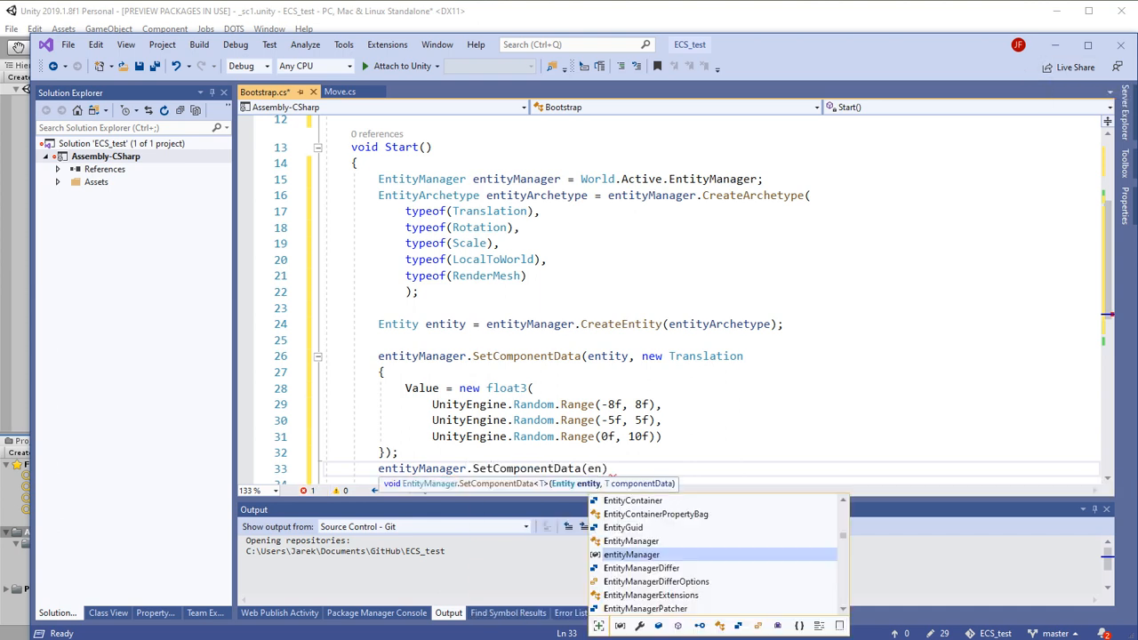
Set a Rotation component with quaternion.EulerXYZ(0, rotation * Mathf.Deg2Rad, 0).
text(Rotation)
text(Value = quaternion.EulerXYZ(0)
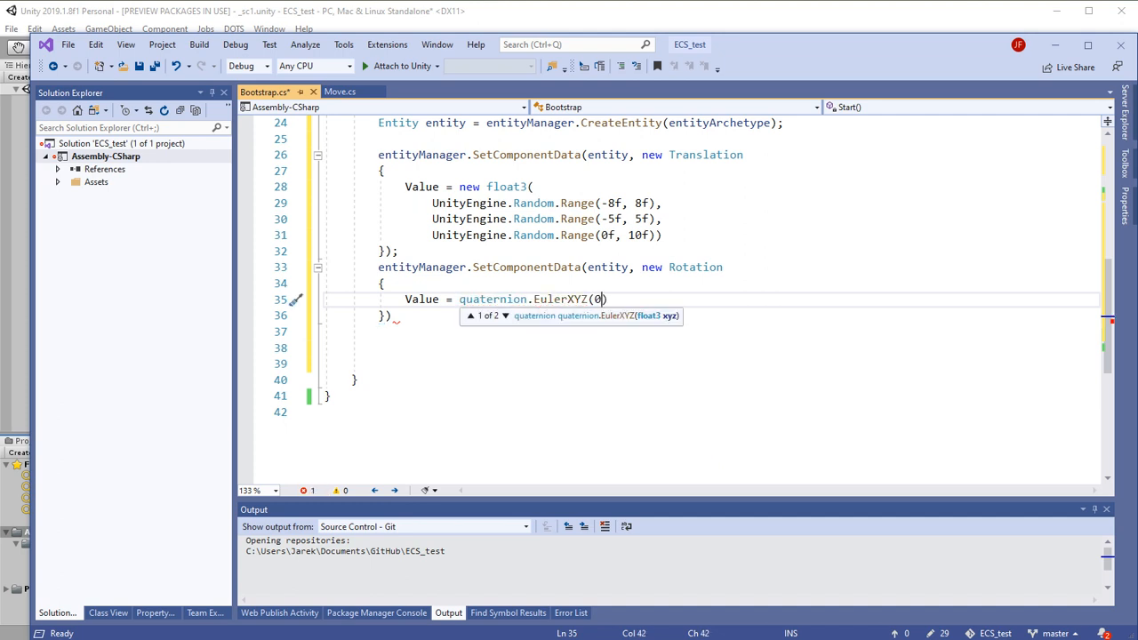
text(, rotation * Mathf)
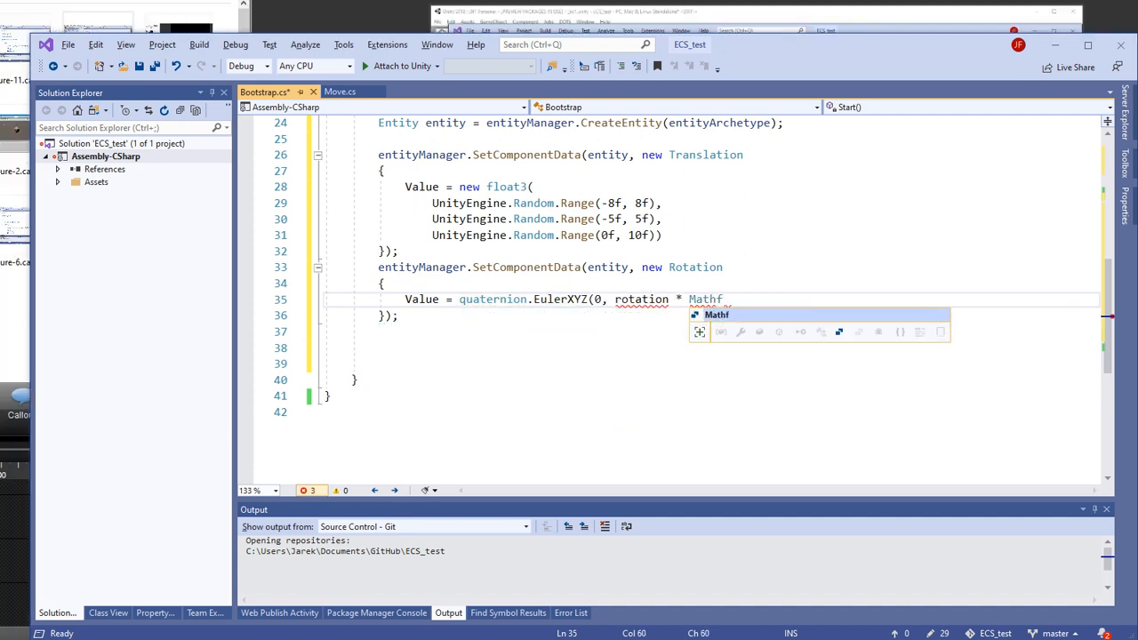
text(.Deg2Rad, 0))
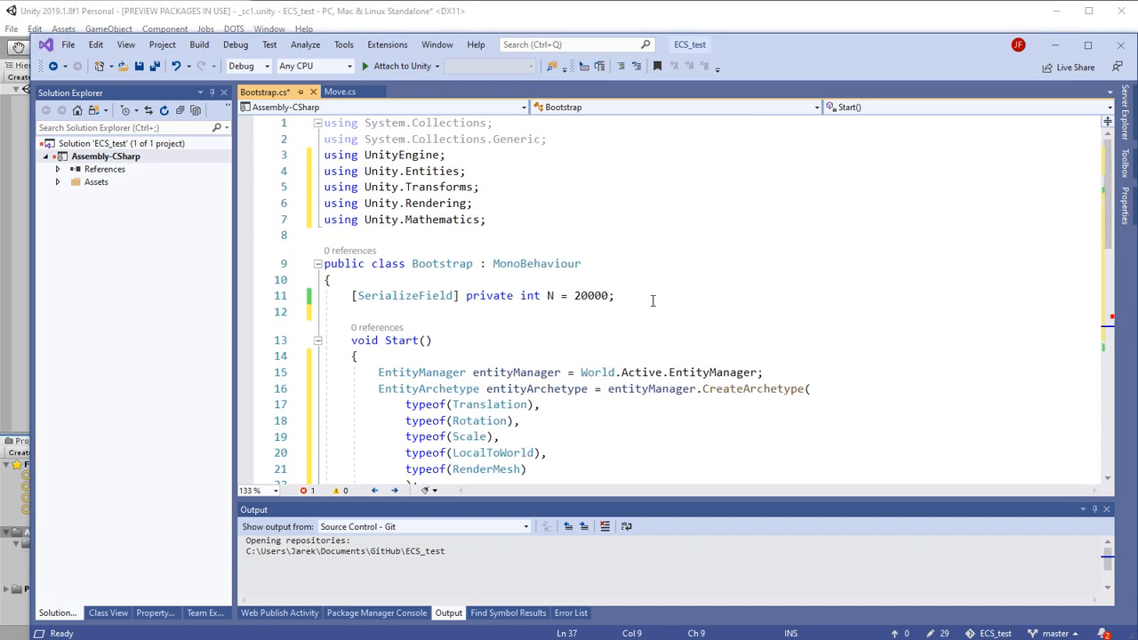
Declare a [SerializeField] private float rotation field defaulting to 0.
text([SerializeField])
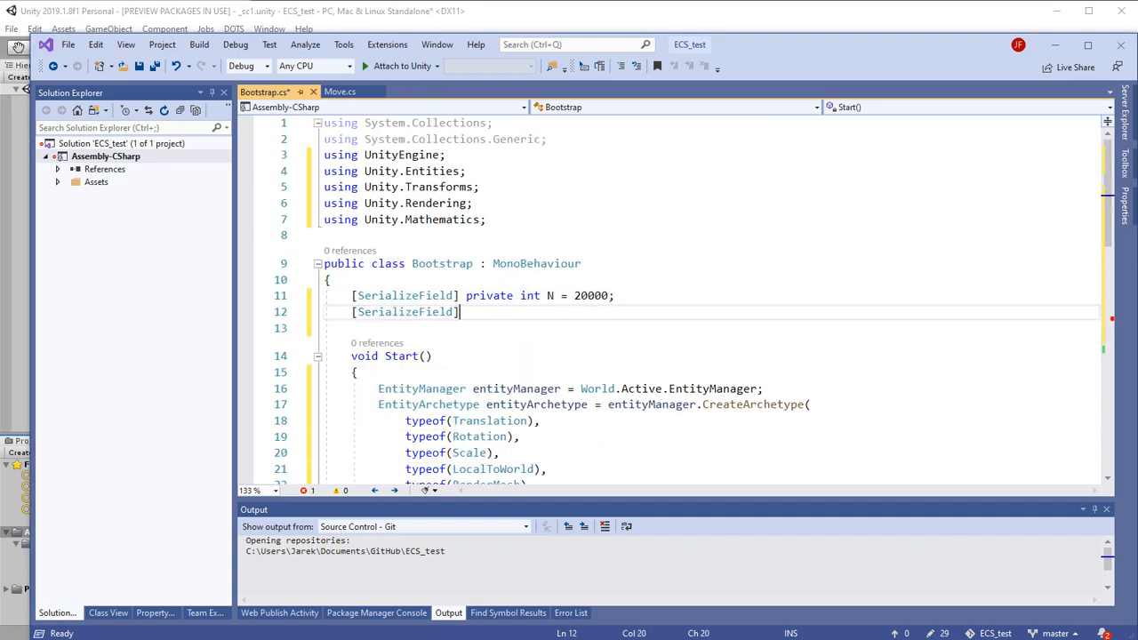
text(private float)
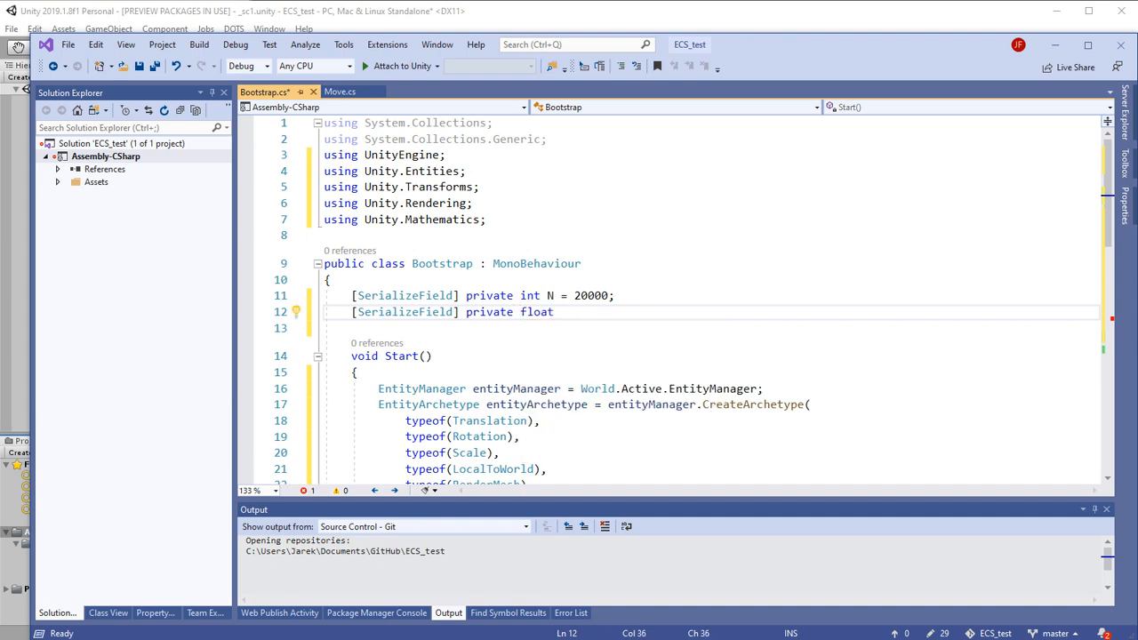
text(rotation = 0;)
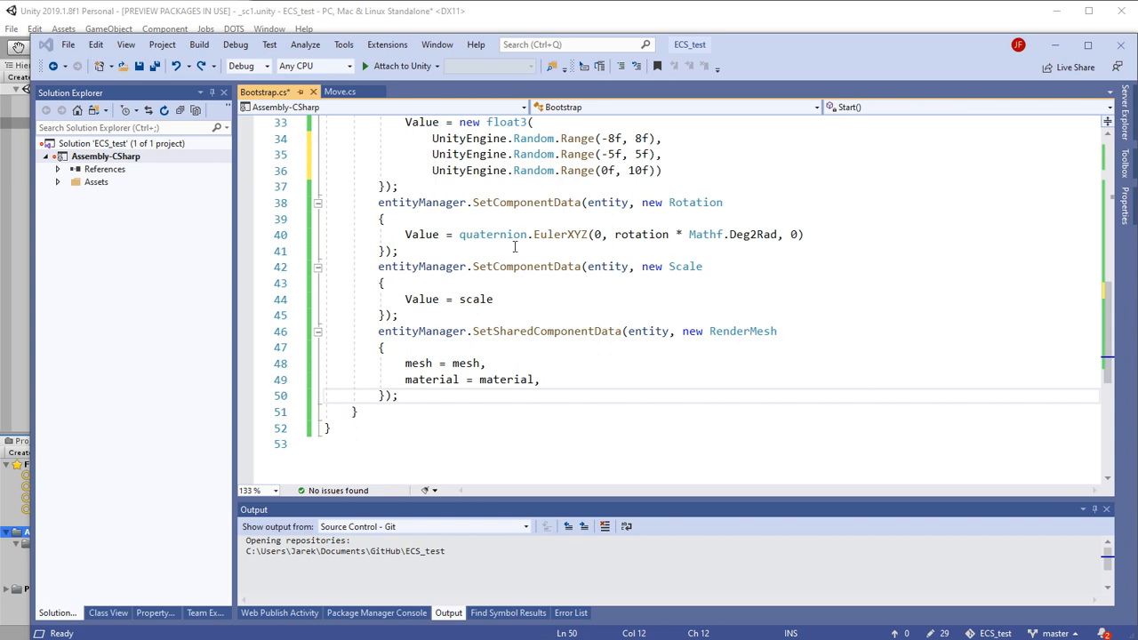
mouse_move(606, 345)
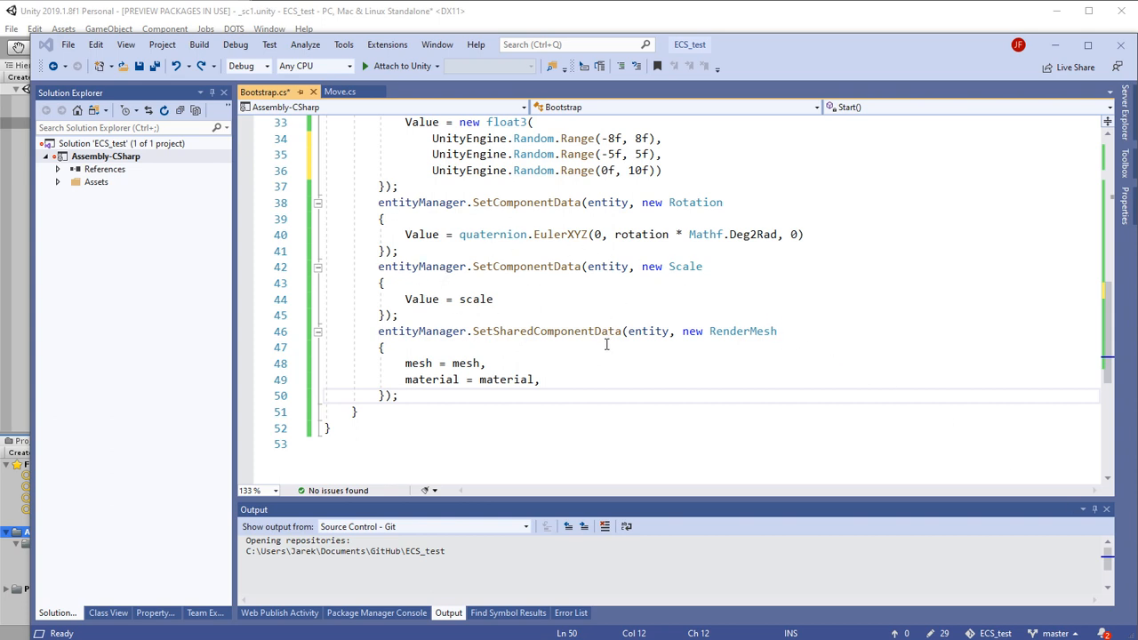
mouse_move(754, 382)
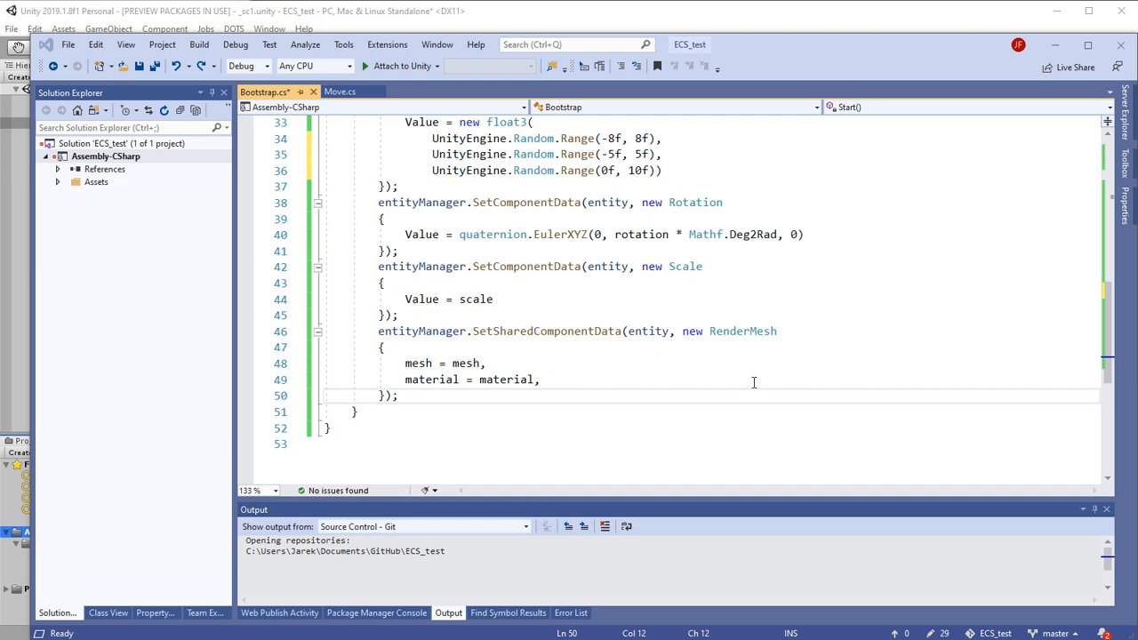
mouse_move(494, 363)
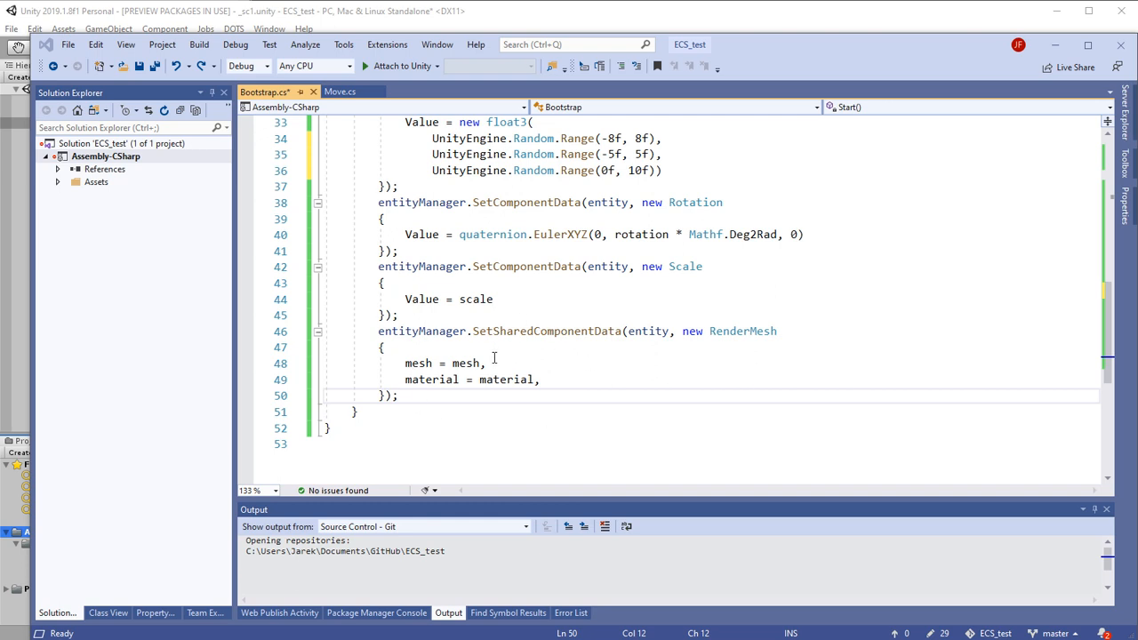
mouse_move(560, 390)
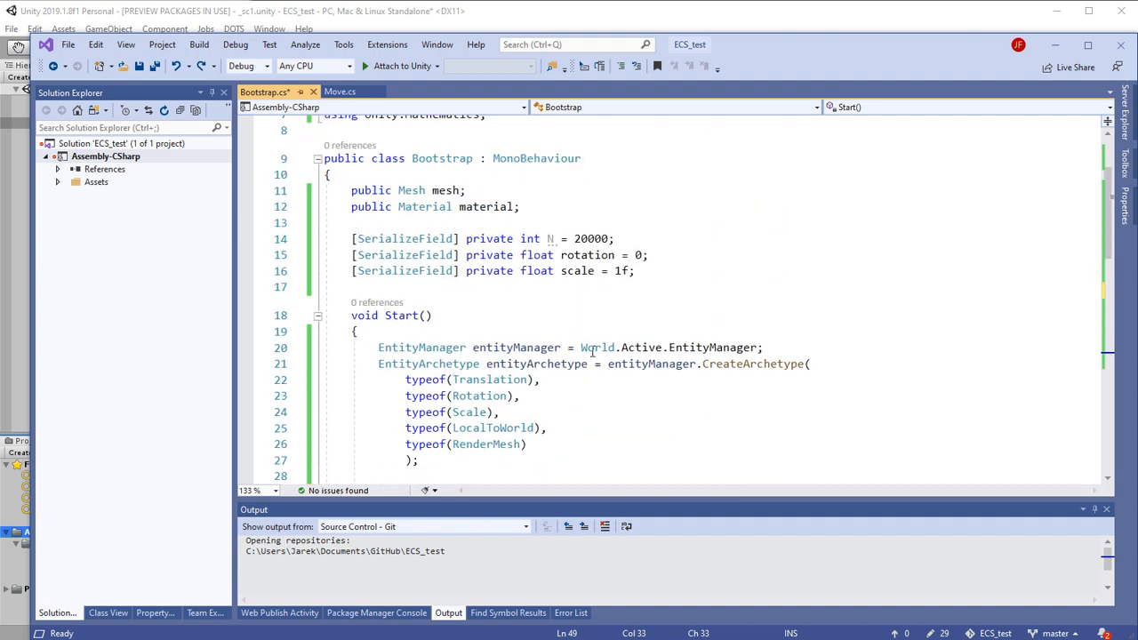
mouse_move(487, 206)
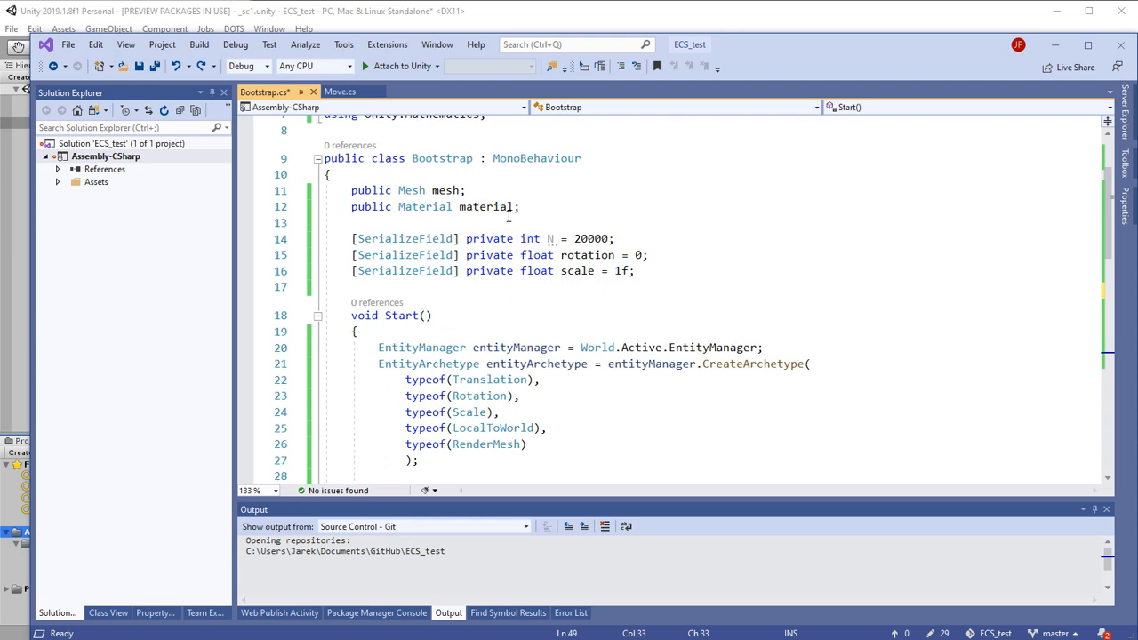
mouse_move(484, 206)
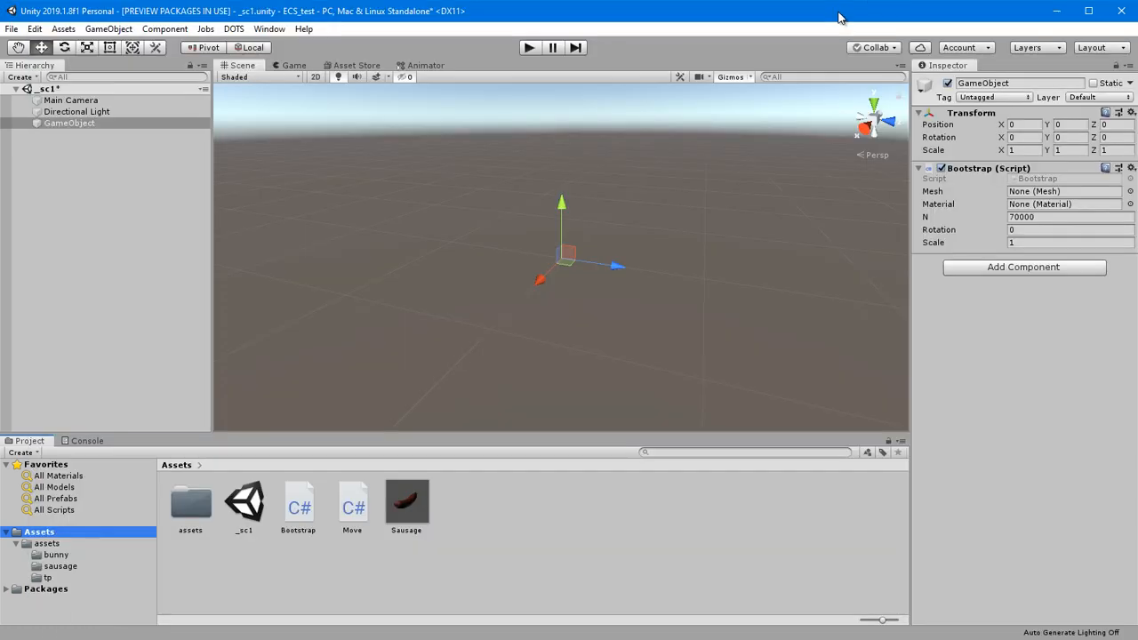
mouse_move(840, 17)
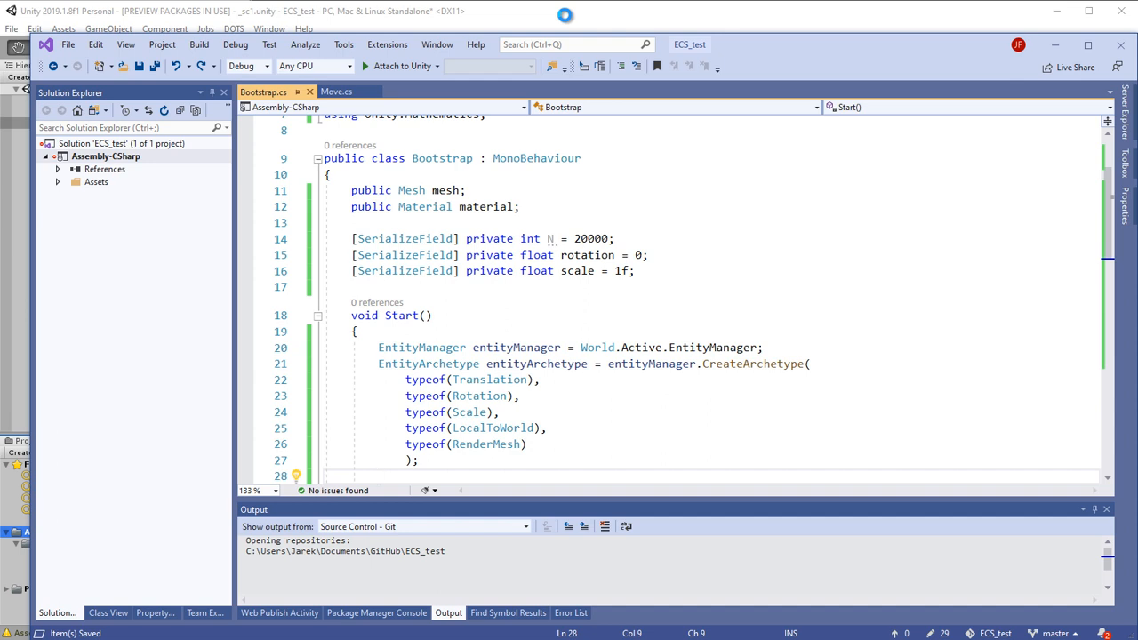
Return to Unity and show the Sausage prefab's Mesh Filter and Mesh Renderer in the Inspector.
click(377, 477)
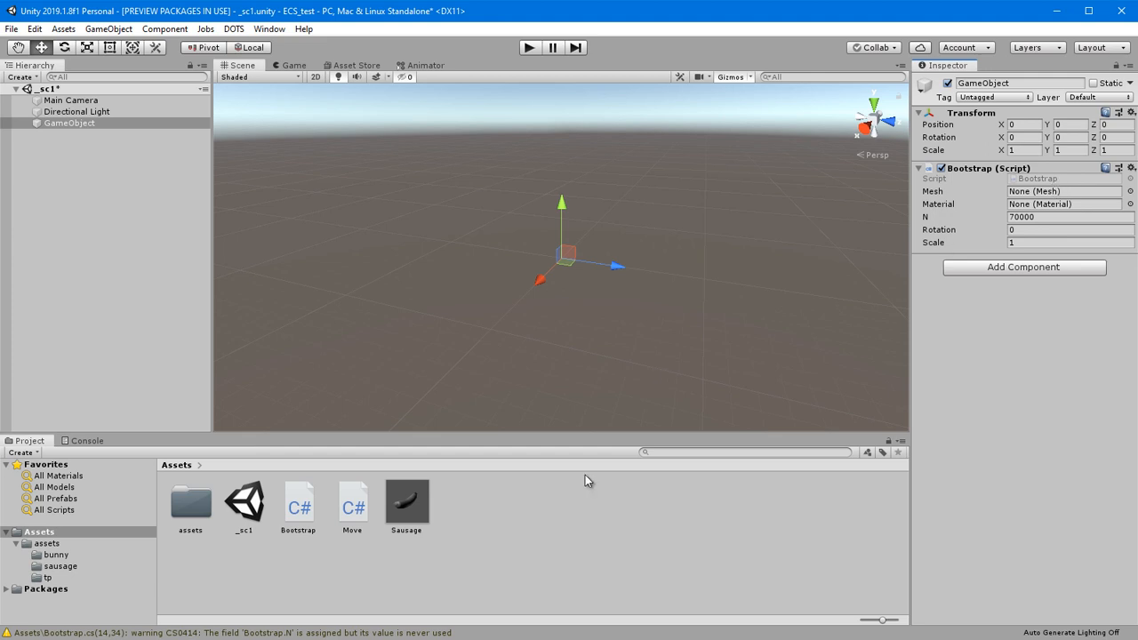
click(405, 498)
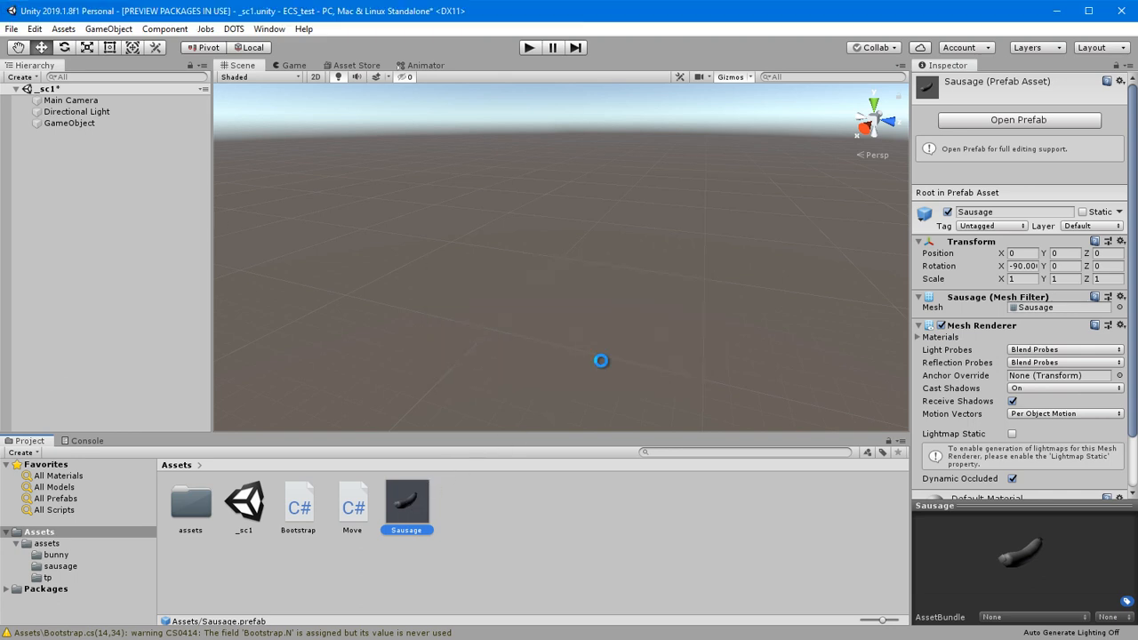
Assign the Sausage mesh and the Food_Fresnel material to GameObject's Bootstrap component.
click(69, 123)
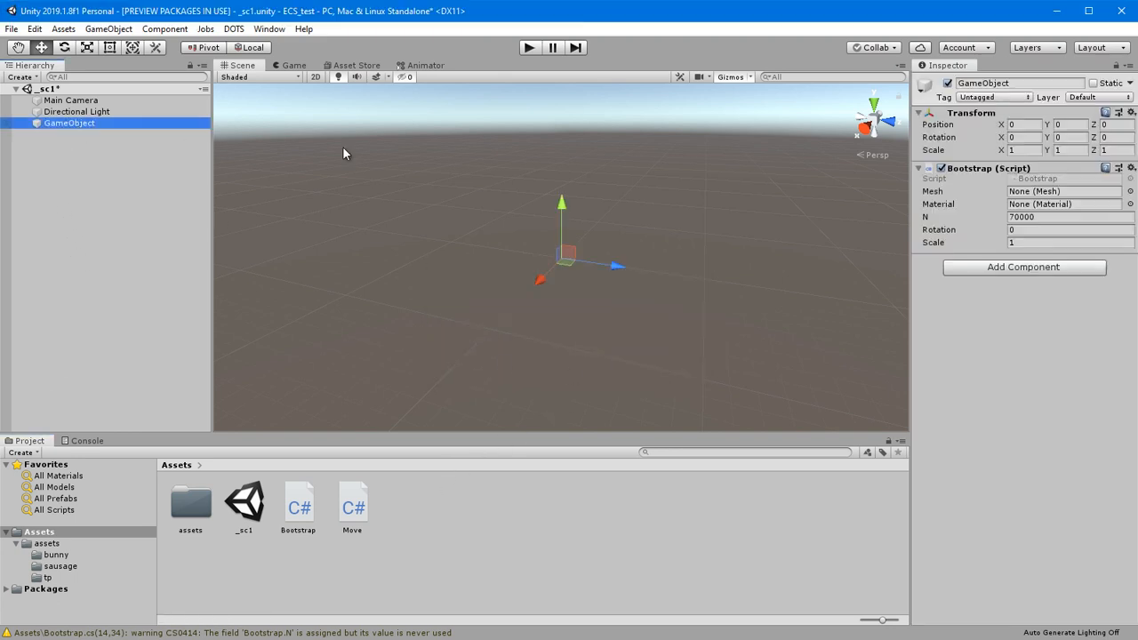
click(1131, 192)
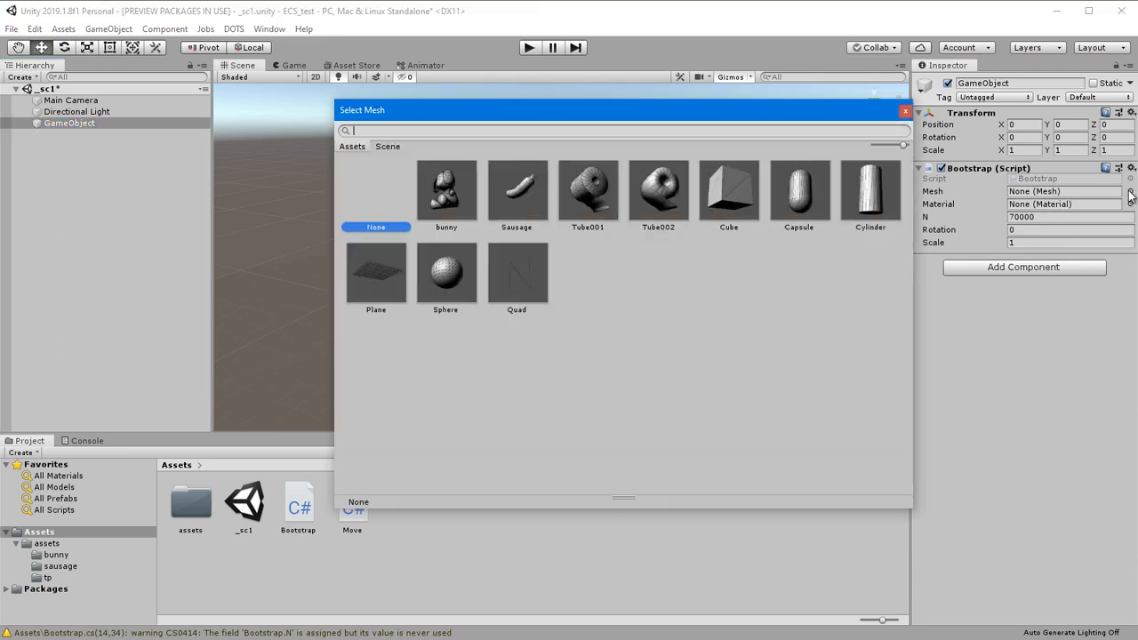
click(516, 189)
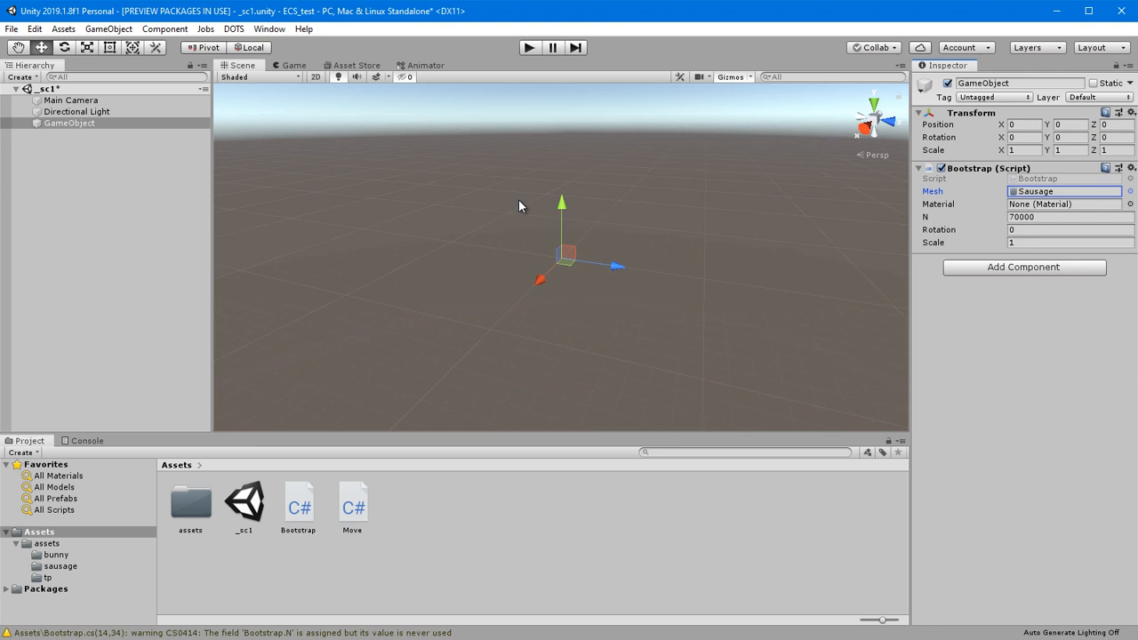
mouse_move(112, 569)
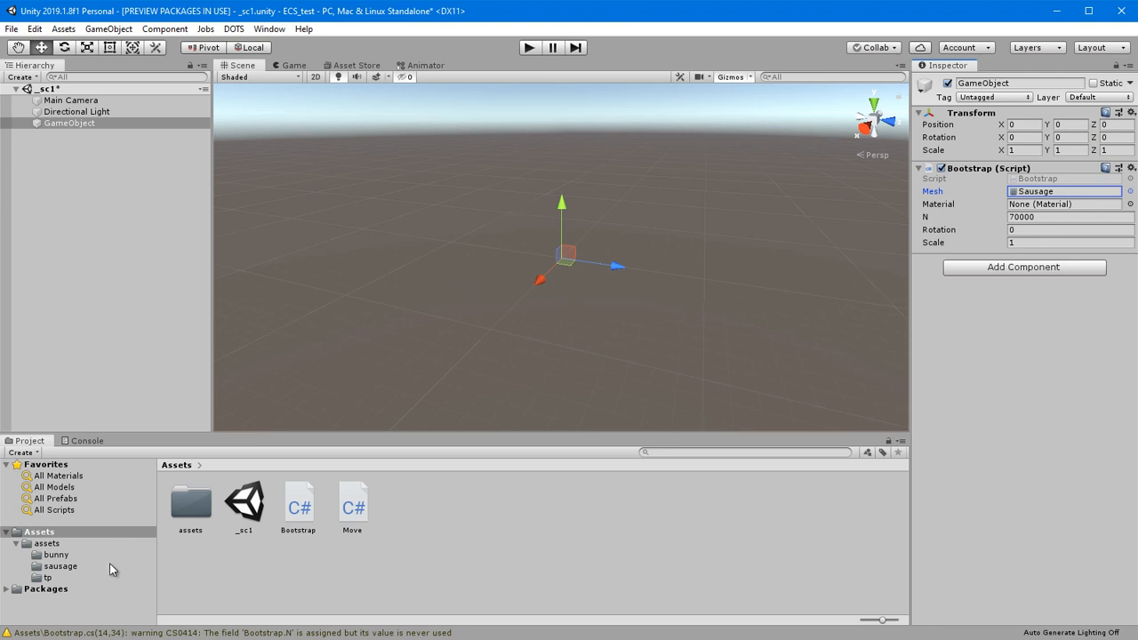
click(61, 566)
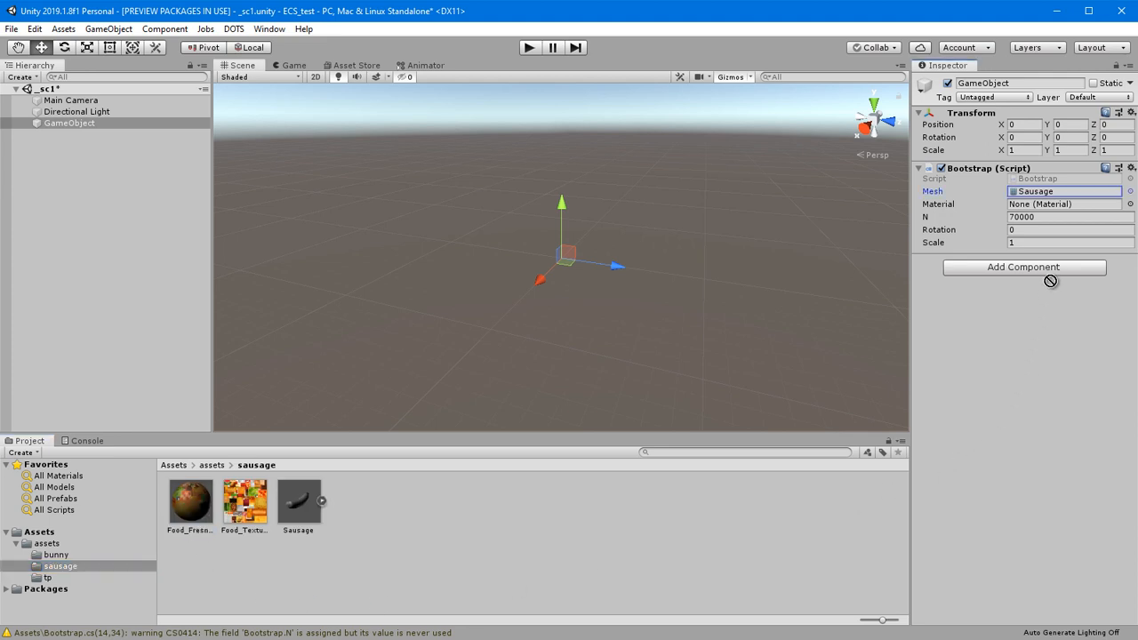
click(1063, 202)
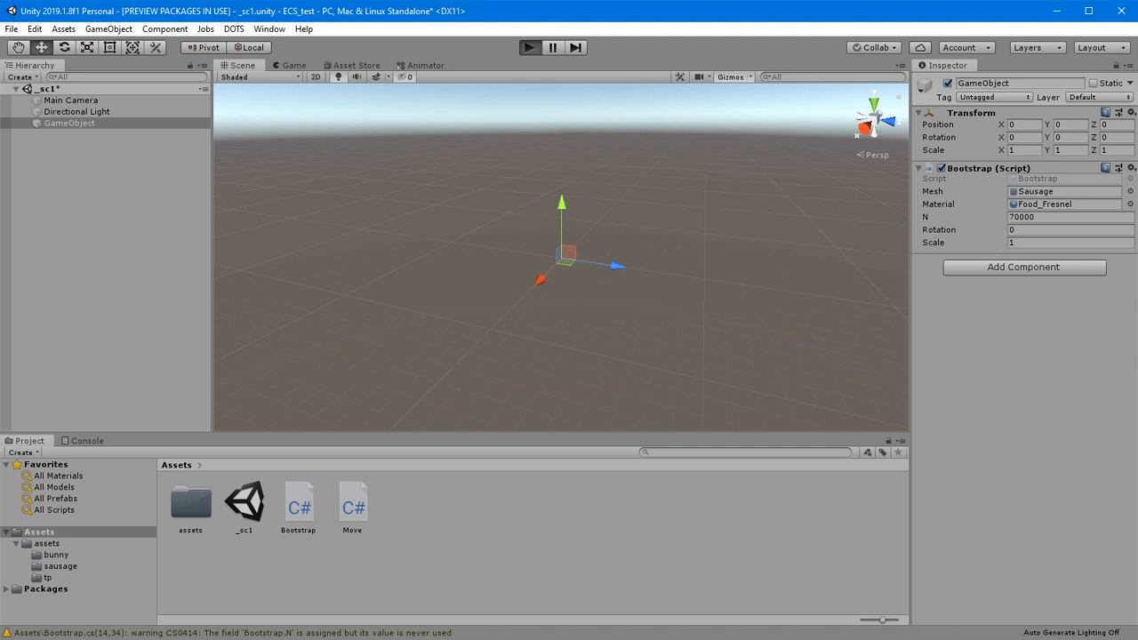
Run the scene briefly, then set Bootstrap's Scale field to 10.
click(530, 46)
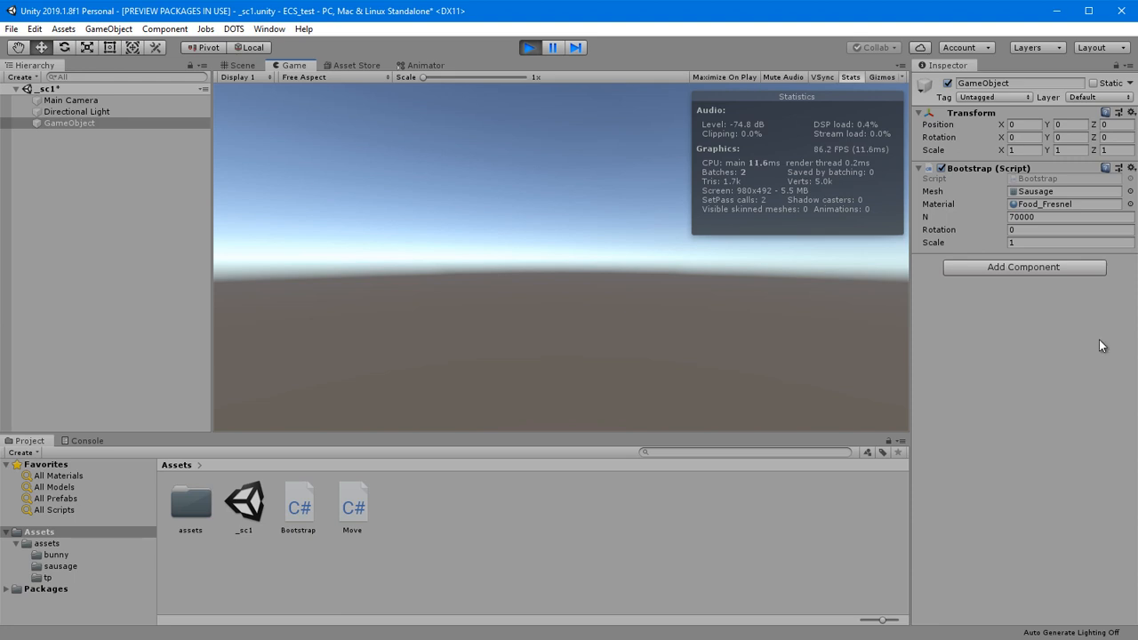
click(242, 64)
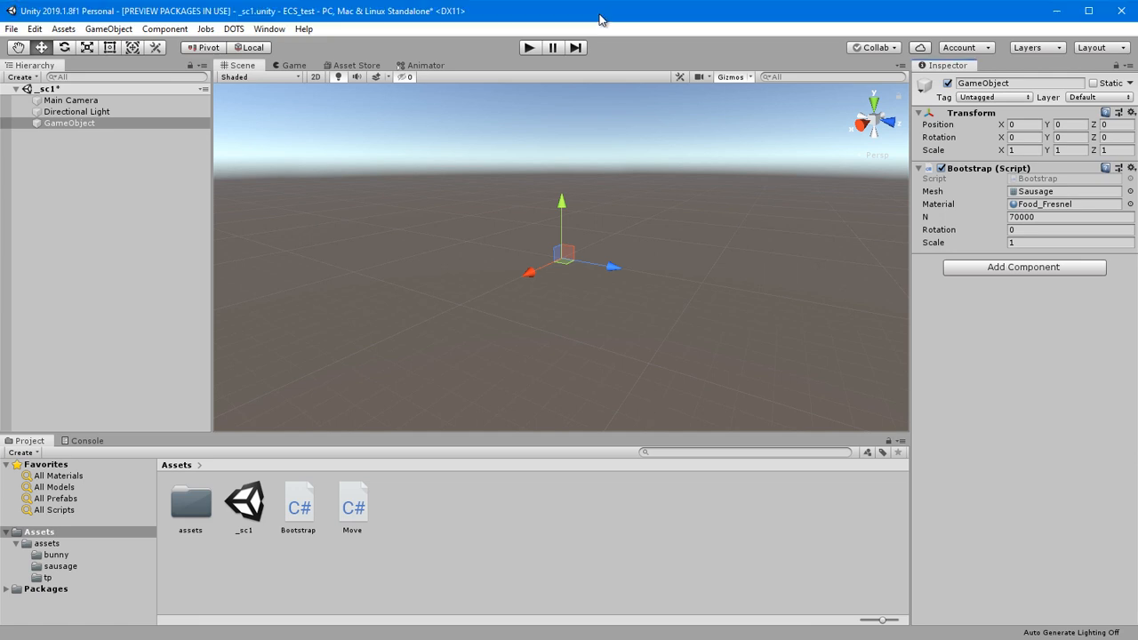
mouse_move(530, 48)
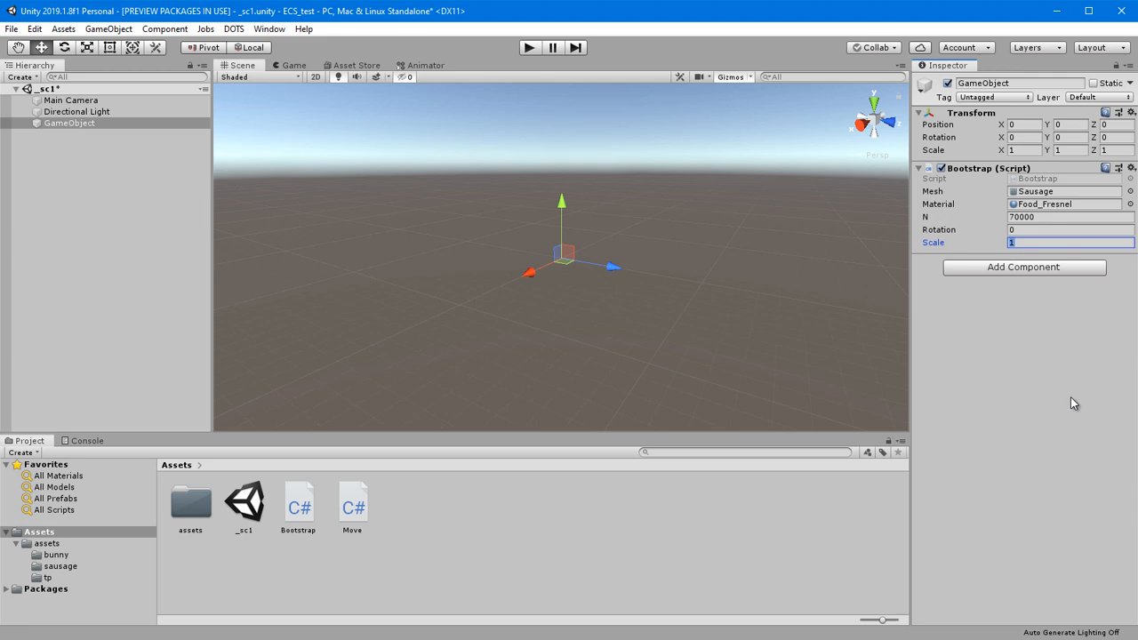
text(0)
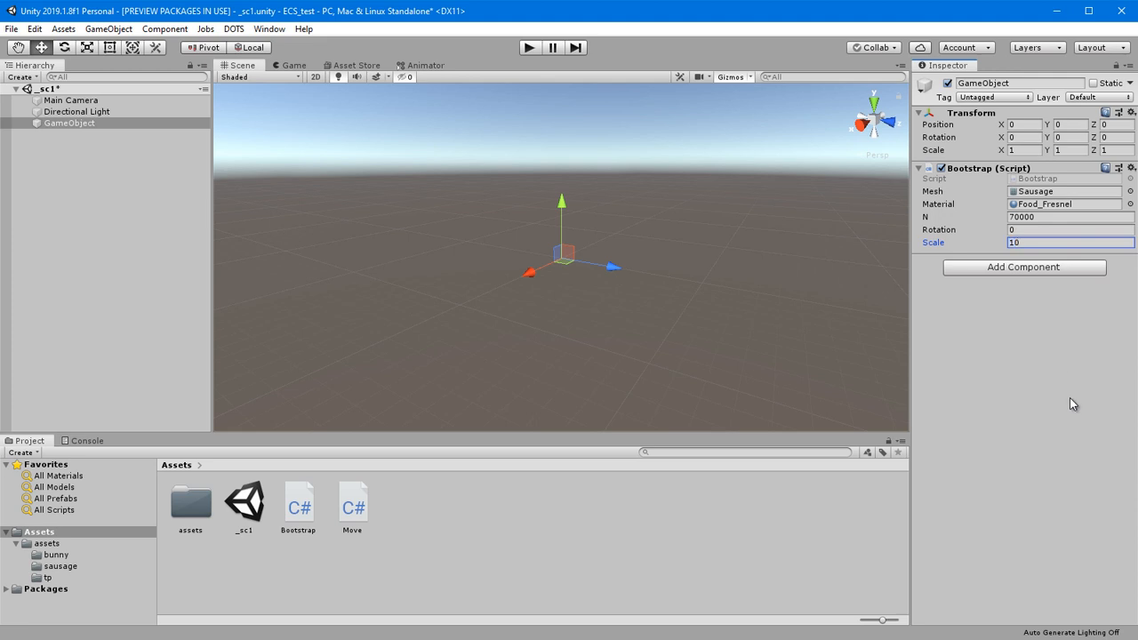
click(530, 46)
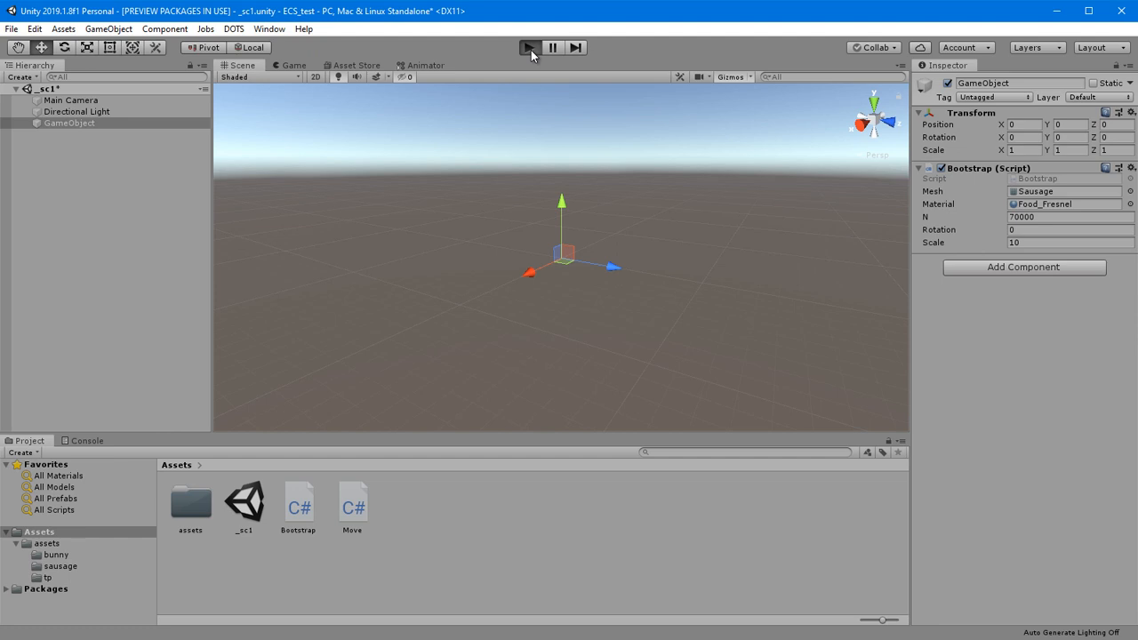
Run the scene again to view the single large sausage with Stats shown.
click(530, 46)
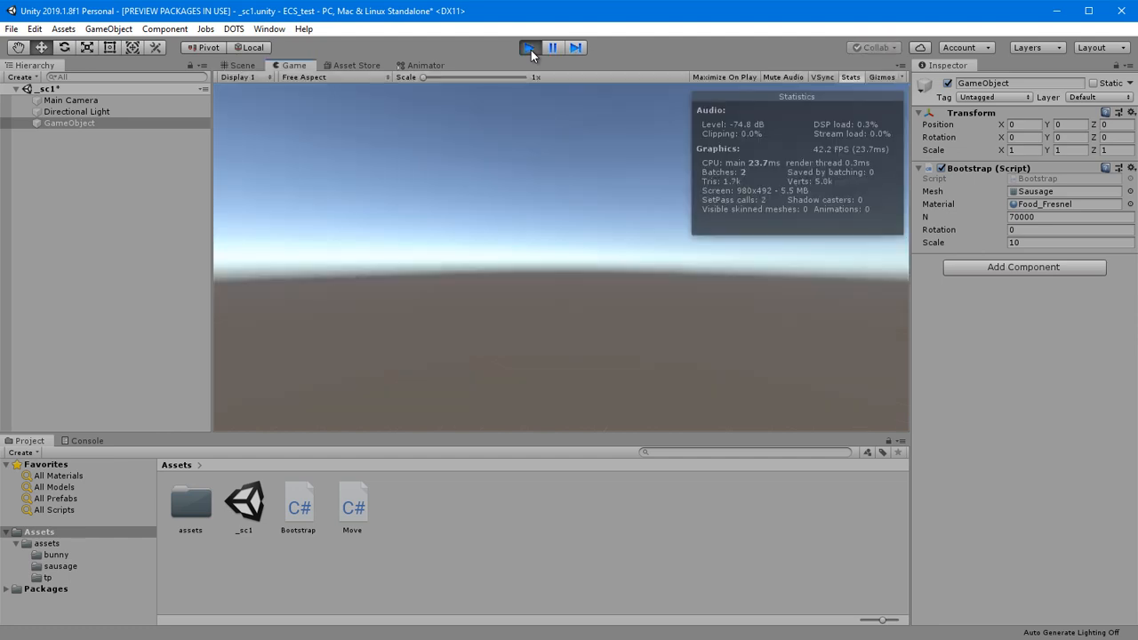
click(530, 46)
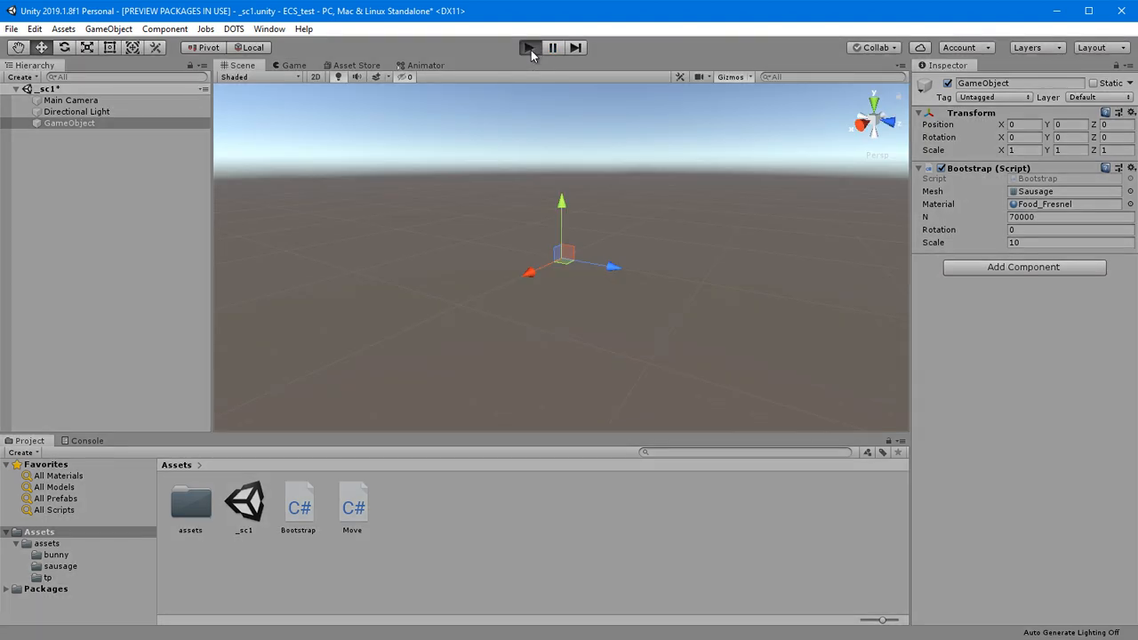
click(528, 46)
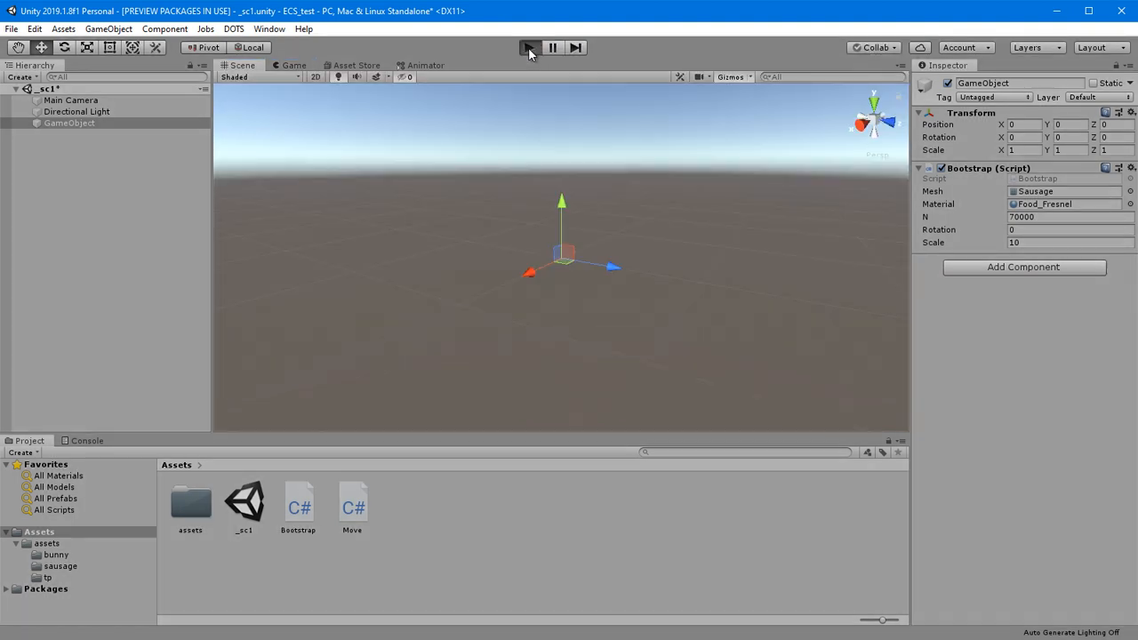
click(530, 46)
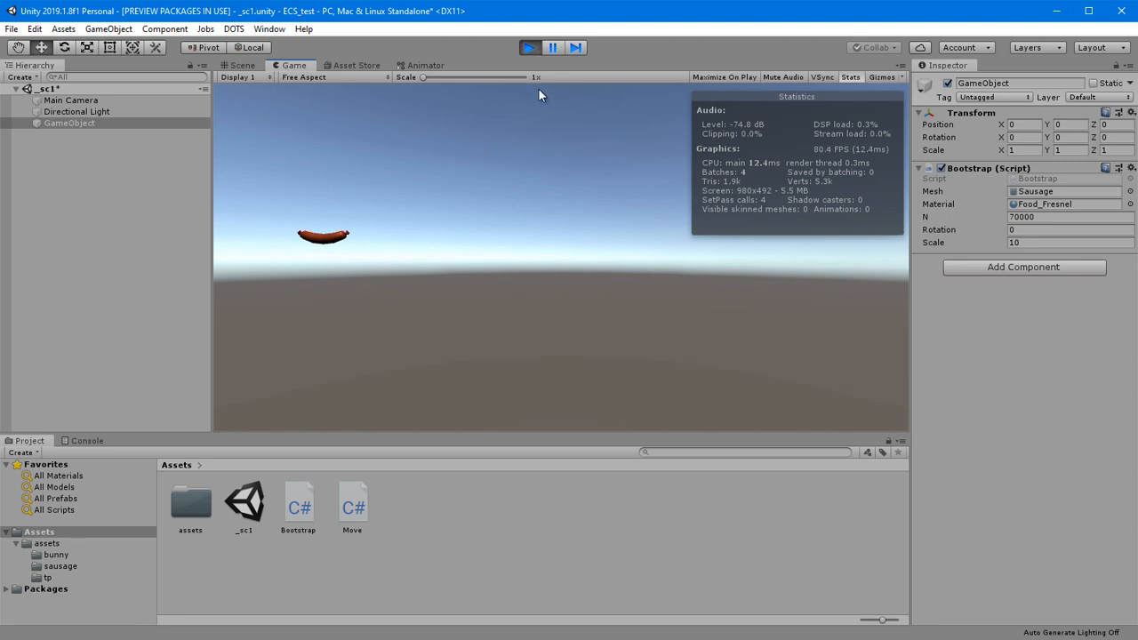
click(270, 29)
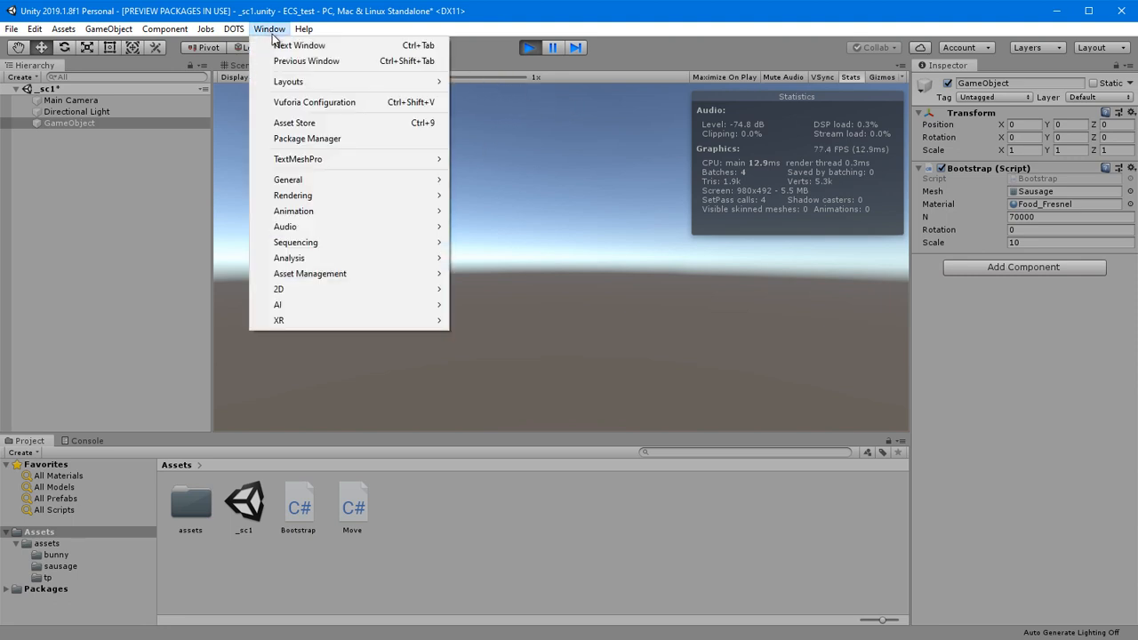
mouse_move(288, 258)
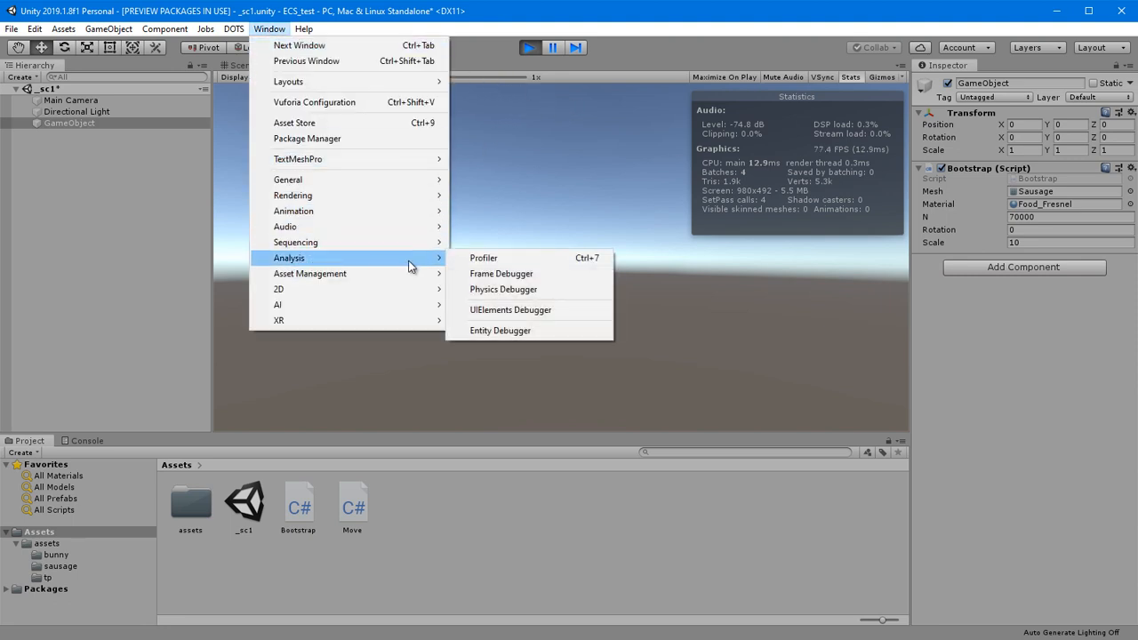
click(500, 329)
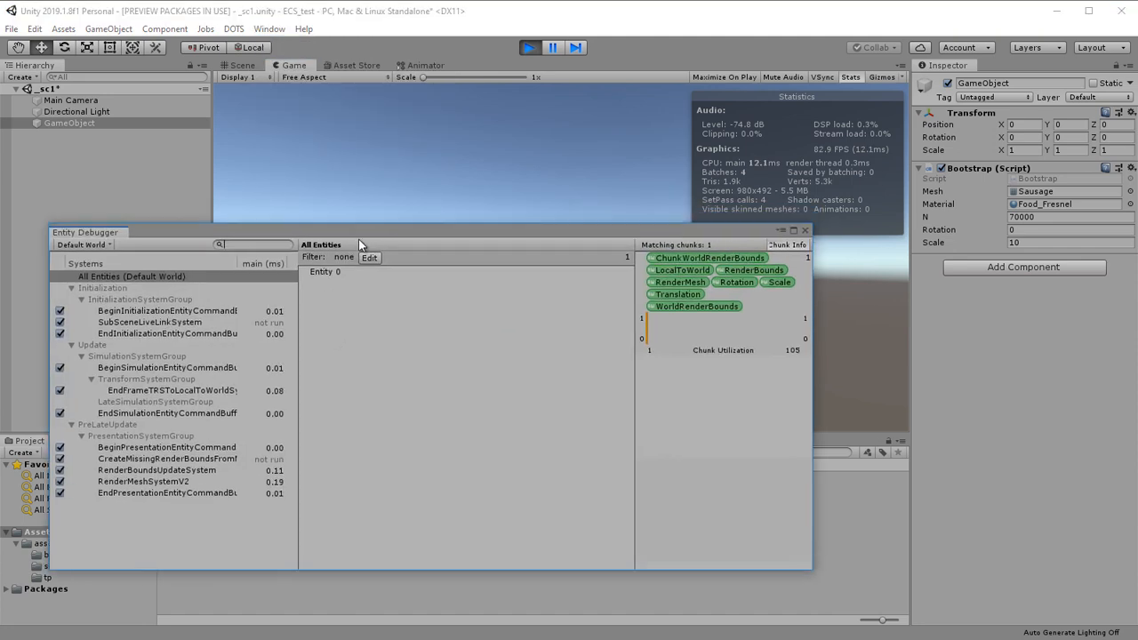
click(324, 270)
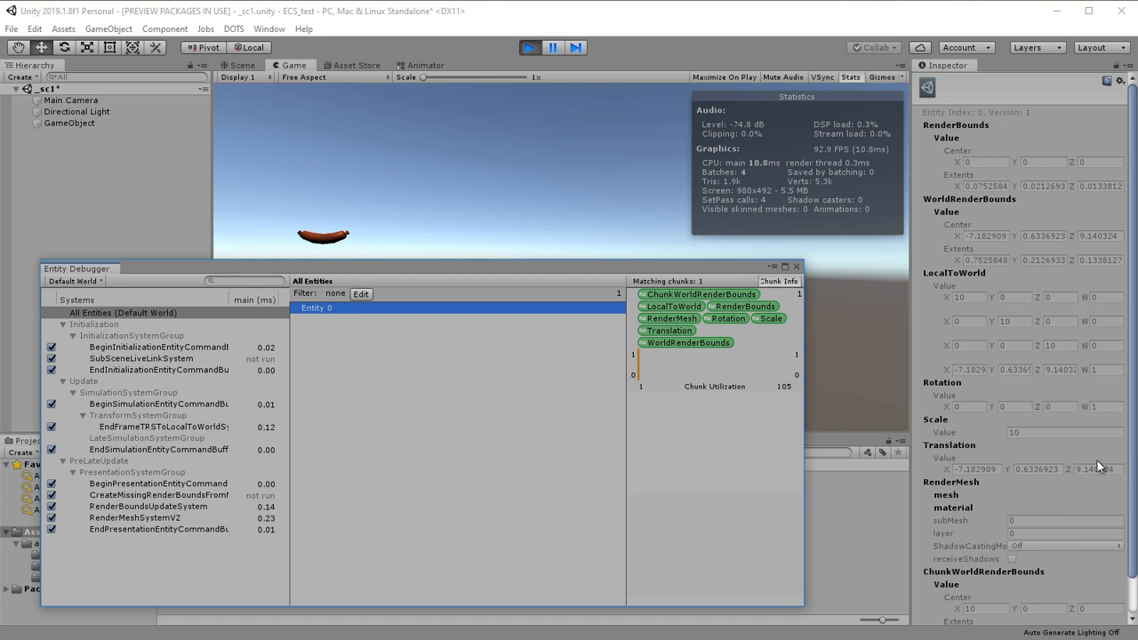
mouse_move(900, 347)
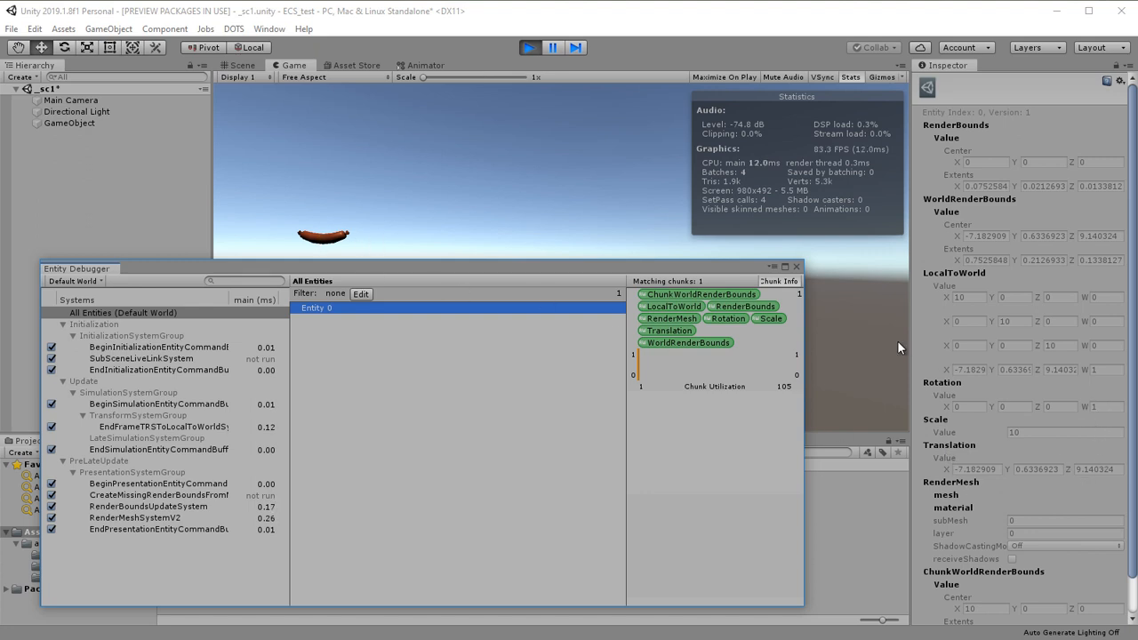
click(530, 46)
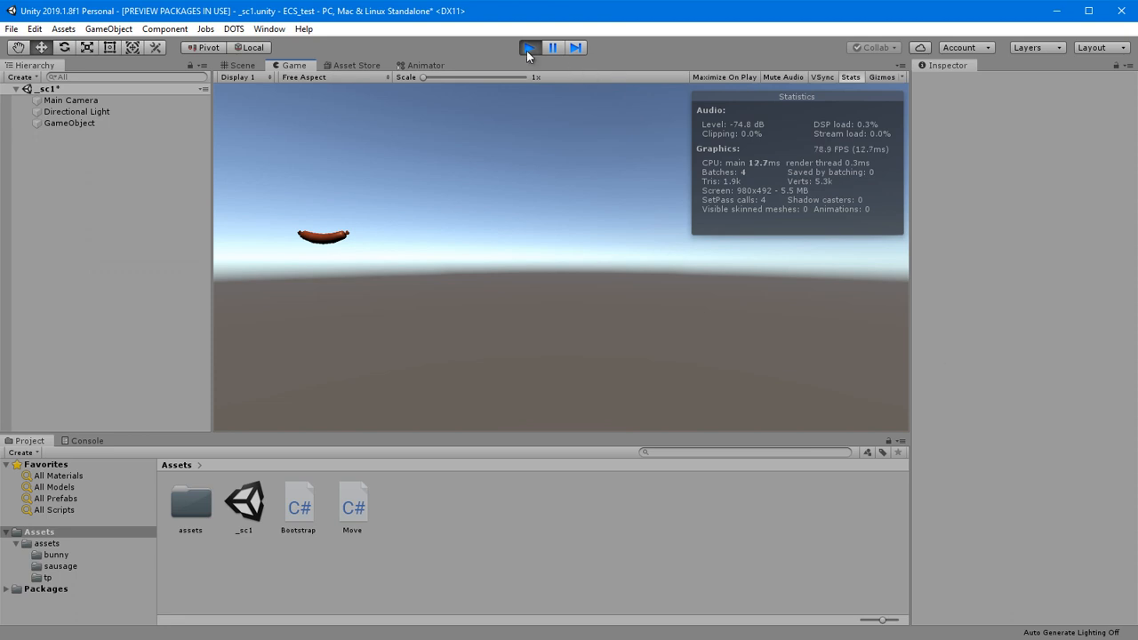
Stop Play mode and reopen Bootstrap.cs in Visual Studio.
click(530, 47)
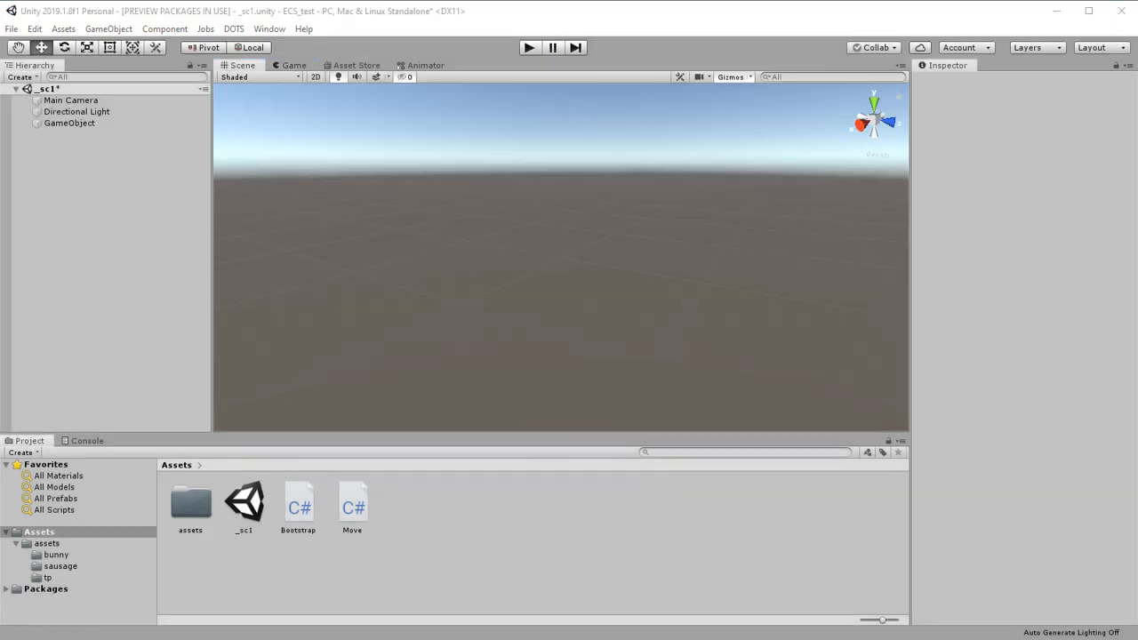
click(299, 505)
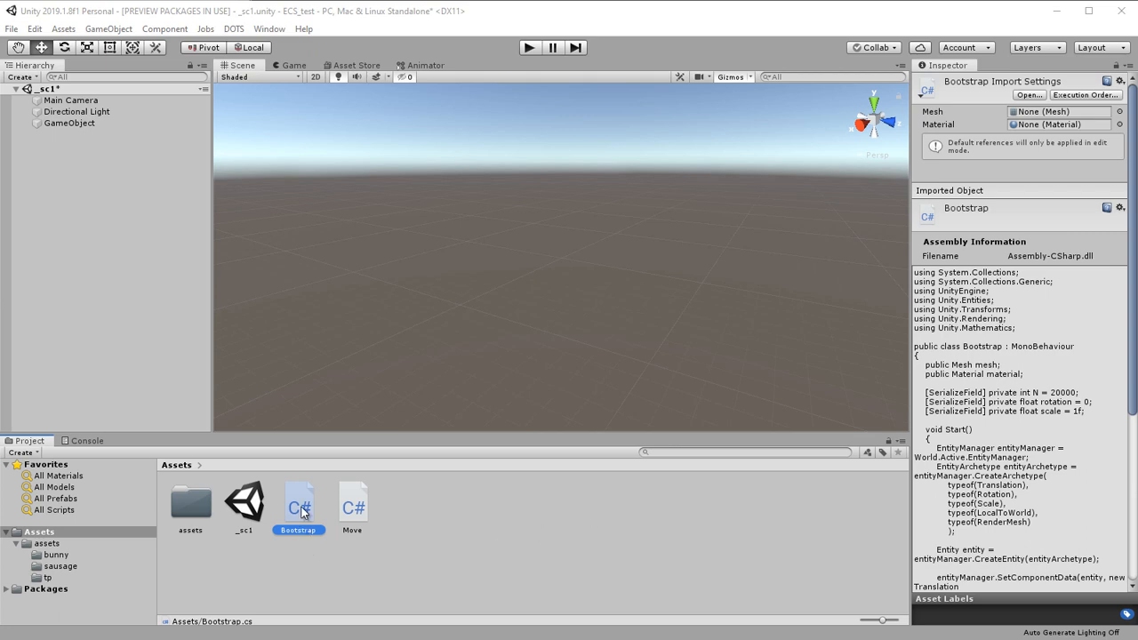
double_click(299, 502)
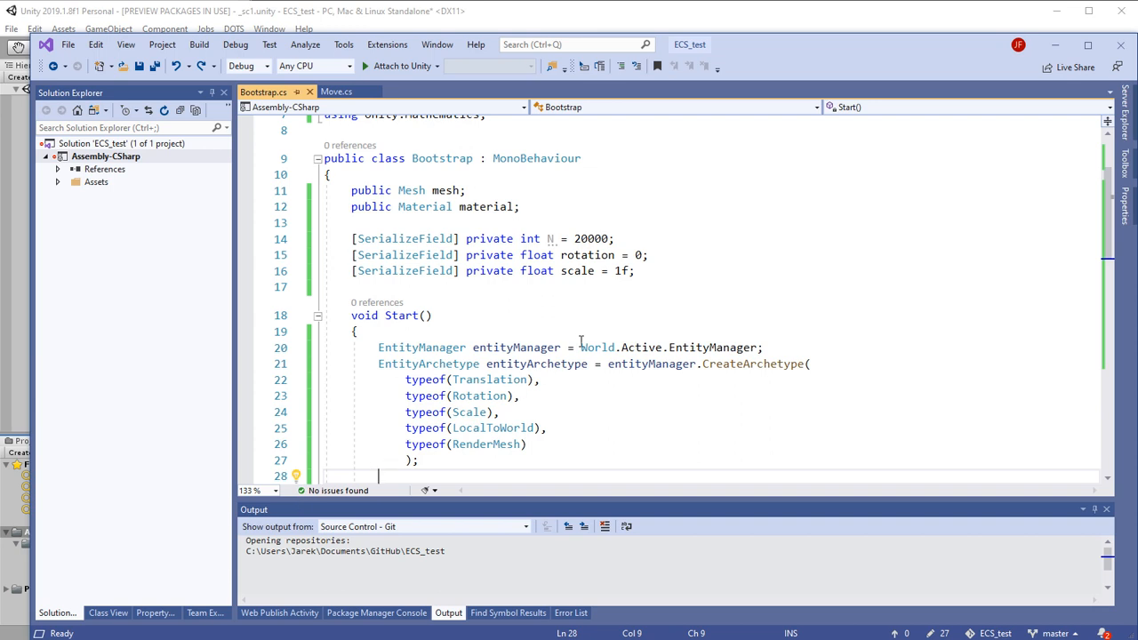
Create a NativeArray<Entity> of N with Allocator.Temp and pass entityArray to CreateEntity.
double_click(591, 238)
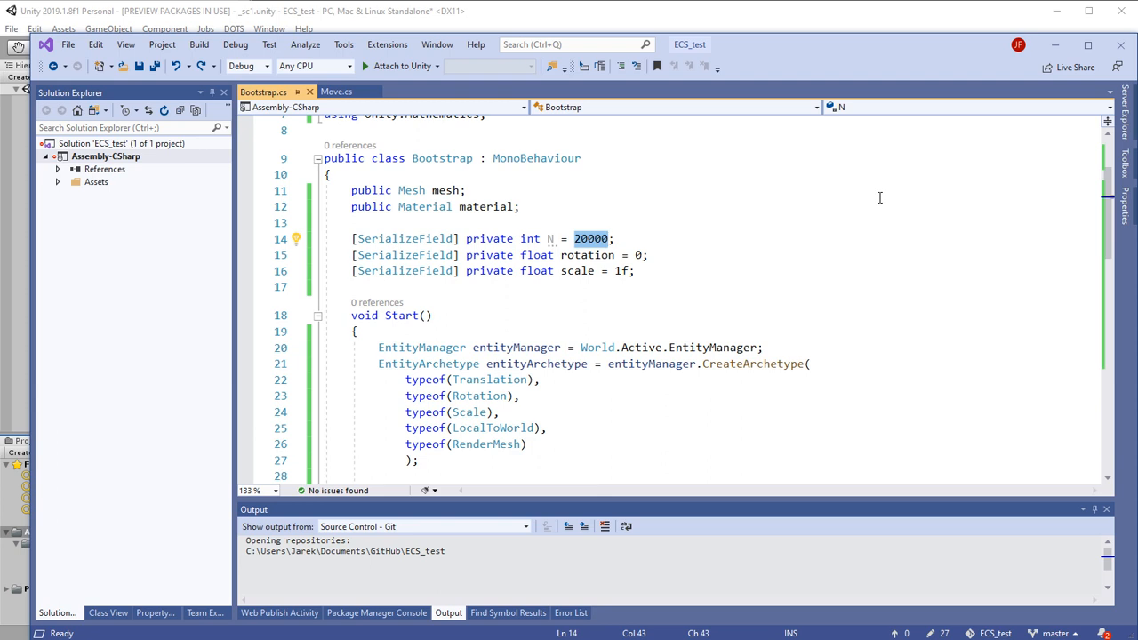
mouse_move(889, 219)
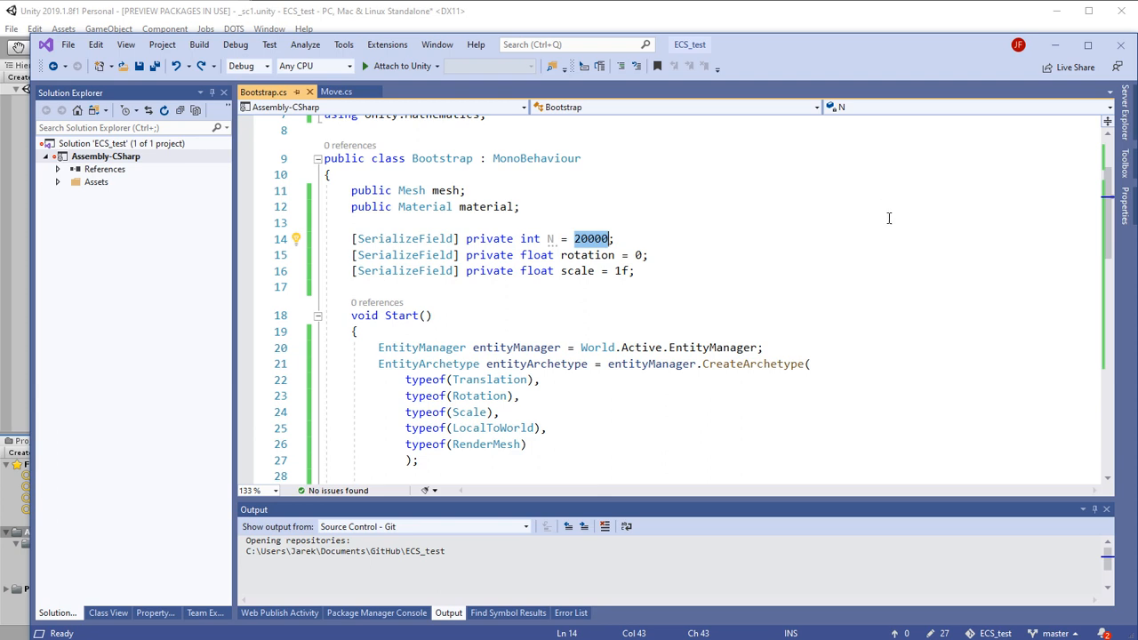
scroll(down, 3)
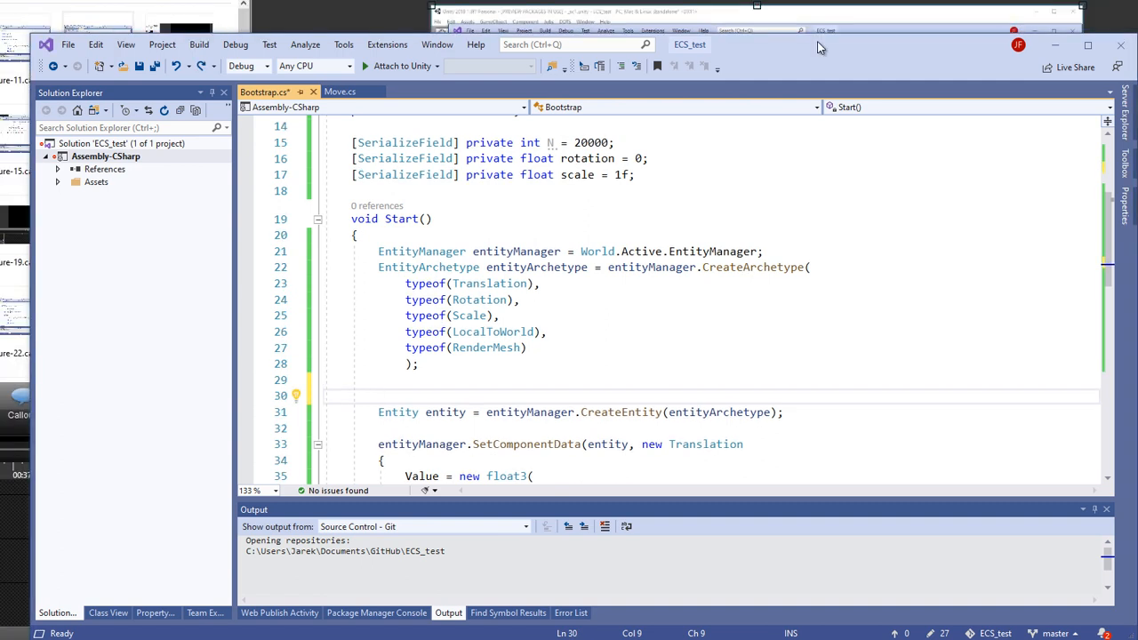
text(Native)
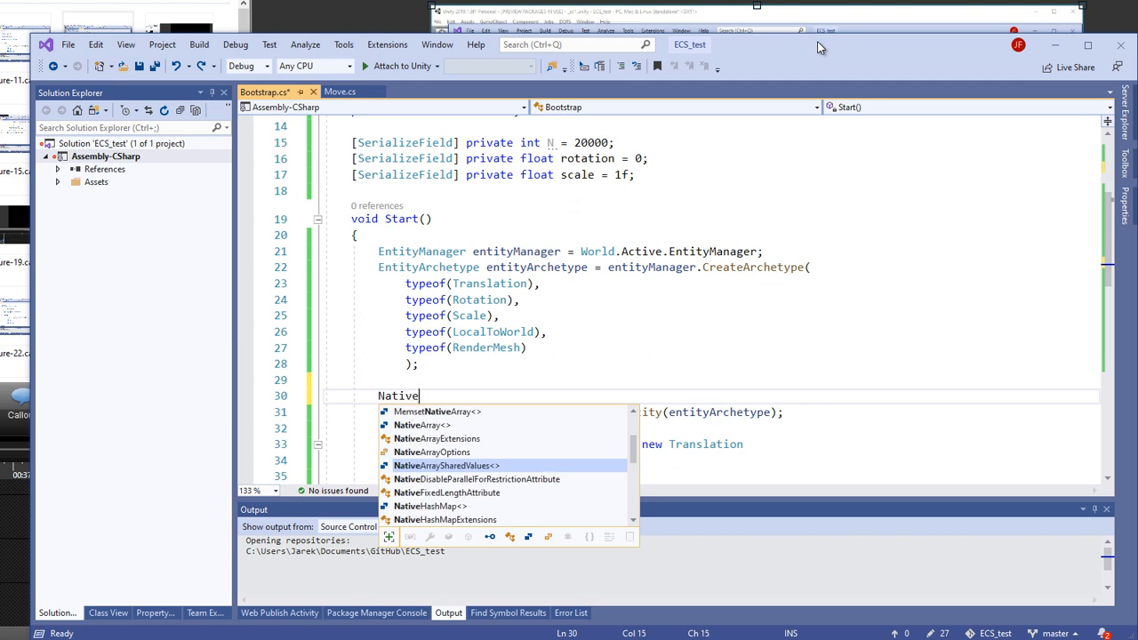
text(Array)
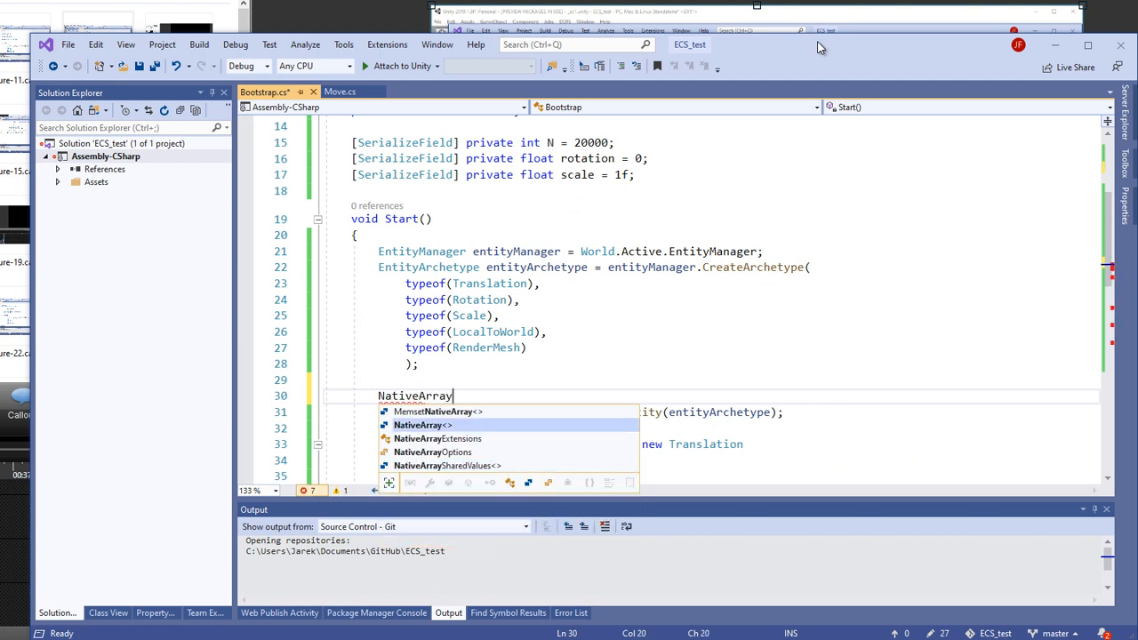
text(<Entity>)
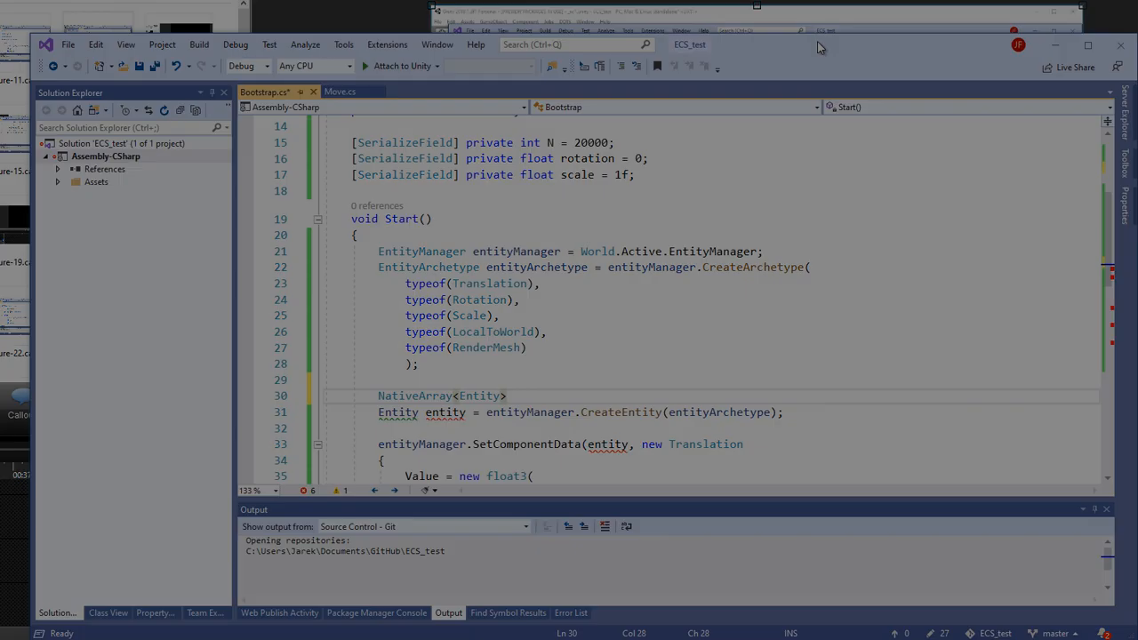
text(entityArray = new NativeArray<Entity>(N, Allocator.Temp);)
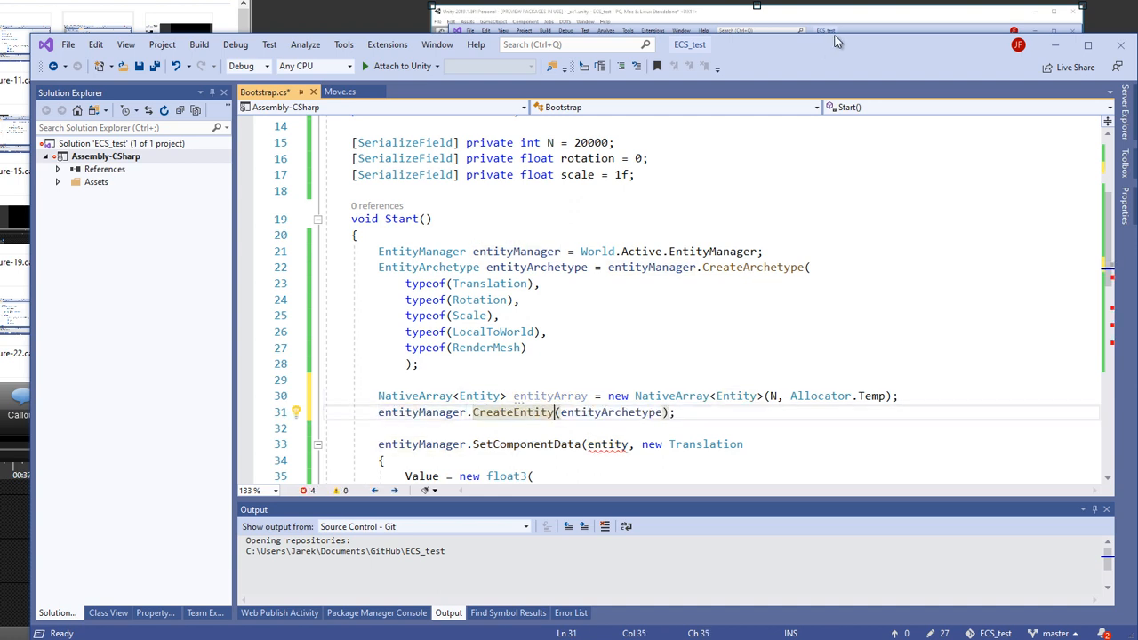
text(,)
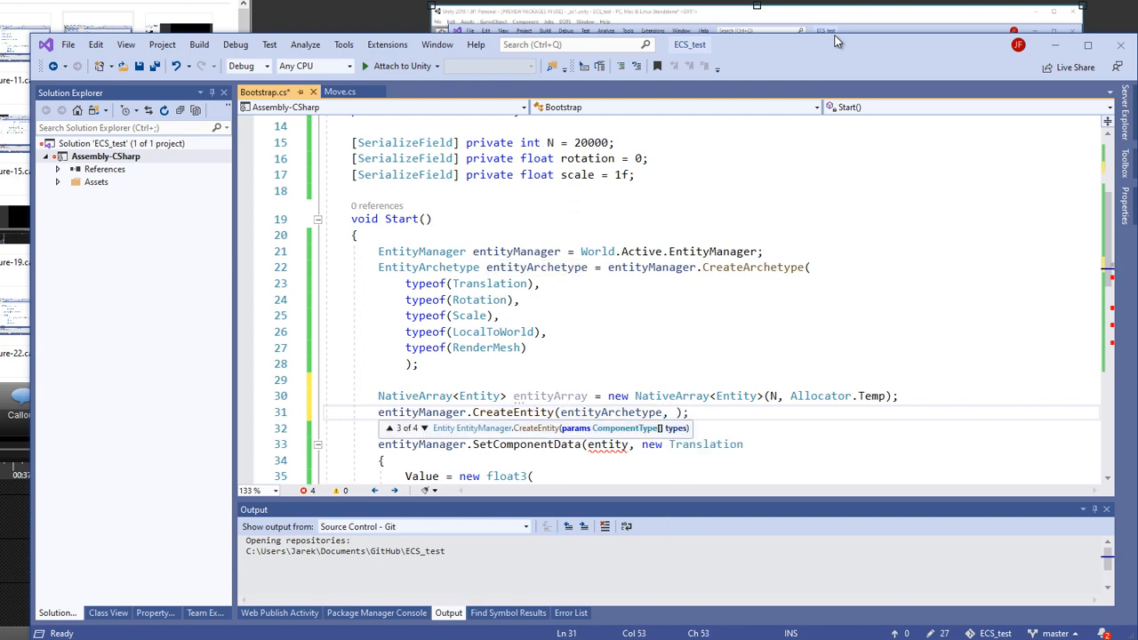
text(entityArray)
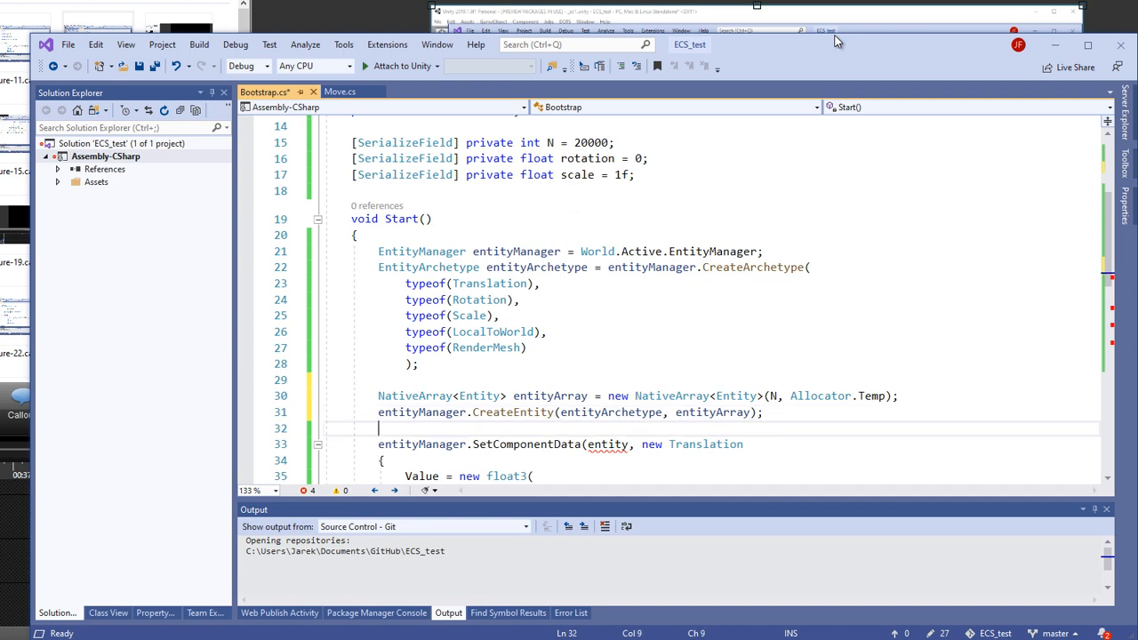
Wrap the SetComponentData calls in a foreach (Entity e) loop and dispose entityArray afterwards.
text(foreach)
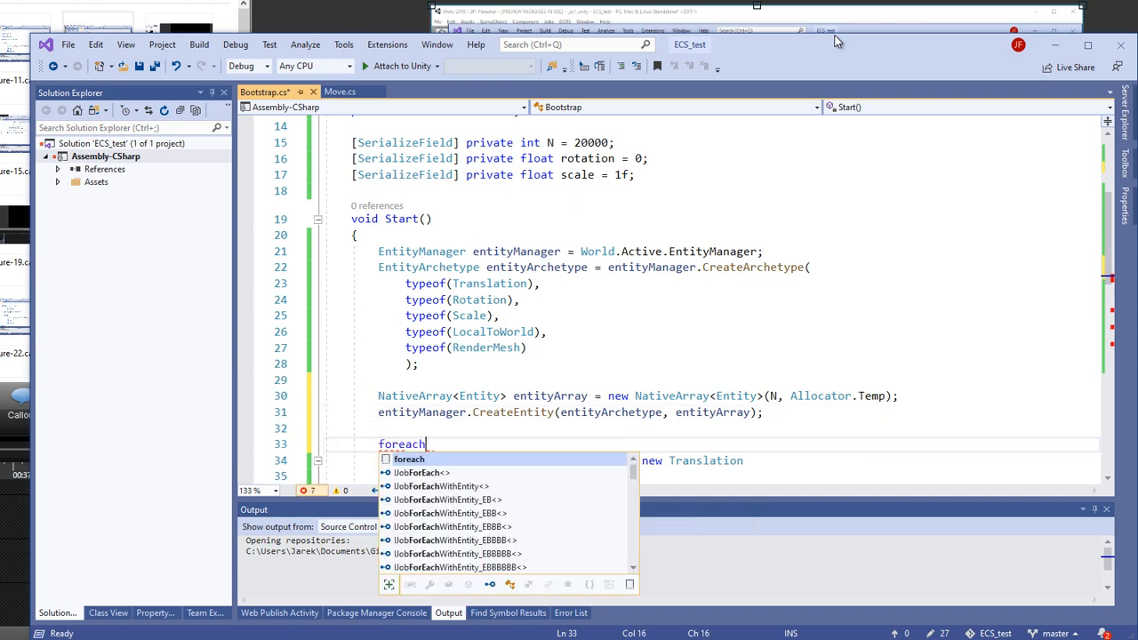
text((Entity e))
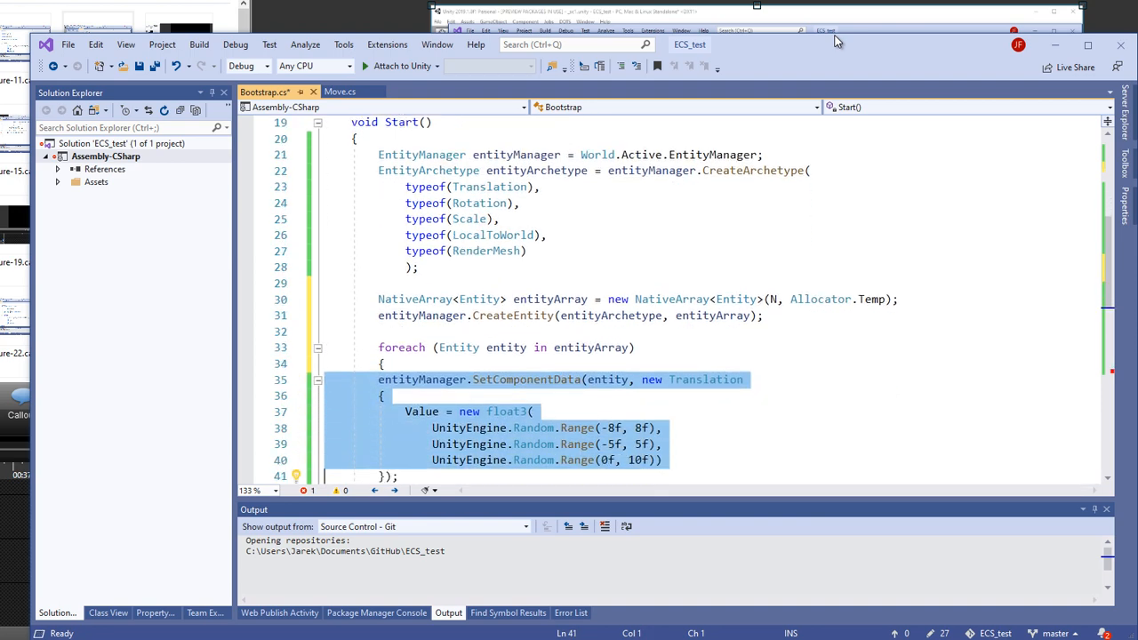
scroll(down, 3)
text(})
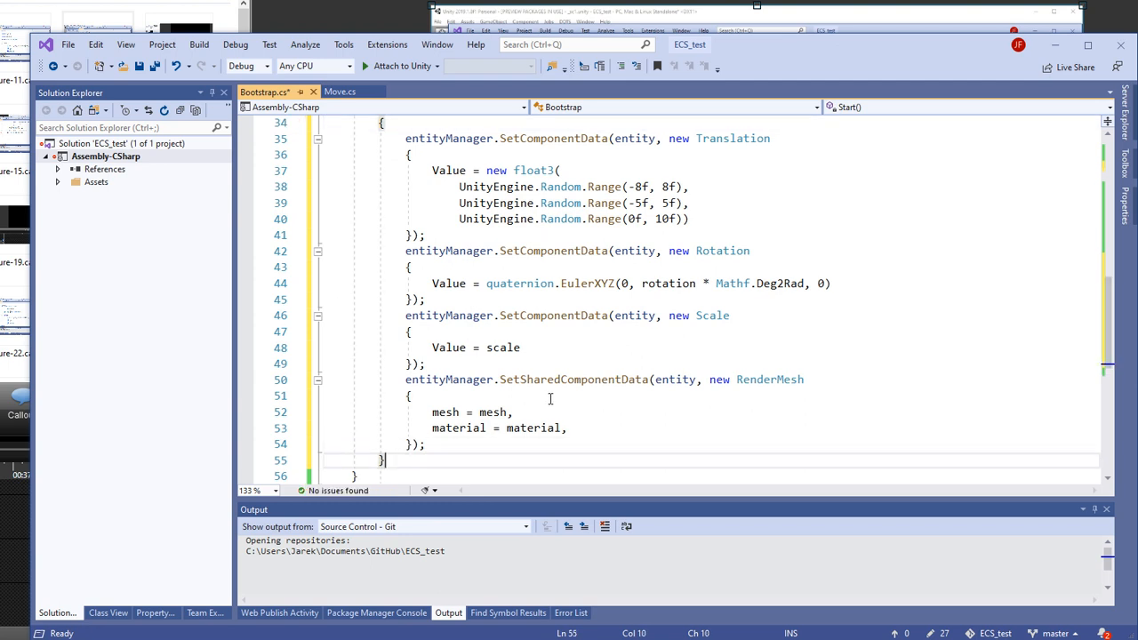
text(entityArray.Dispose()
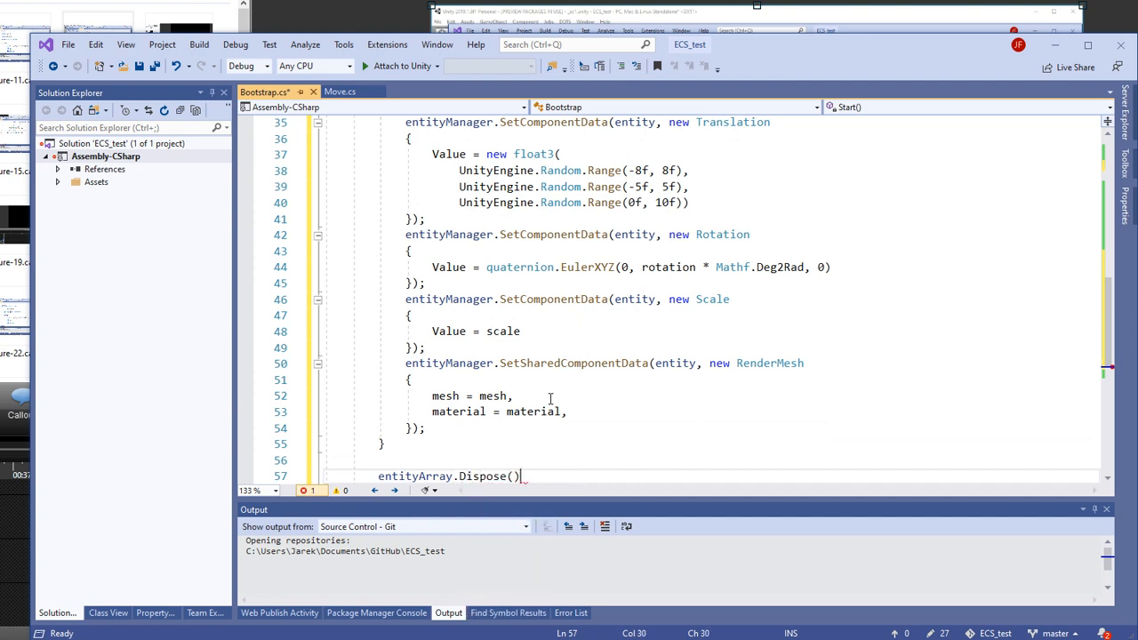
text(;)
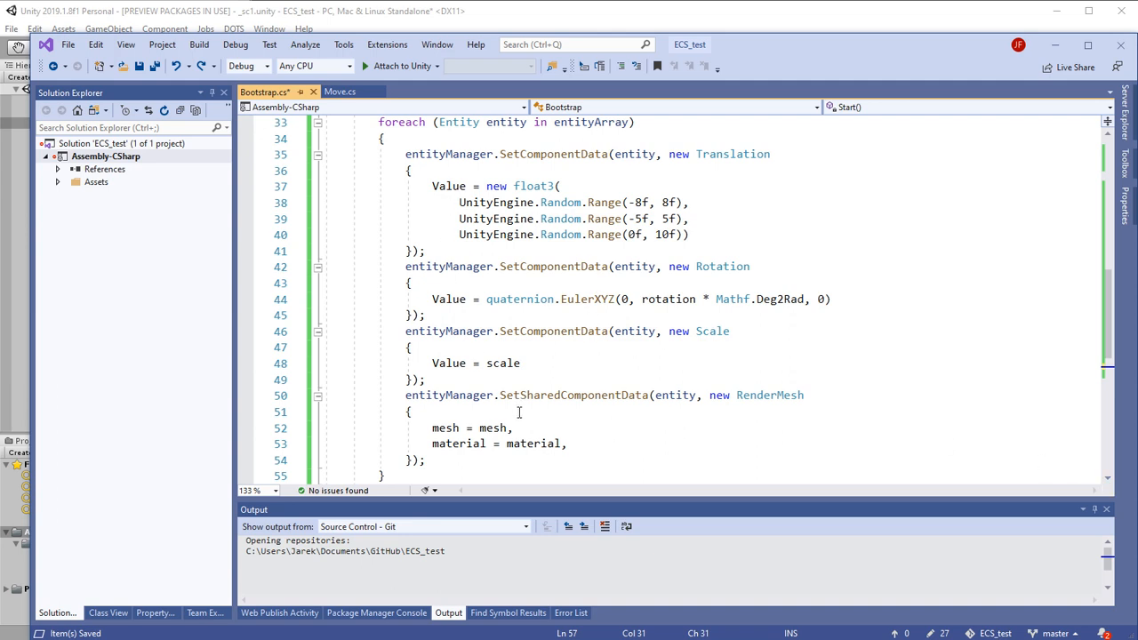
Back in Unity, run the scene to see many huge sausage entities, then stop Play.
double_click(402, 121)
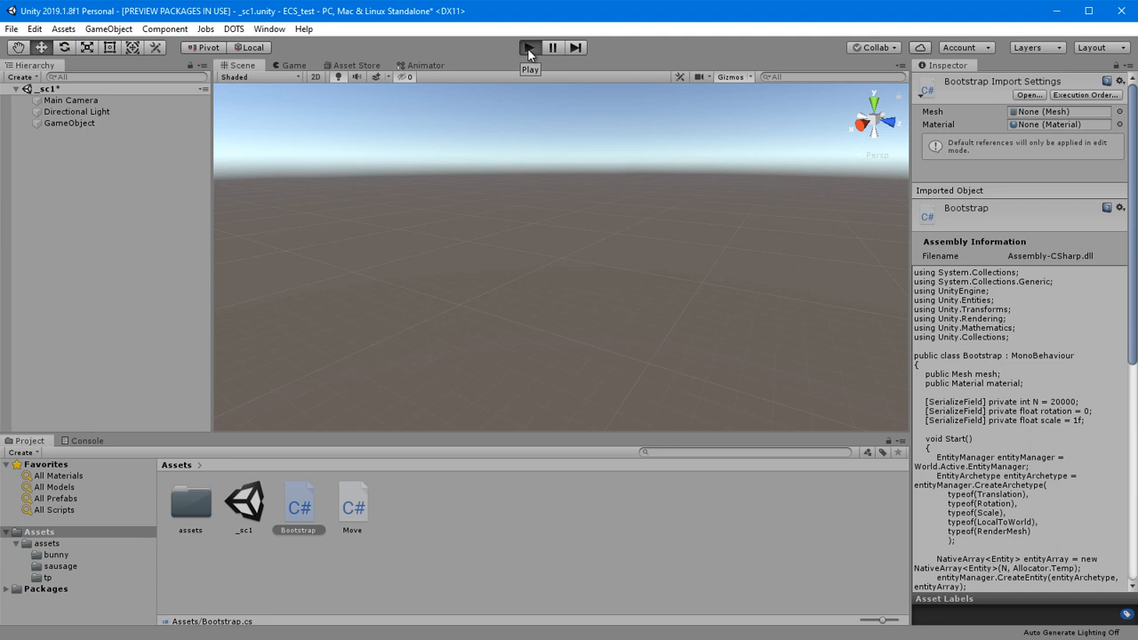
click(530, 46)
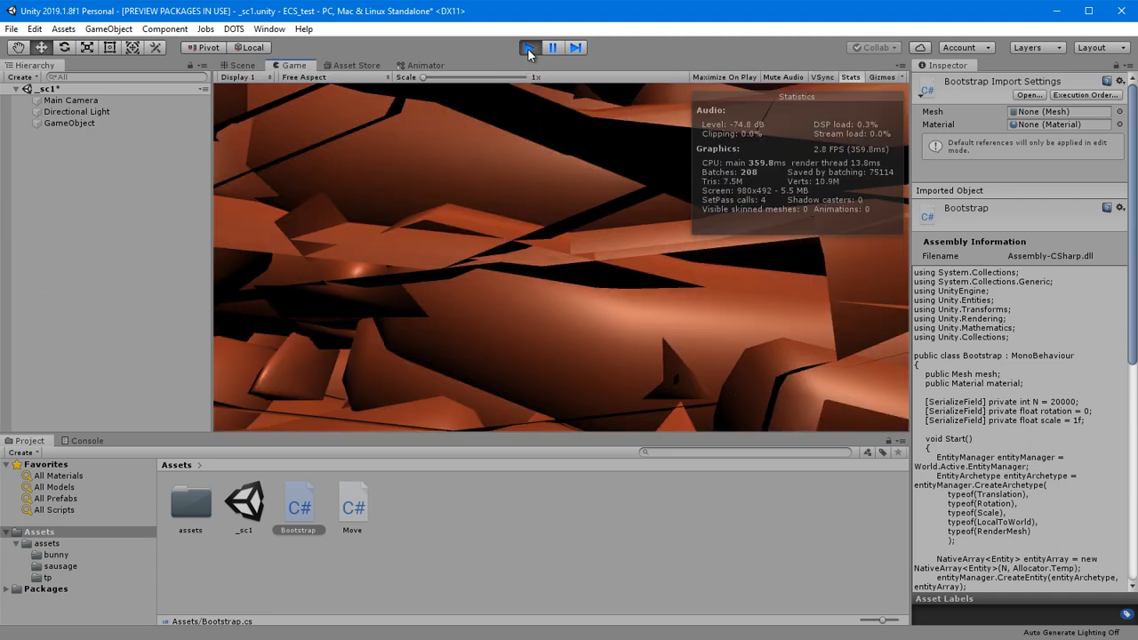
click(530, 46)
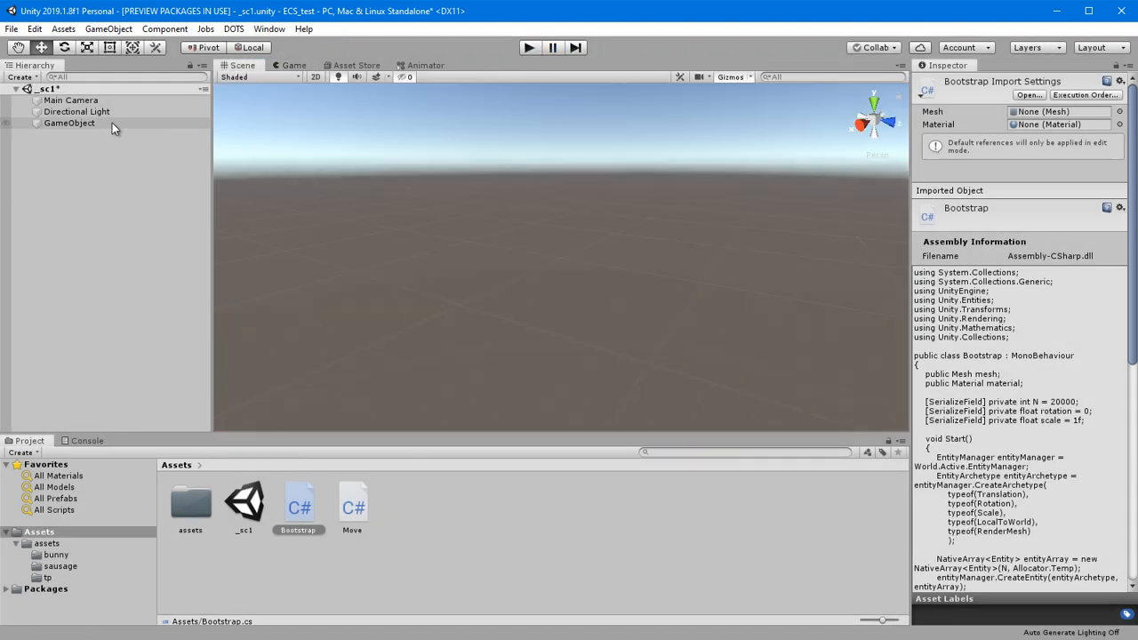
Set GameObject's Bootstrap Scale to 1 and run the scene to test.
click(69, 123)
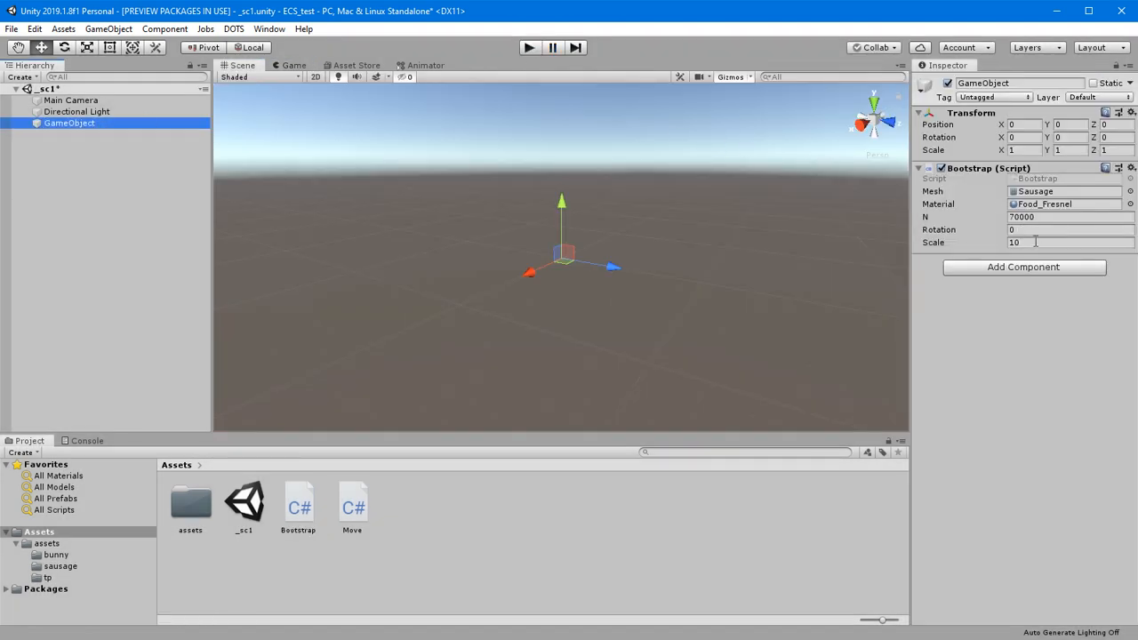
text(1)
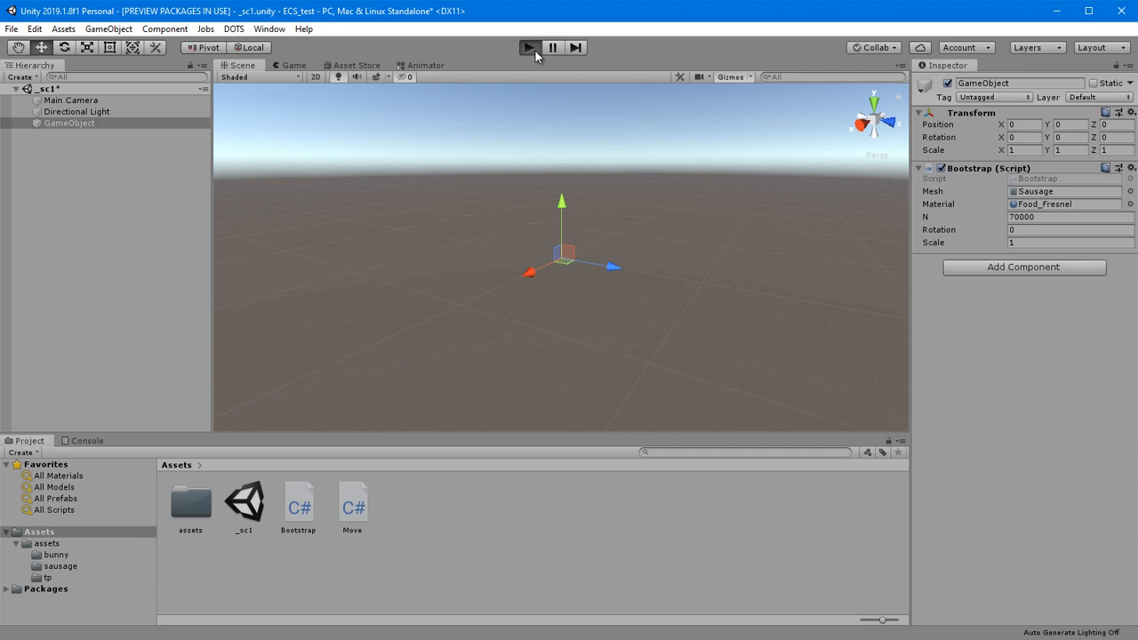
click(530, 46)
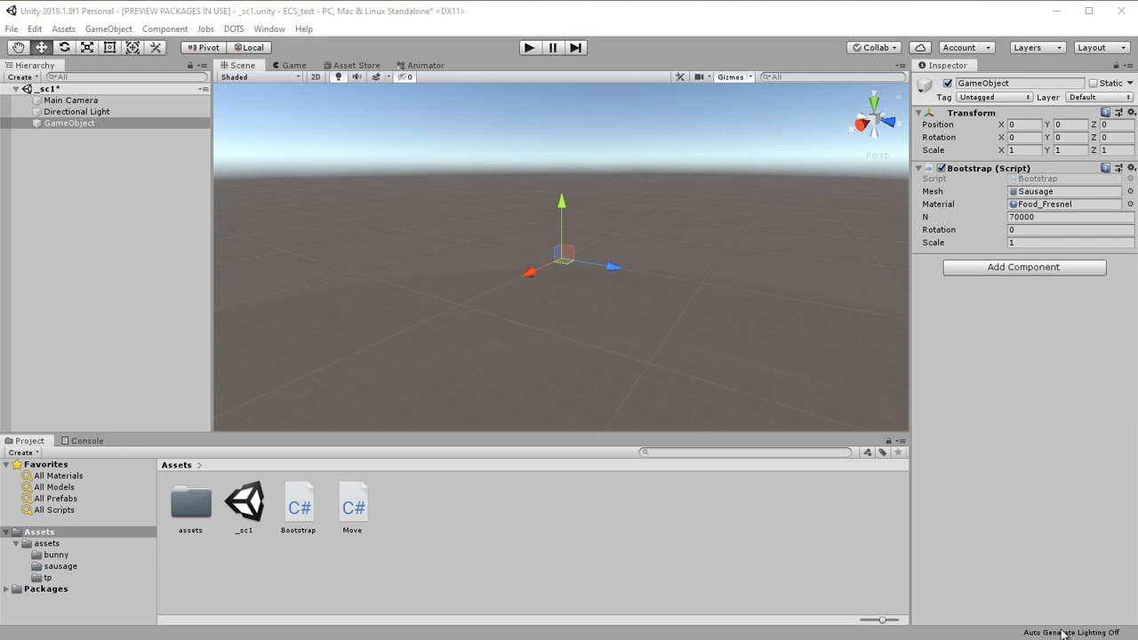
Delete Move.cs and create a new C# script named MoveComponent in Assets.
click(352, 501)
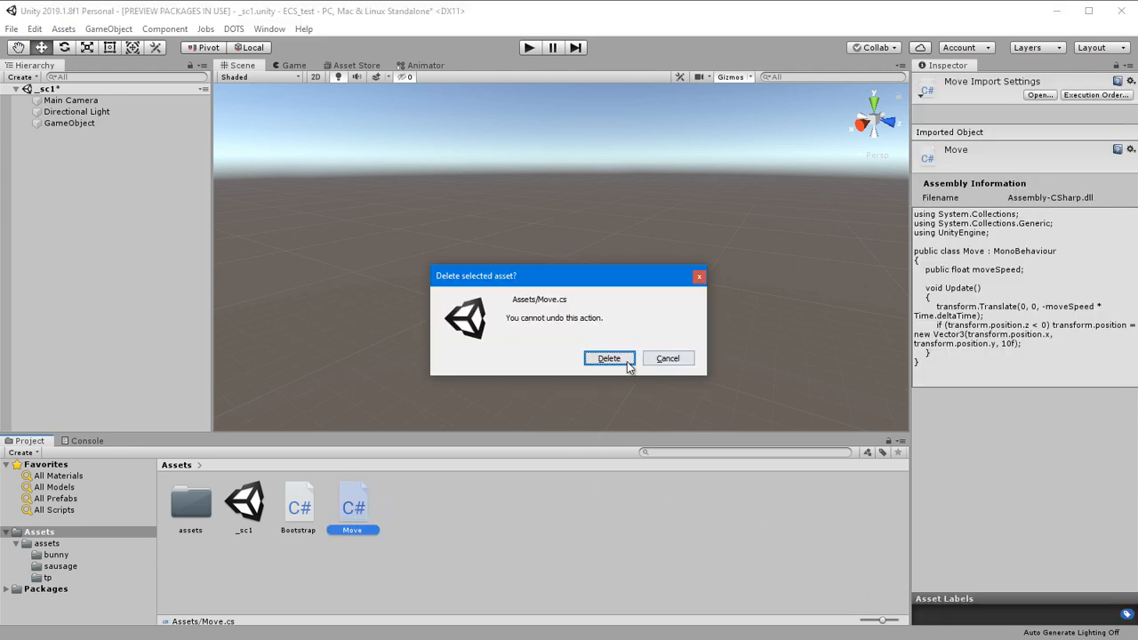
click(608, 359)
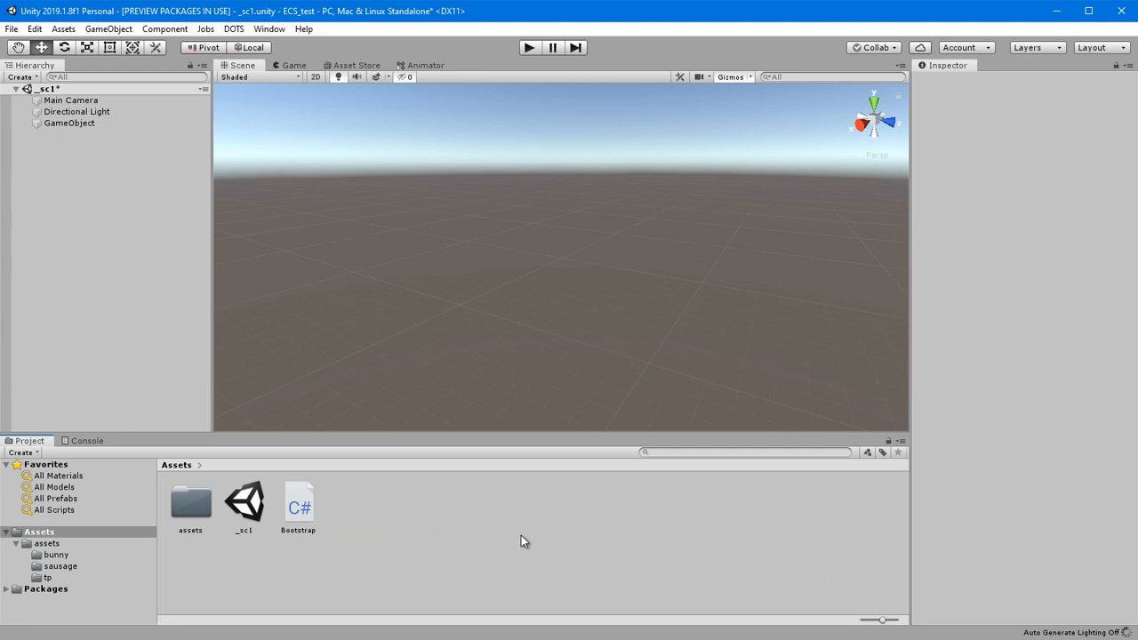
right_click(523, 540)
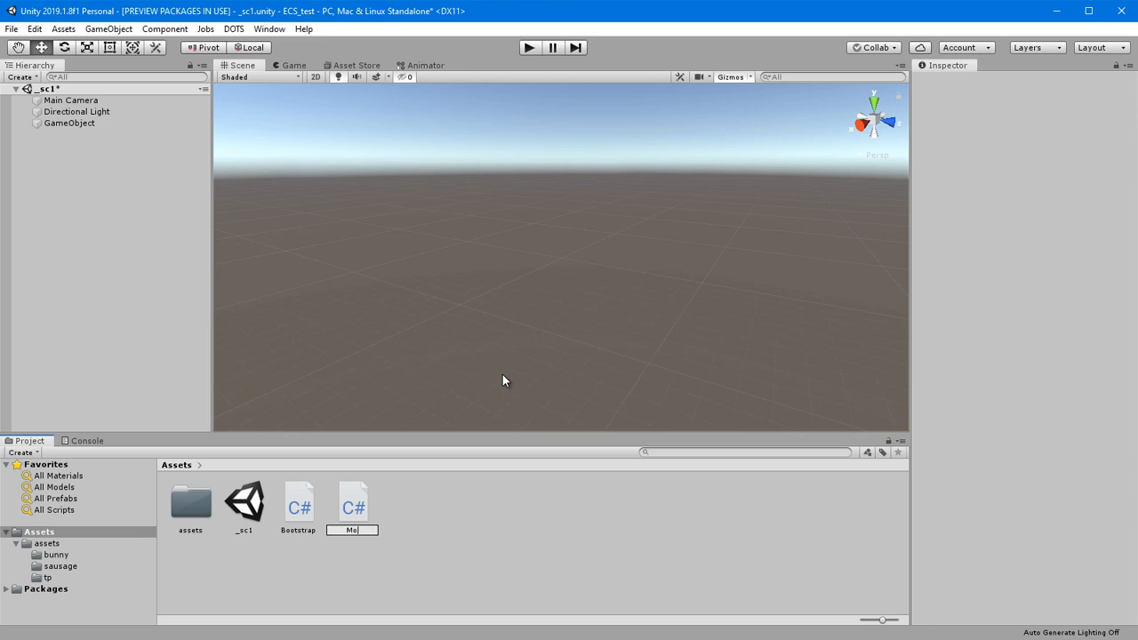
text(MoveComp)
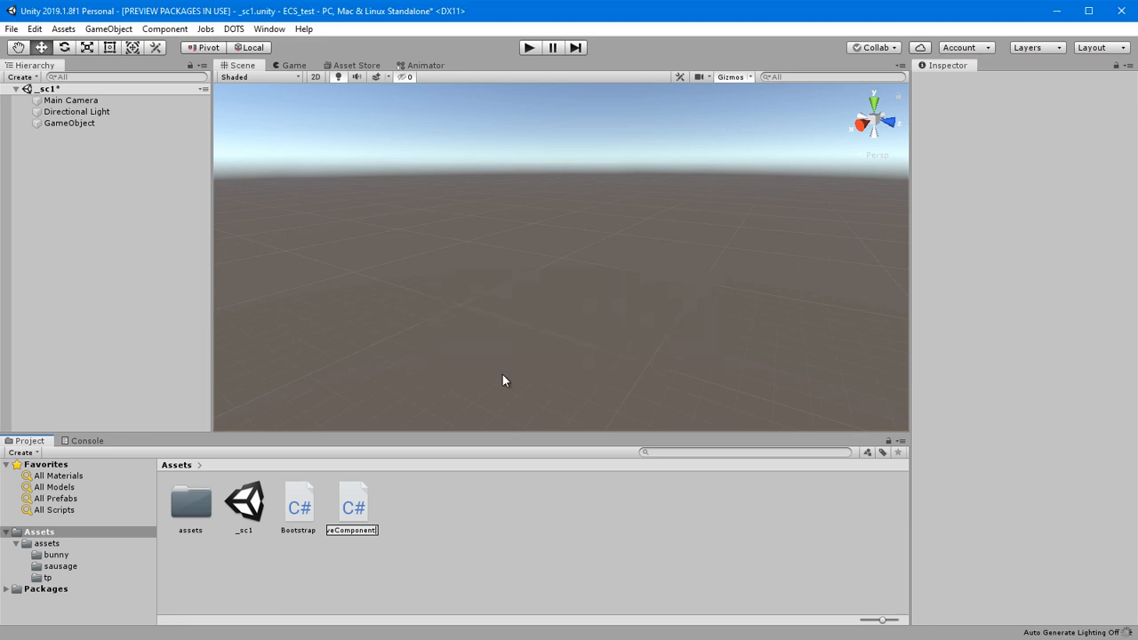
click(352, 502)
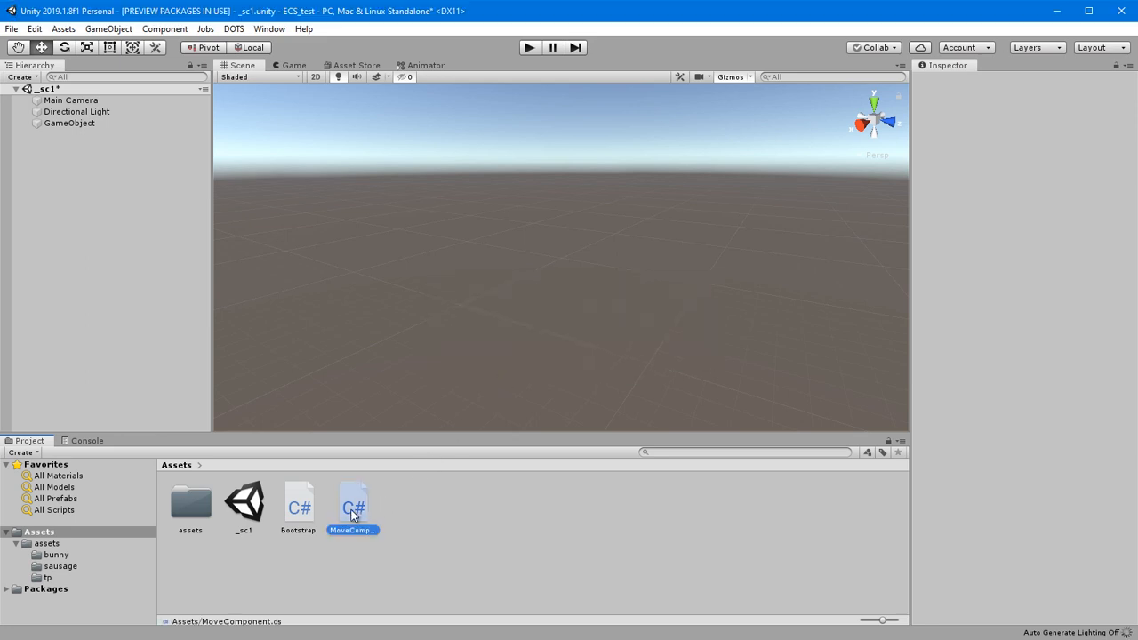
click(352, 505)
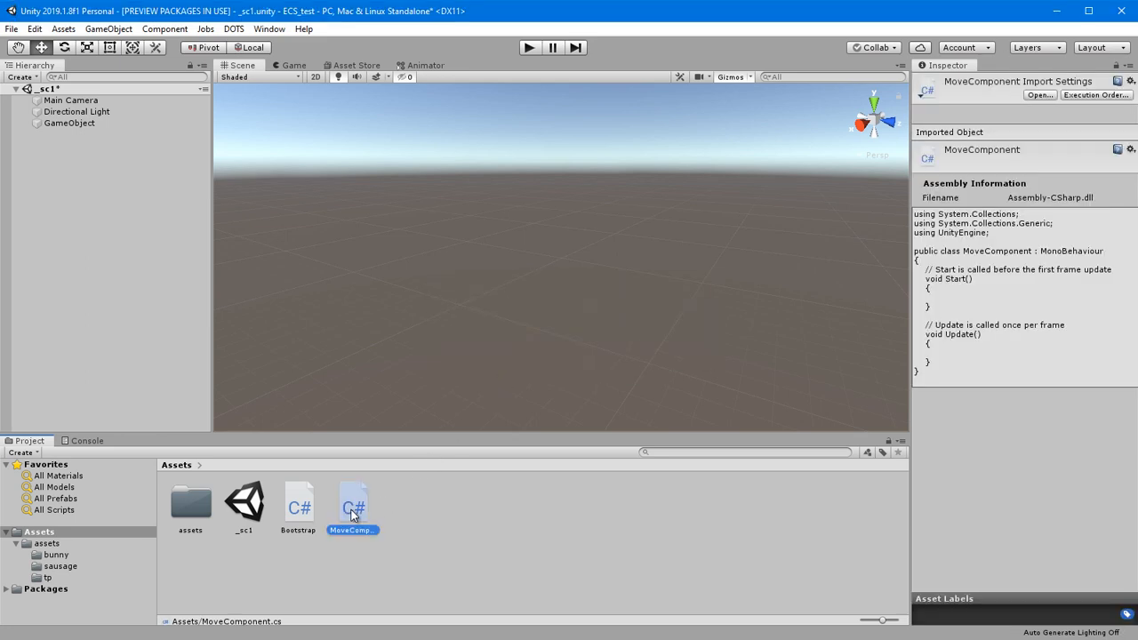
Add a using Unity.Entities import at the top of MoveComponent.cs.
double_click(353, 502)
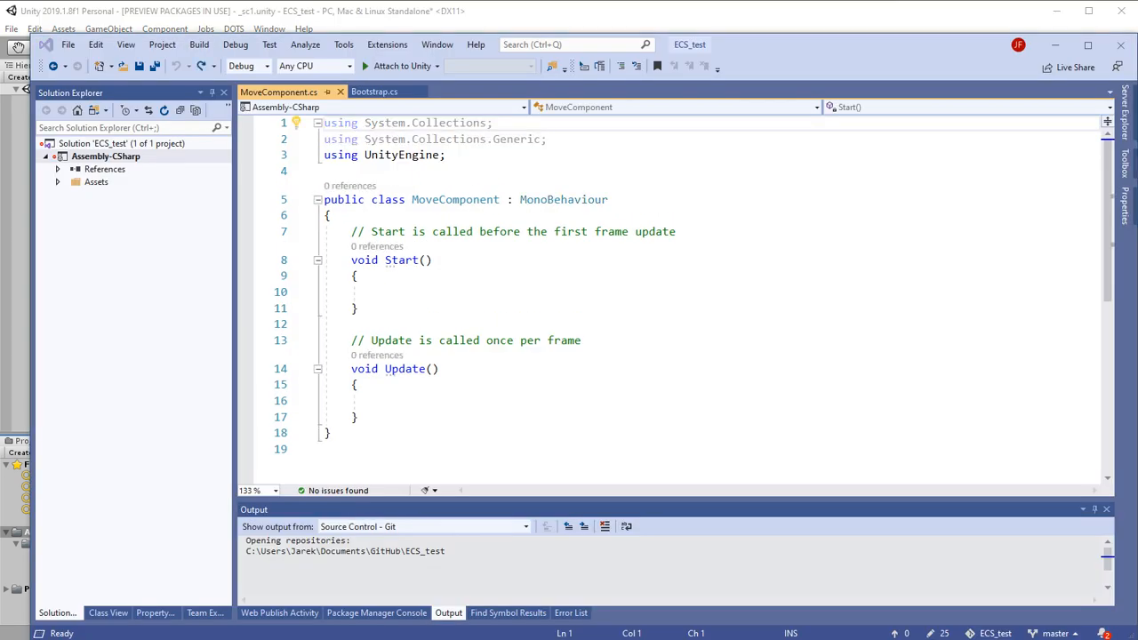
mouse_move(534, 199)
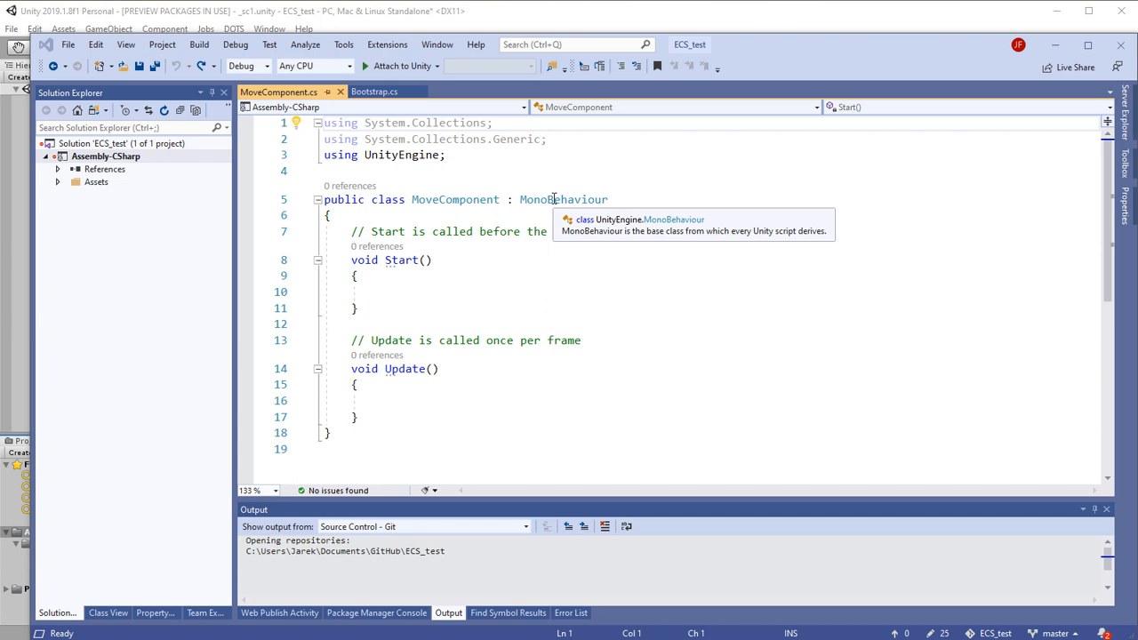
click(449, 155)
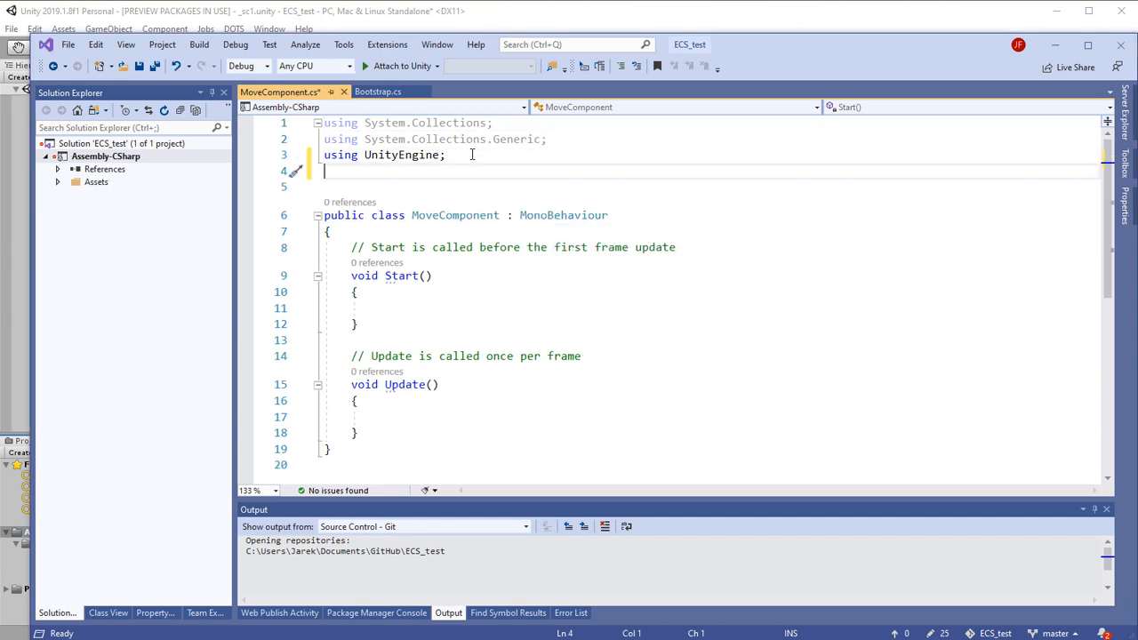
text(using)
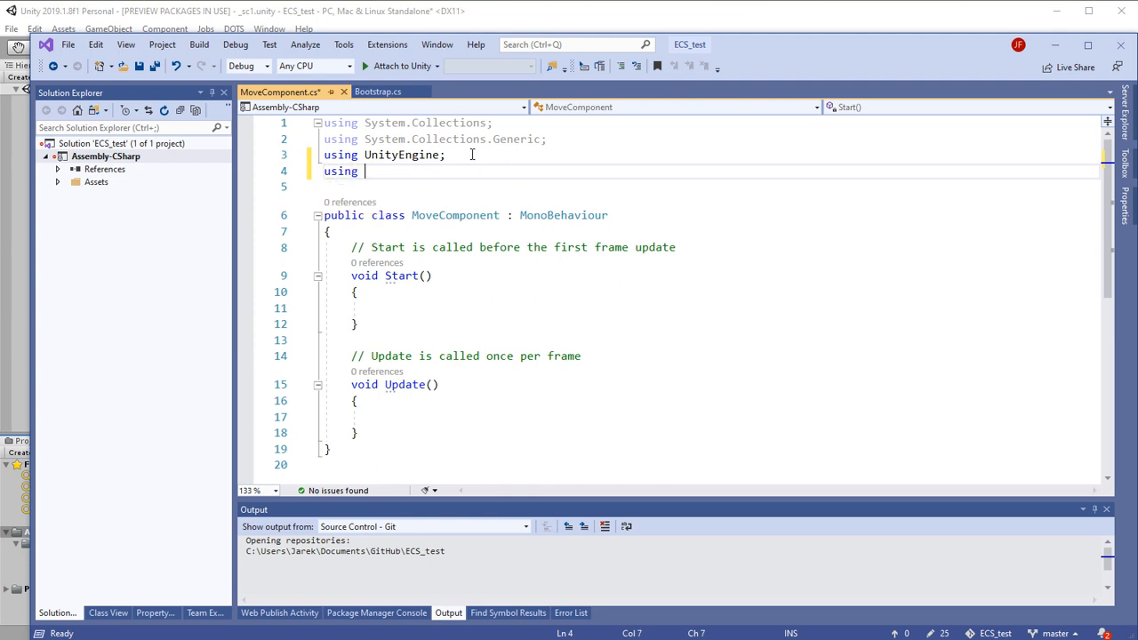
text(Unity.)
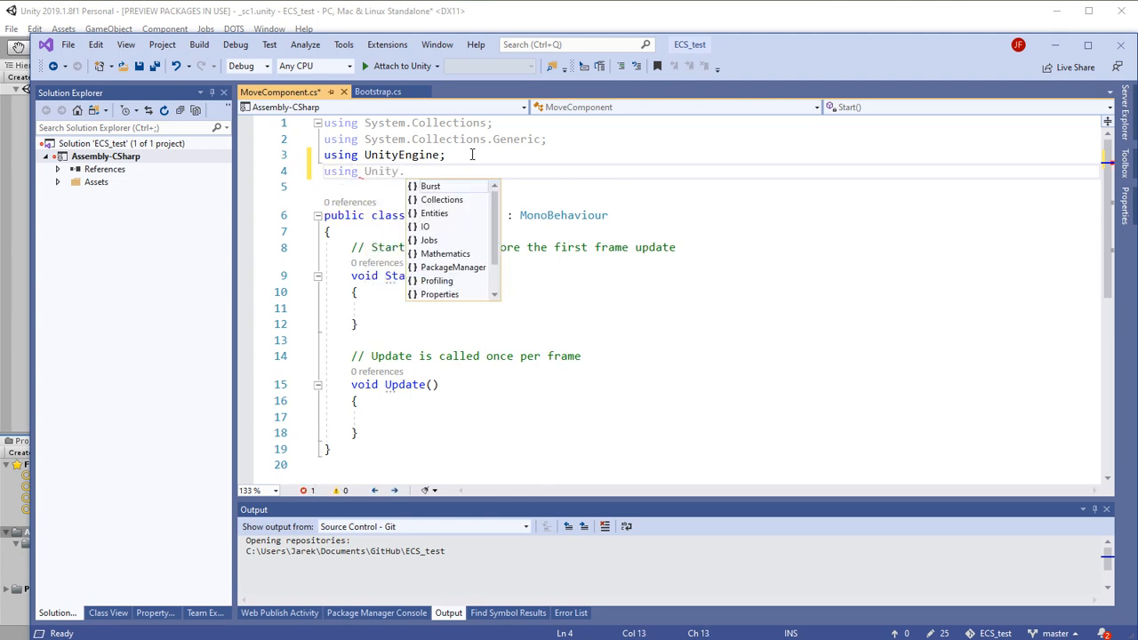
text(Entities;)
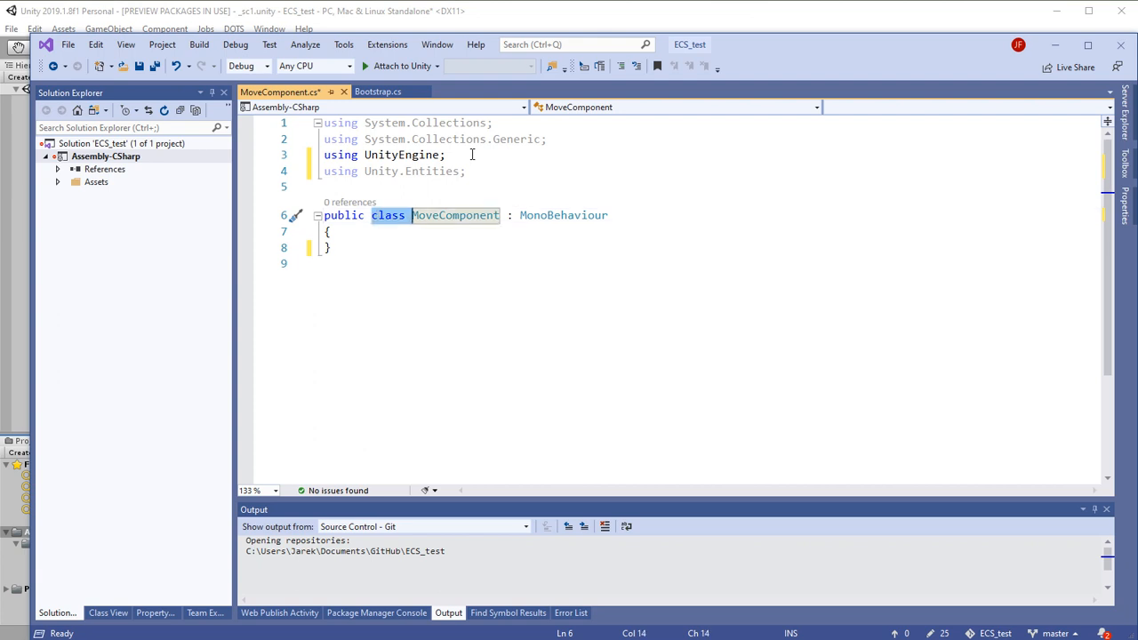
Make MoveComponent a struct implementing IComponentData with a public float Value field, and save.
text(struct)
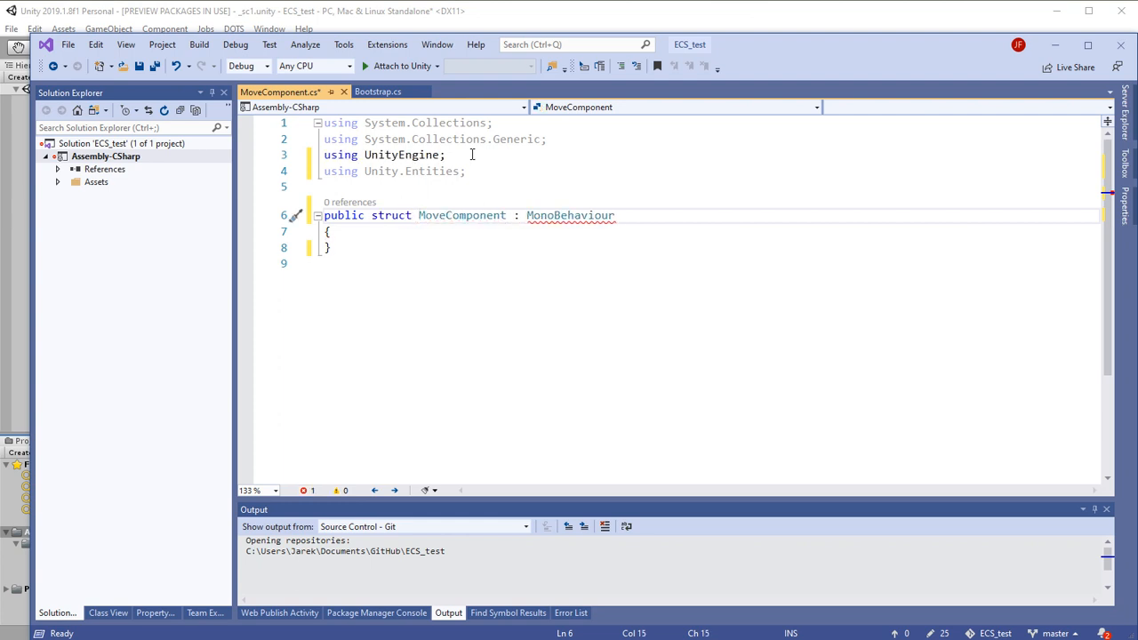
double_click(571, 215)
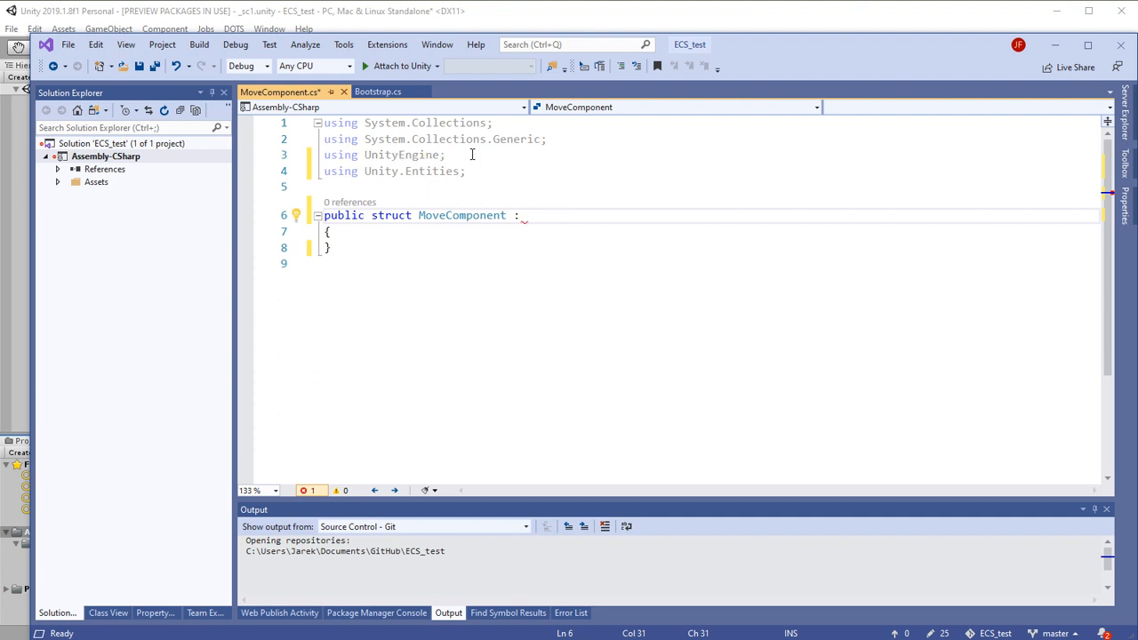
text(ICom)
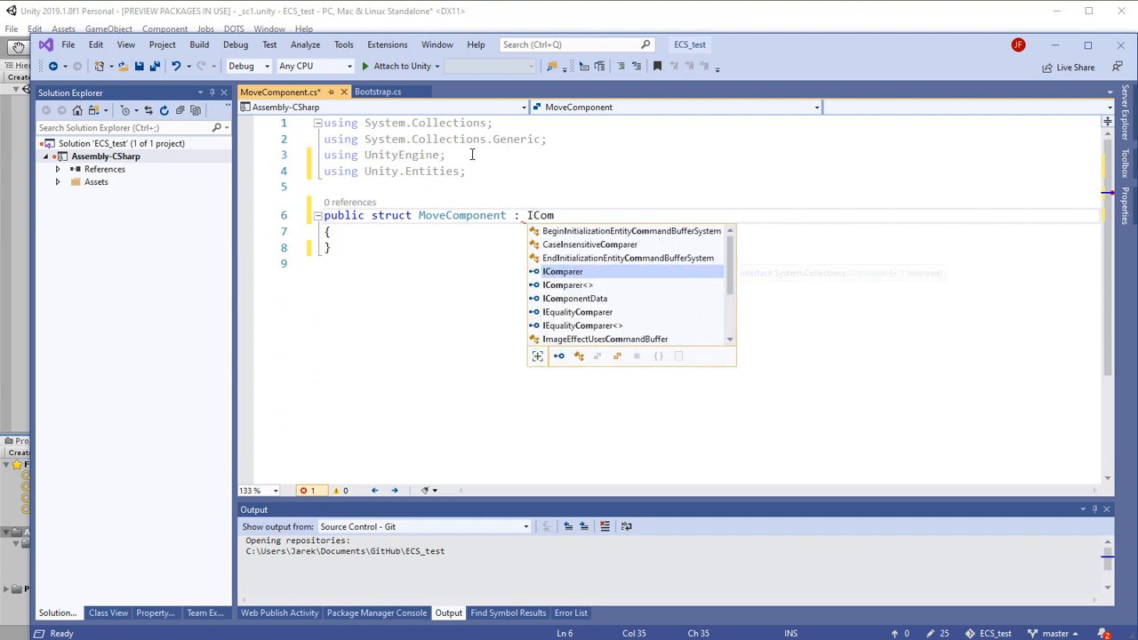
text(ponentData)
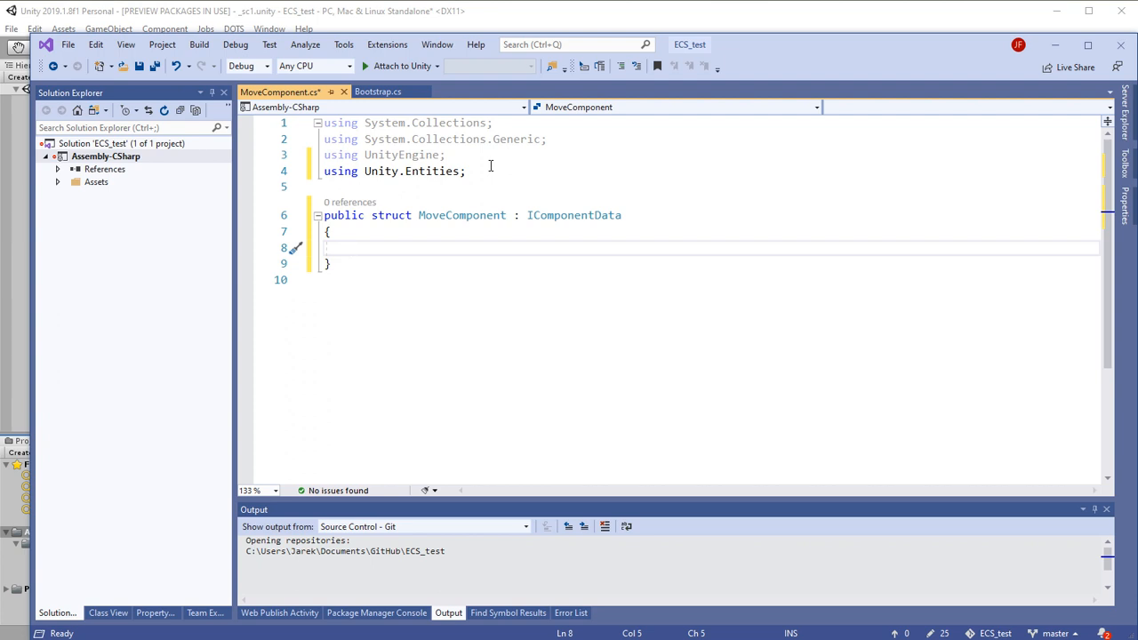
text(public f)
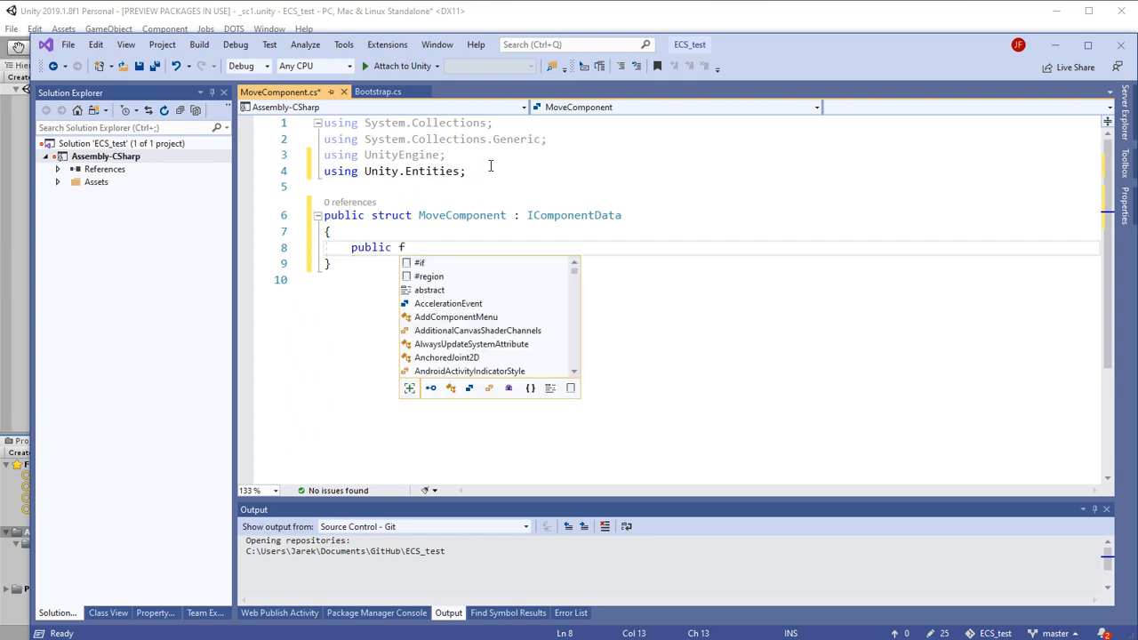
text(loat Value;)
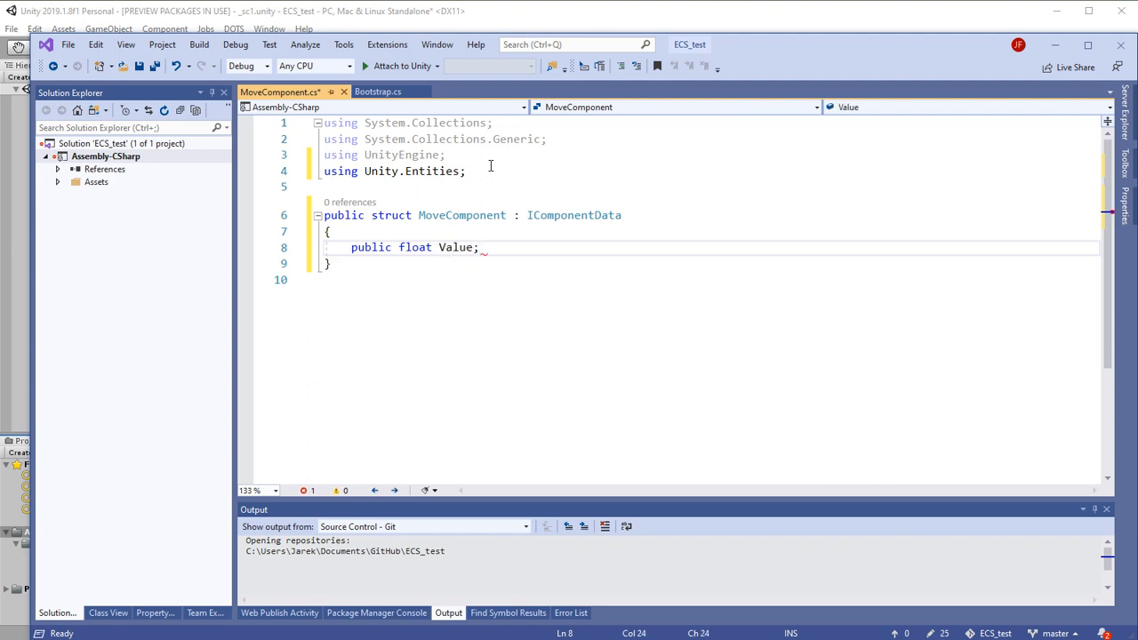
key(ctrl+s)
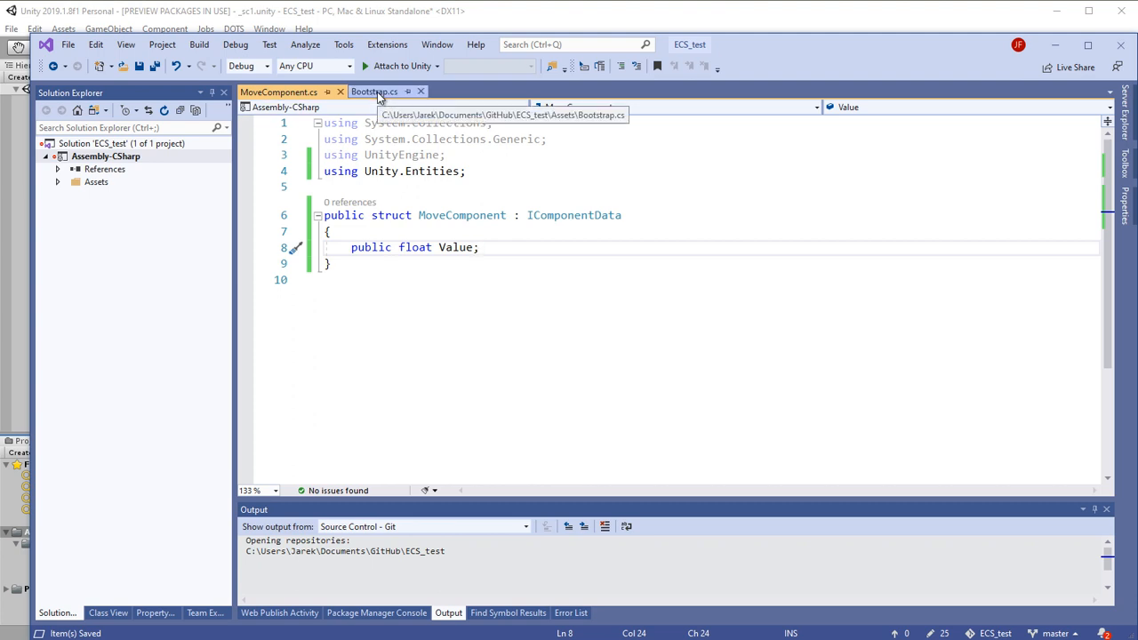
Add typeof(MoveComponent) after typeof(RenderMesh) in Bootstrap's CreateArchetype call.
click(374, 93)
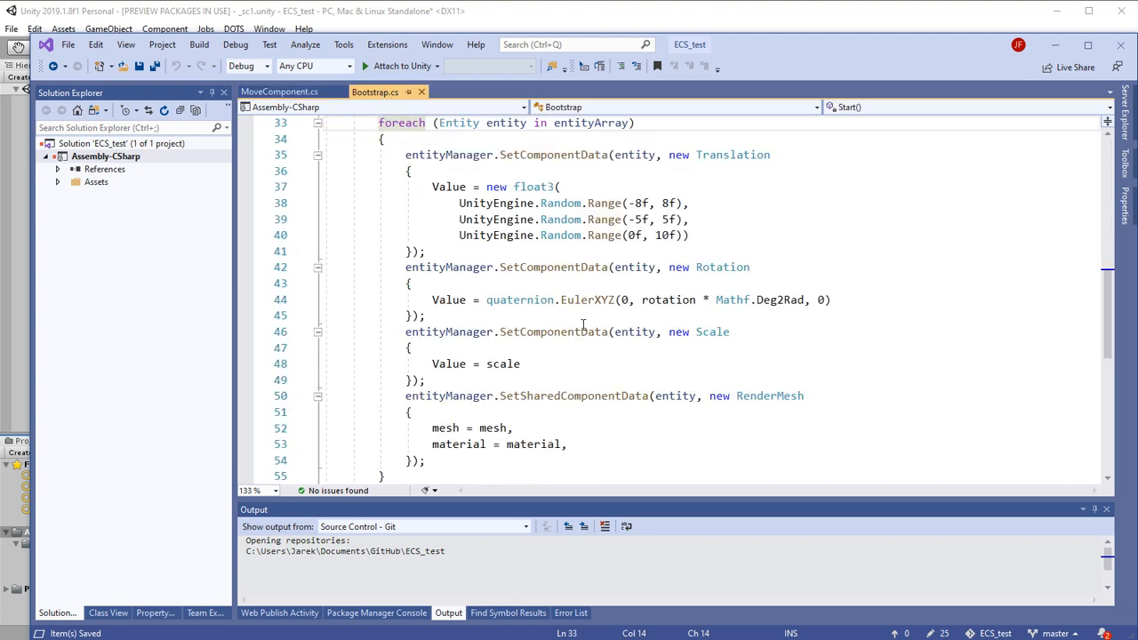
scroll(down, 3)
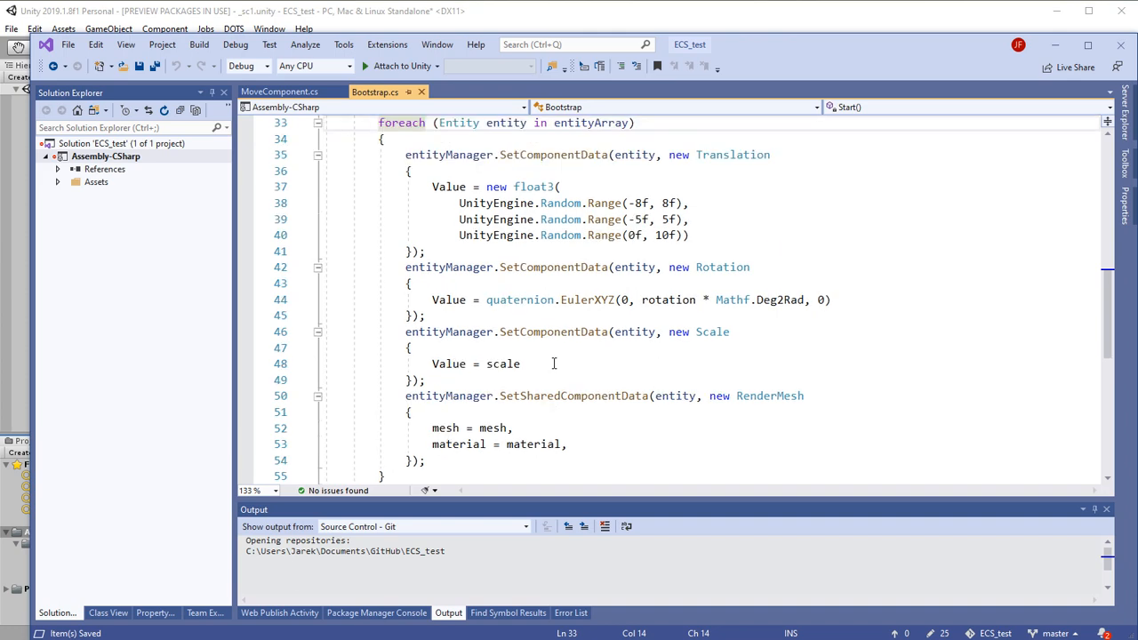
scroll(up, 3)
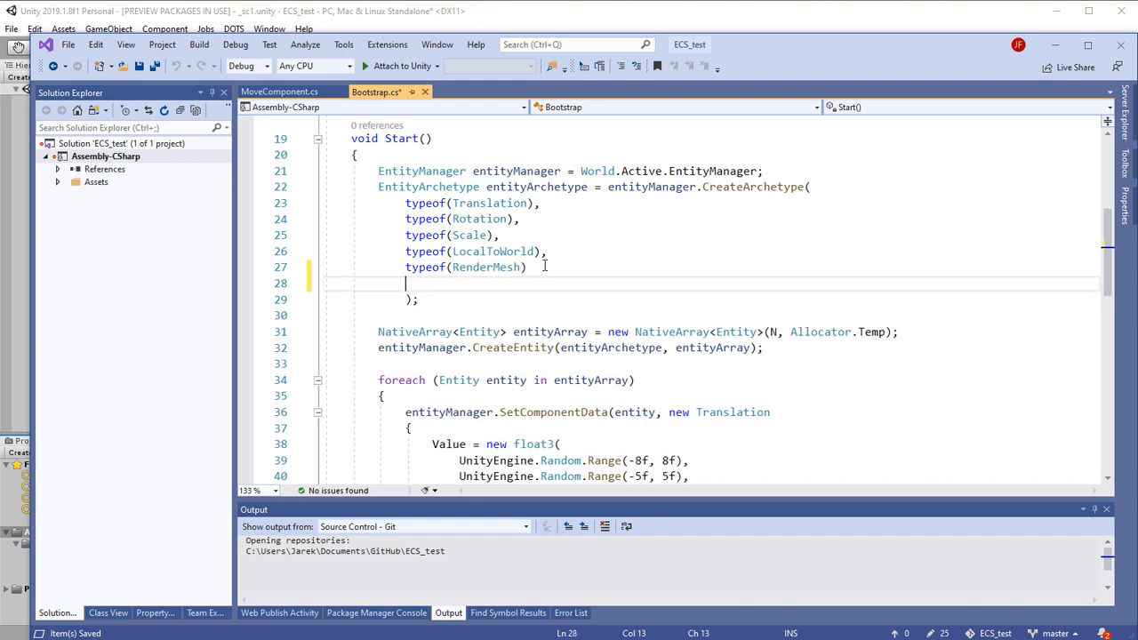
text(typeof()
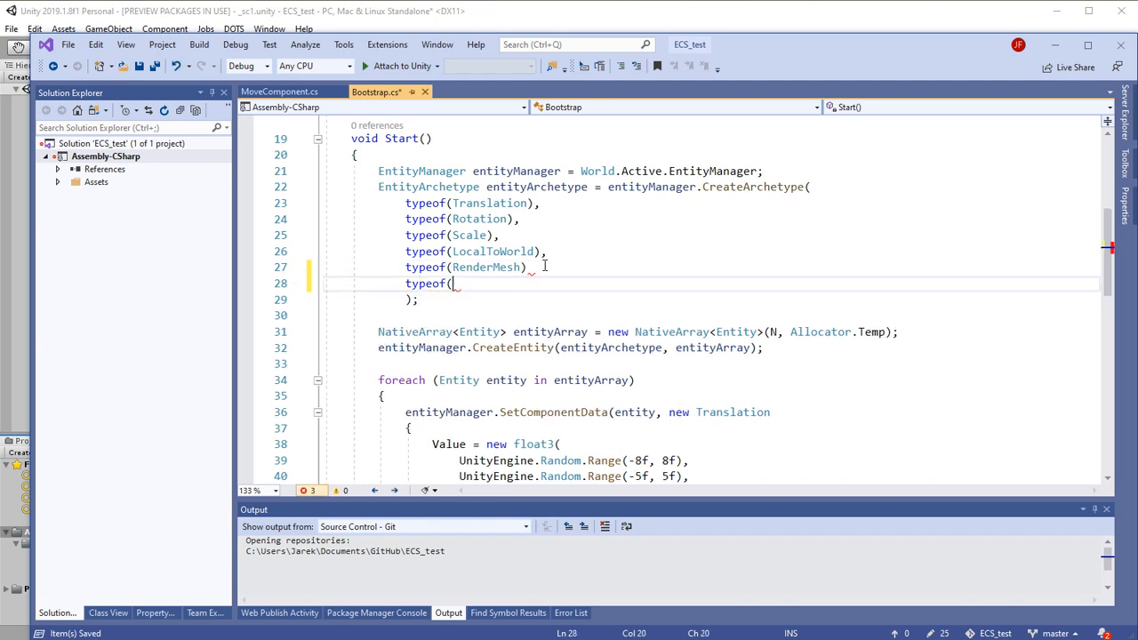
text(MoveComponent))
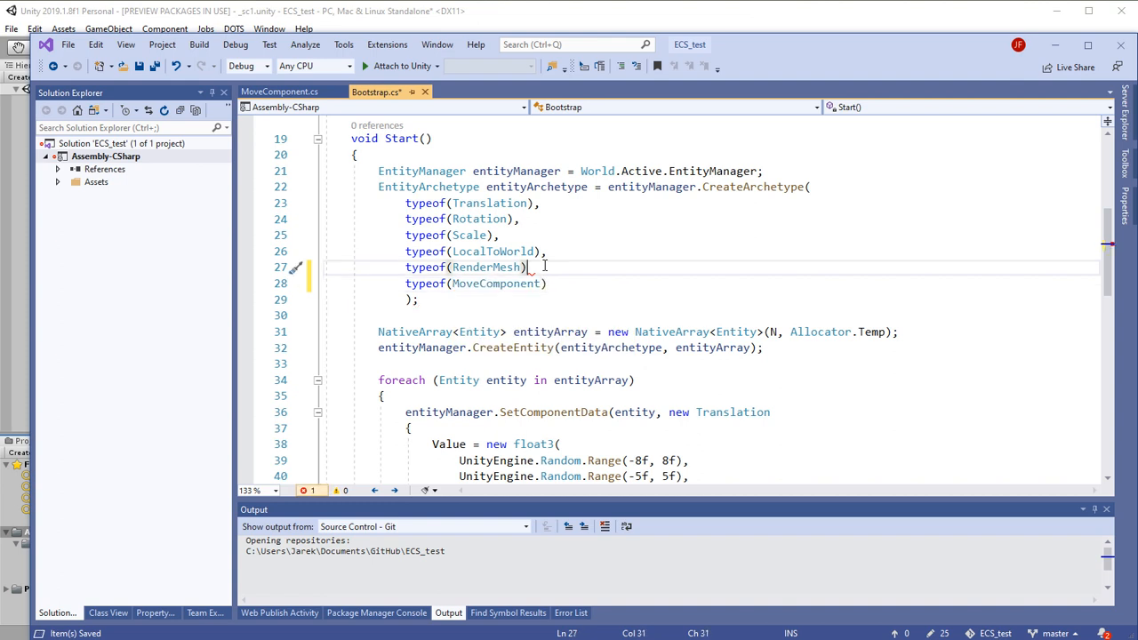
text(,)
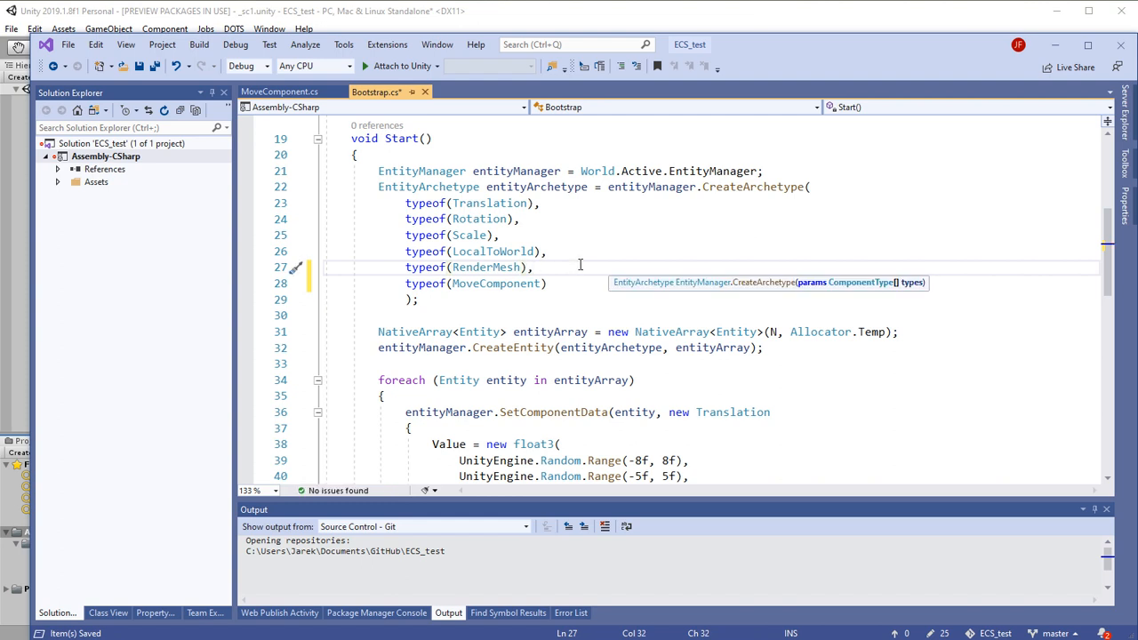
double_click(494, 283)
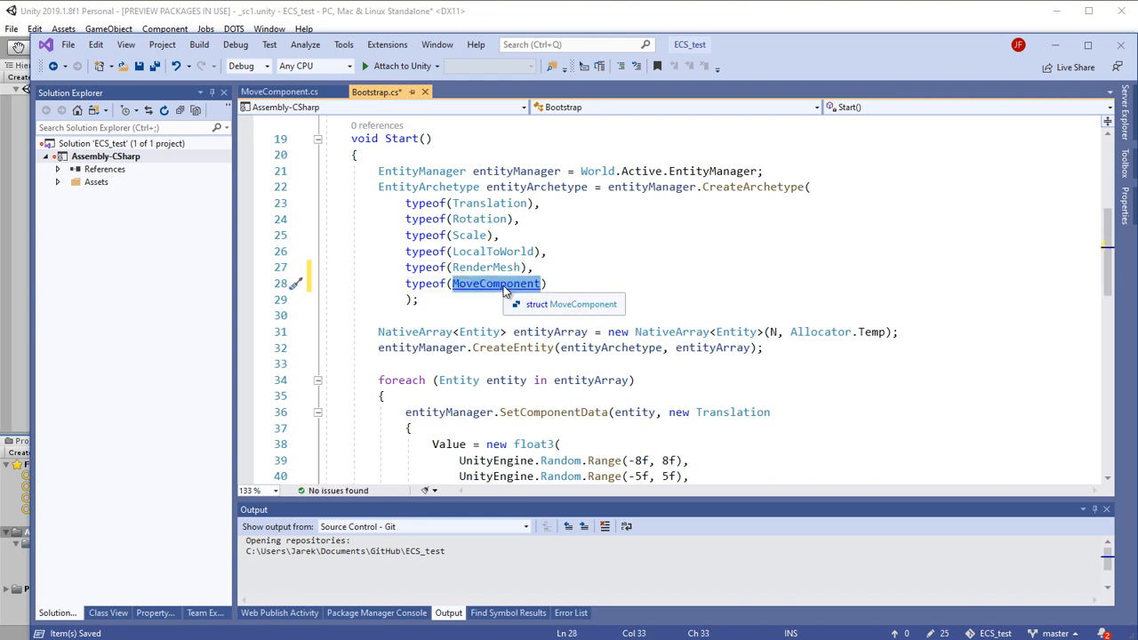
scroll(down, 3)
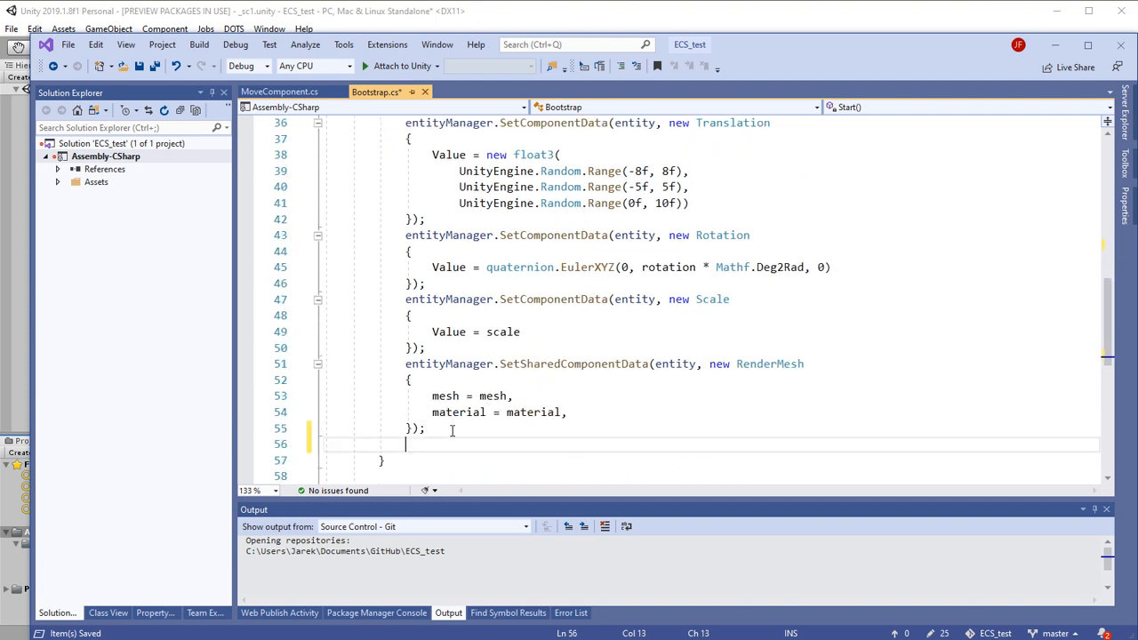
Write entityManager.SetComponentData(entity, new MoveComponent { Value = ... }) inside the spawn loop.
text(en)
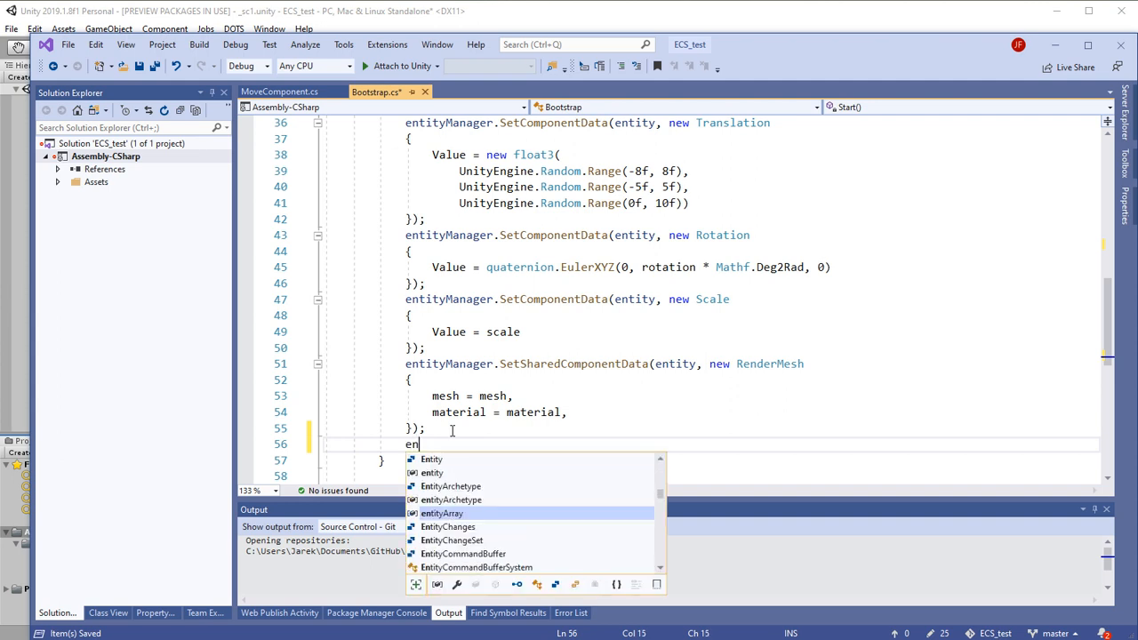
text(it)
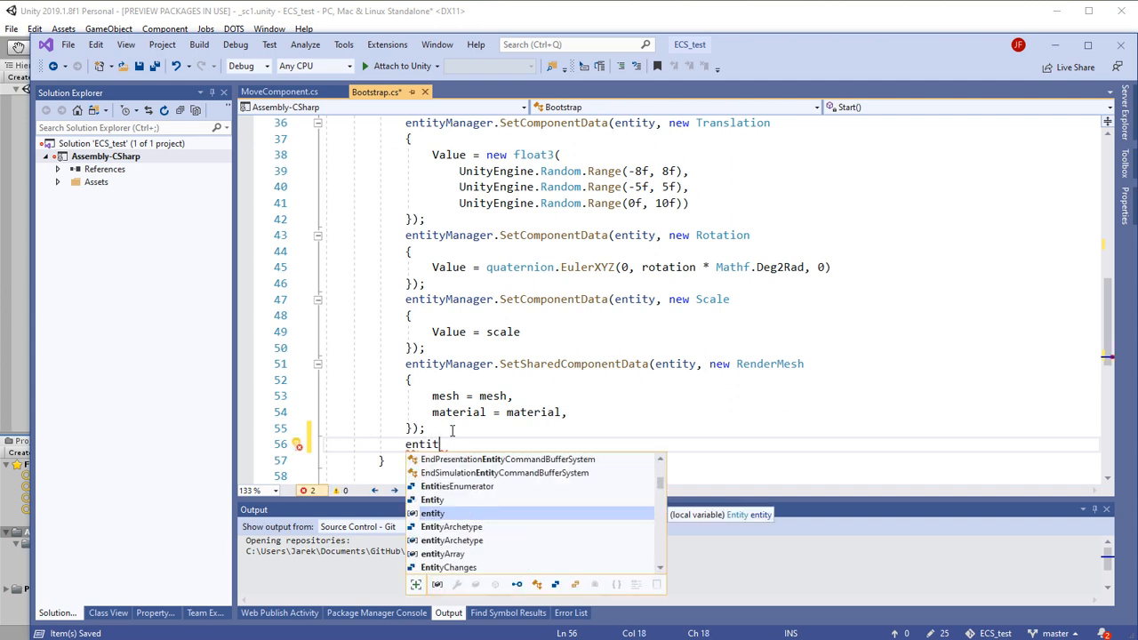
text(yManager)
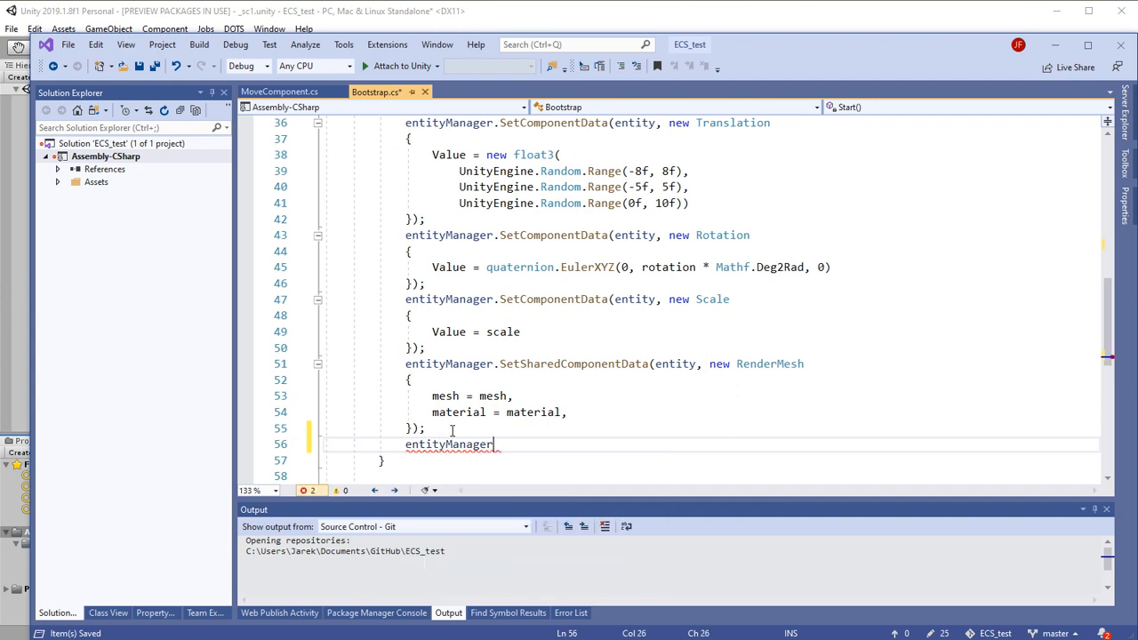
text(.Se)
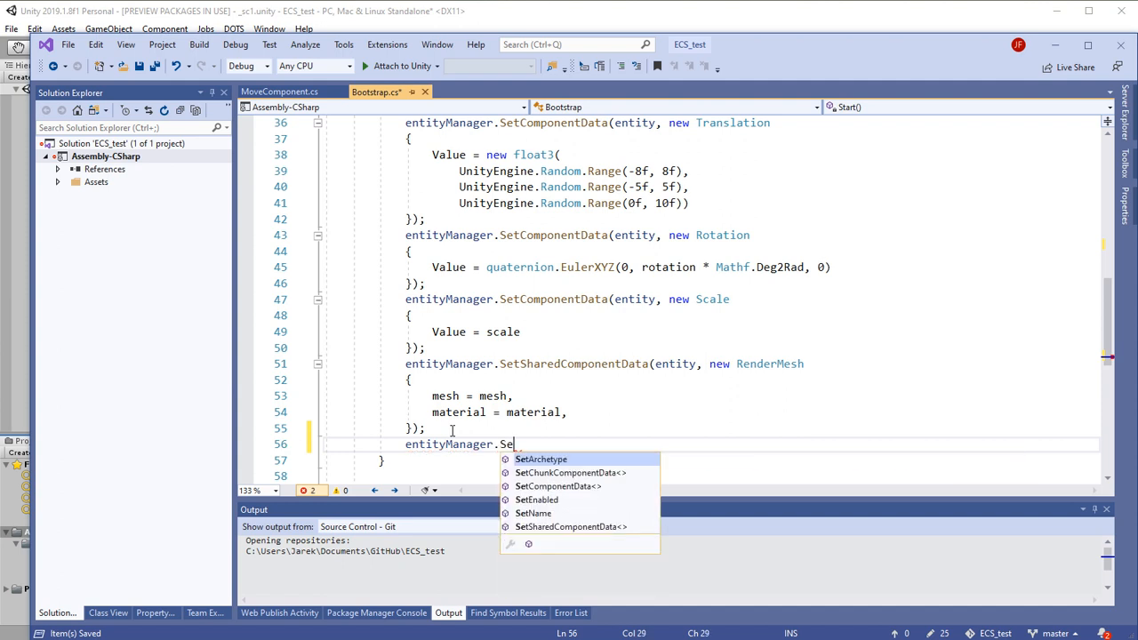
text(ComponentData(entity)
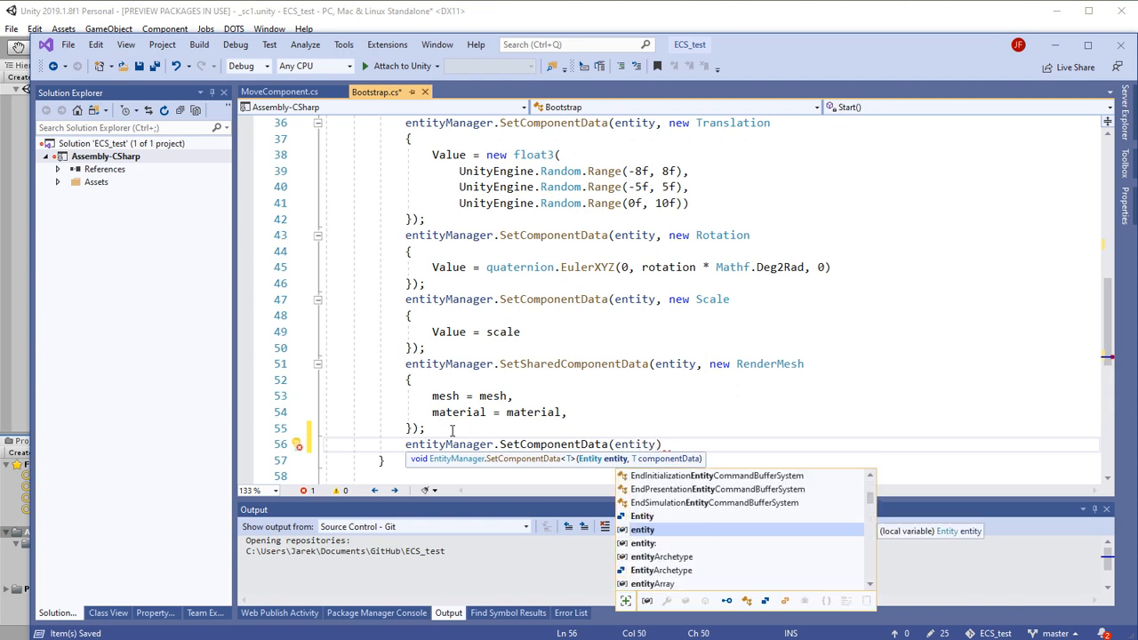
text(new)
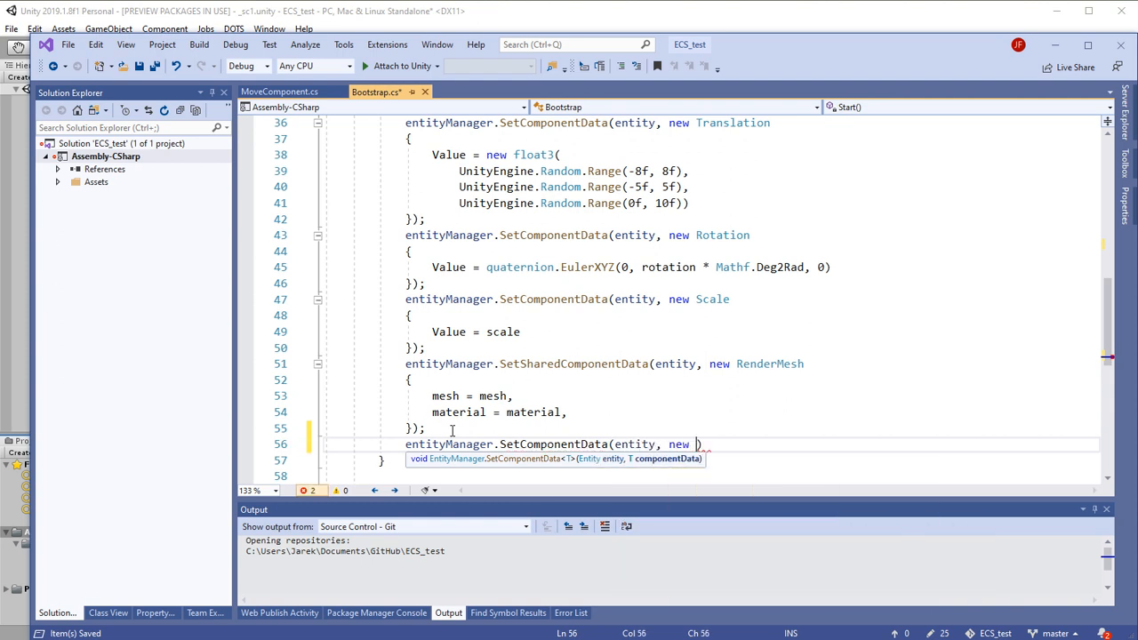
text(MoveComponent)
text({)
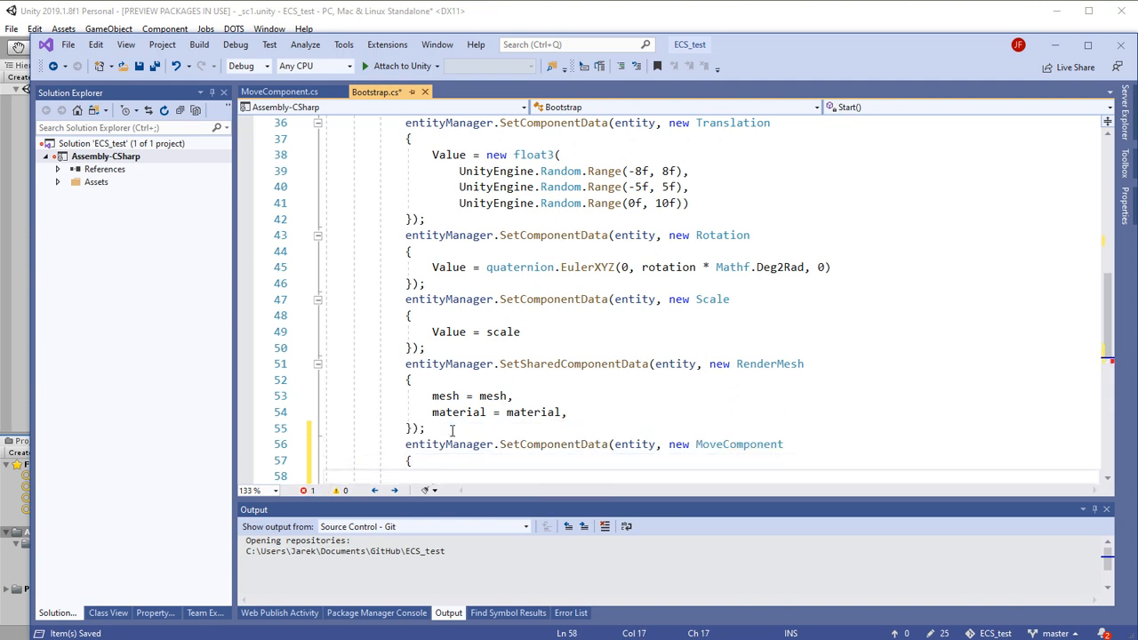
text(Value =)
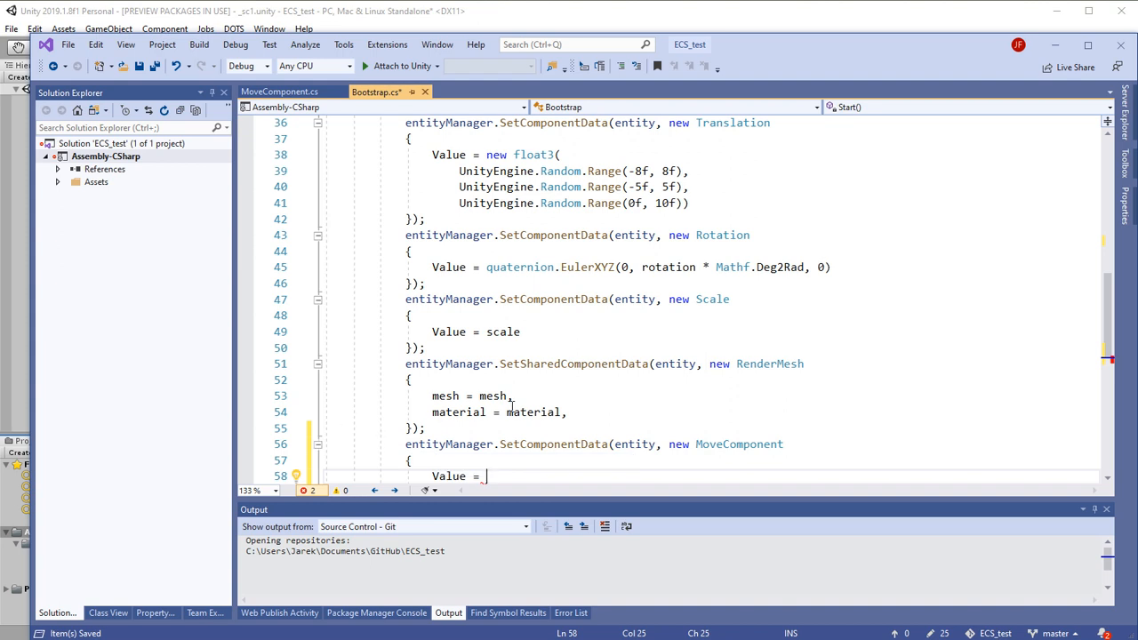
Set Value to UnityEngine.Random.Range(1f, 4f) and return to Unity.
text(U)
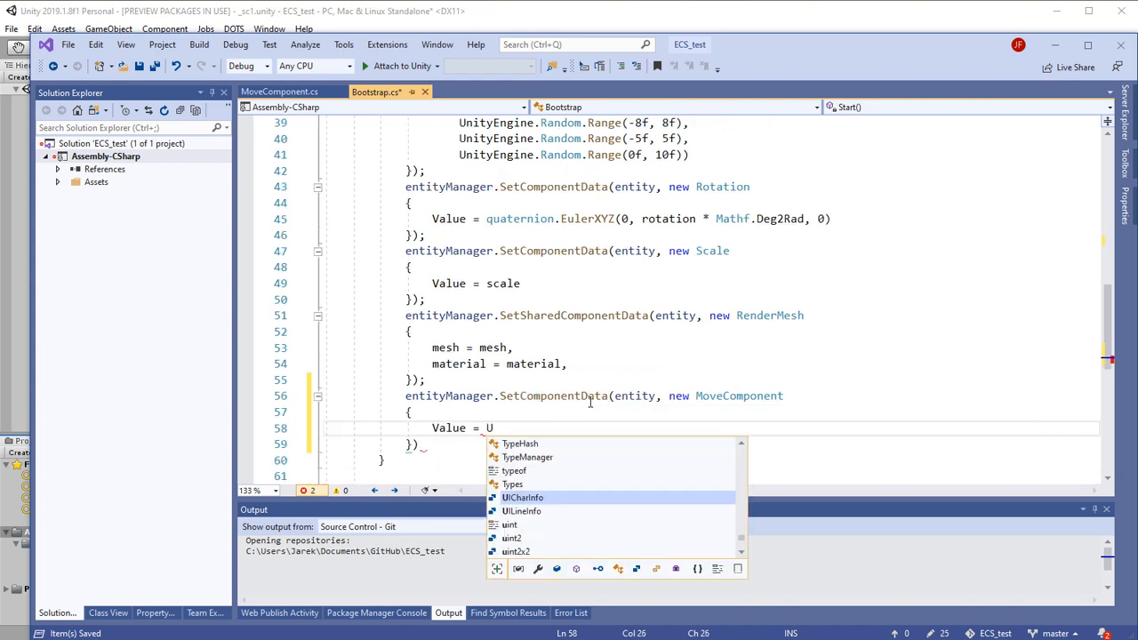
text(nity)
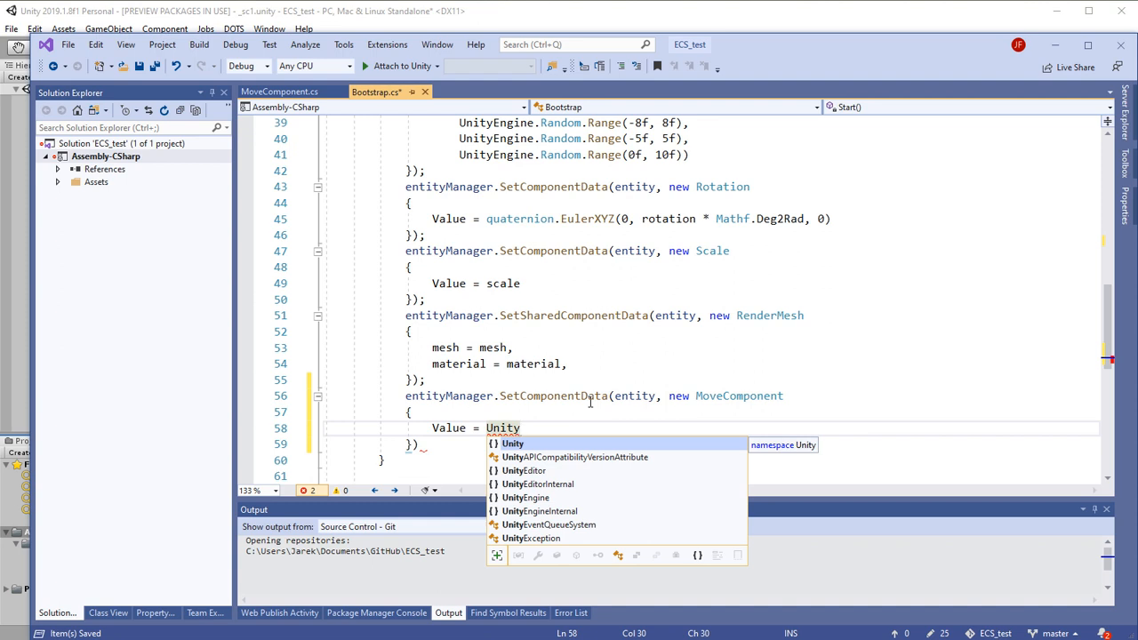
text(Eng)
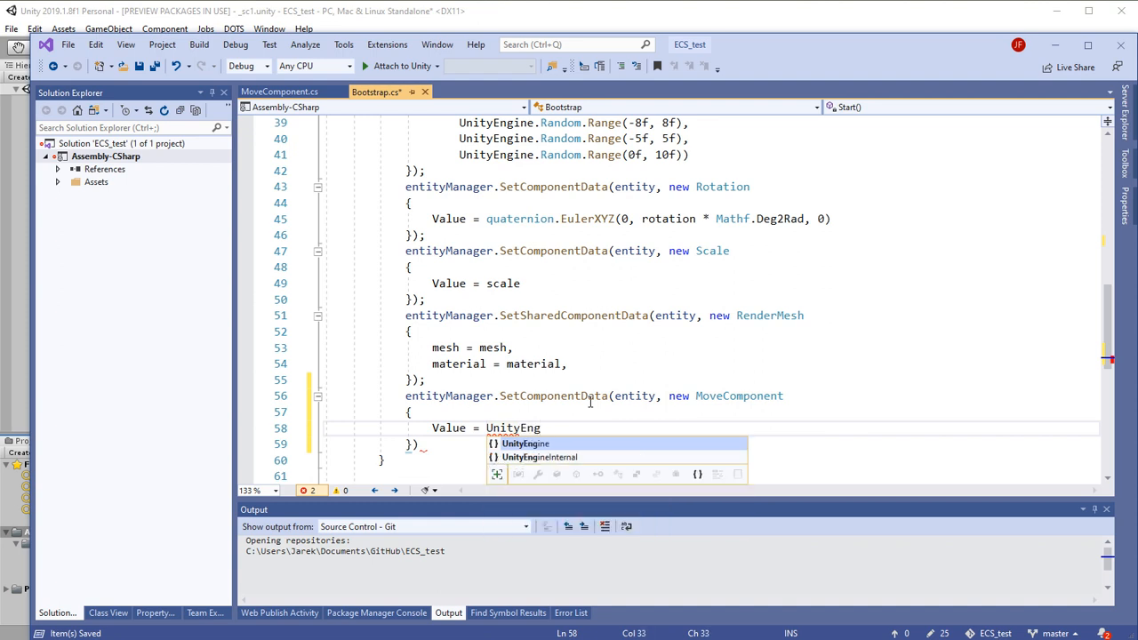
text(.Random)
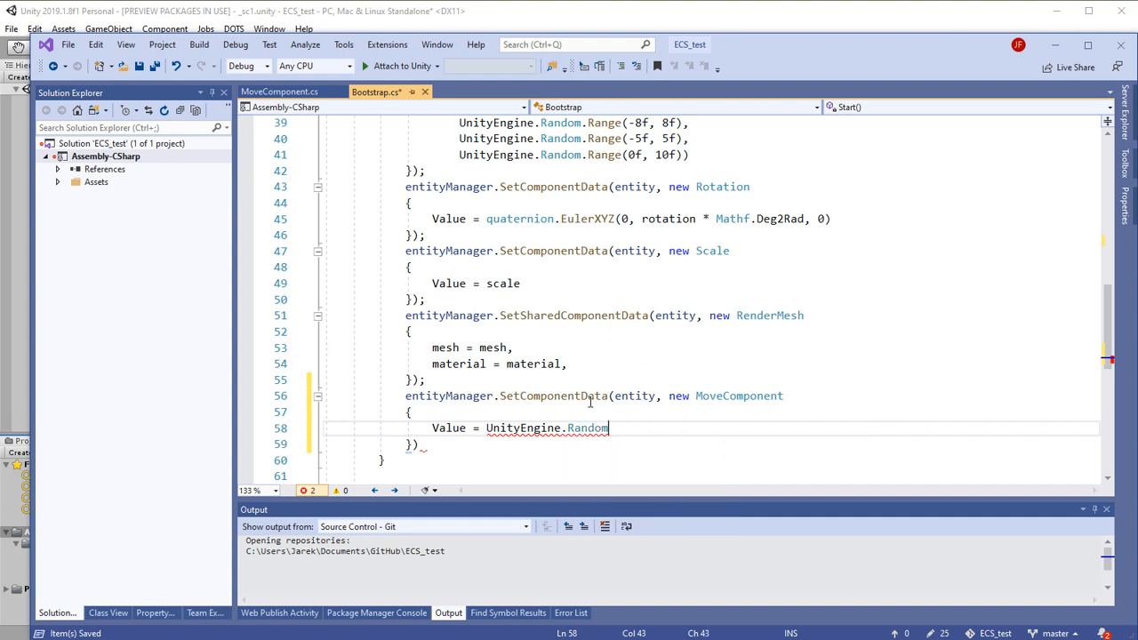
text(.Range()
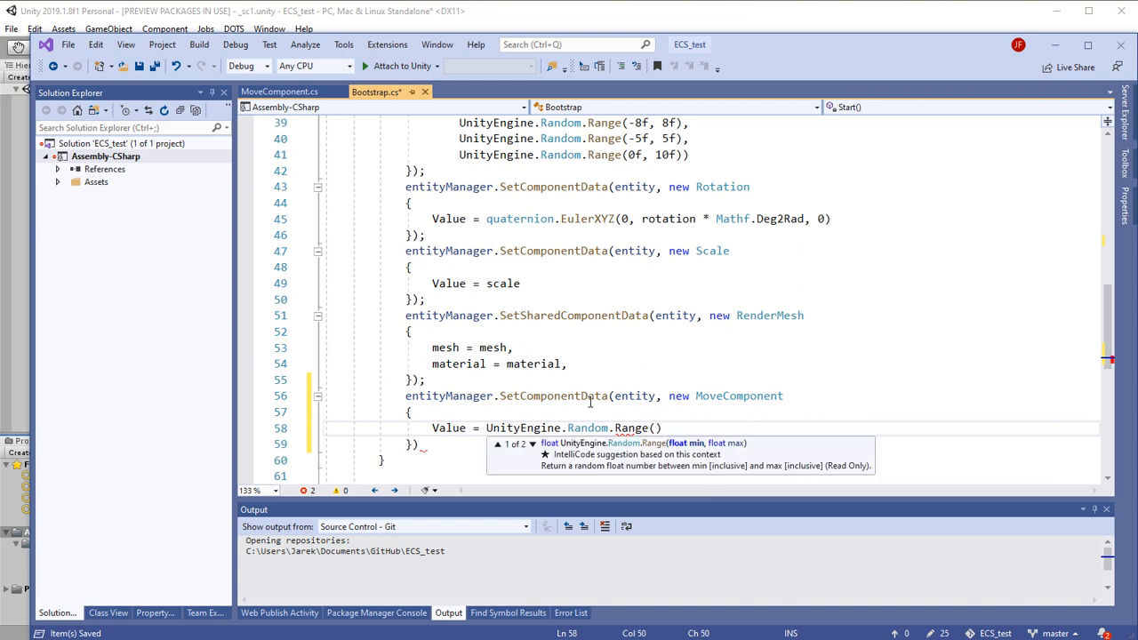
text(1f,)
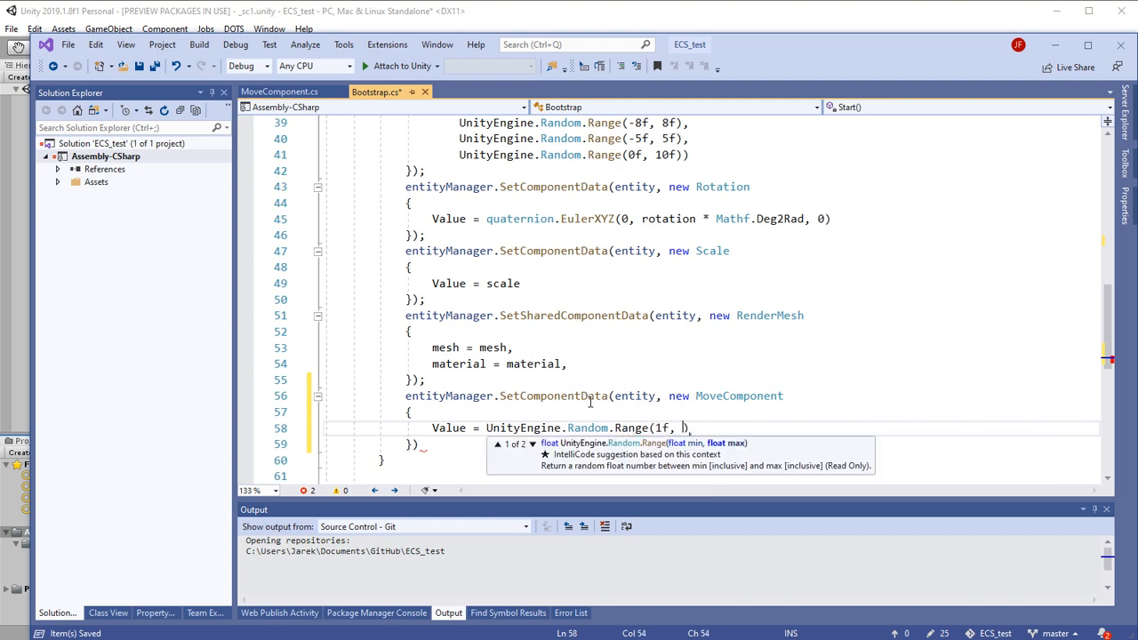
text(4f))
click(752, 445)
text(;)
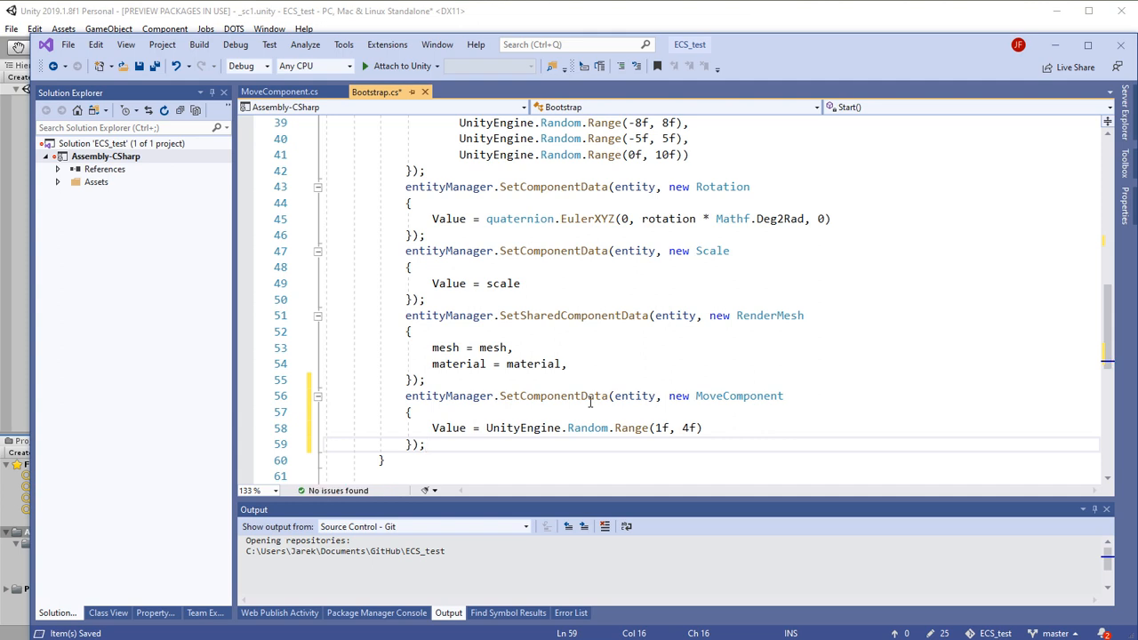
click(426, 445)
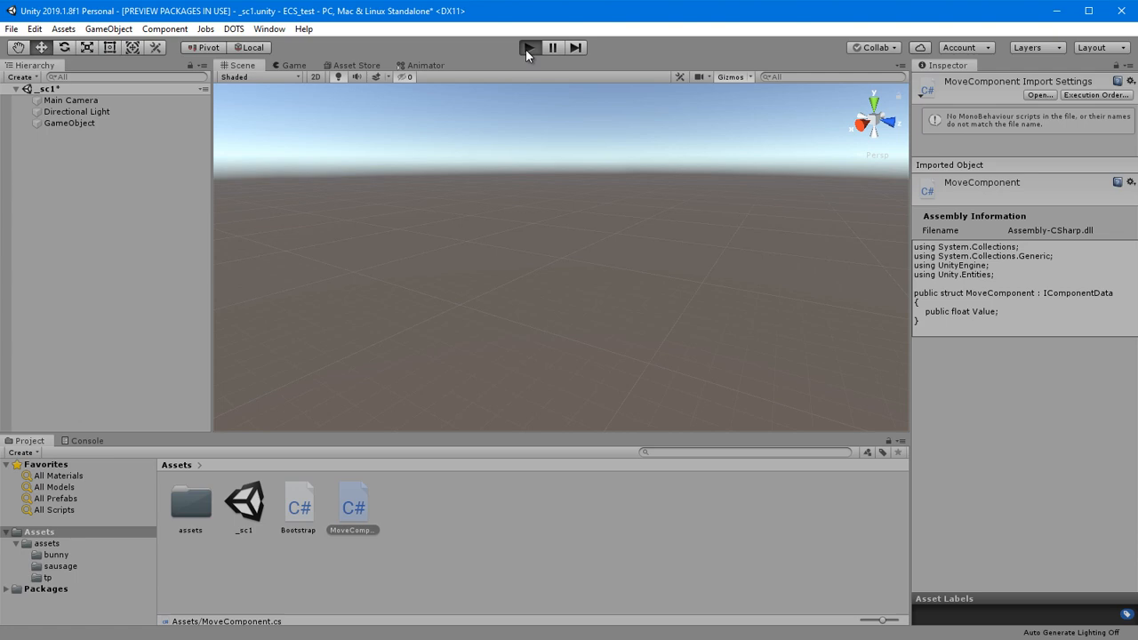
Run the sausage scene in Play mode to view the field, then stop it.
click(530, 46)
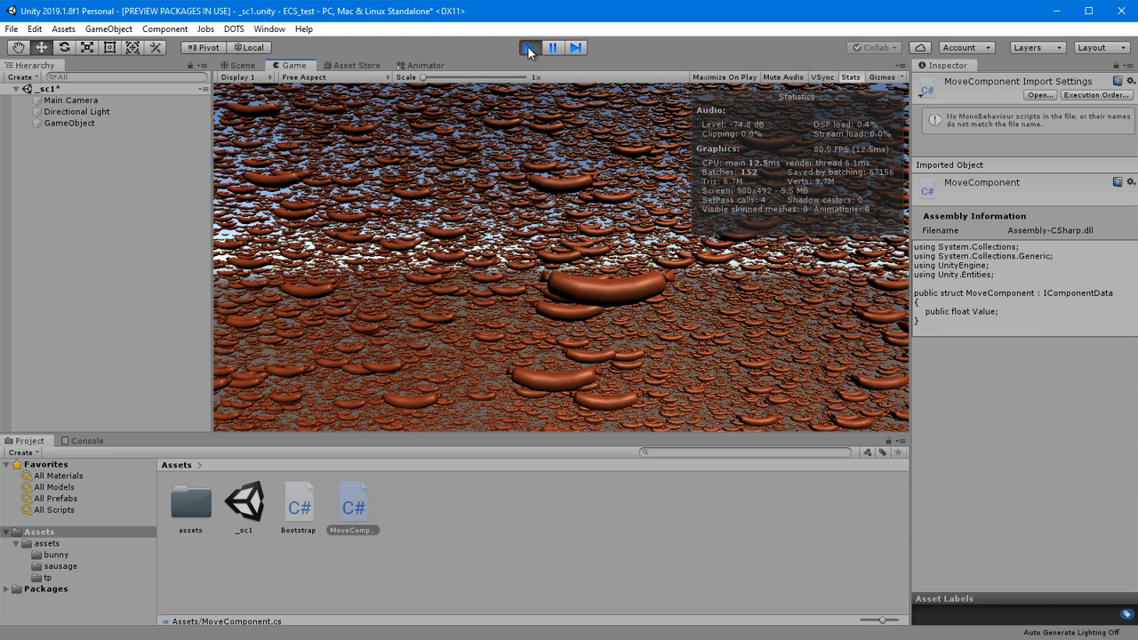
click(530, 46)
text(MoveSystem)
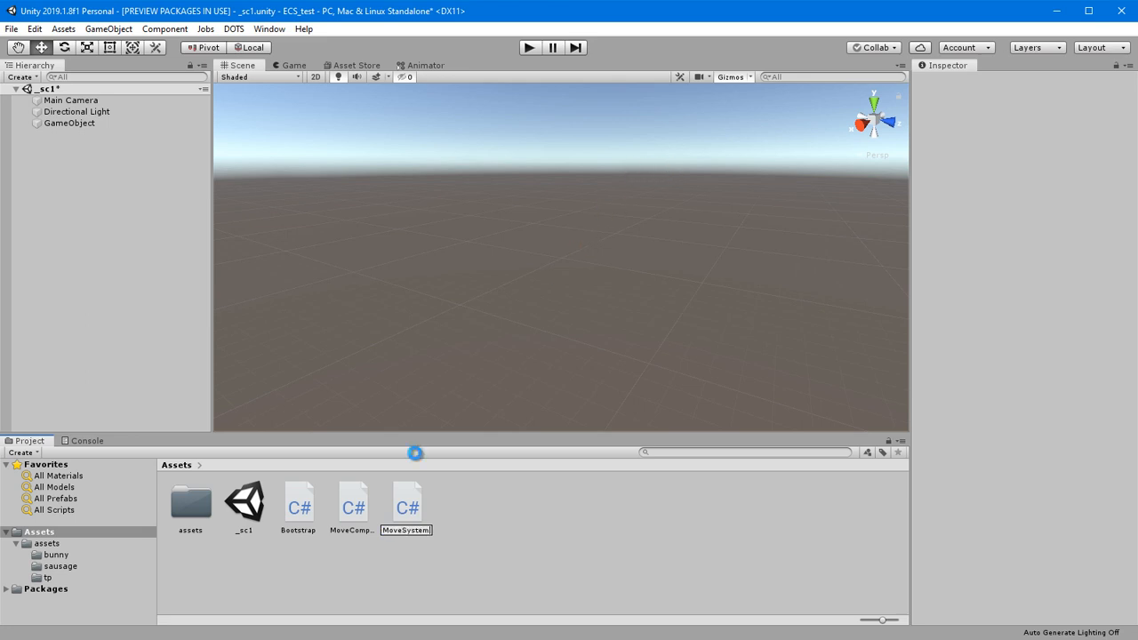
Confirm the new script name MoveSystem and open it in Visual Studio.
click(406, 501)
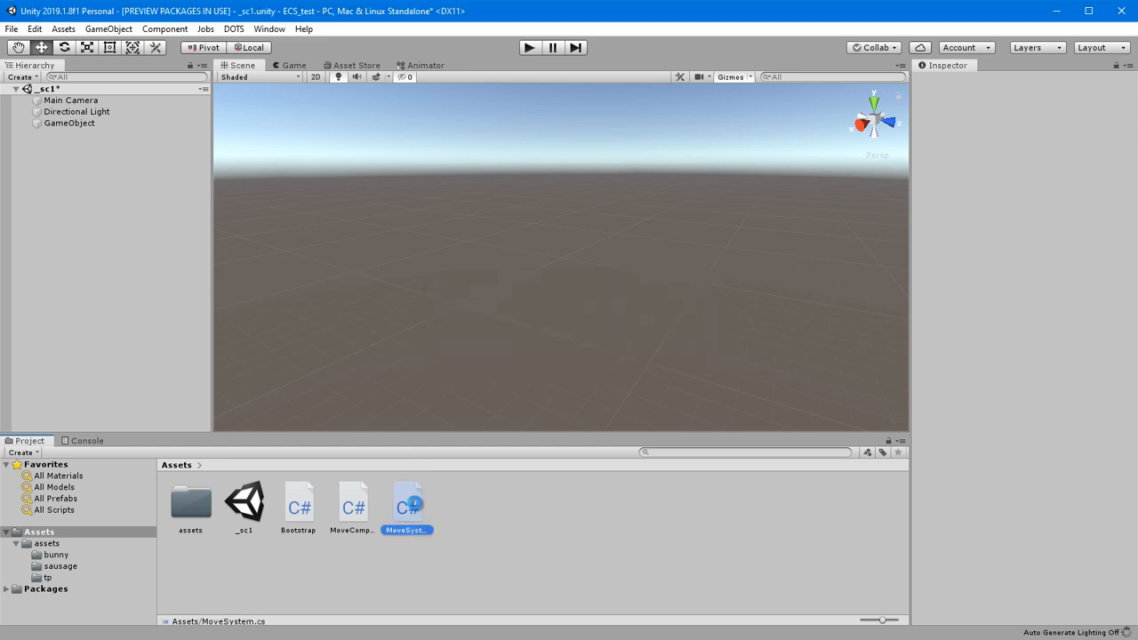
double_click(406, 505)
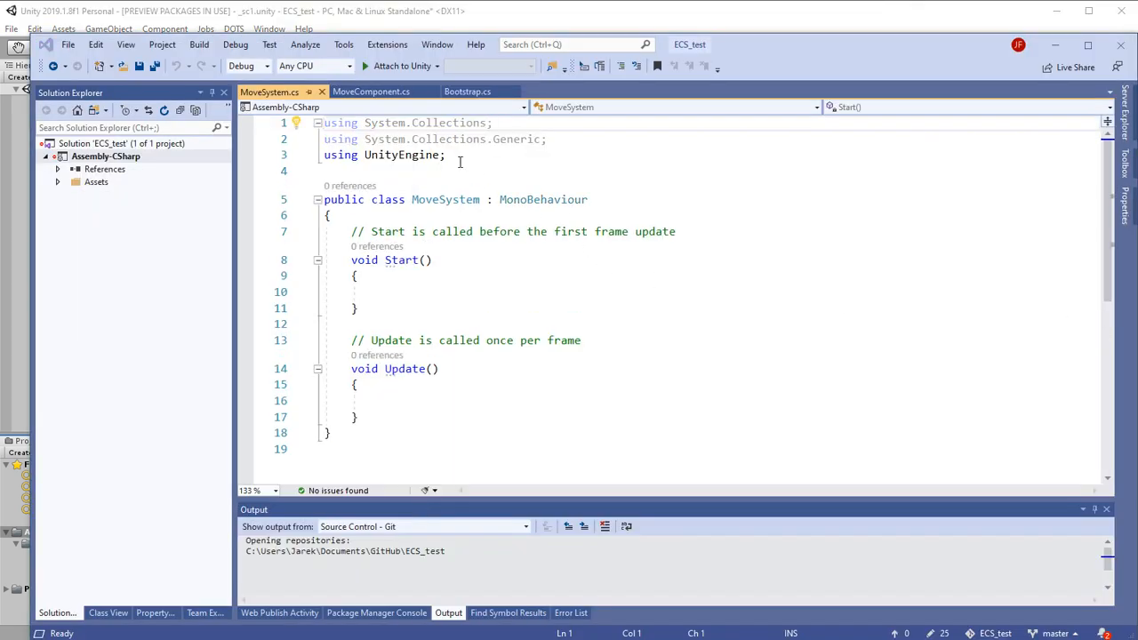
Add using Unity.Entities; and using Unity.Transforms; to MoveSystem.cs.
text(using)
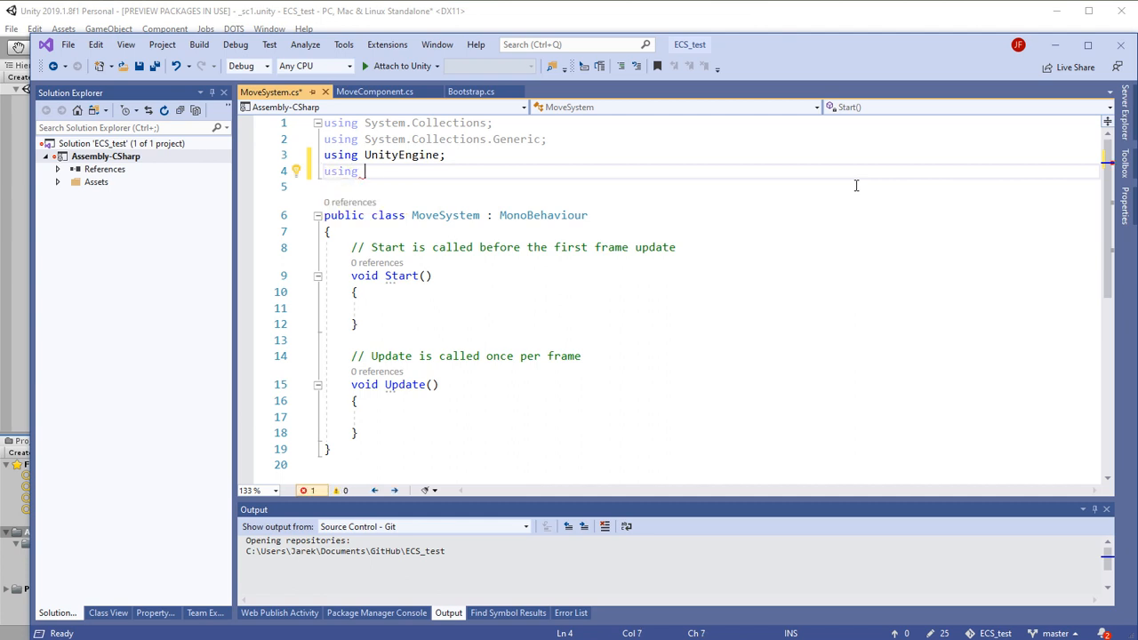
text(Unity)
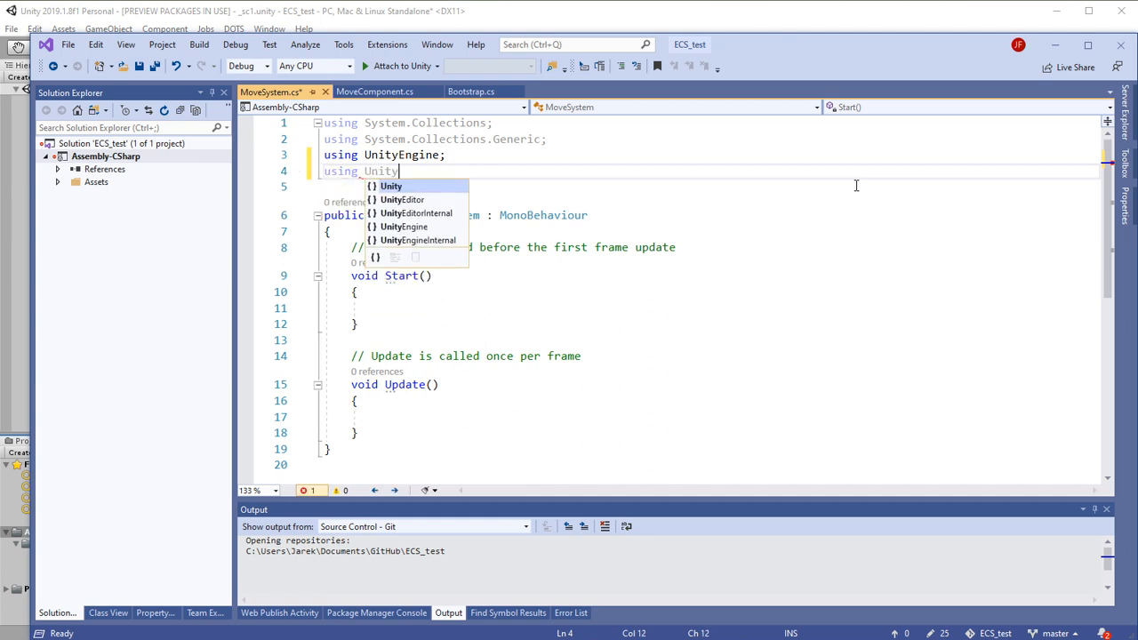
text(.Entities;)
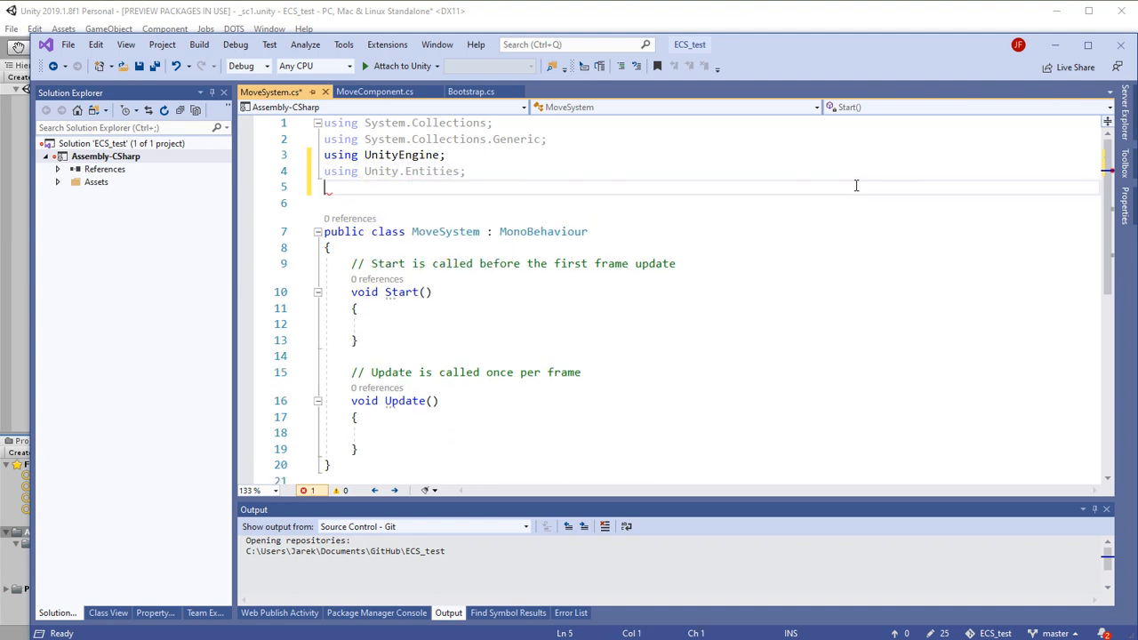
text(using)
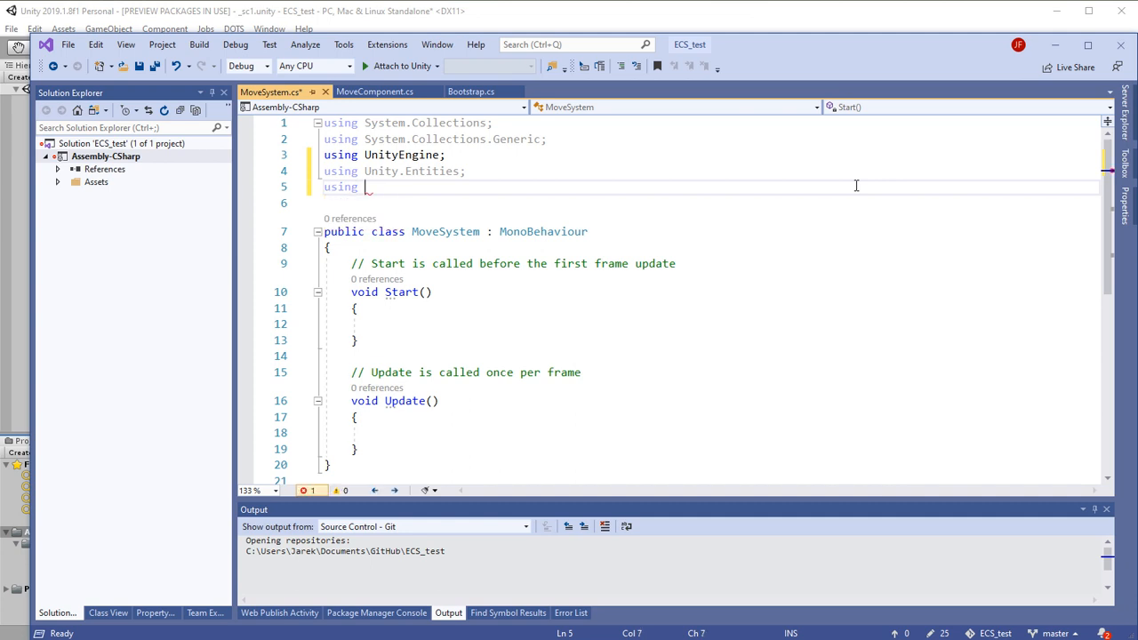
text(Unity)
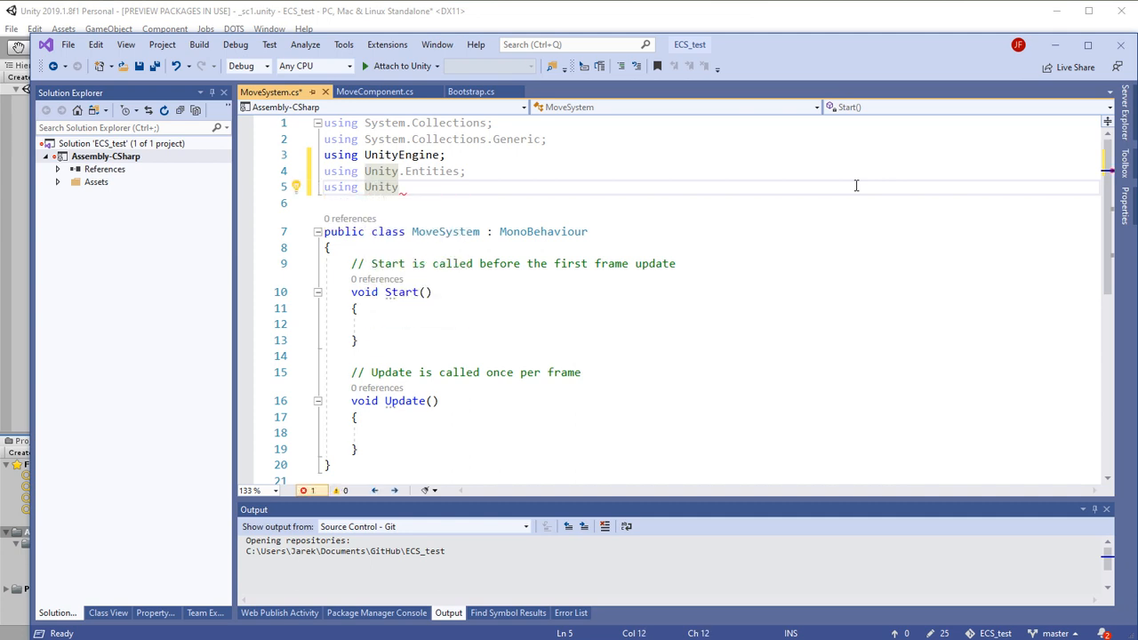
text(Transforms;)
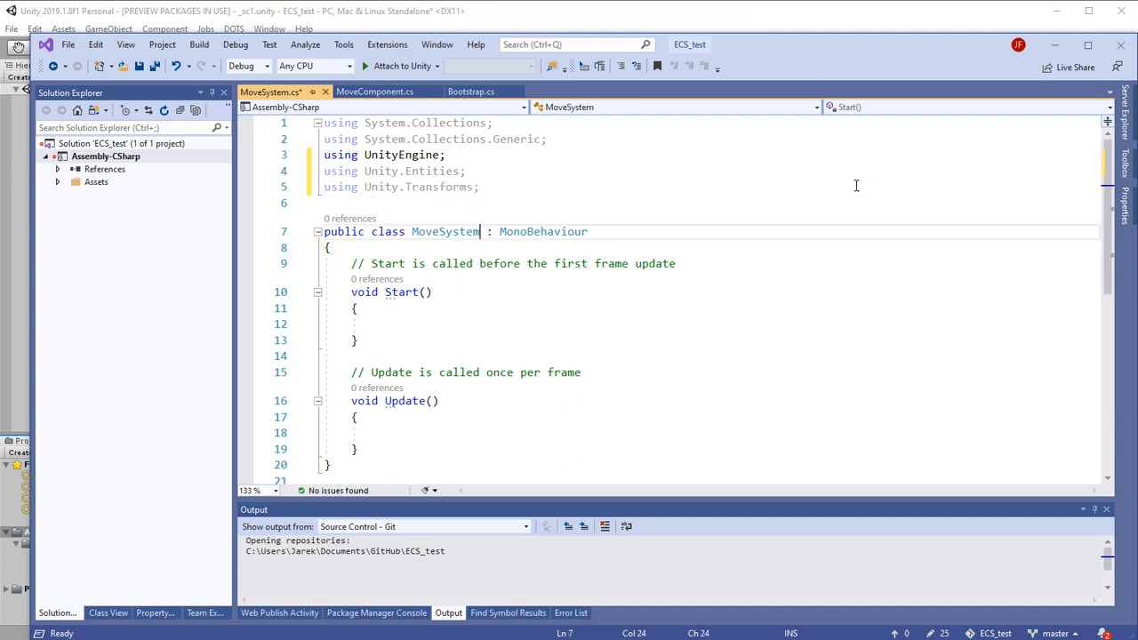
Replace the MonoBehaviour base class with ComponentSystem.
double_click(543, 231)
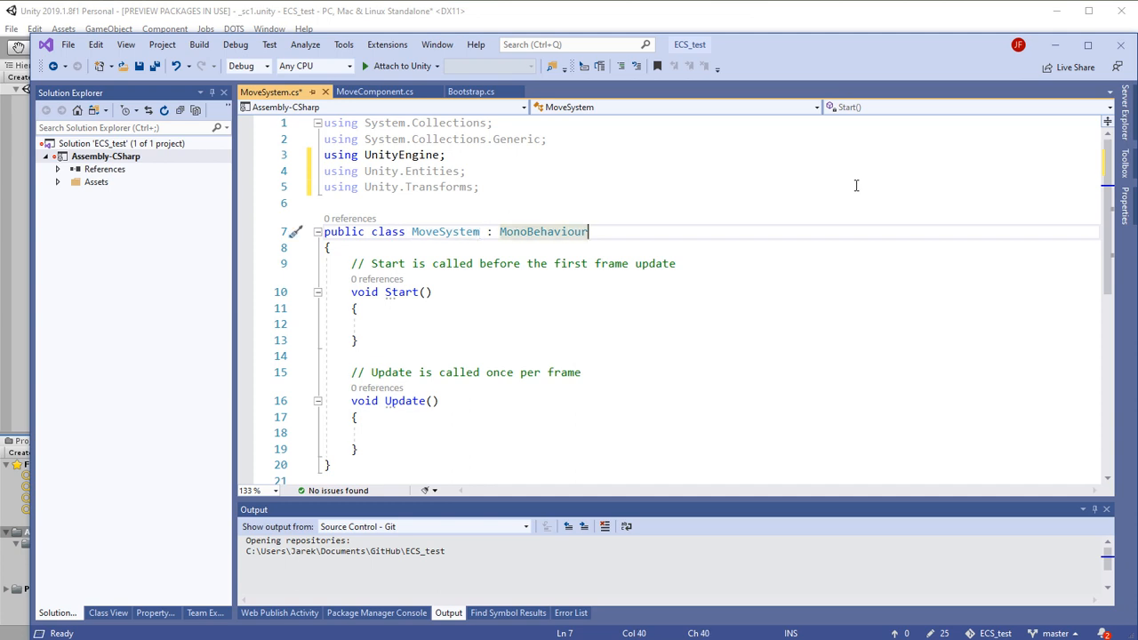
double_click(542, 232)
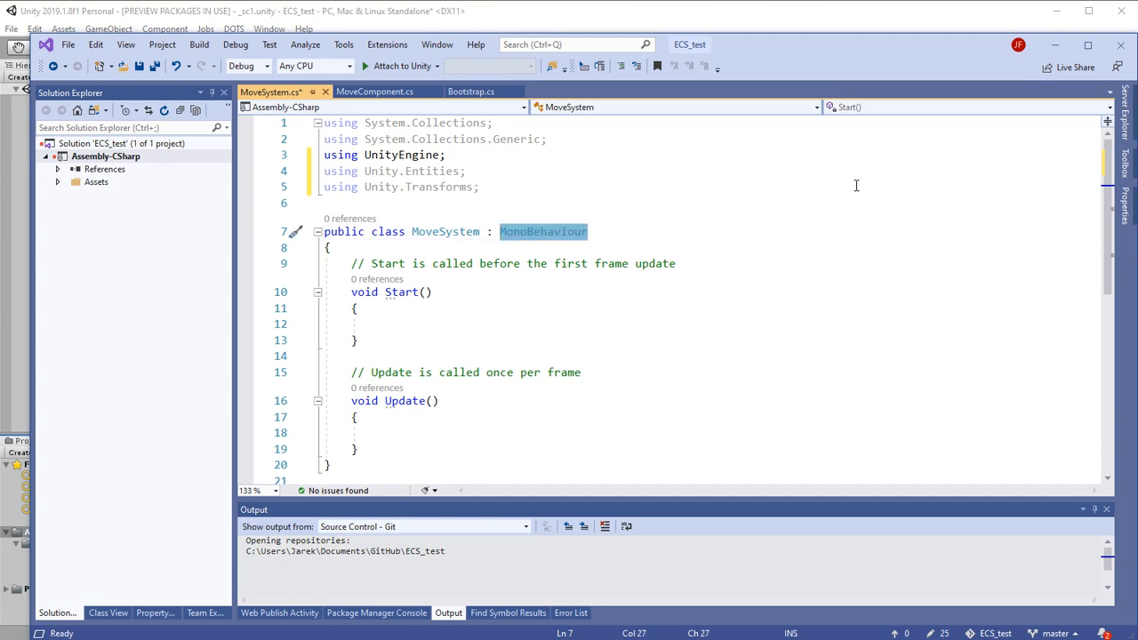
text(ComponentSystem)
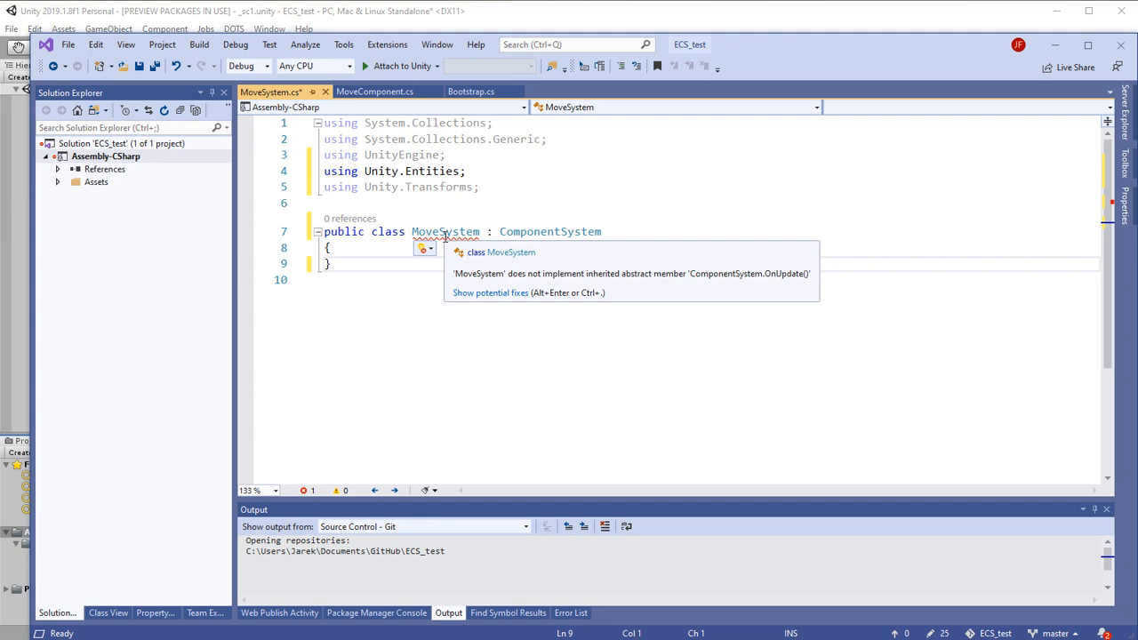
mouse_move(484, 299)
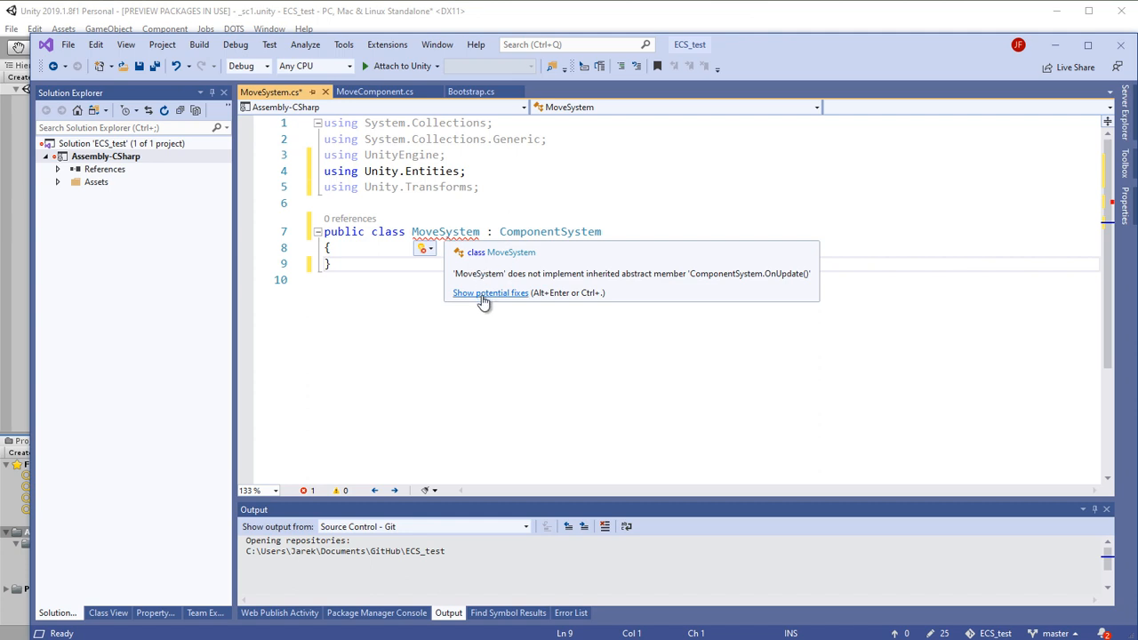
Generate the abstract OnUpdate override via Quick Actions' Implement Abstract Class.
click(491, 292)
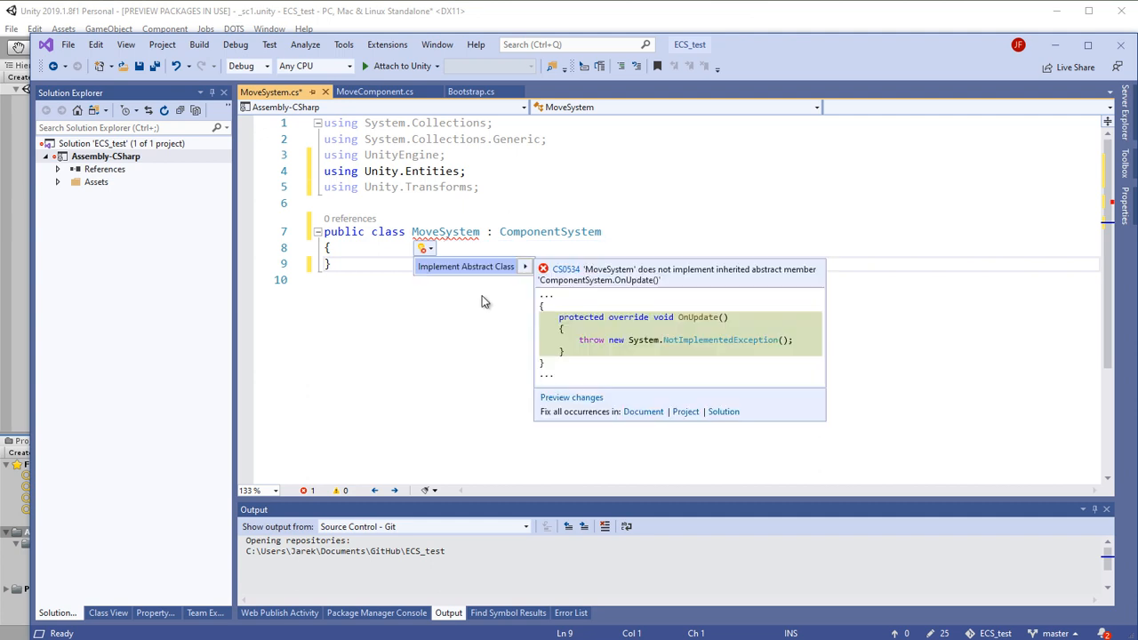
mouse_move(473, 271)
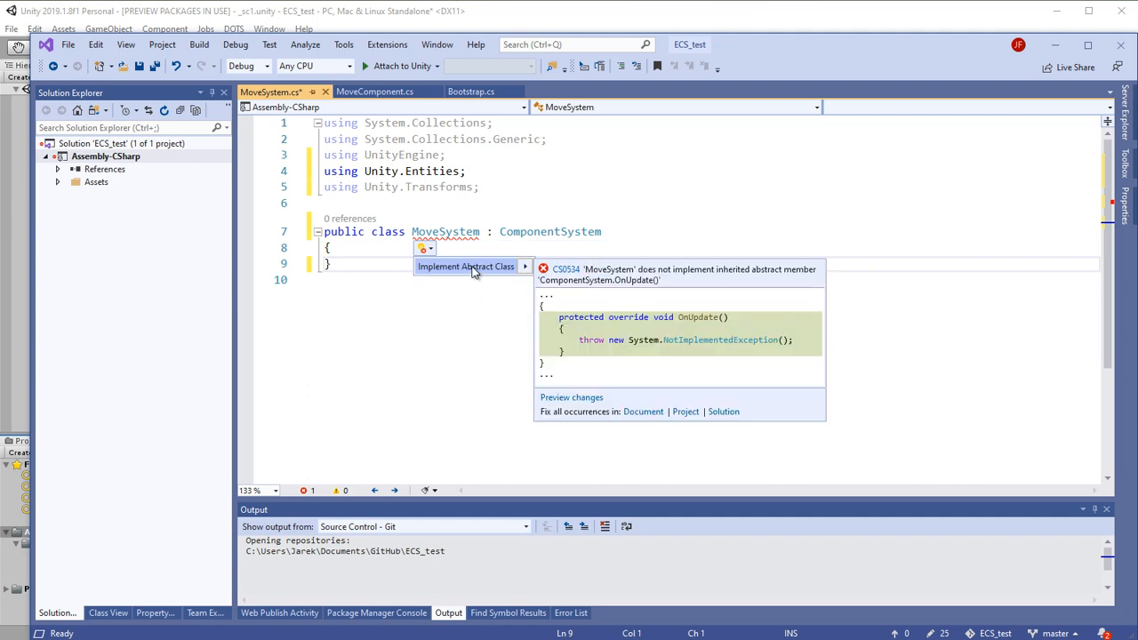
click(466, 267)
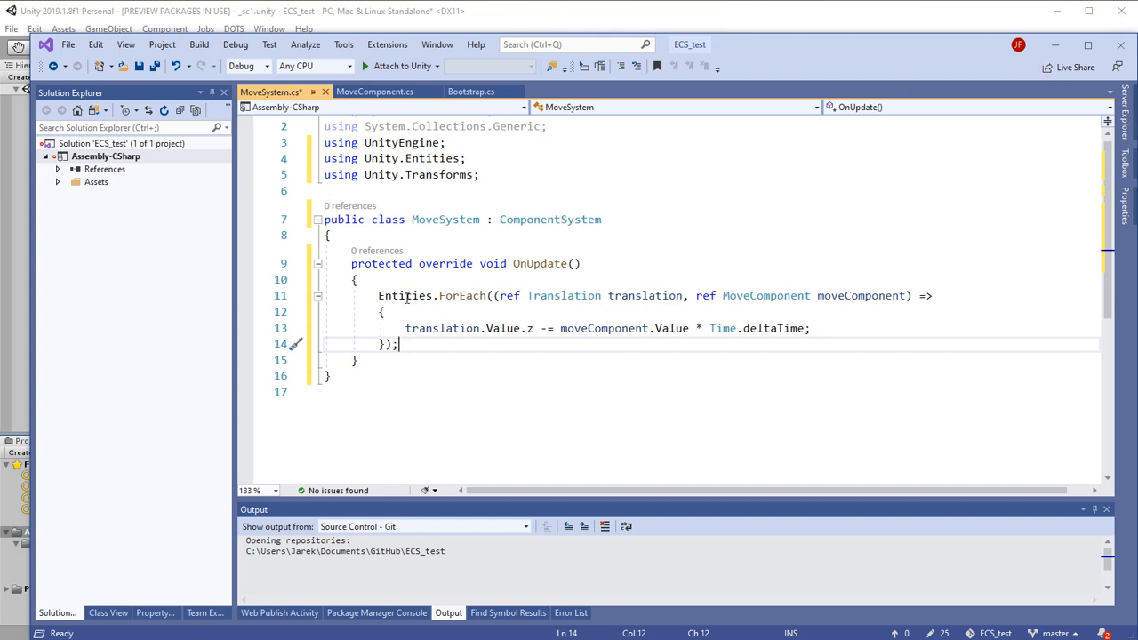
Add if (translation.Value.z < 0) translation.Value.z = 10; inside the ForEach lambda and return to Unity.
double_click(405, 295)
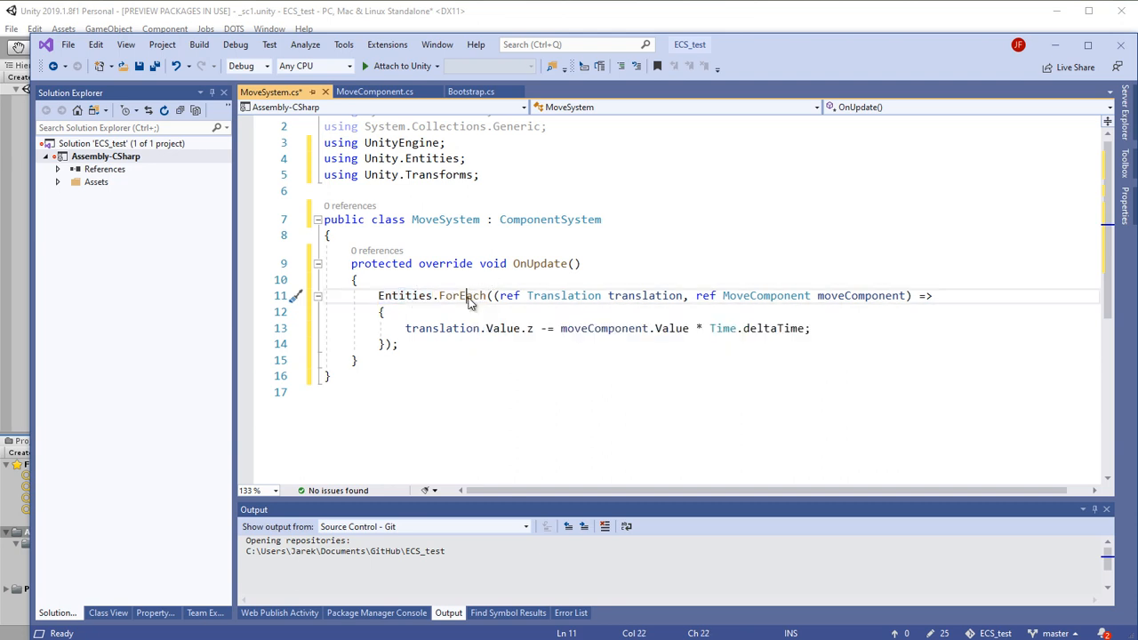
double_click(463, 295)
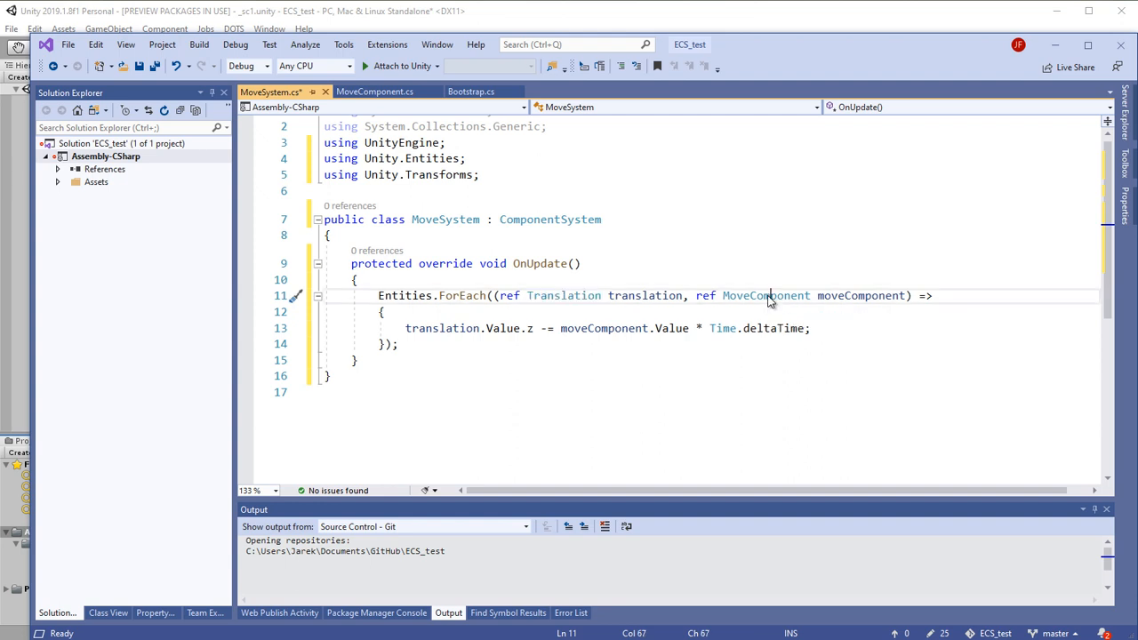
double_click(765, 295)
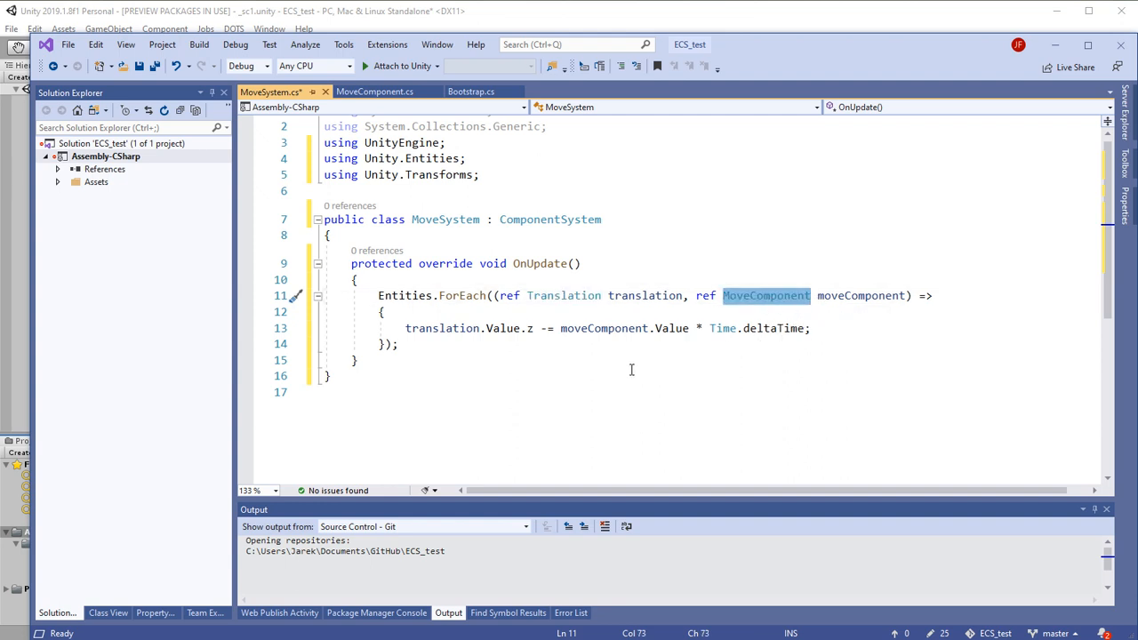
mouse_move(502, 328)
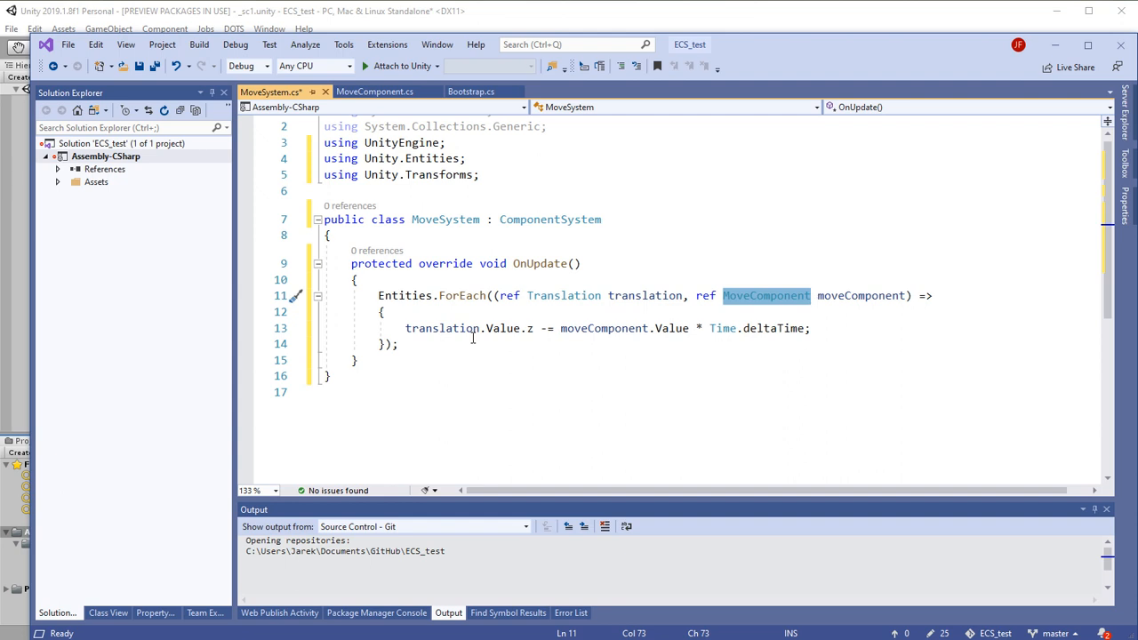
mouse_move(602, 328)
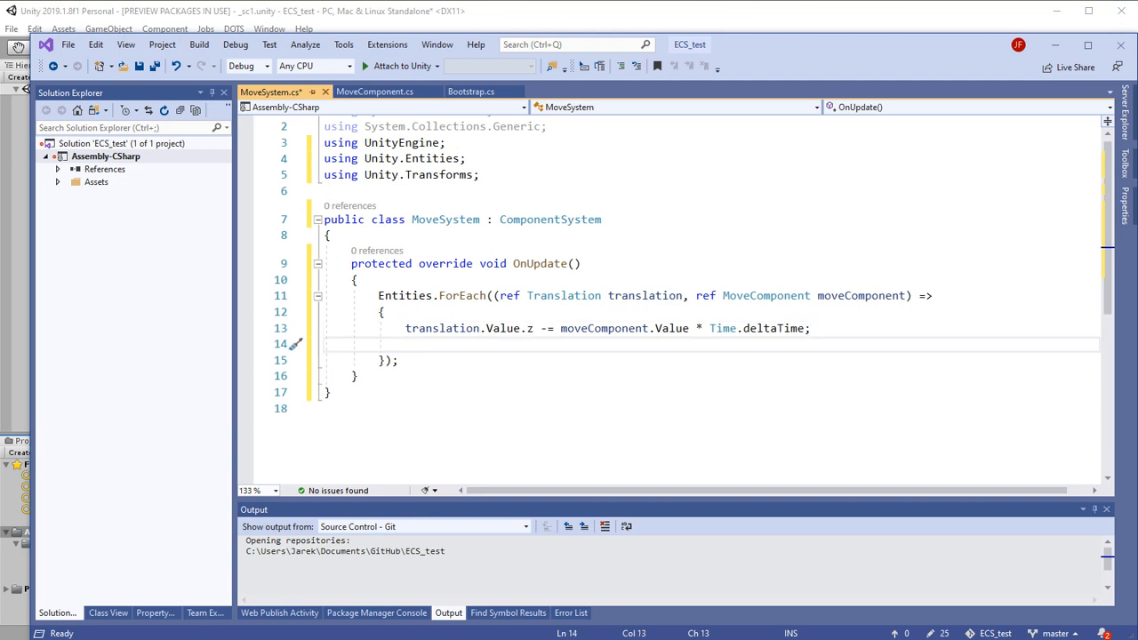
text(if (translation.Value)
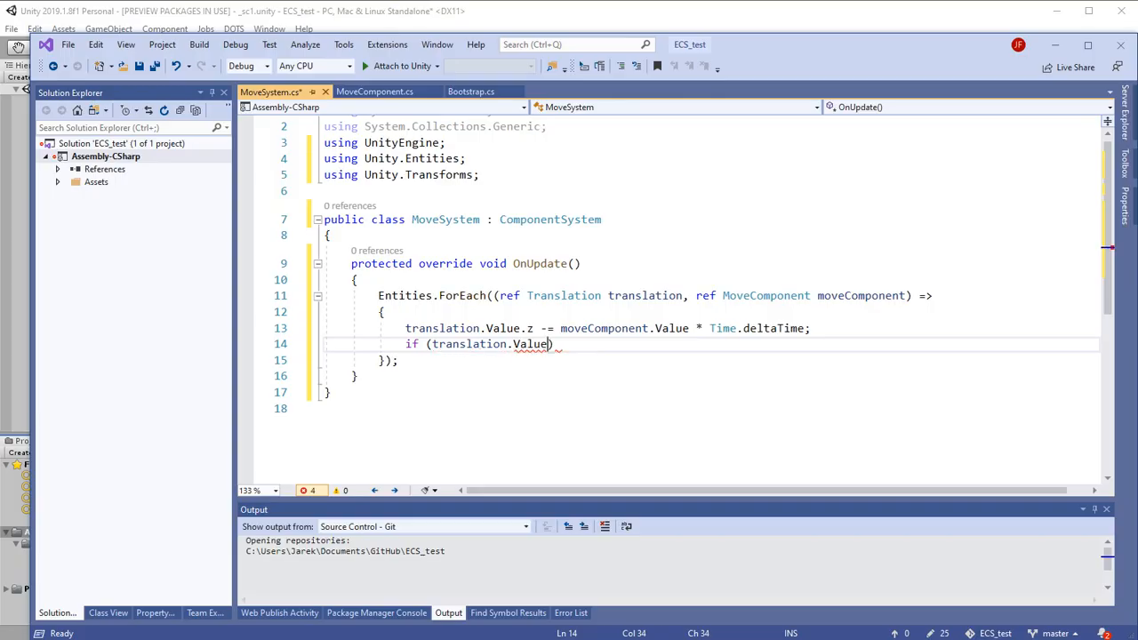
text(.z < 0)
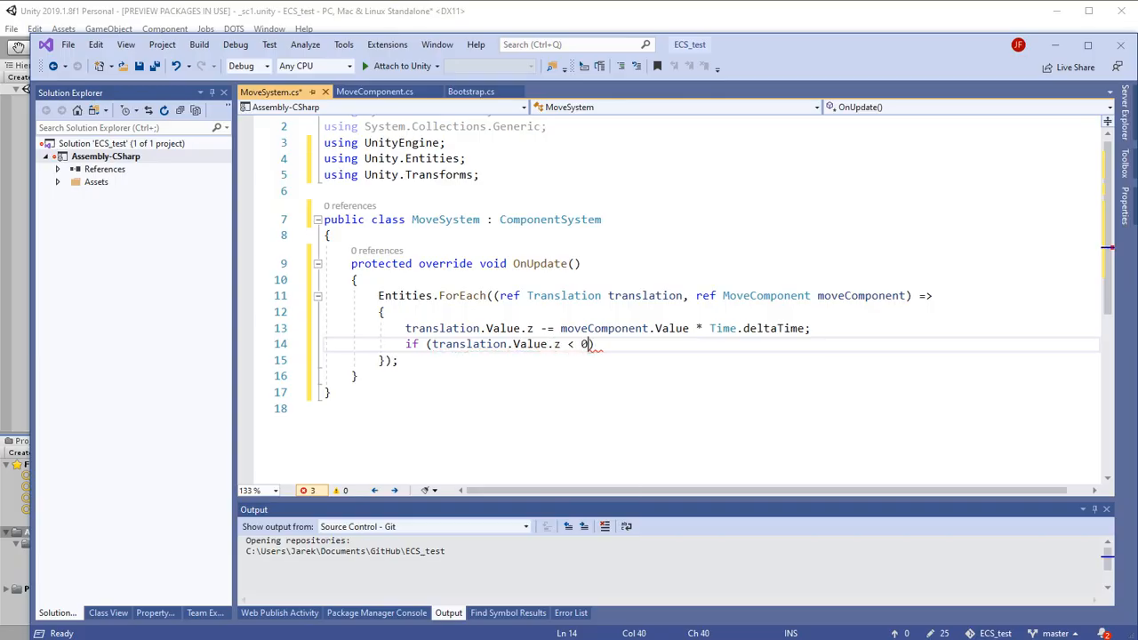
text(tran)
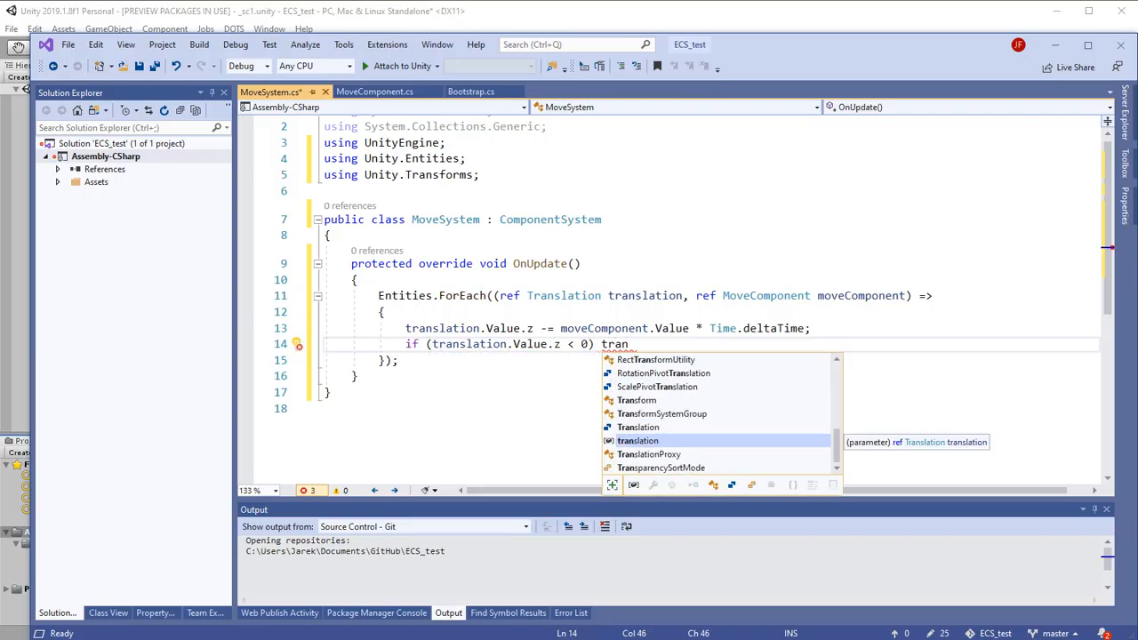
text(translation.Value.z = 10)
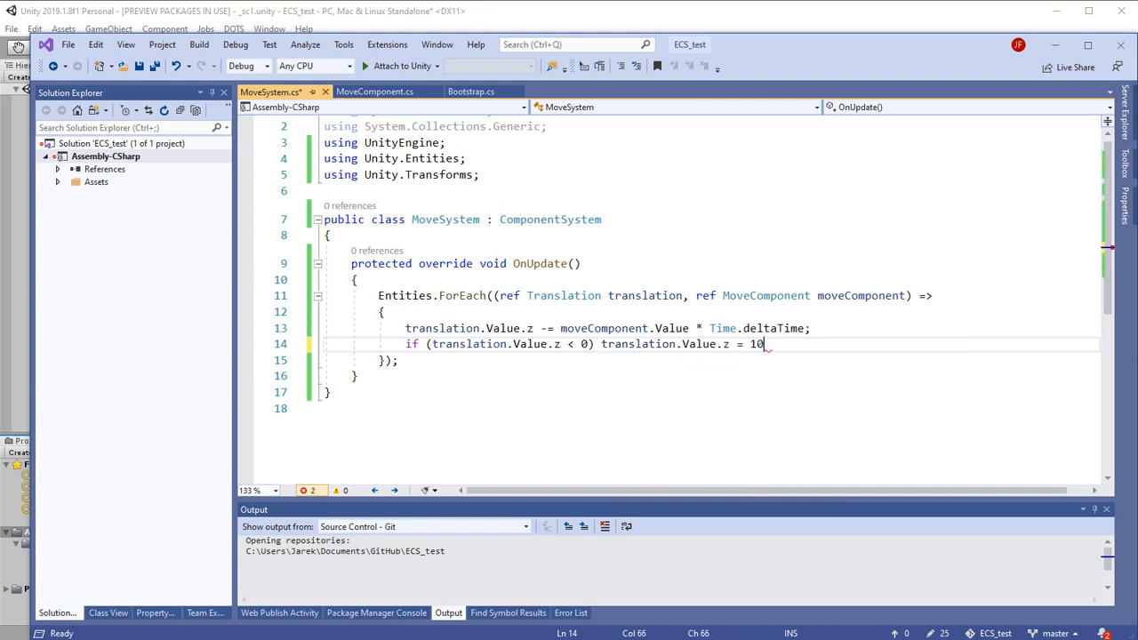
text(;)
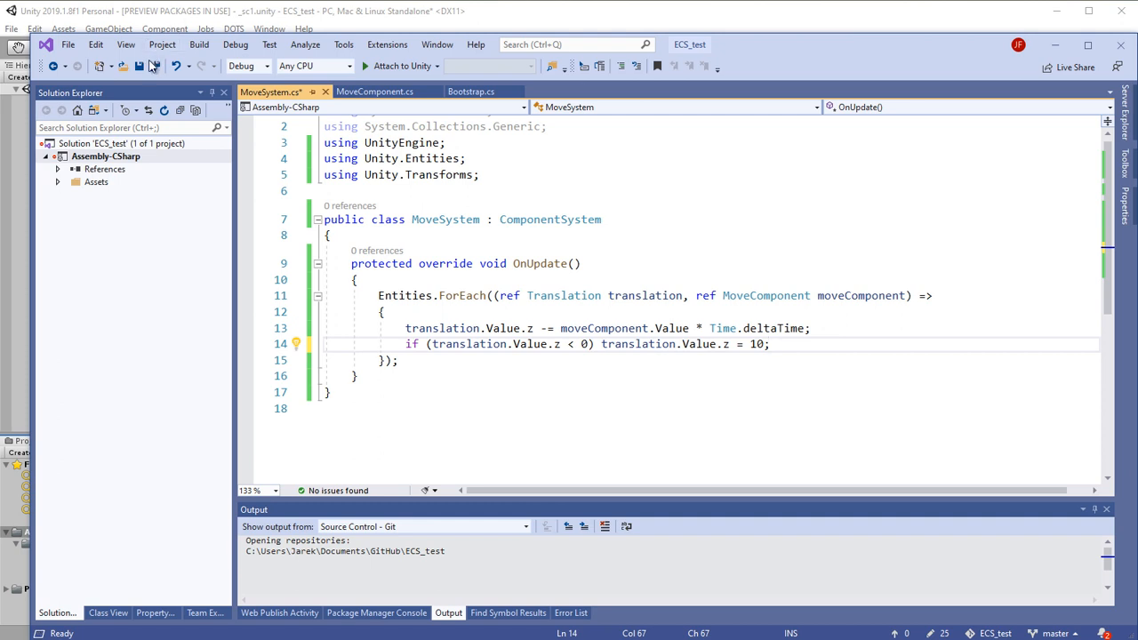
click(139, 65)
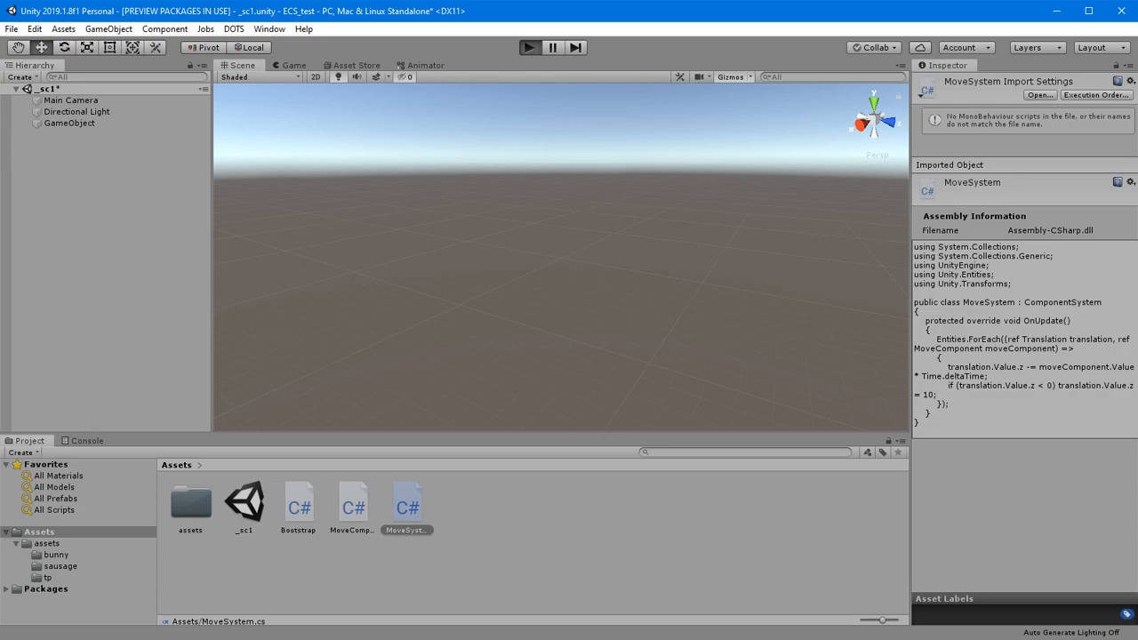
Play the scene with MoveSystem active and enable Stats in the Game view.
click(530, 46)
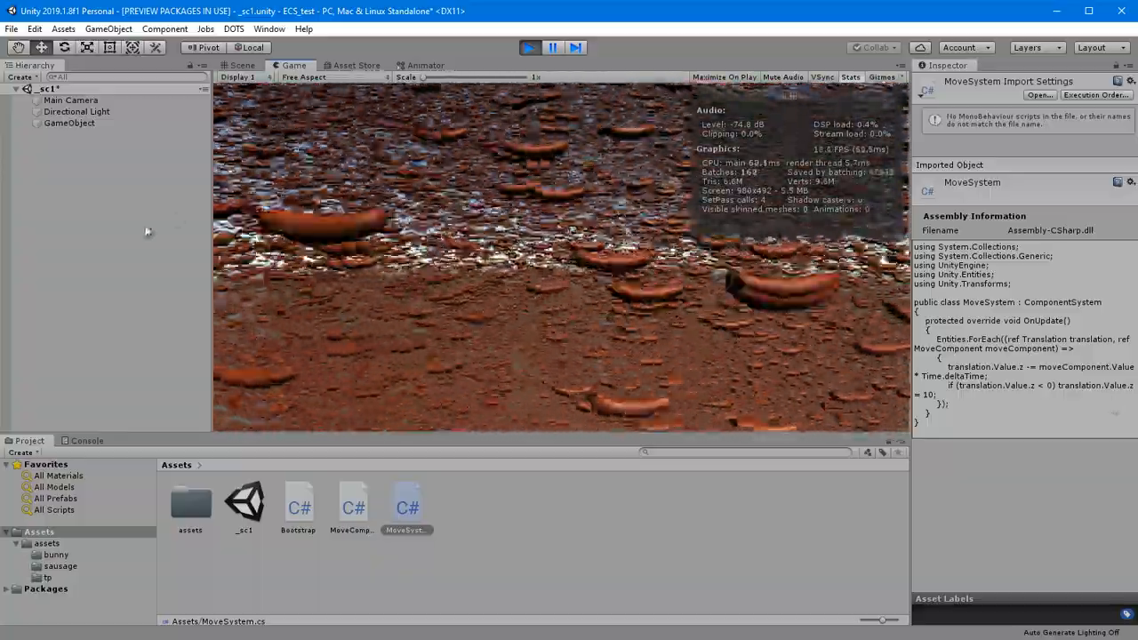
click(69, 123)
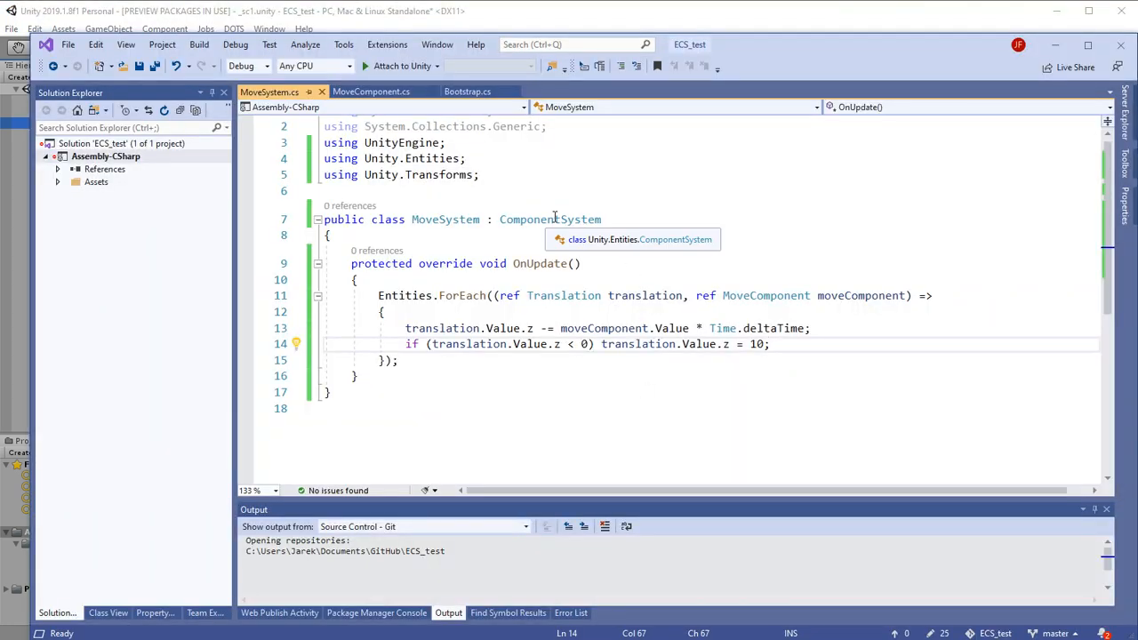
mouse_move(872, 41)
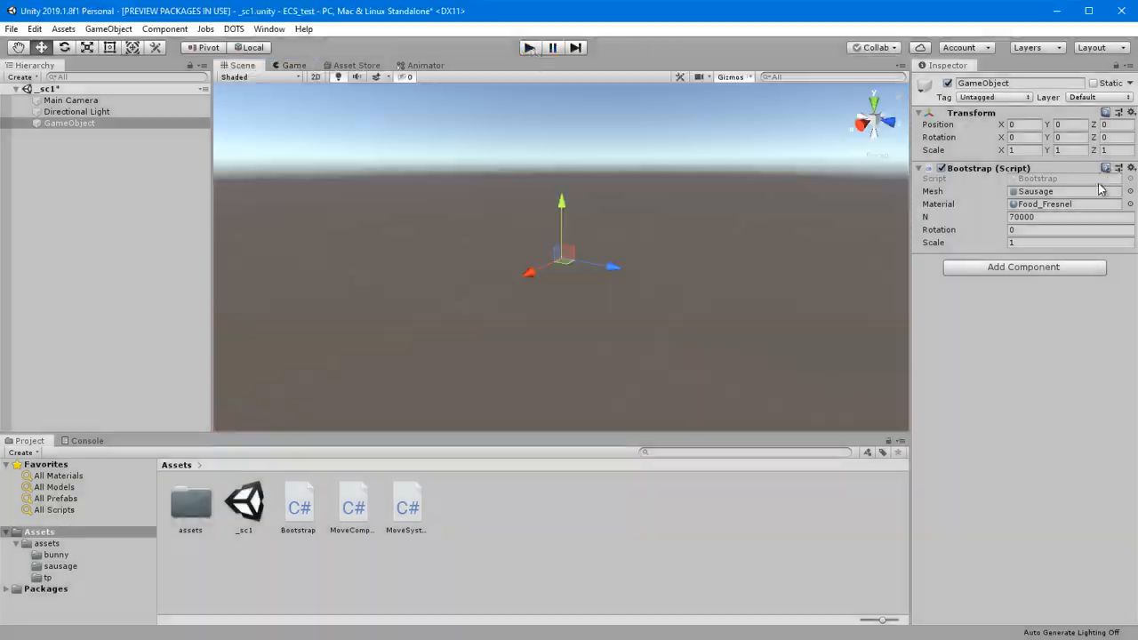
Set Bootstrap's N to 100000 in the Inspector and run the scene in Play mode.
click(1071, 217)
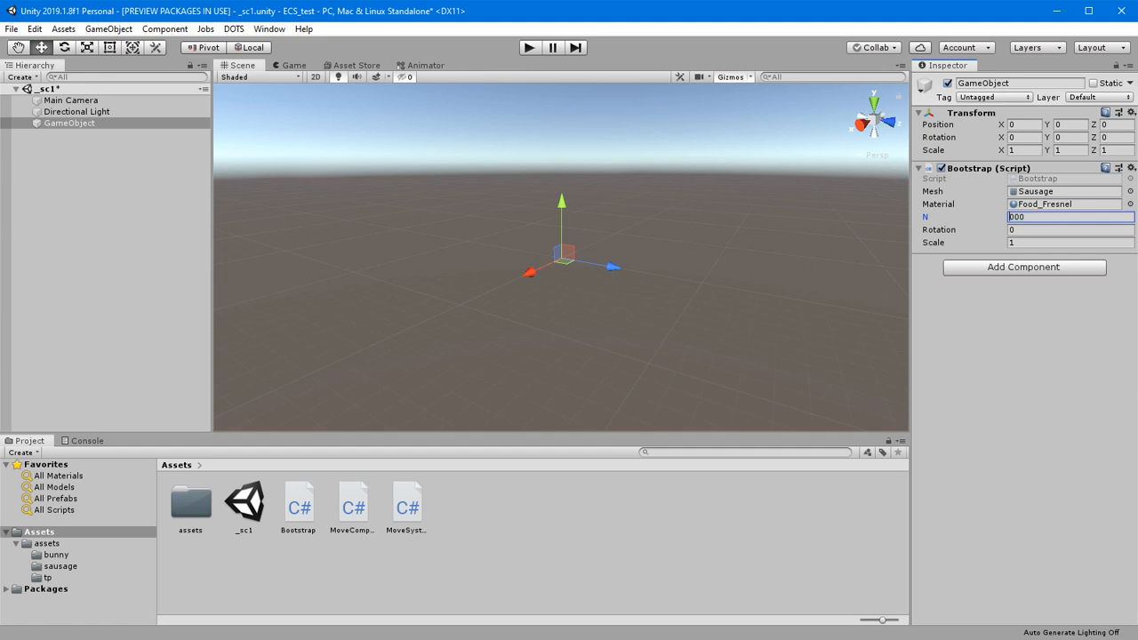
text(100000)
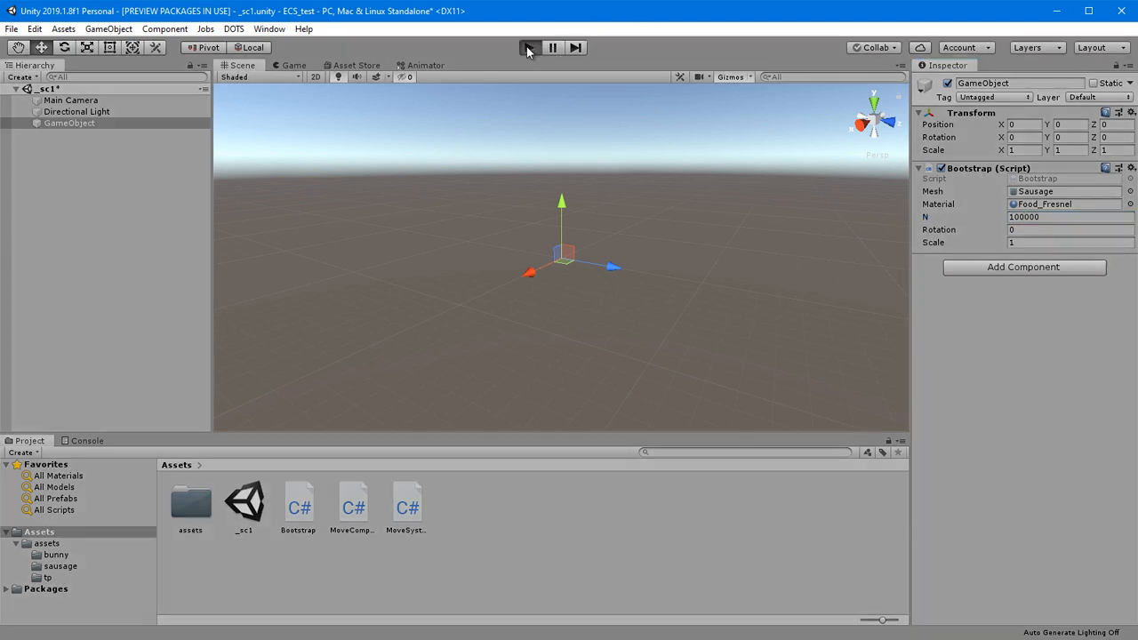
click(530, 46)
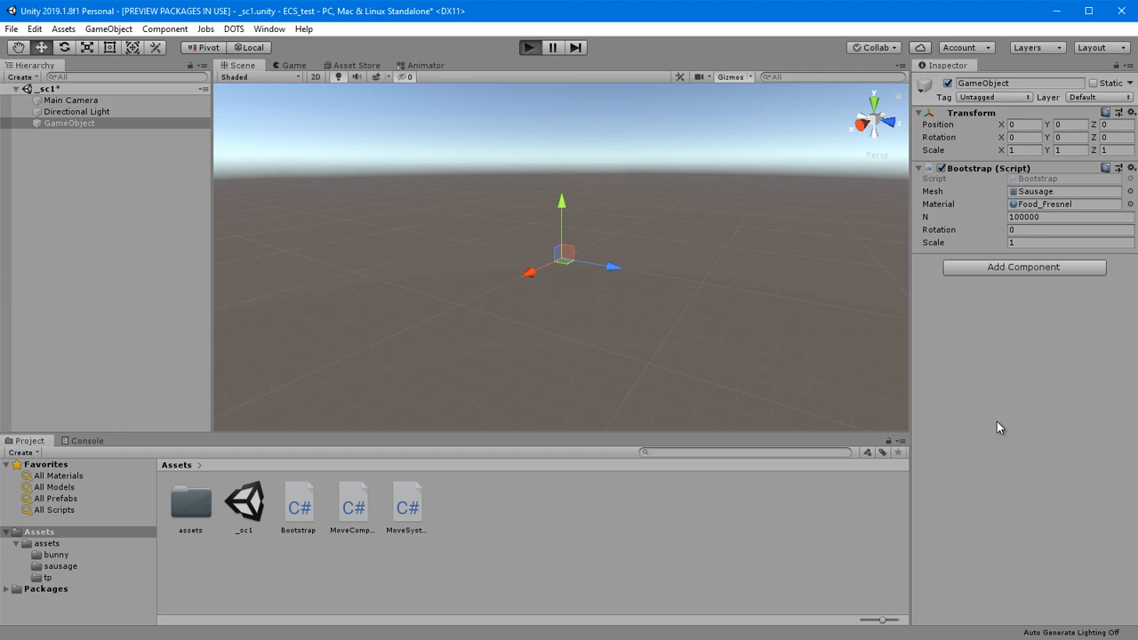
click(530, 46)
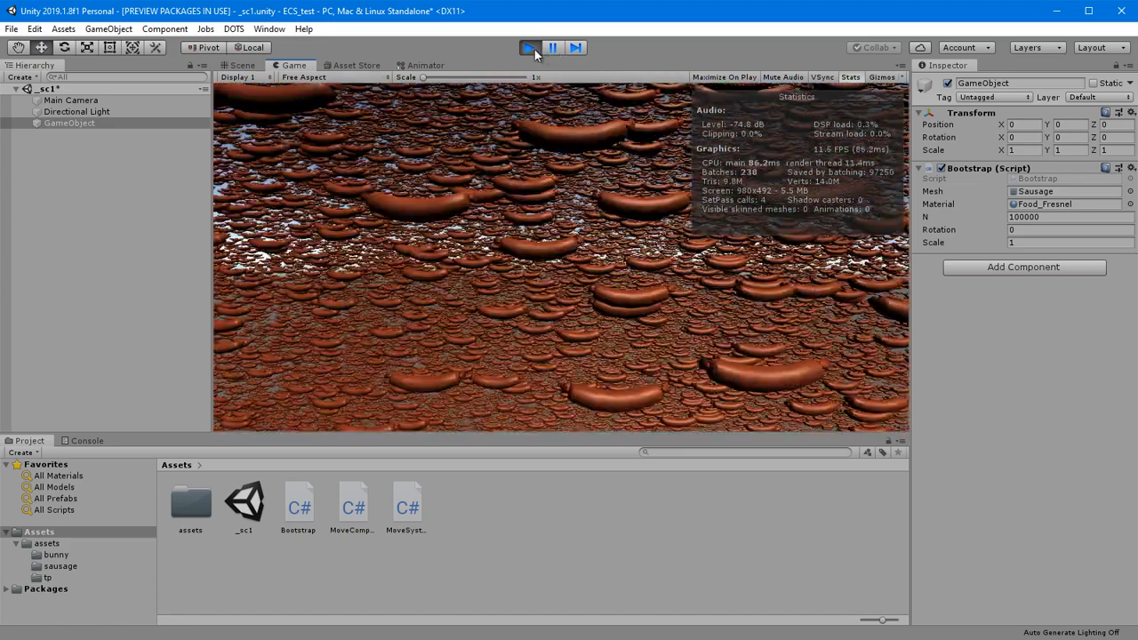
Stop the scene, set Bootstrap N to 2000, run it with fewer sausages, then stop.
click(530, 46)
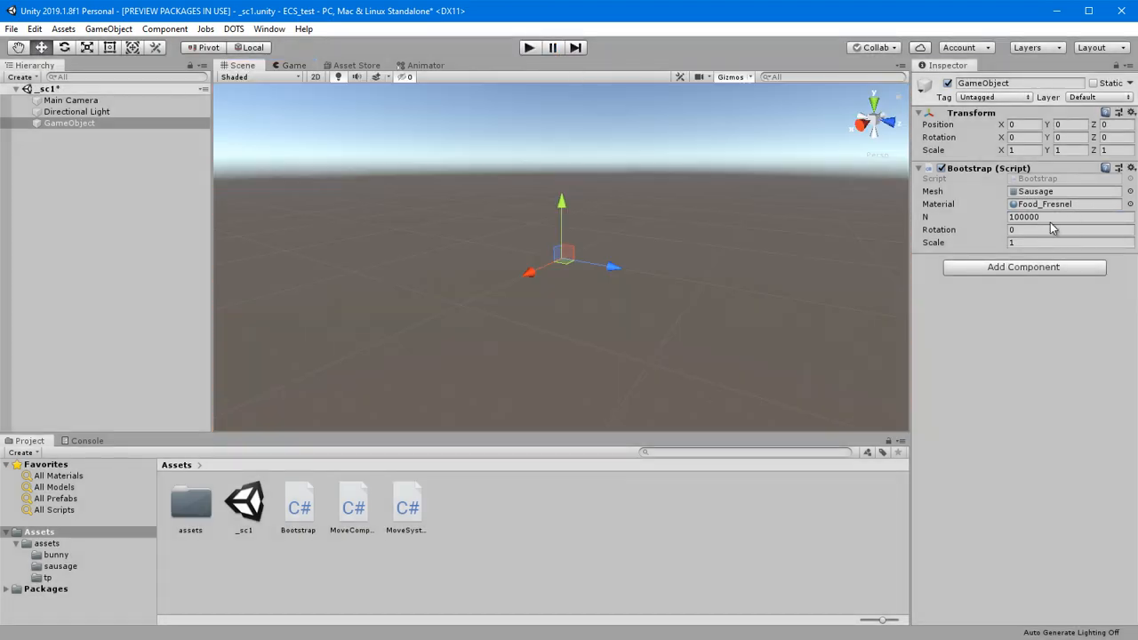
click(1067, 217)
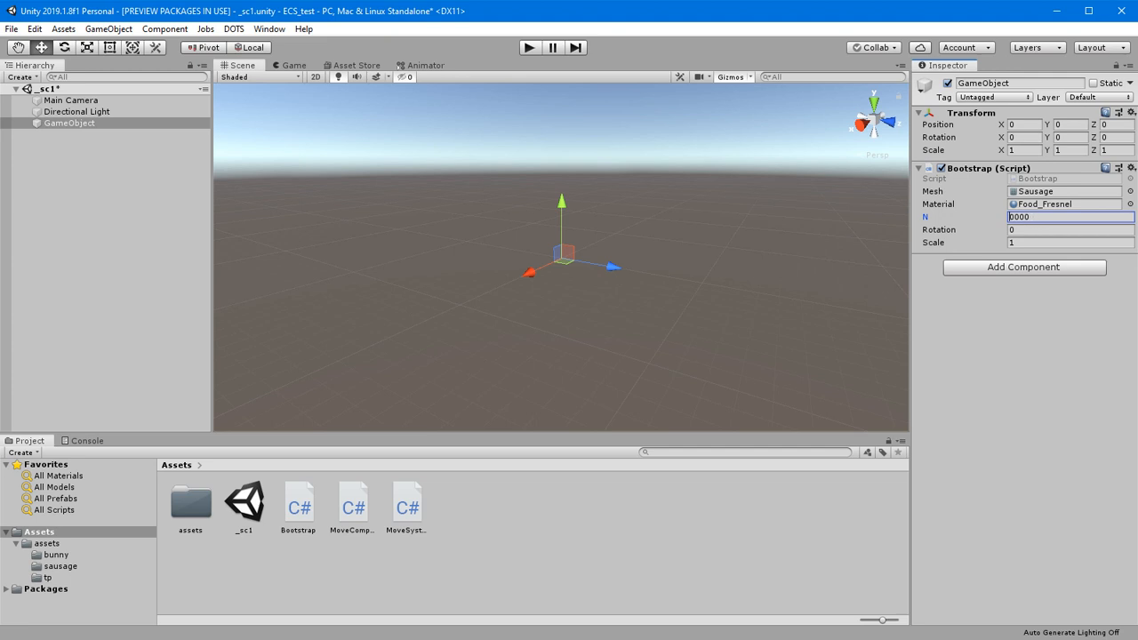
text(2000)
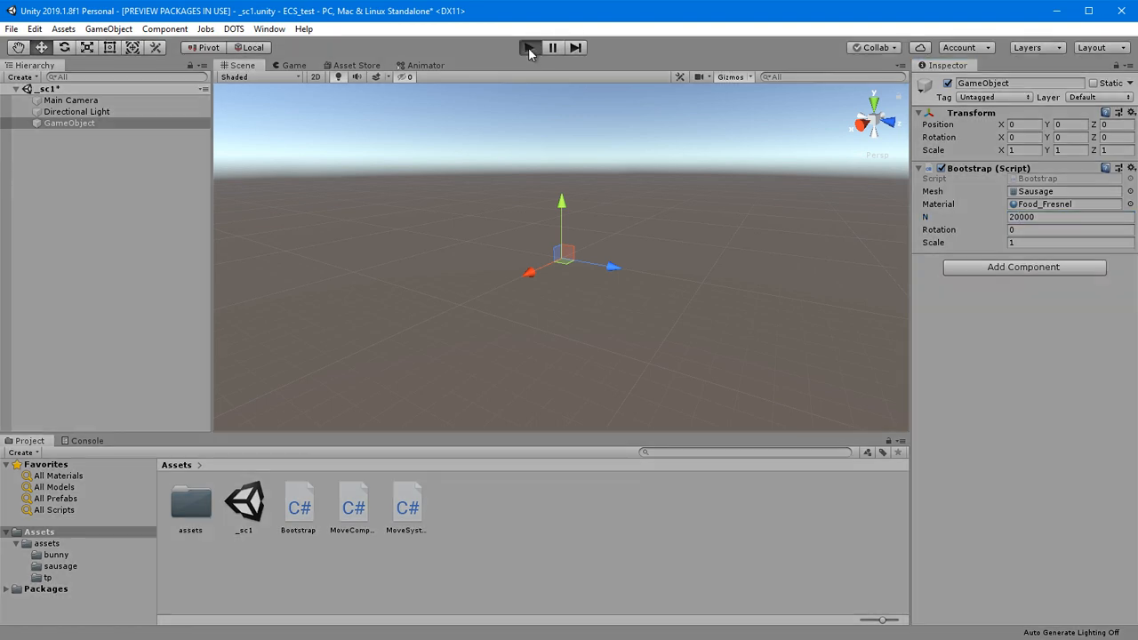
click(530, 47)
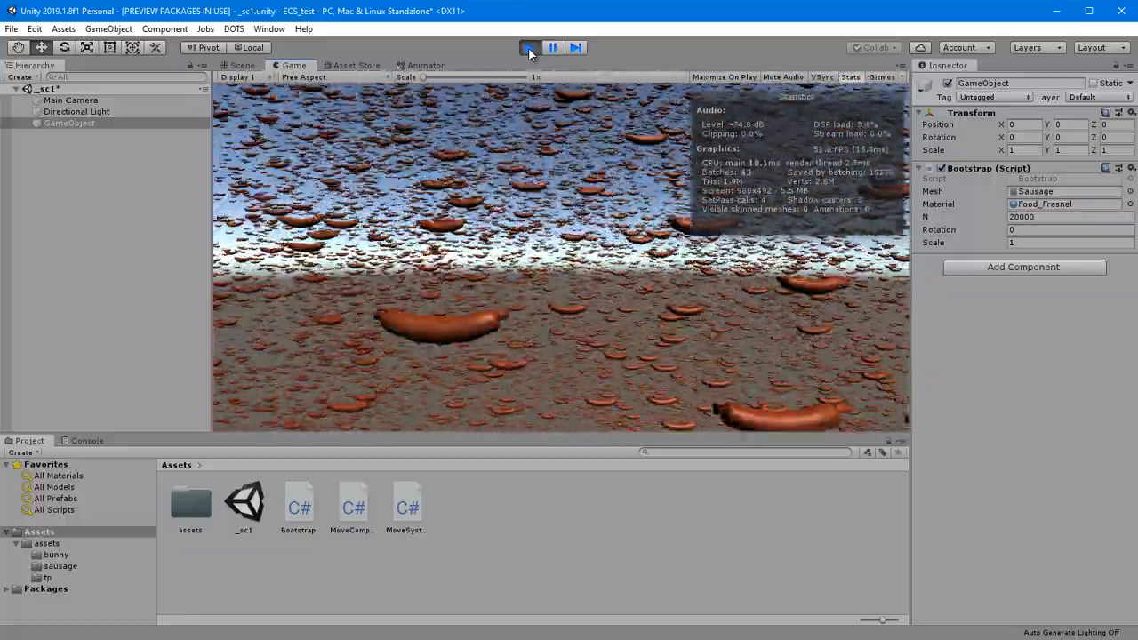
click(530, 47)
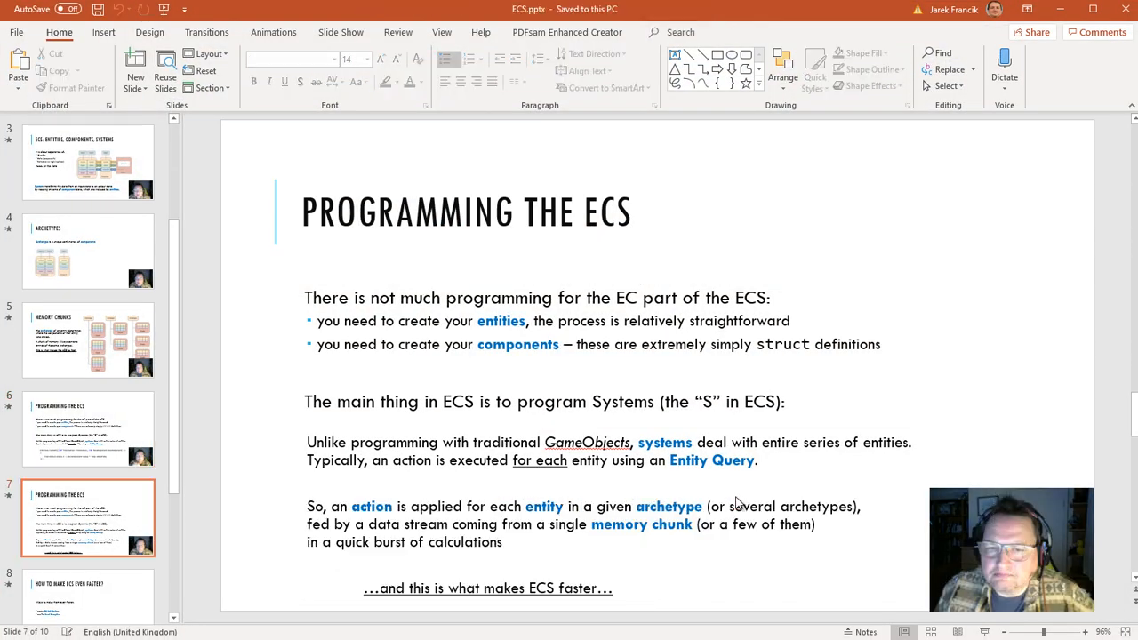
Show the 'How to make ECS even faster?' slide and switch to the ESC_test_jobs Unity project.
click(88, 428)
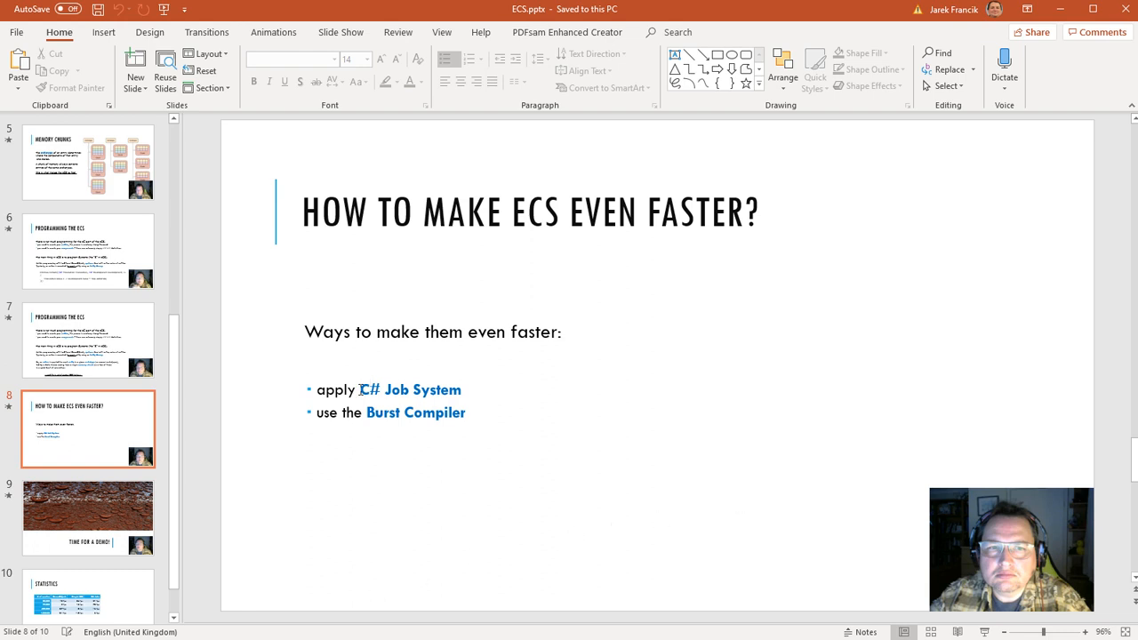
double_click(409, 389)
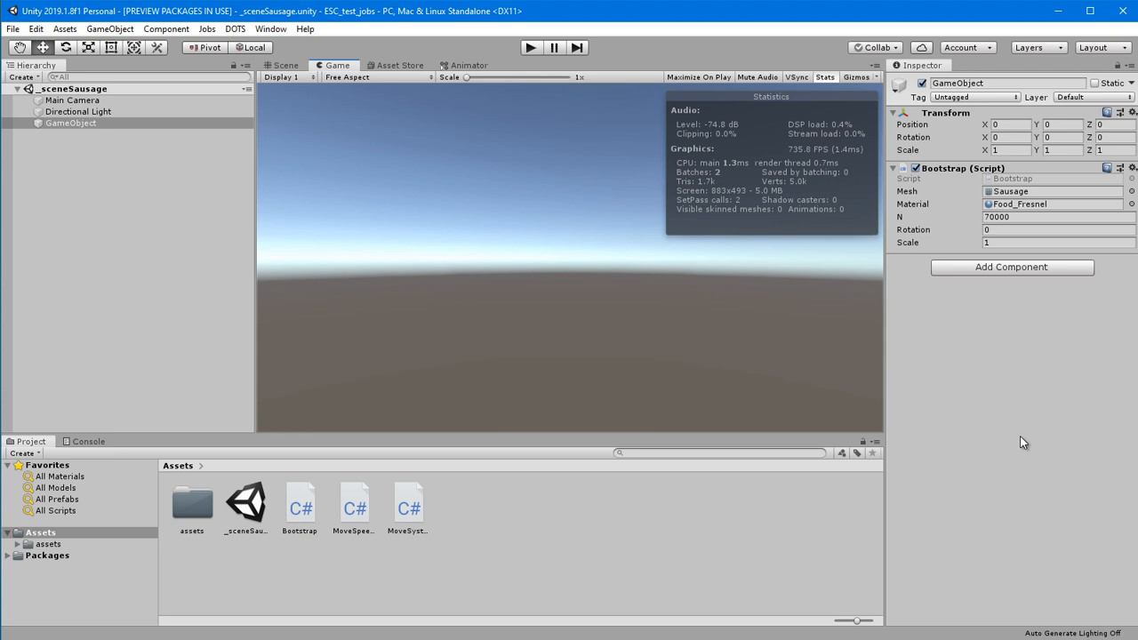
mouse_move(1010, 349)
text(100000)
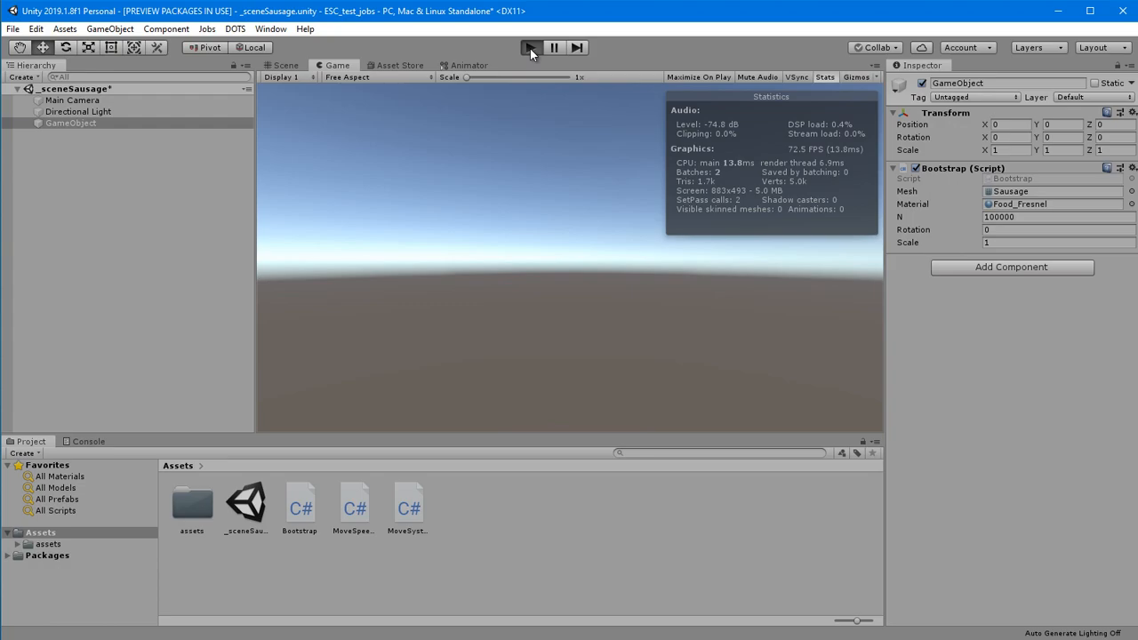
Run the jobs sausage scene in Play mode with N at 100000.
click(530, 47)
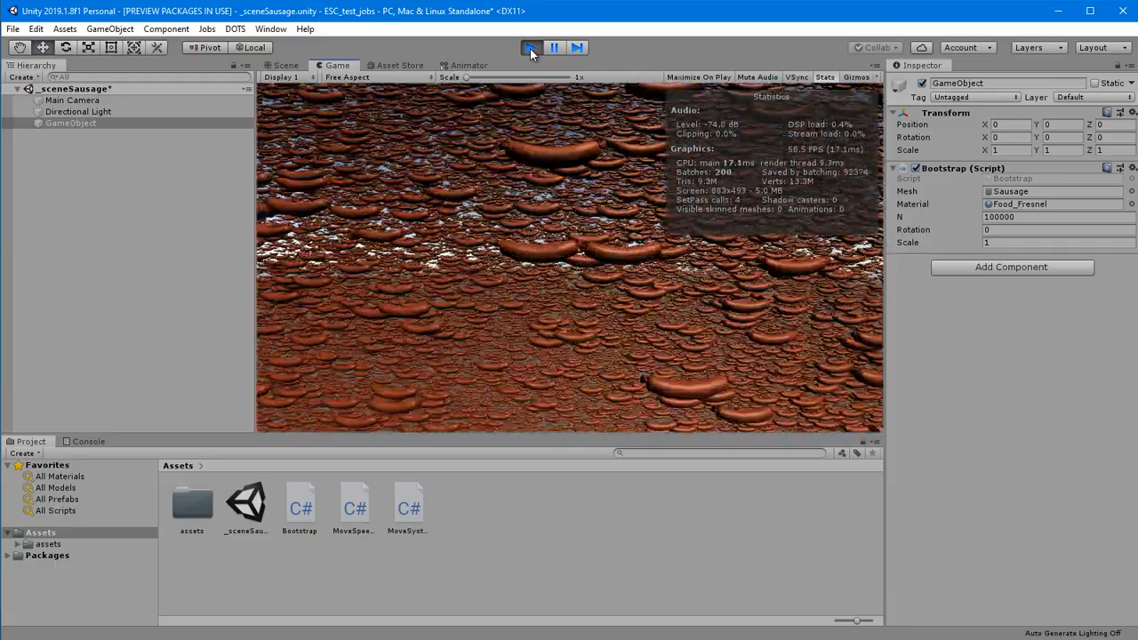
Stop Play, raise Bootstrap N to 400000, run the dense sausage scene, then stop.
click(530, 47)
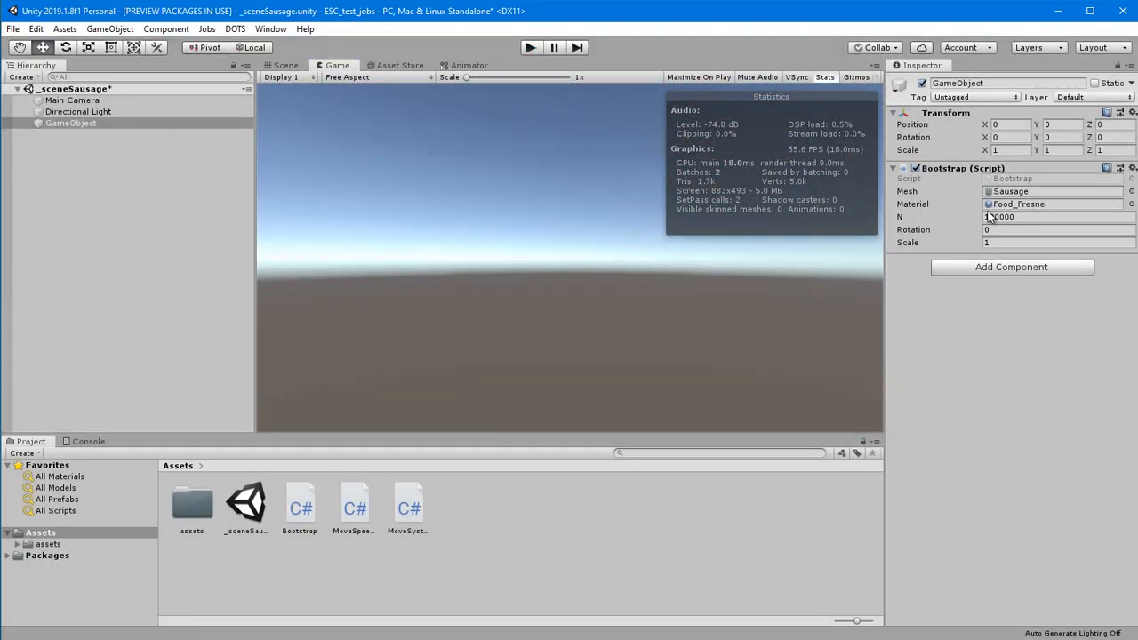
click(1058, 217)
text(400000)
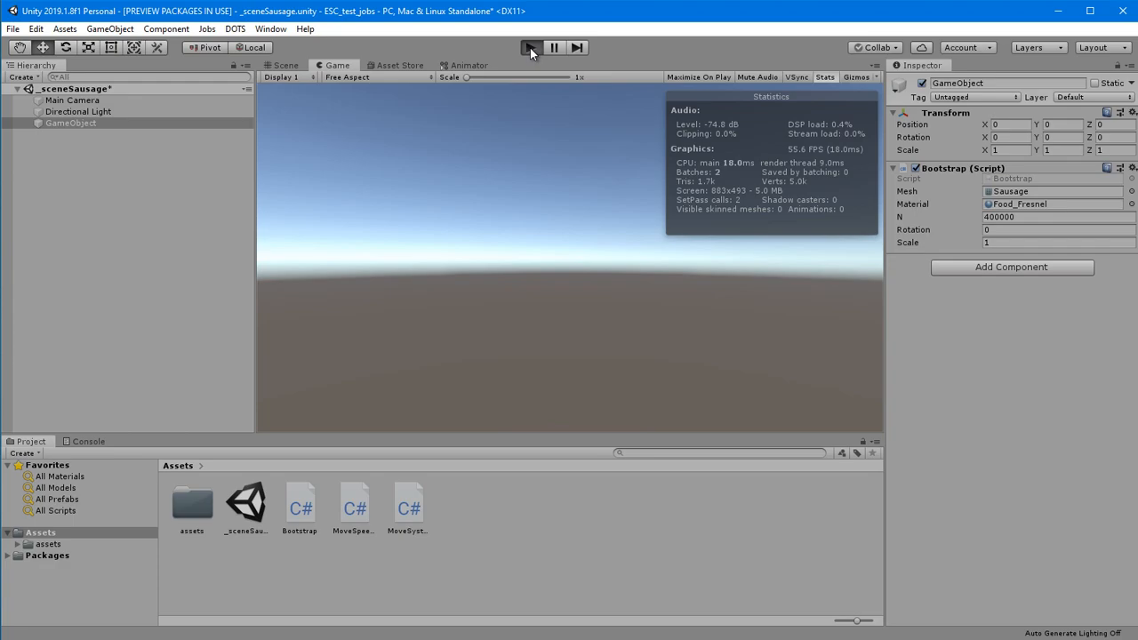
click(530, 46)
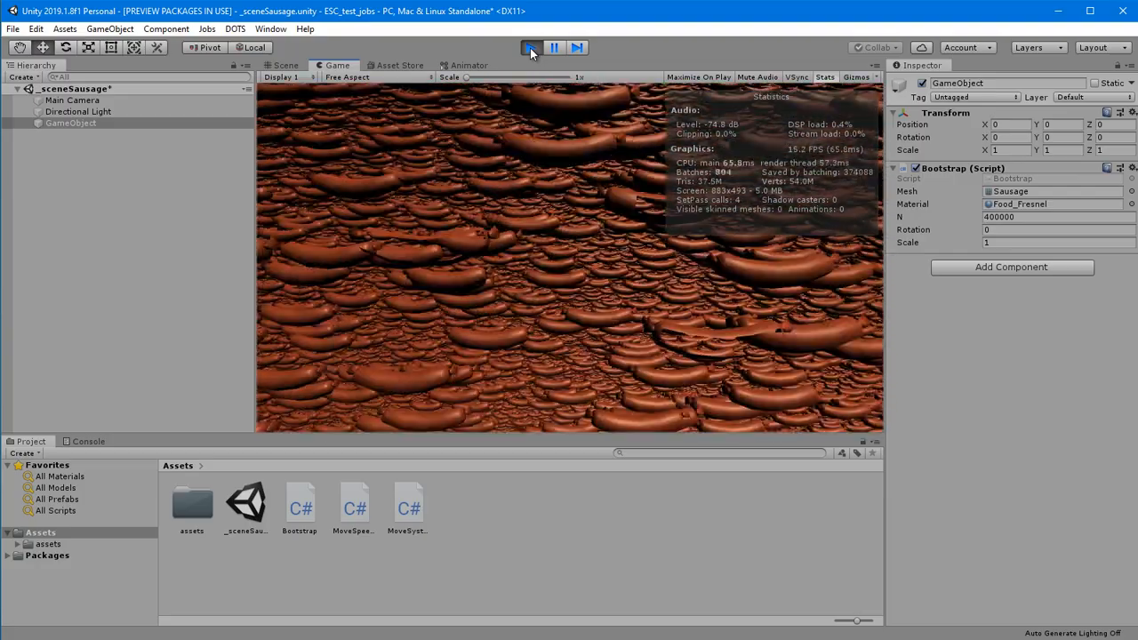
click(530, 46)
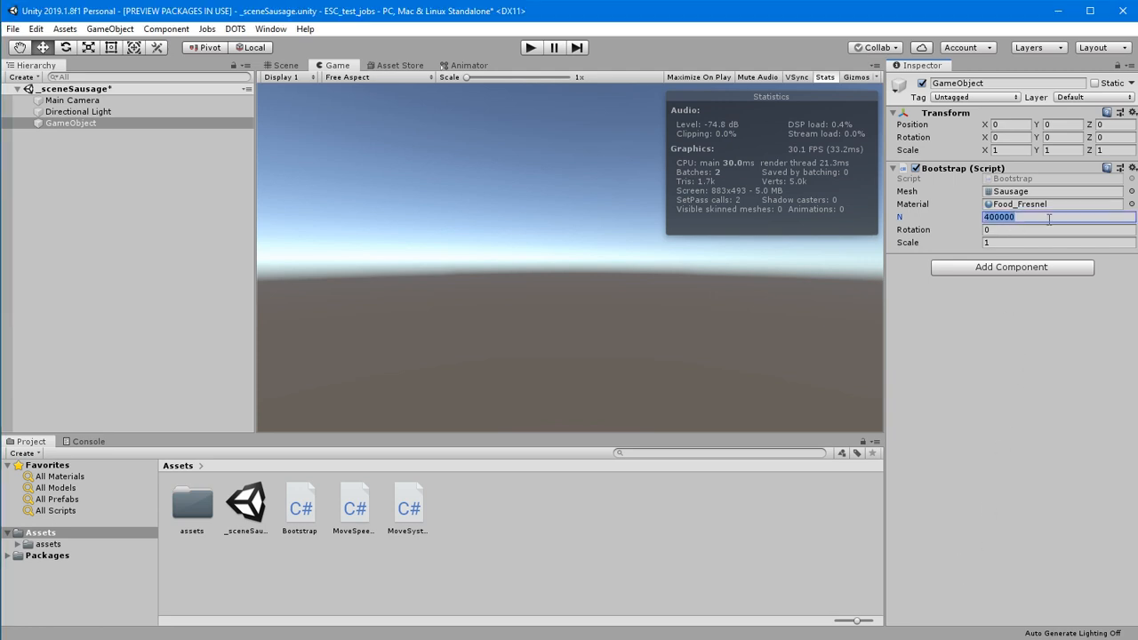
Set N to 1000000, run the million-sausage scene watching Stats at about 6.9 FPS, then stop.
text(100000)
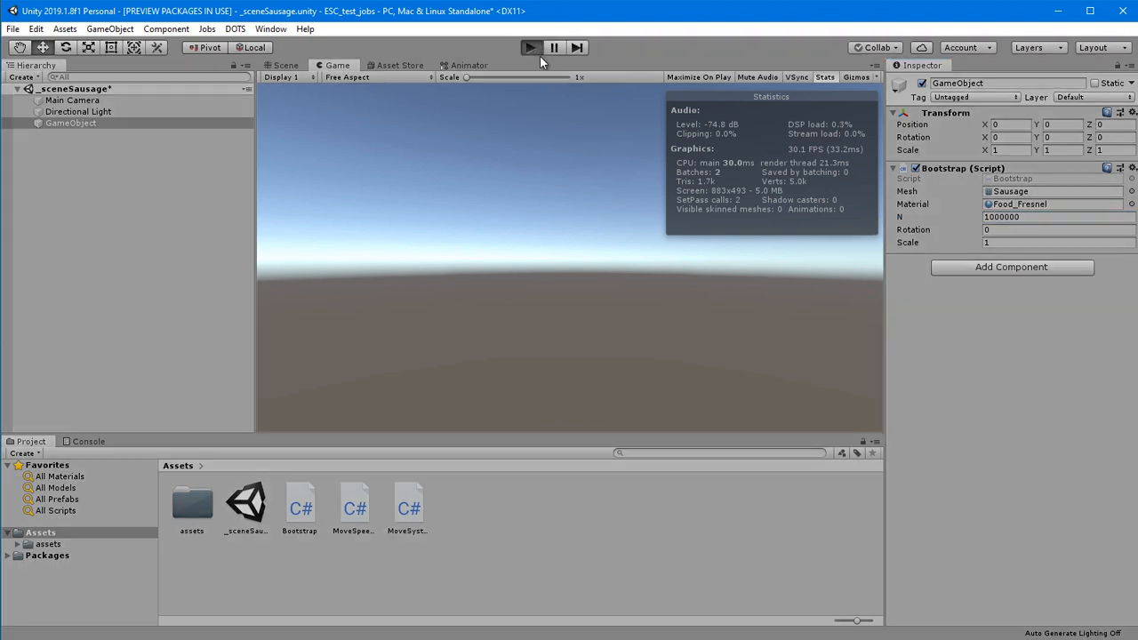
click(530, 46)
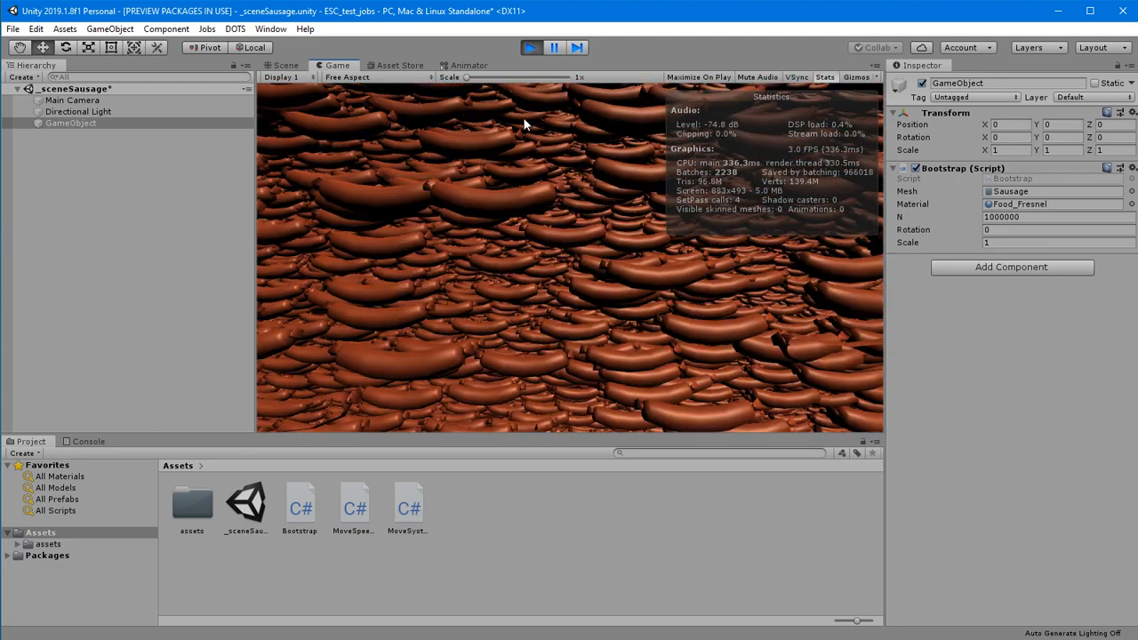
click(530, 46)
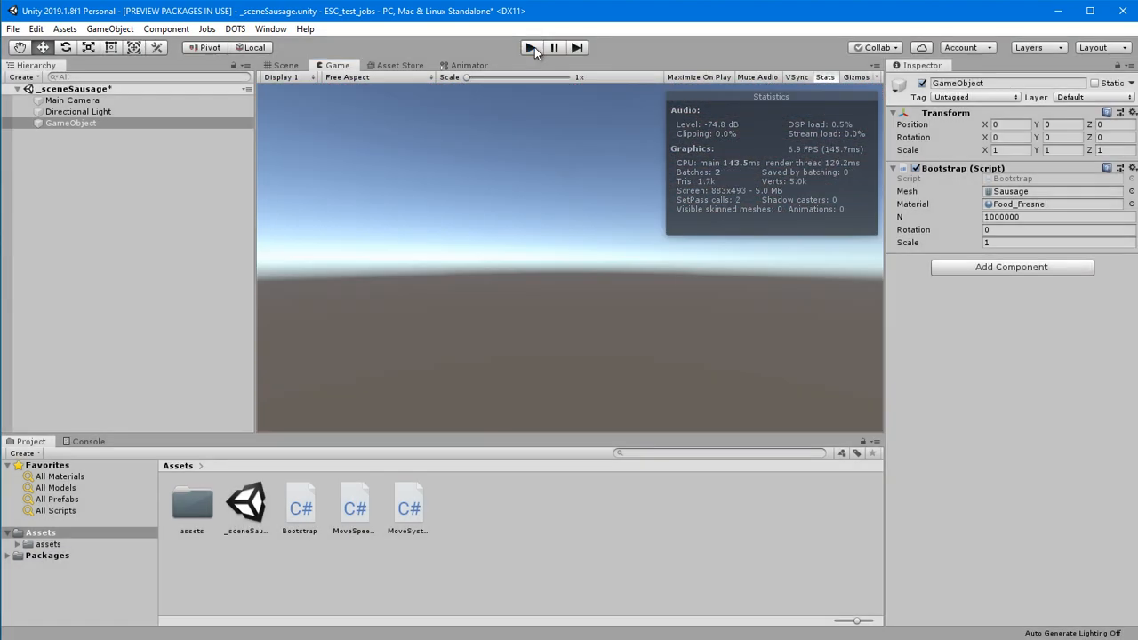
Set Bootstrap Scale to 0.2 and run the scene with a million tiny sausages.
click(1053, 242)
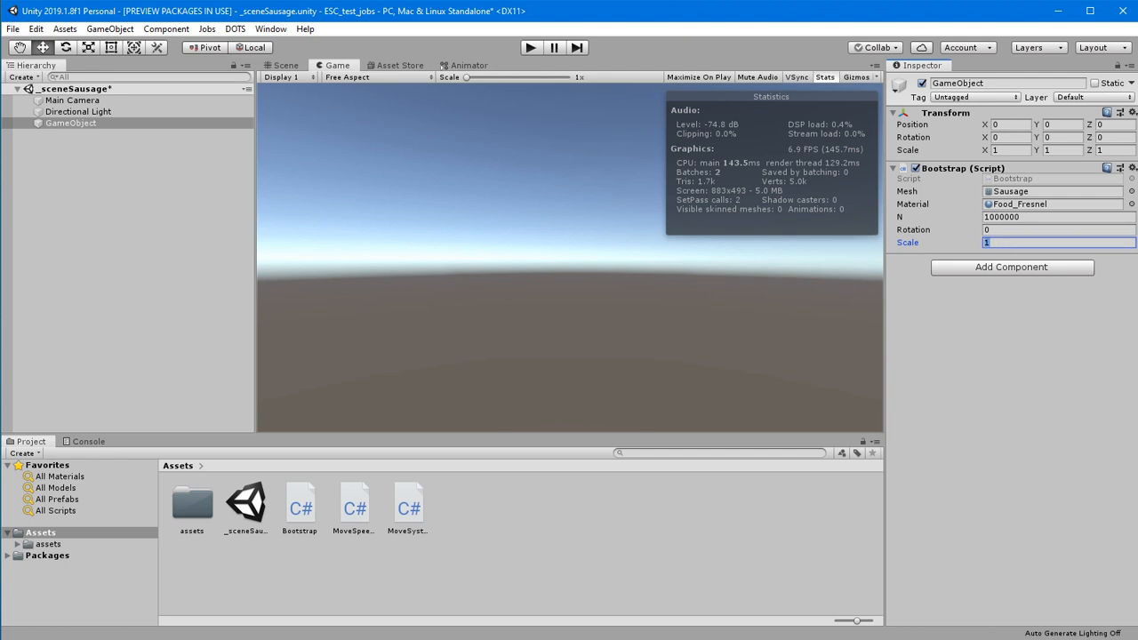
text(0.2)
click(1115, 124)
text(-10)
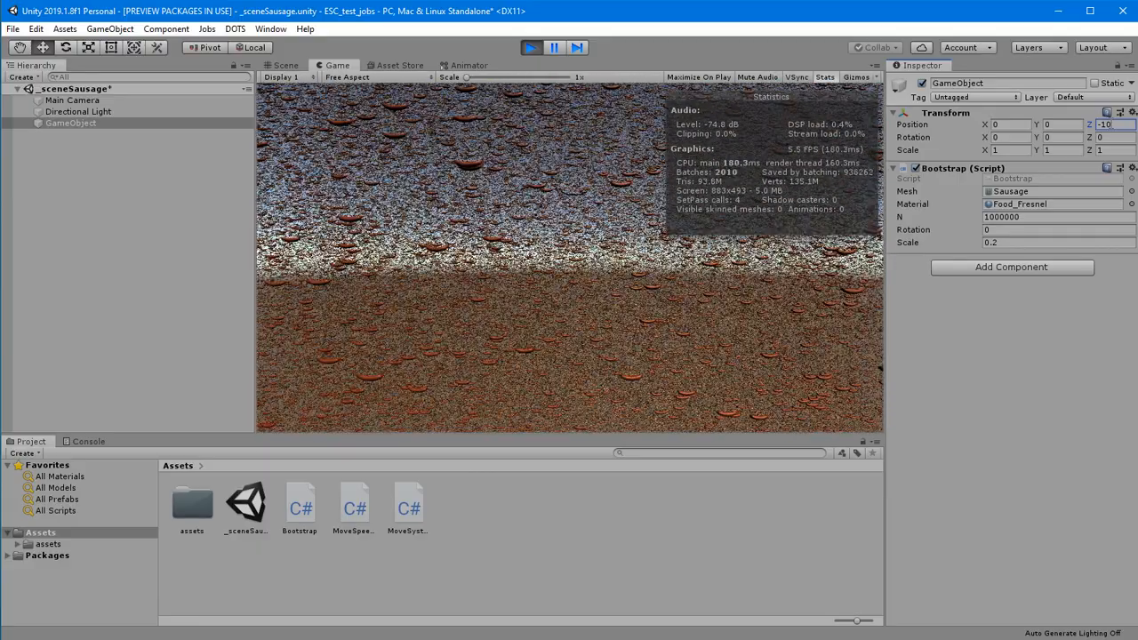
click(554, 46)
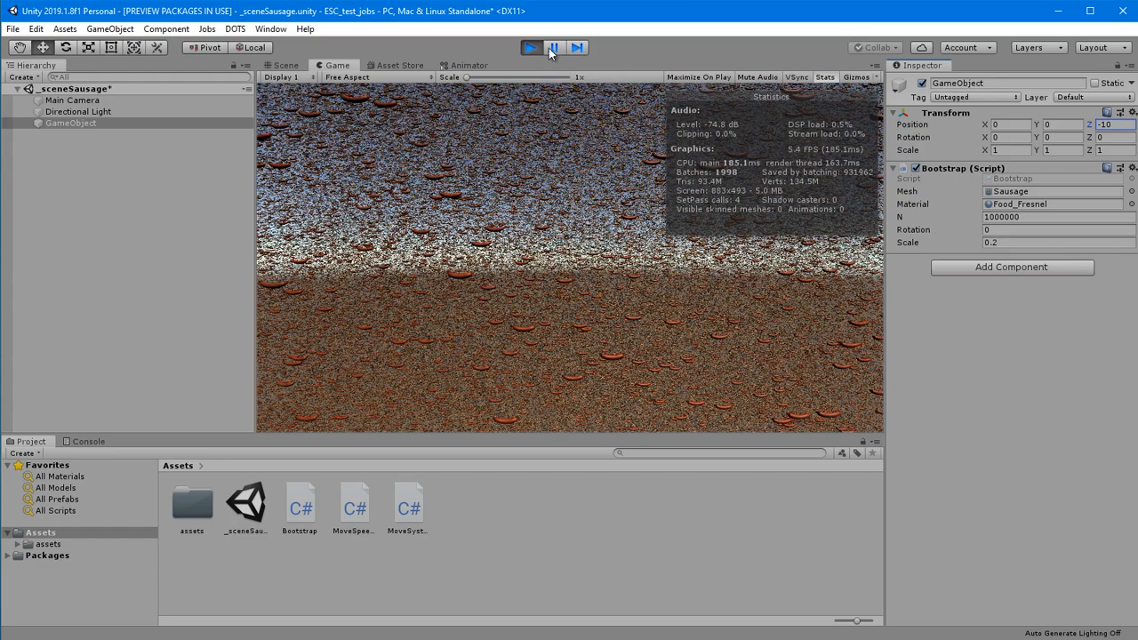